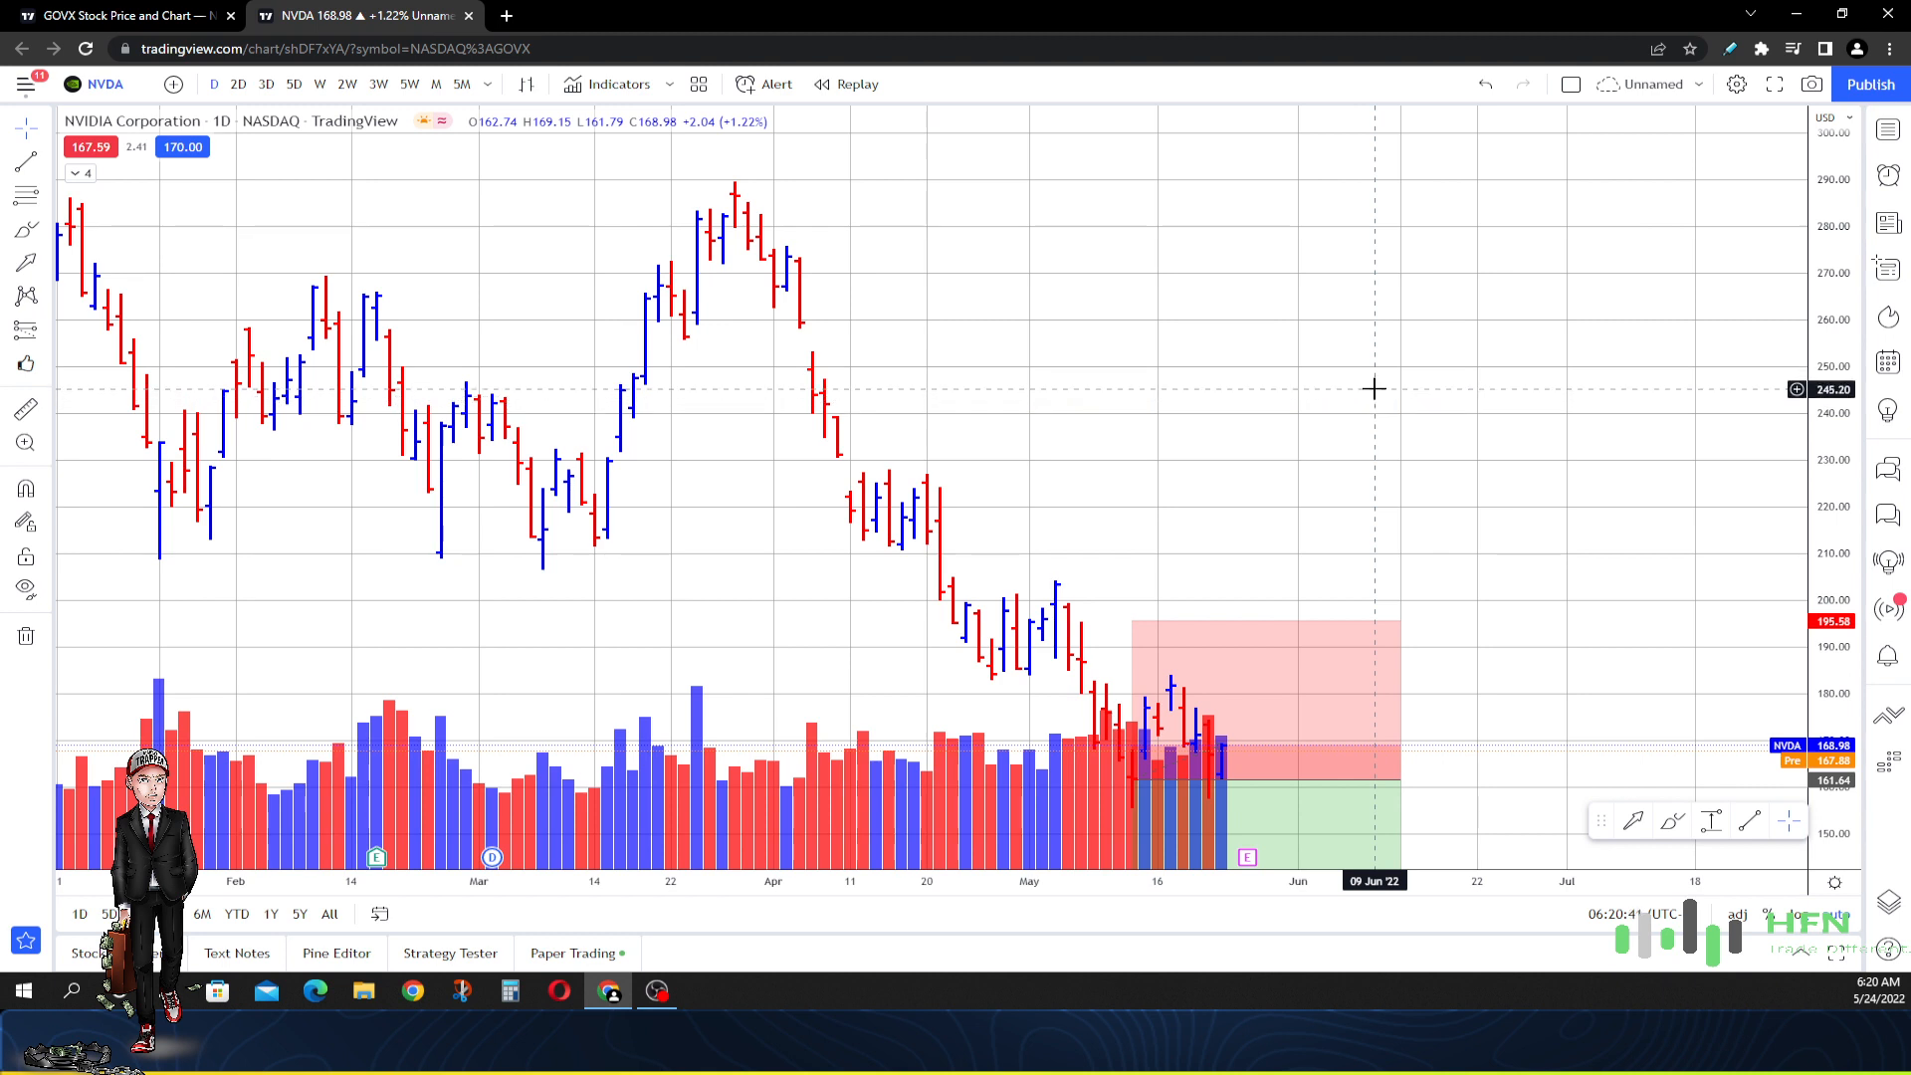
{"action": "mouse_move", "coordinate": [1383, 391]}
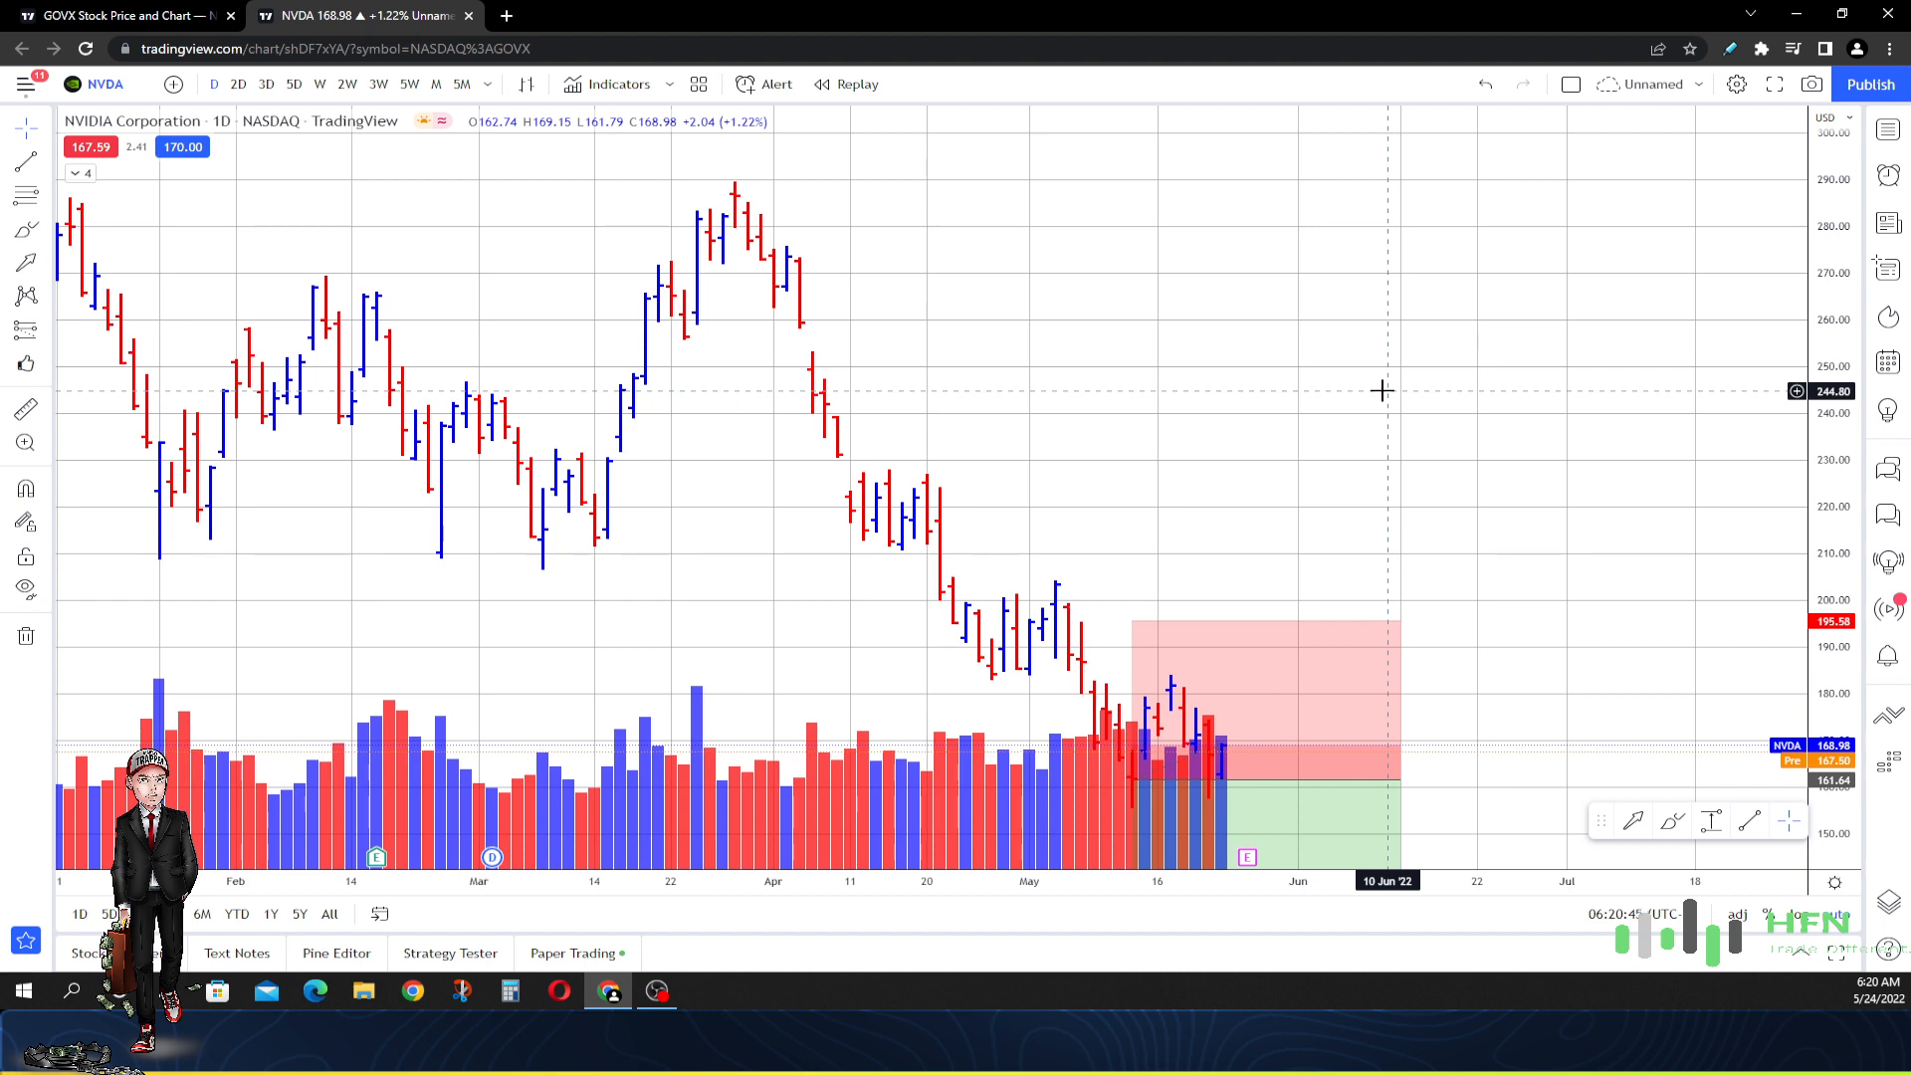
{"action": "mouse_move", "coordinate": [1410, 398]}
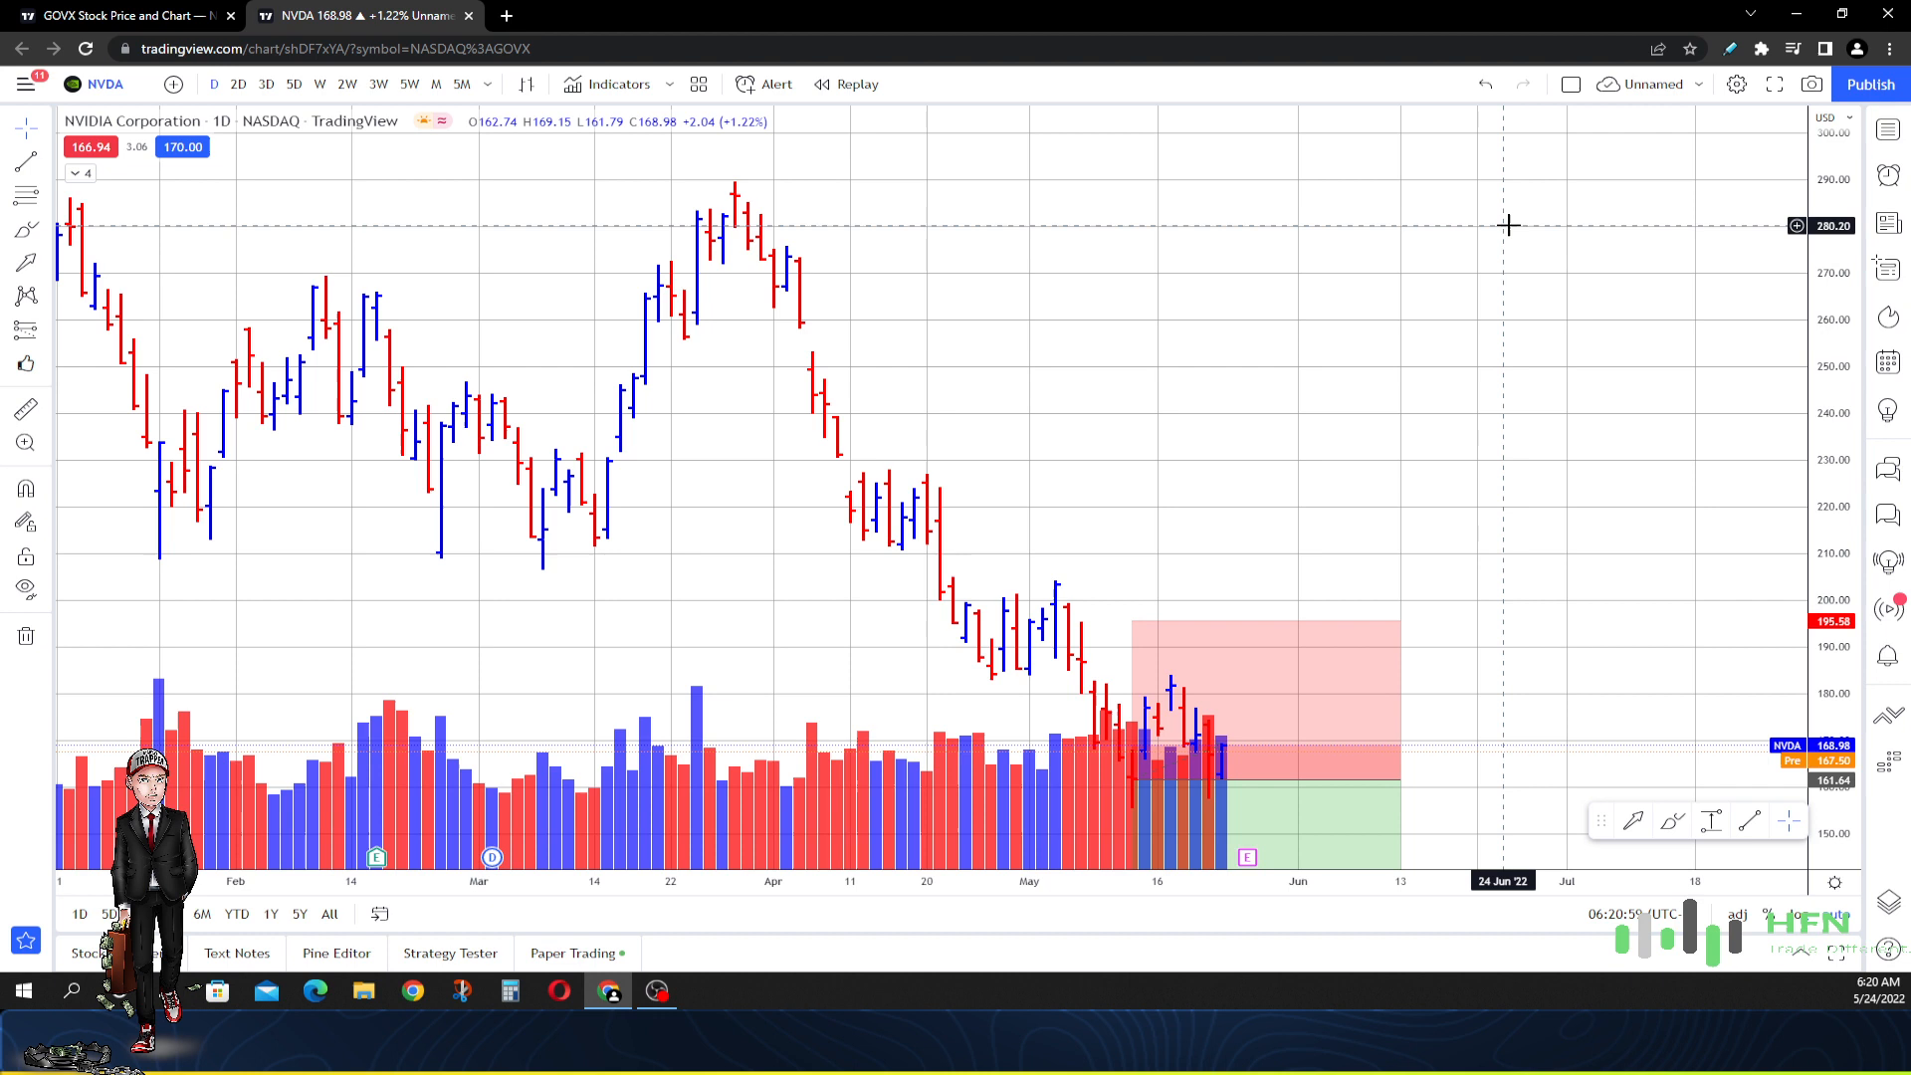
{"action": "mouse_move", "coordinate": [1292, 457]}
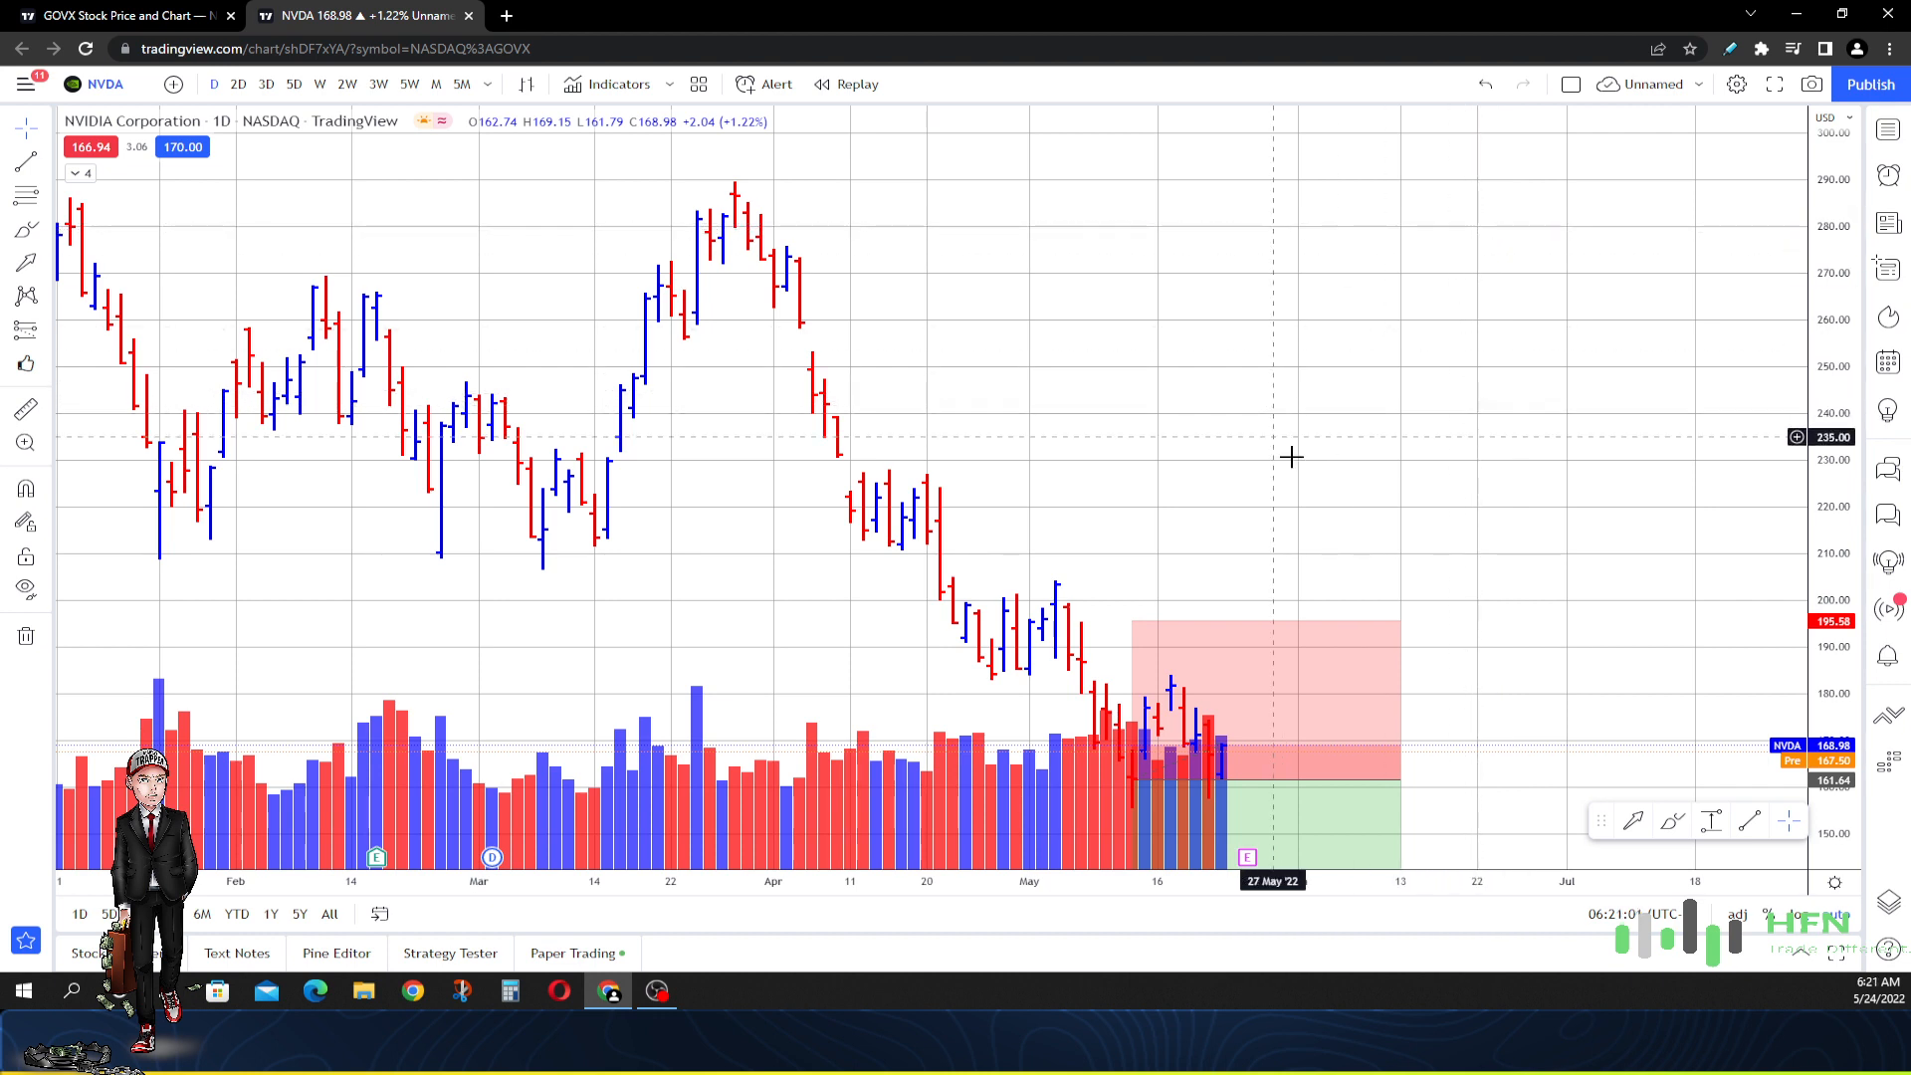
{"action": "mouse_move", "coordinate": [1370, 528]}
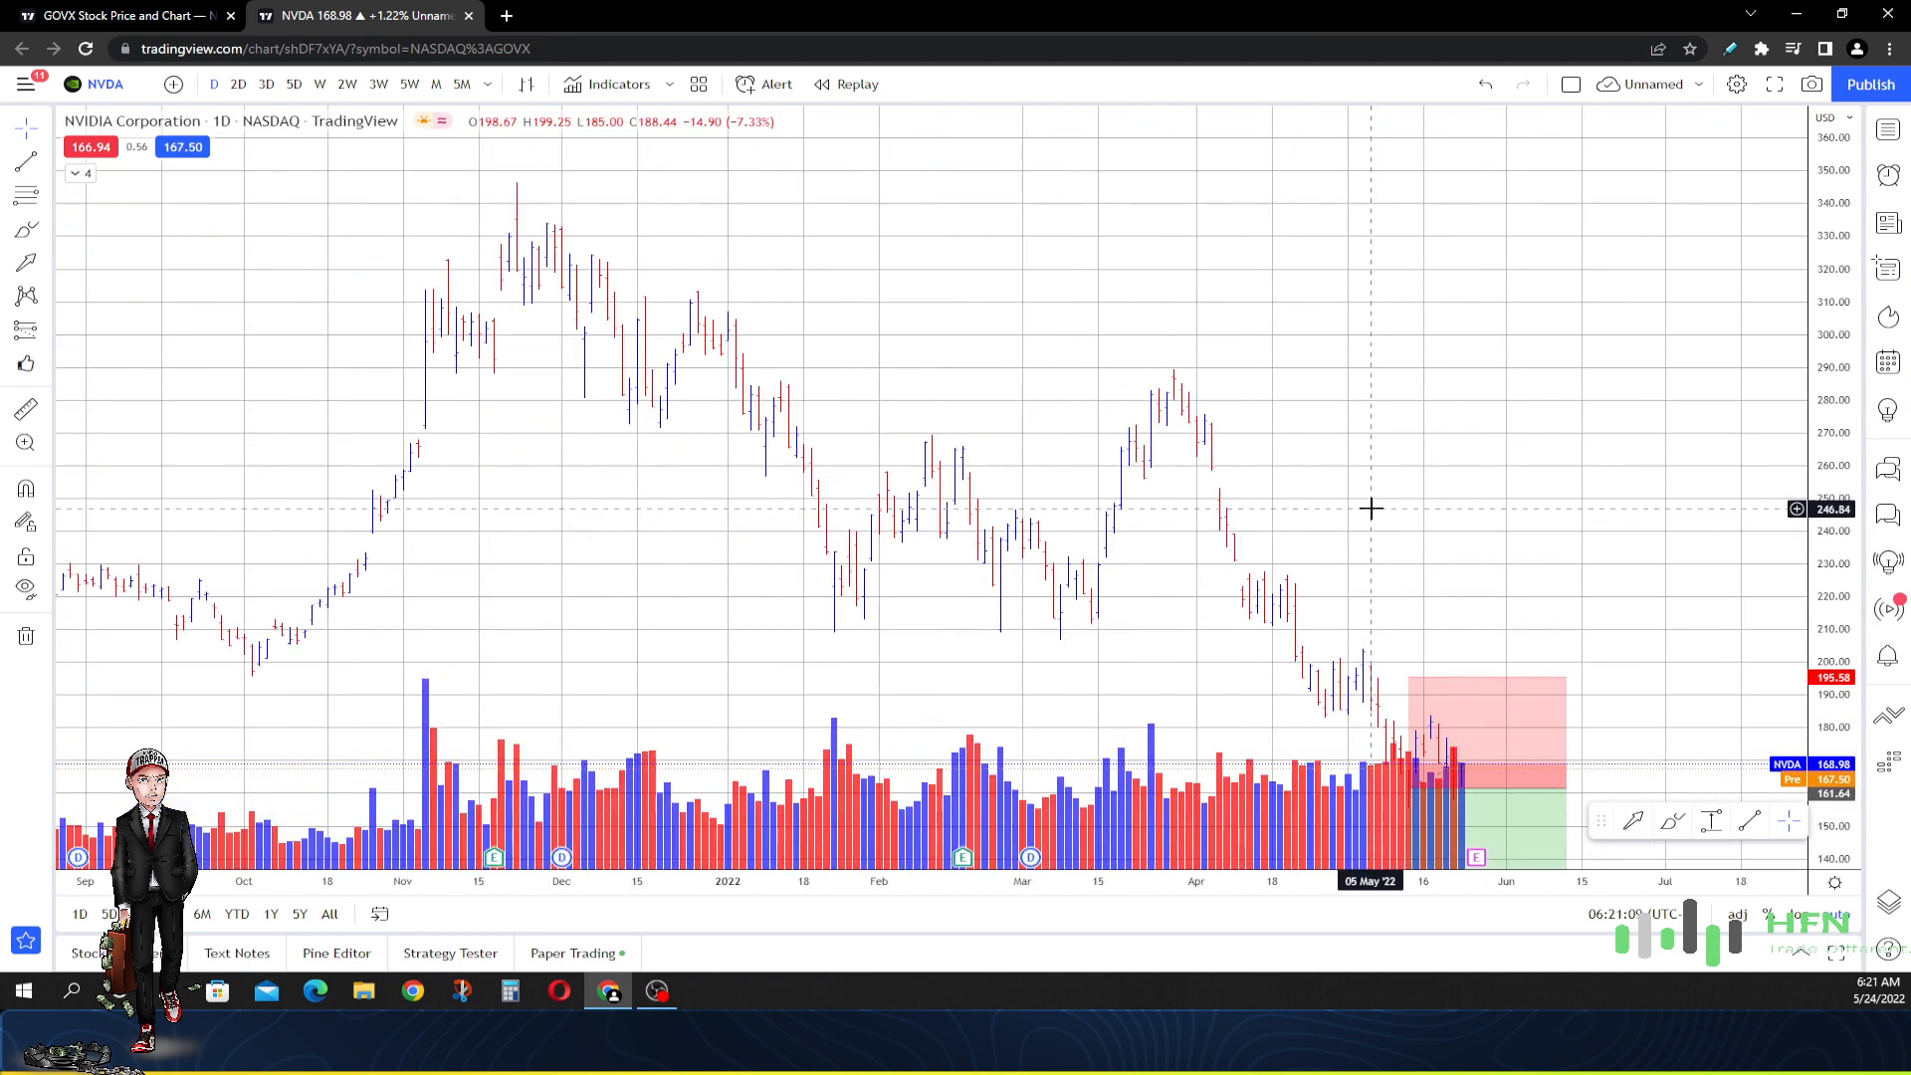
{"action": "mouse_move", "coordinate": [1462, 554]}
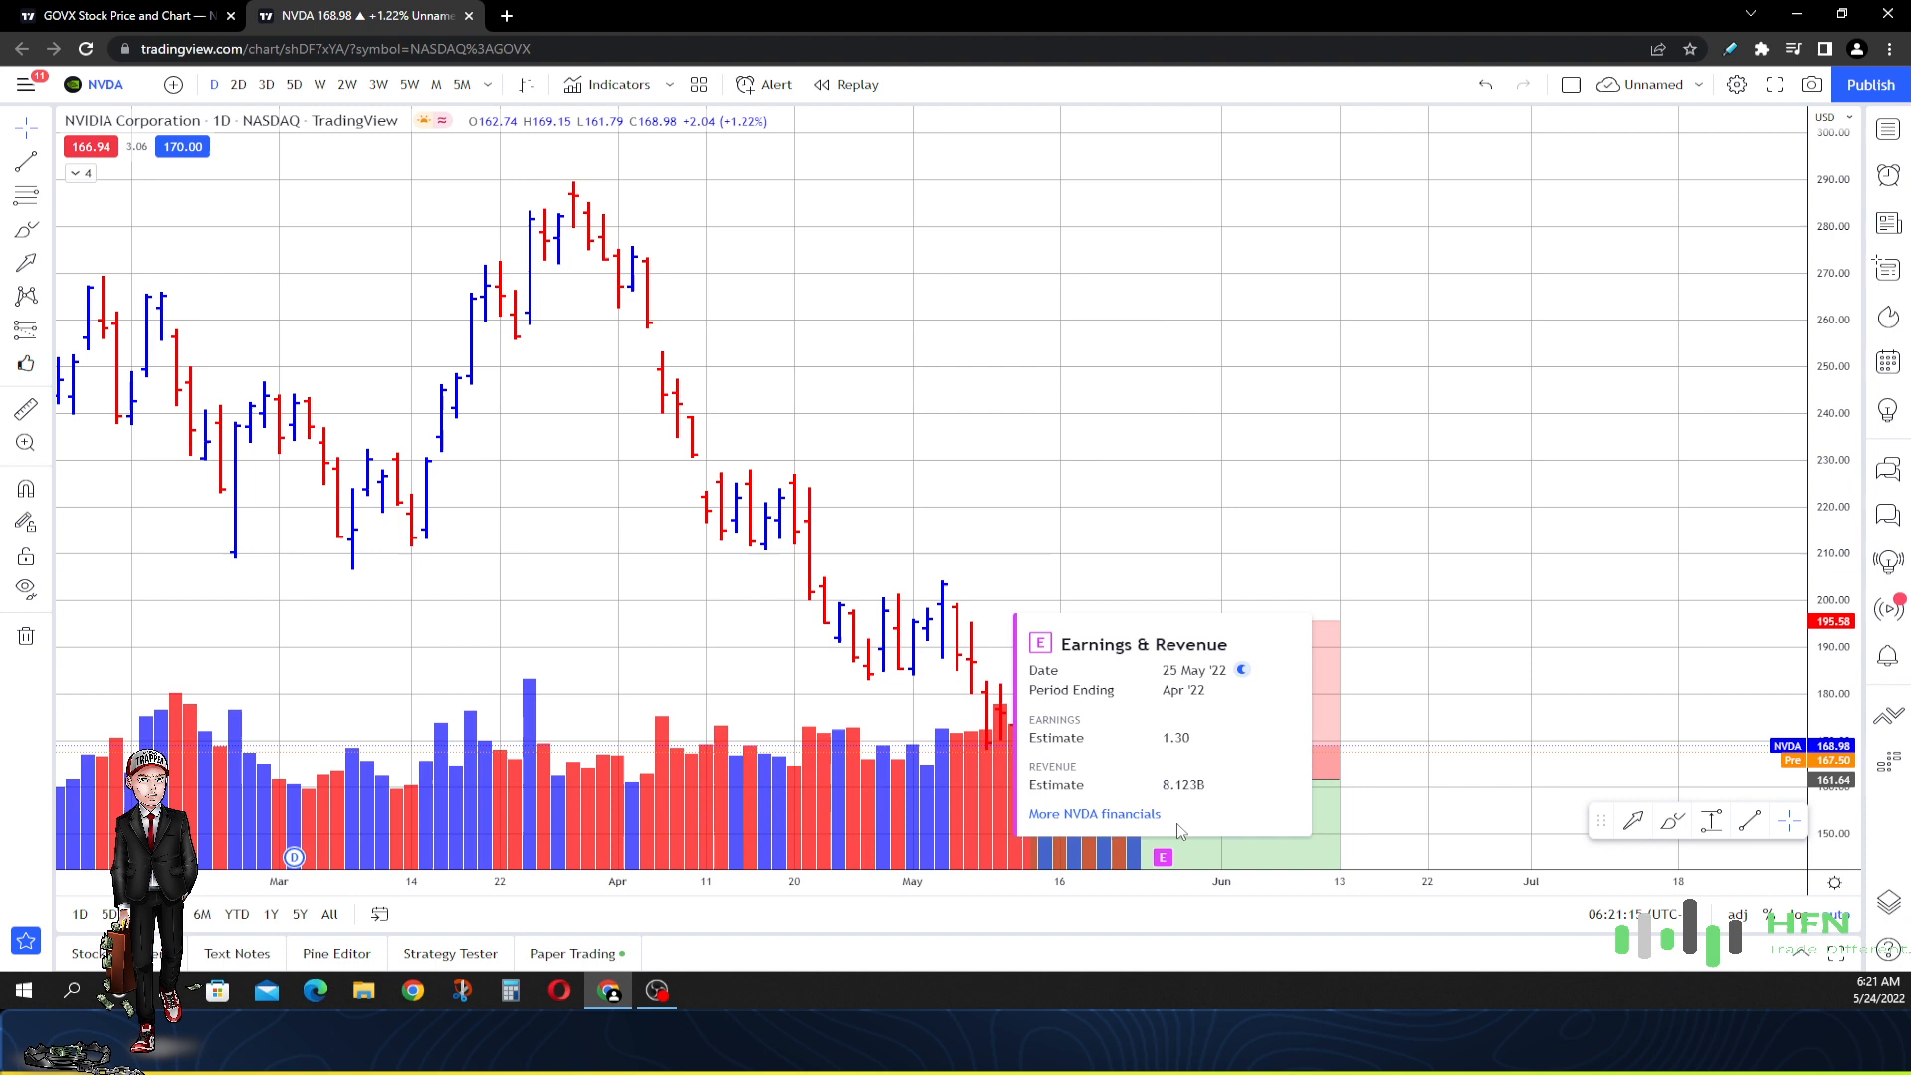
{"action": "mouse_move", "coordinate": [1179, 799]}
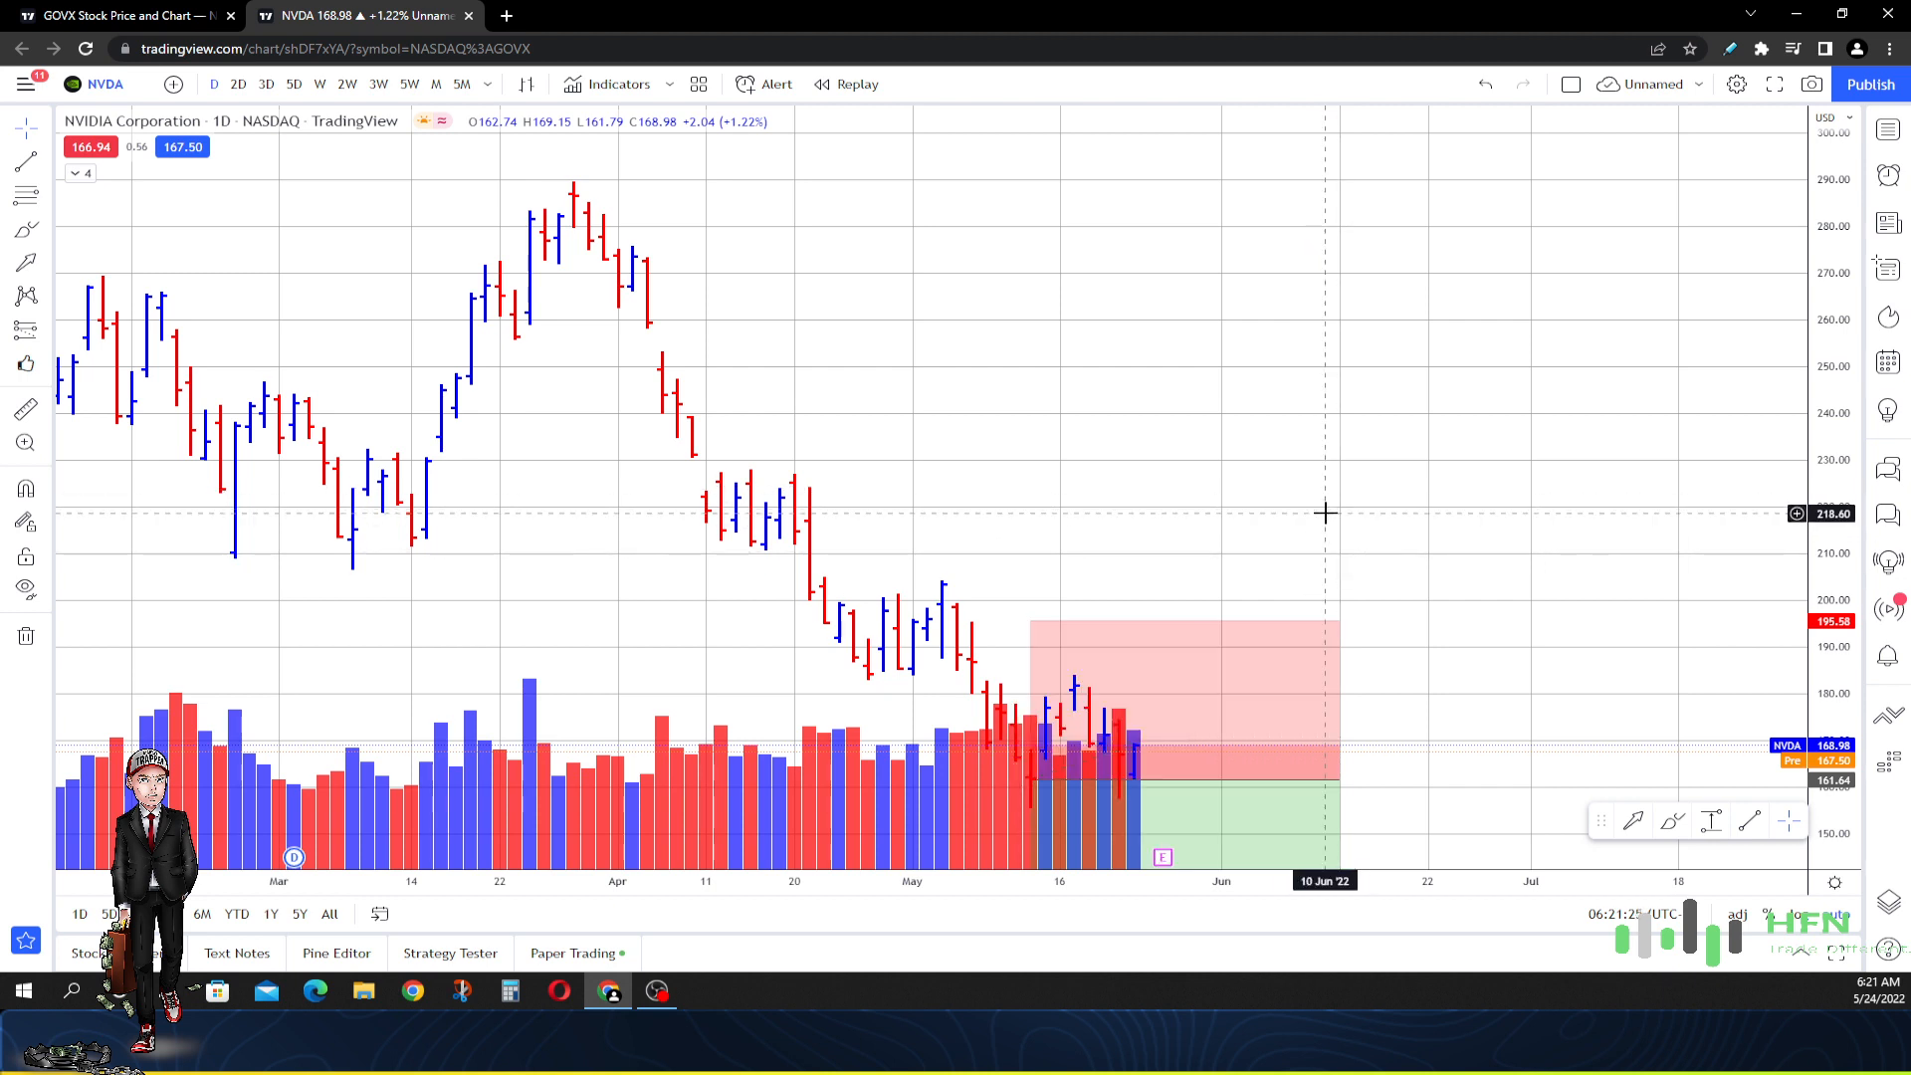
{"action": "mouse_move", "coordinate": [1313, 499]}
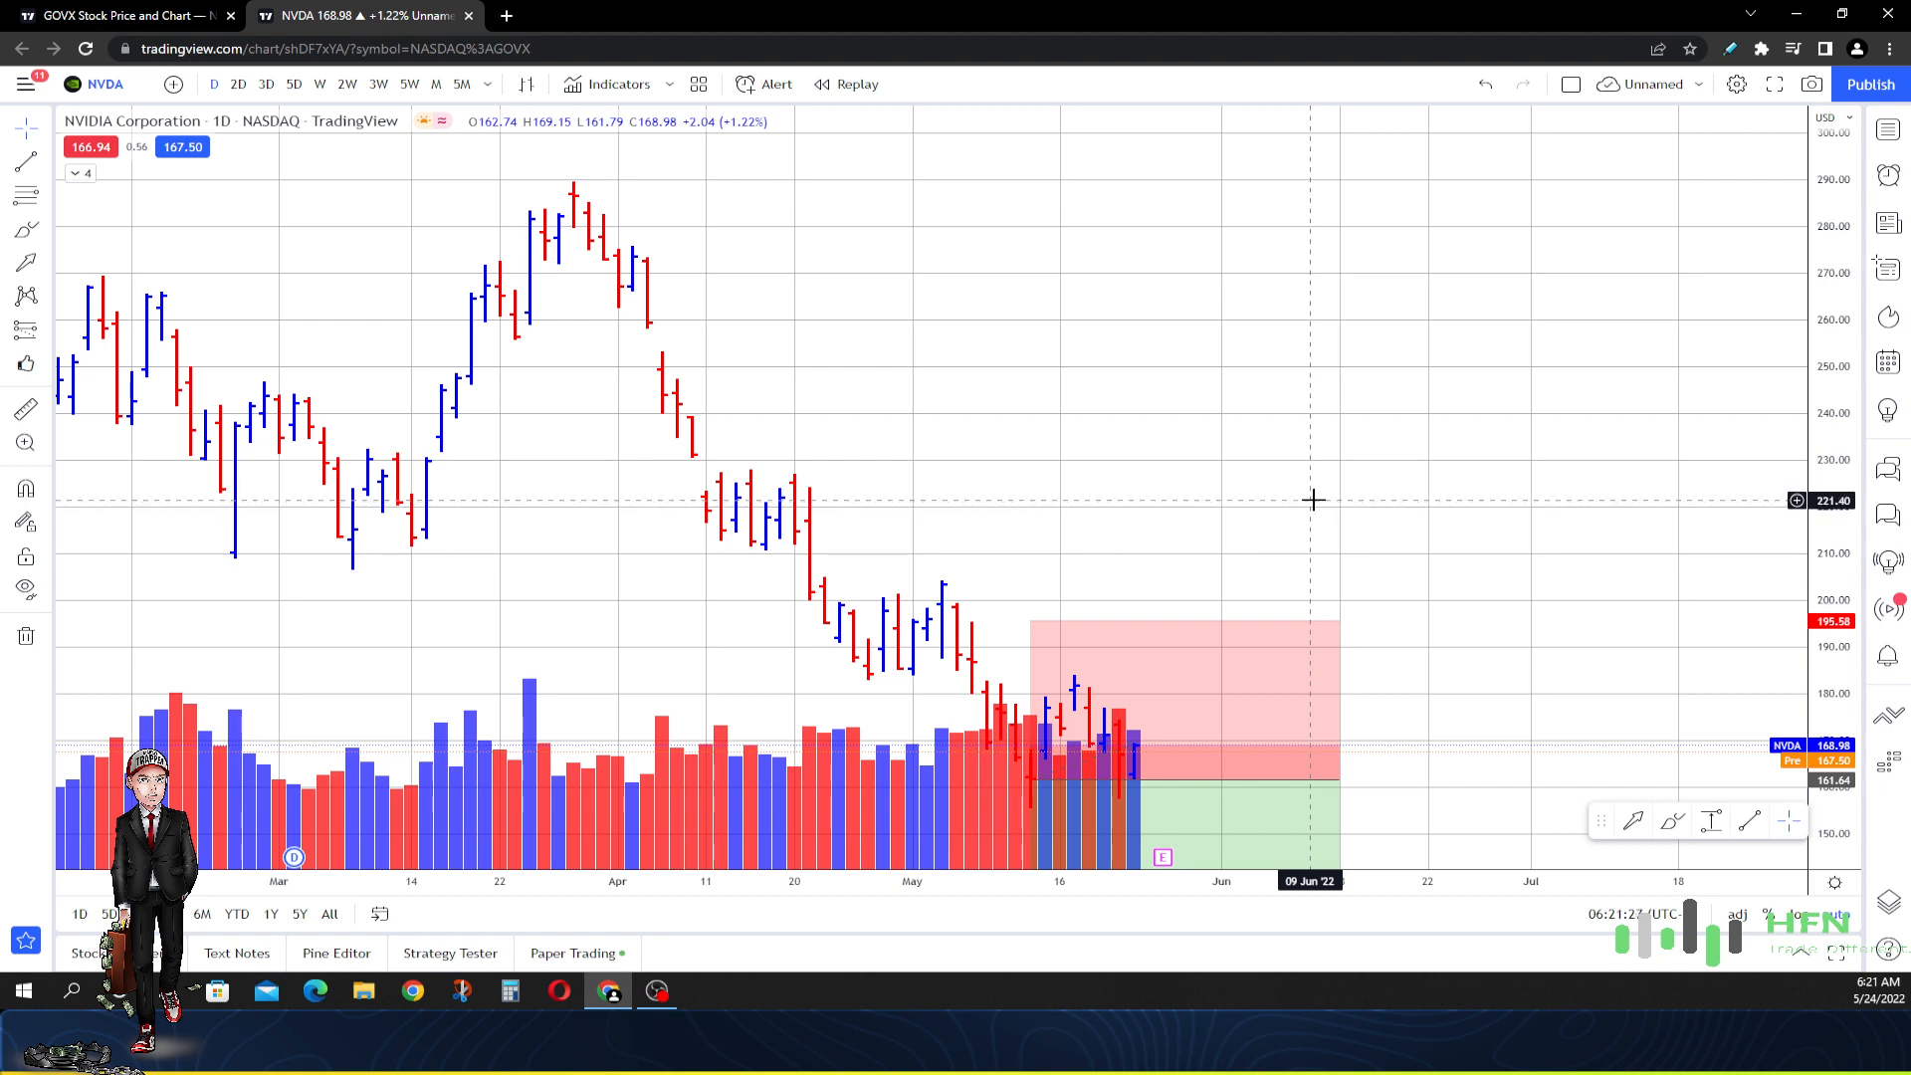
{"action": "mouse_move", "coordinate": [1313, 498]}
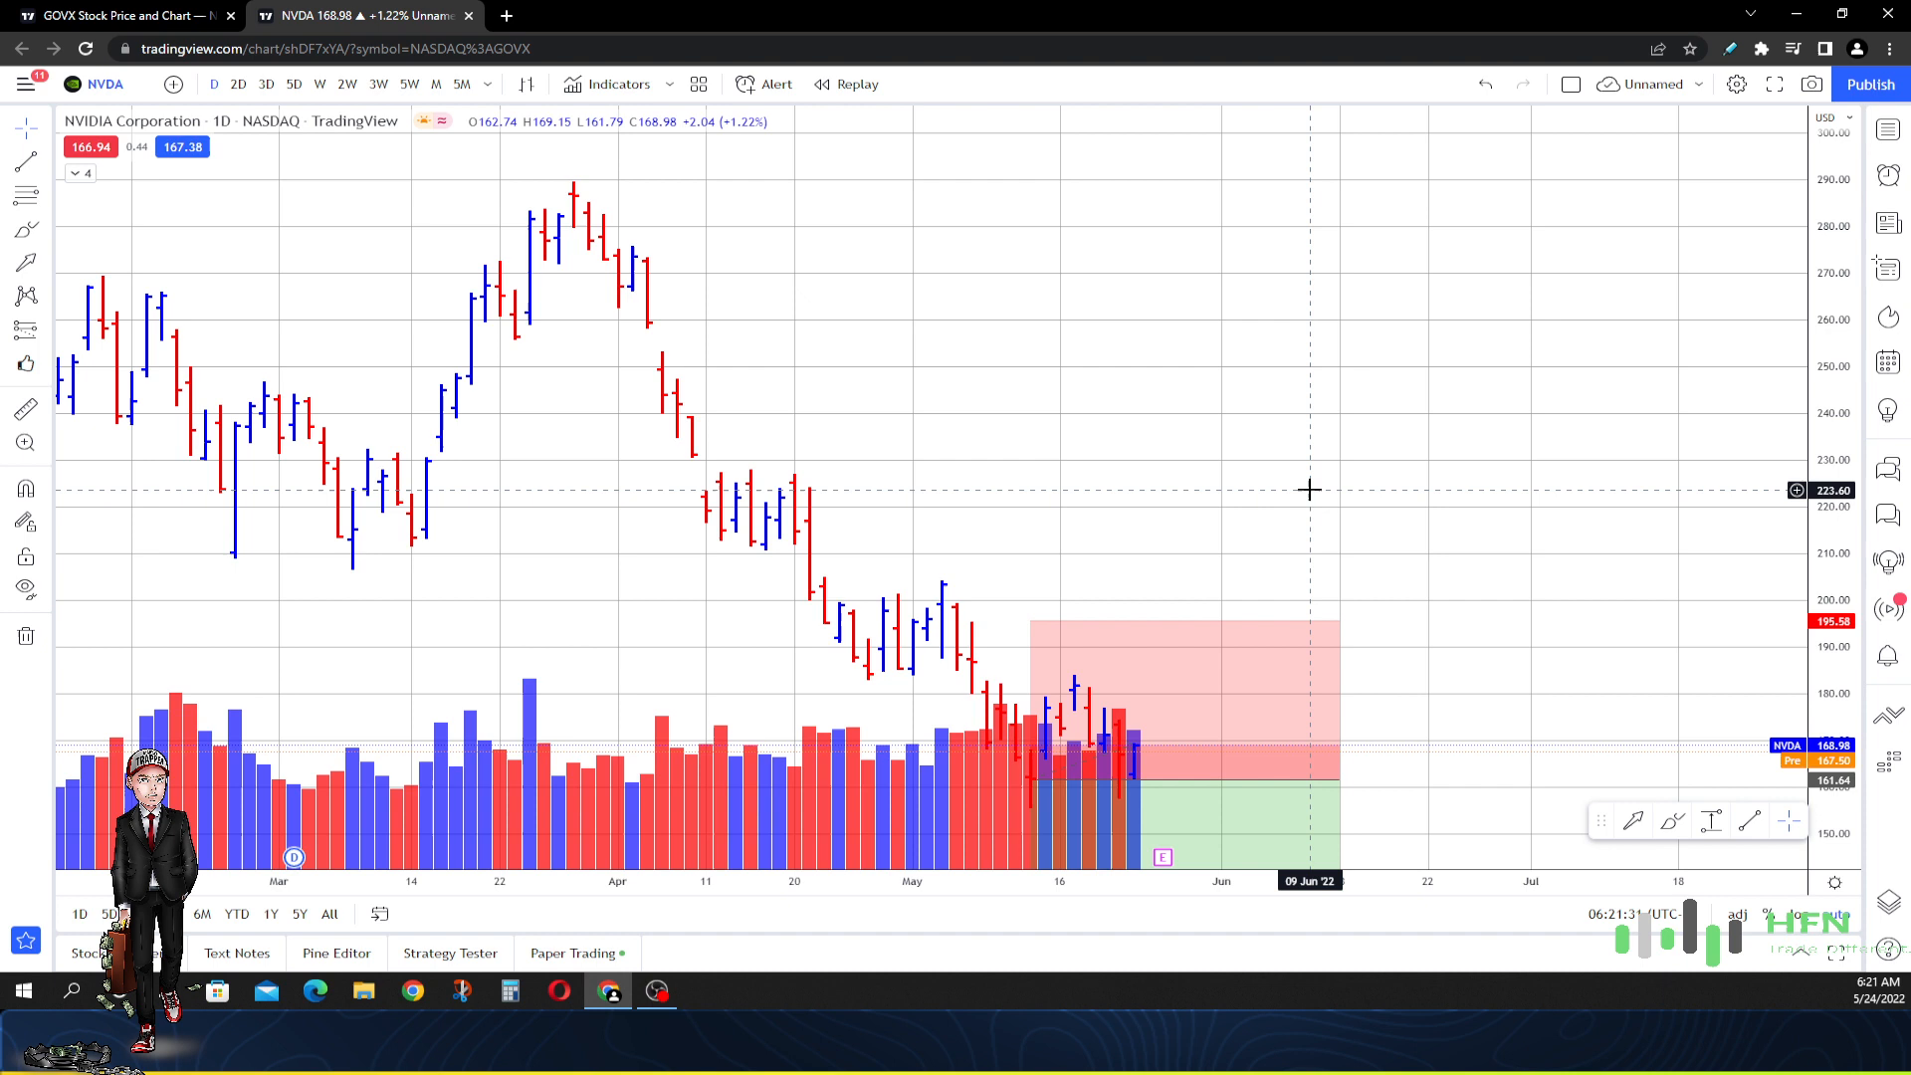
{"action": "mouse_move", "coordinate": [1309, 482]}
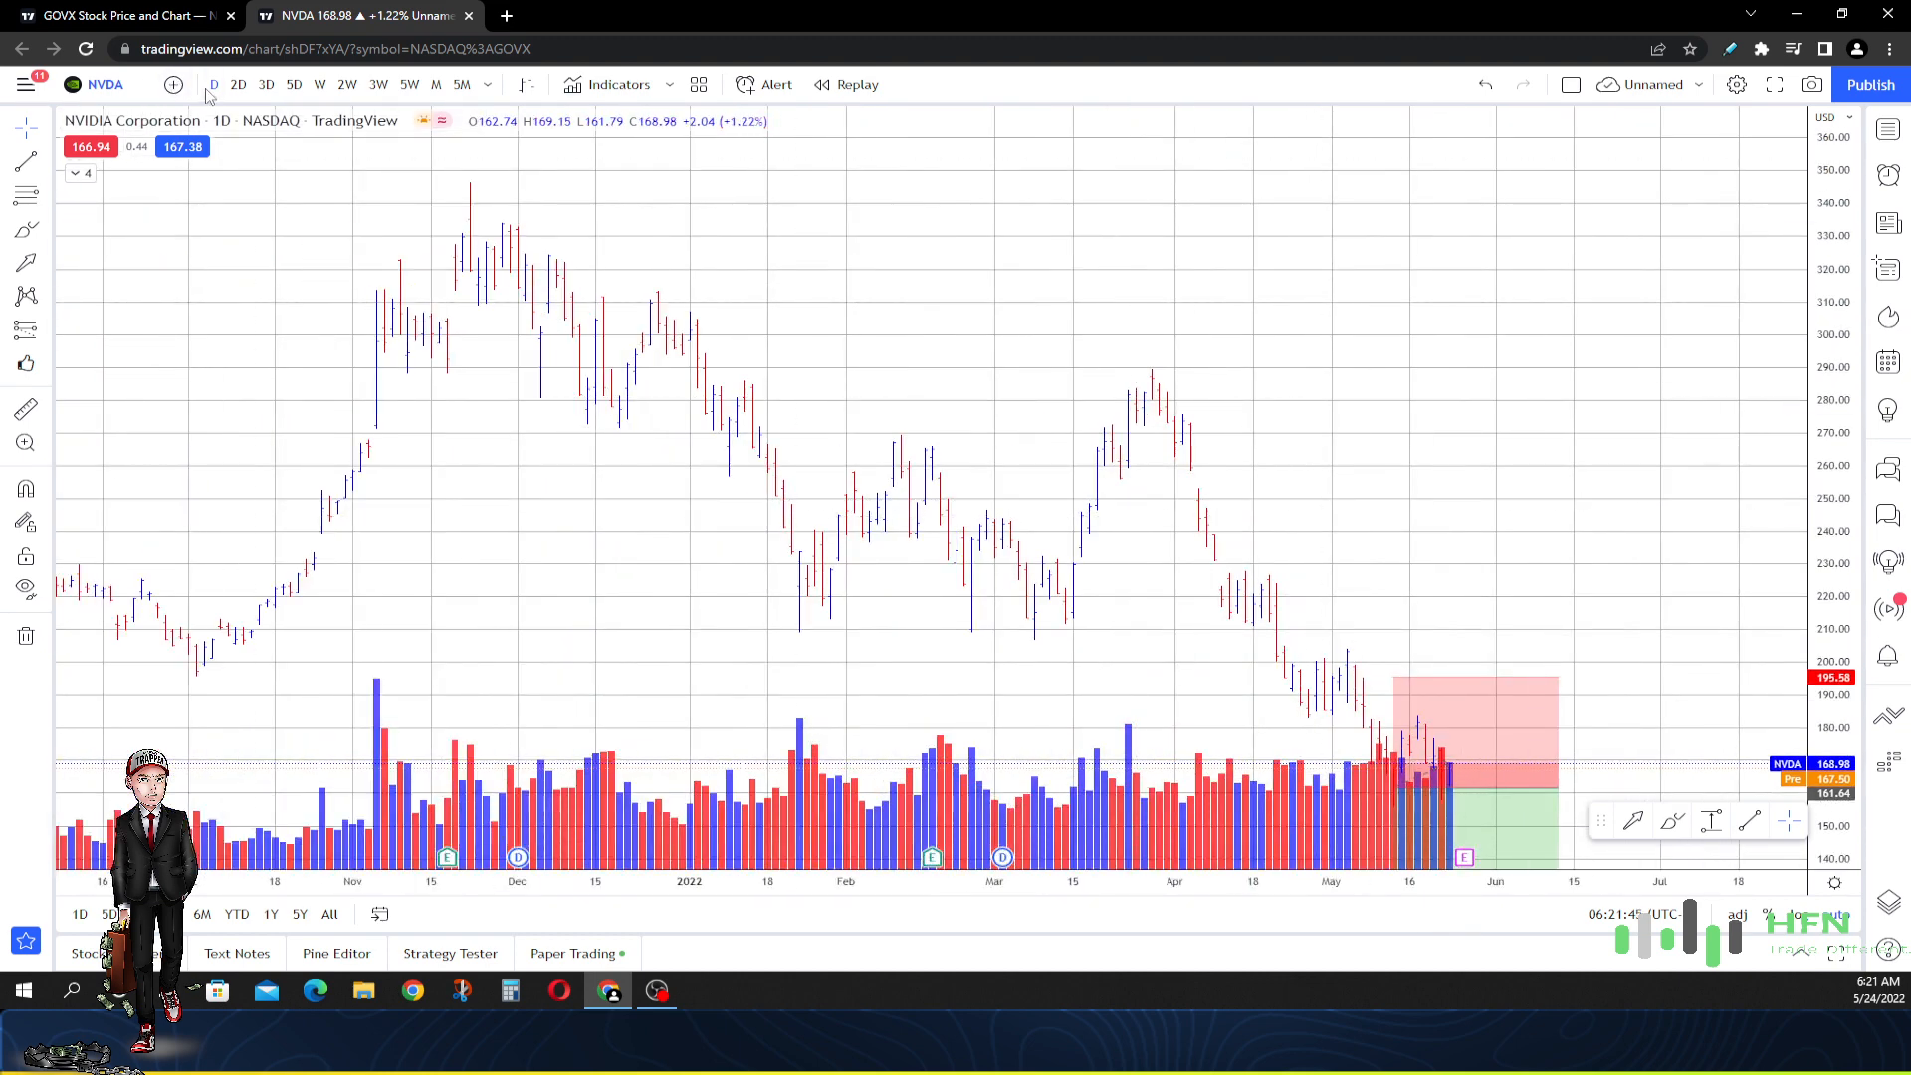
Switch NVDA to 2-day bars and pan back to late February 2022
{"action": "left_click", "coordinate": [238, 83]}
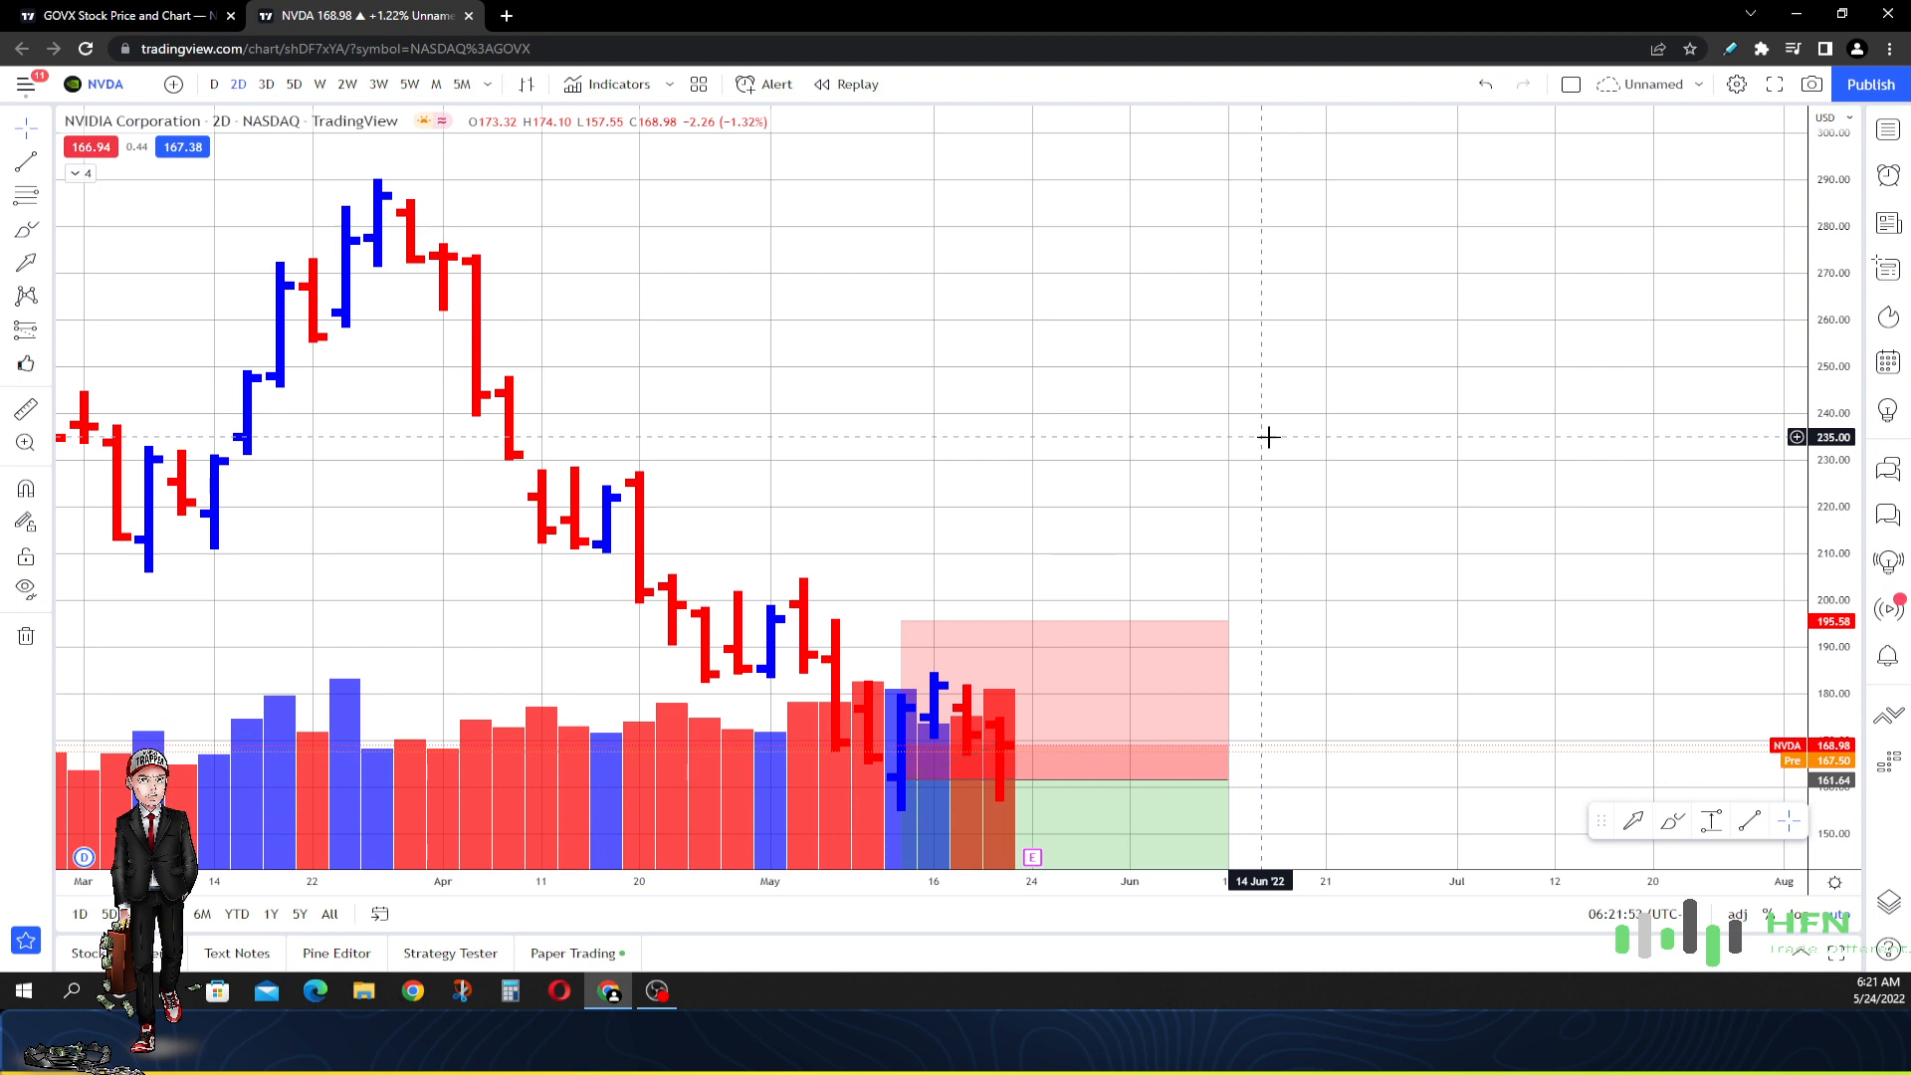
{"action": "mouse_move", "coordinate": [442, 244]}
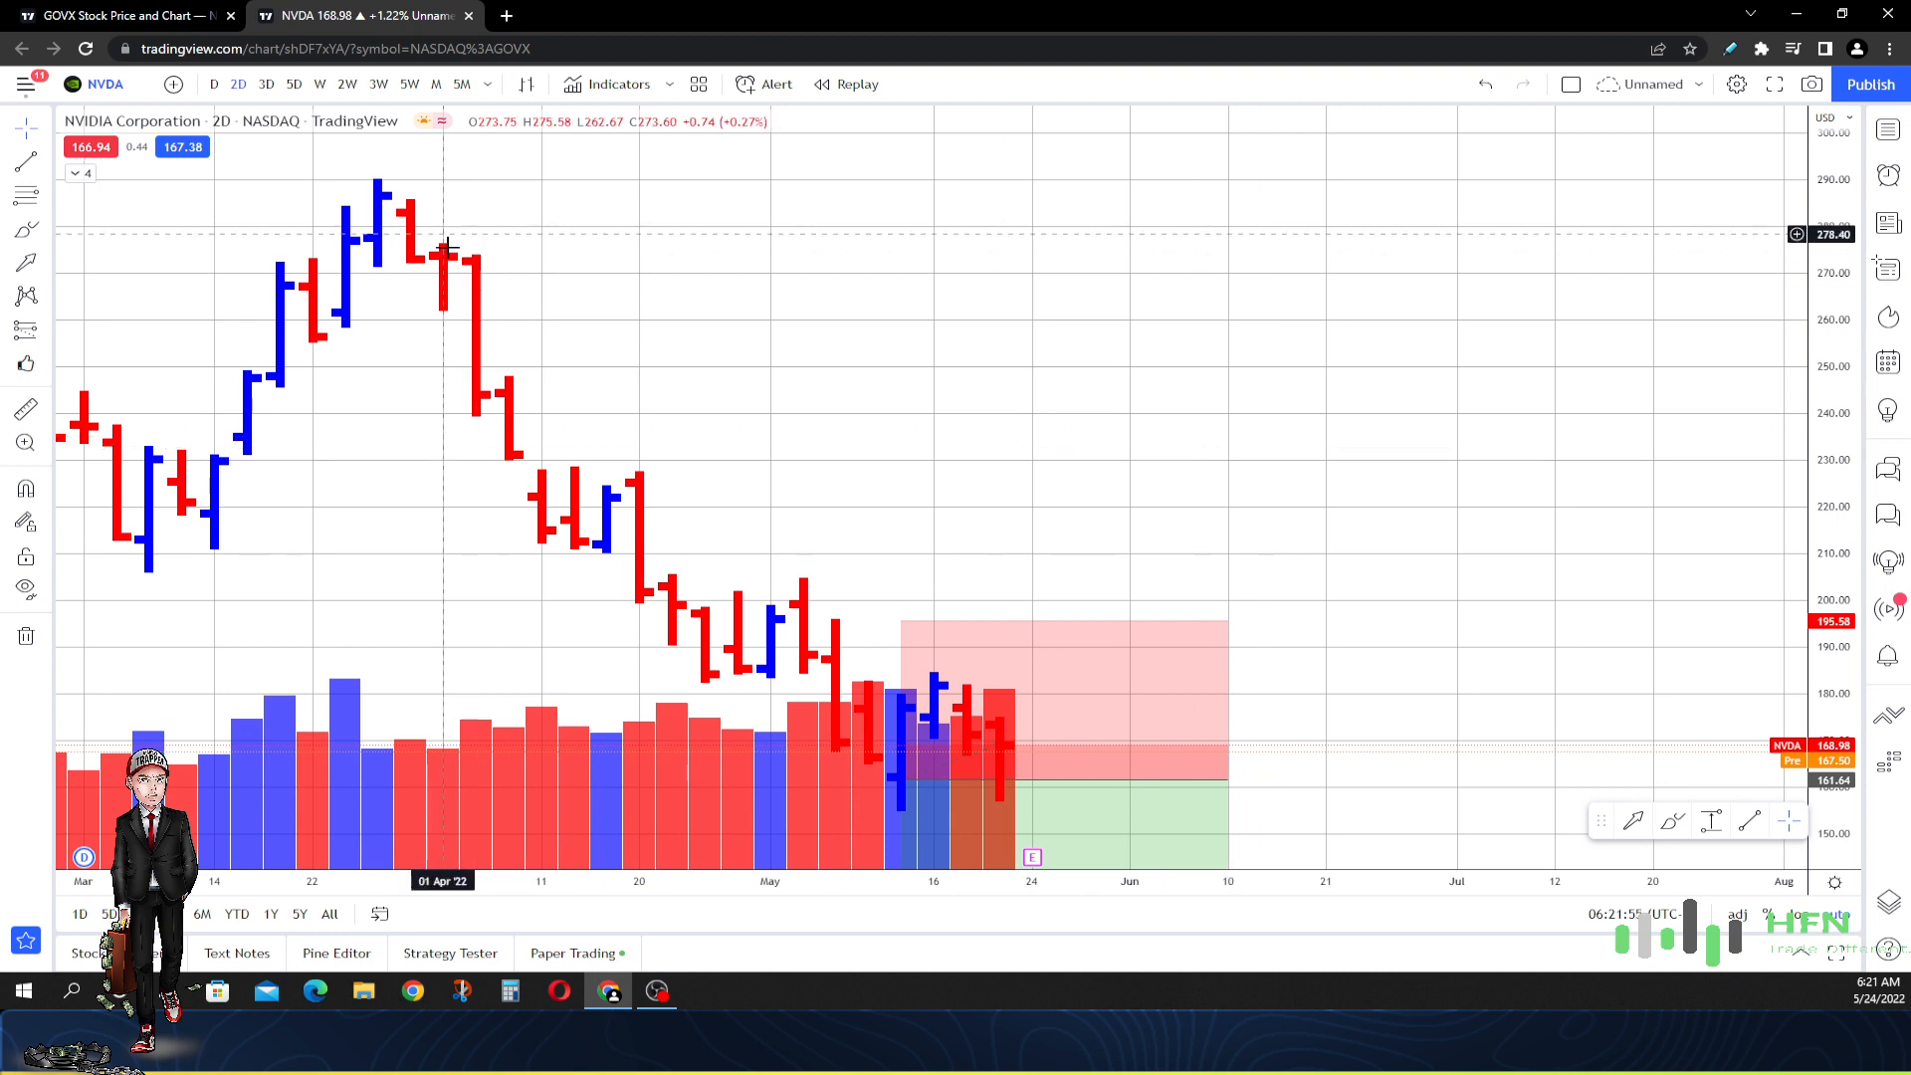
{"action": "mouse_move", "coordinate": [378, 195]}
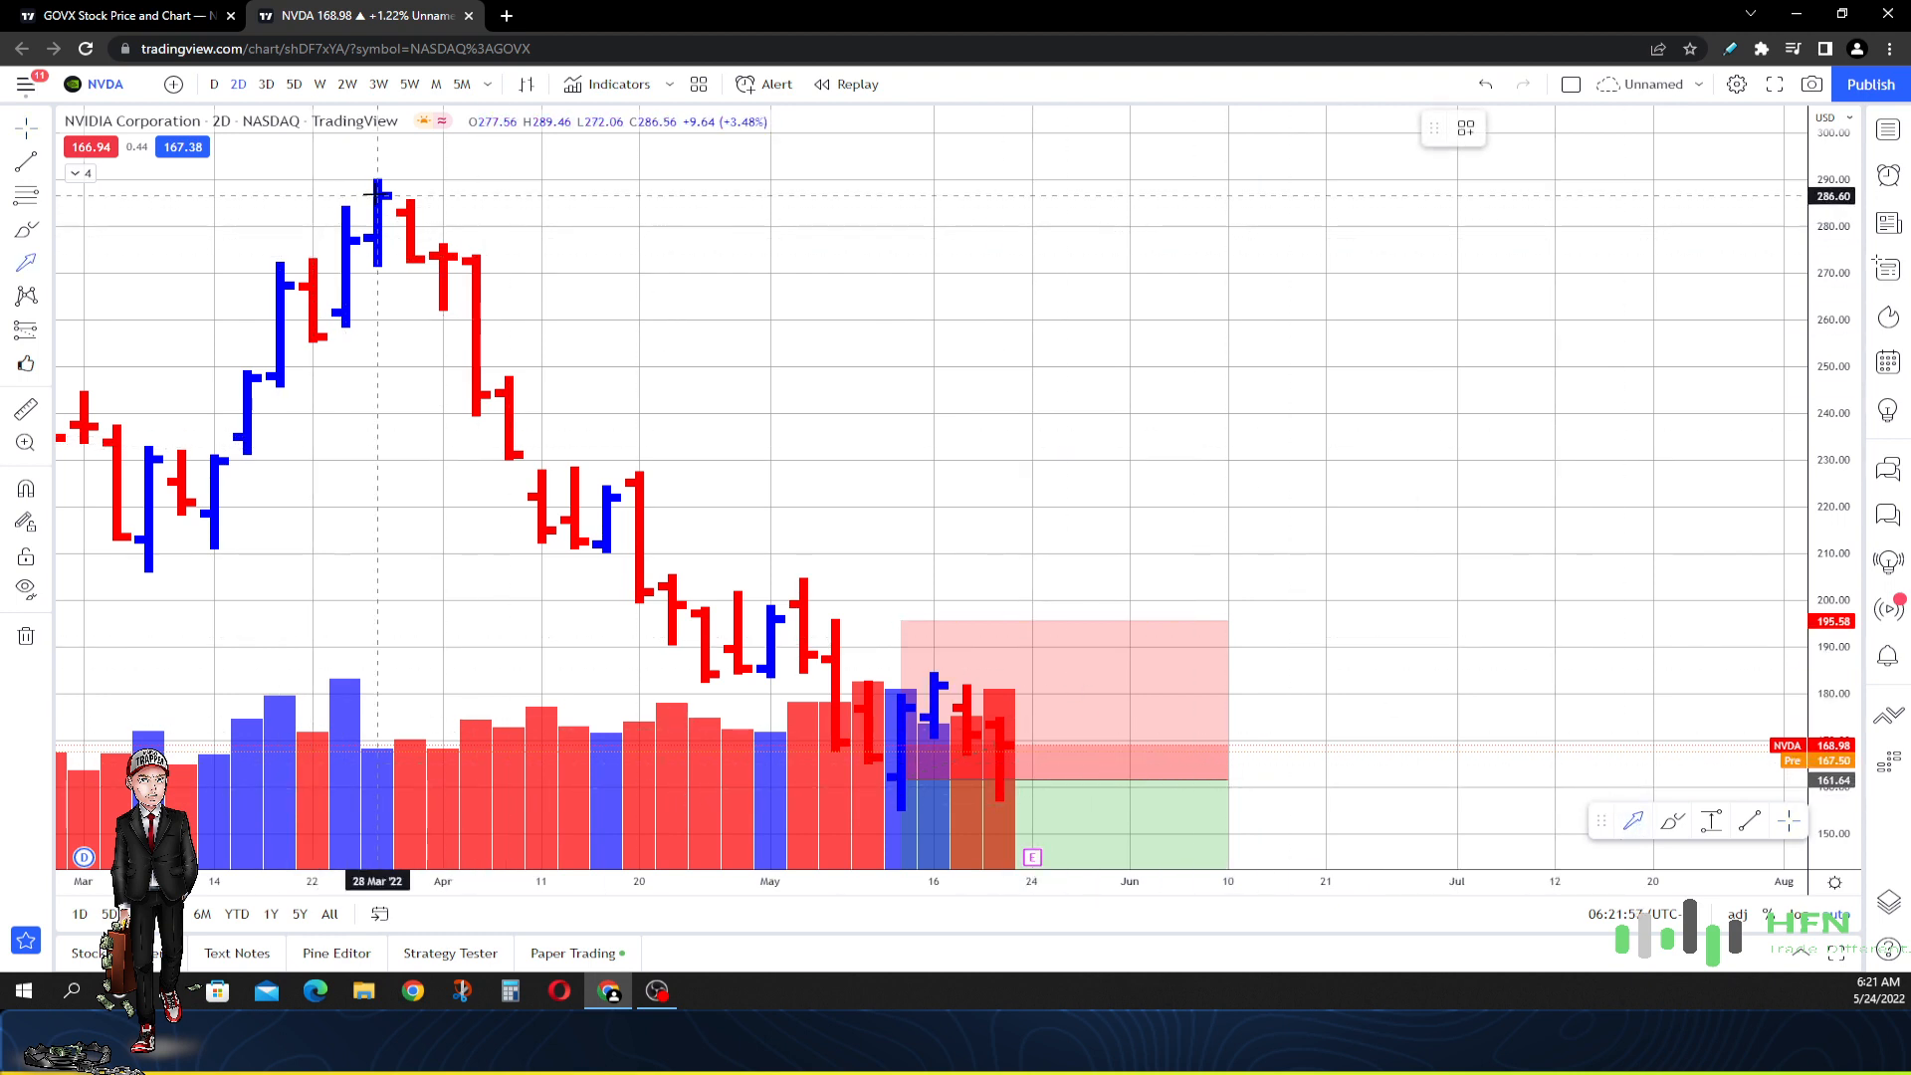
{"action": "left_click_drag", "start_coordinate": [381, 195], "coordinate": [896, 719]}
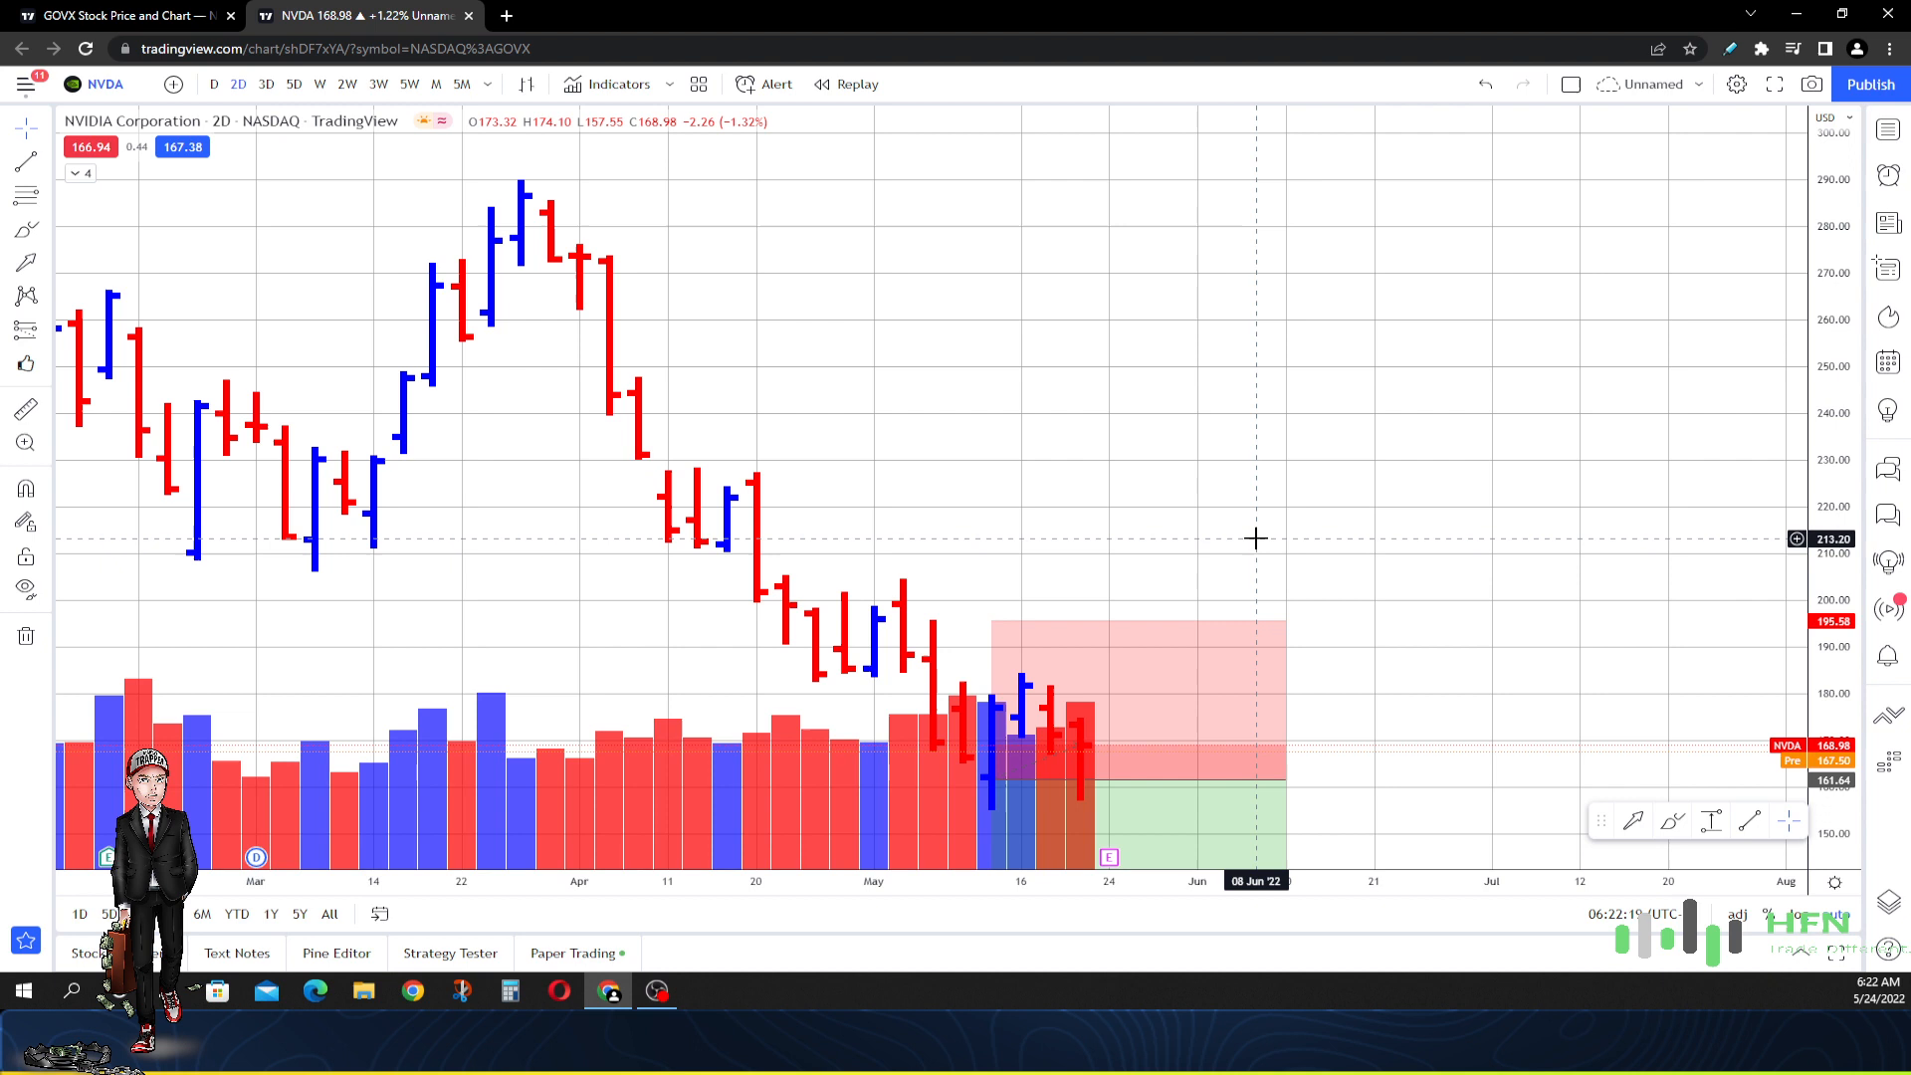
{"action": "mouse_move", "coordinate": [1235, 556]}
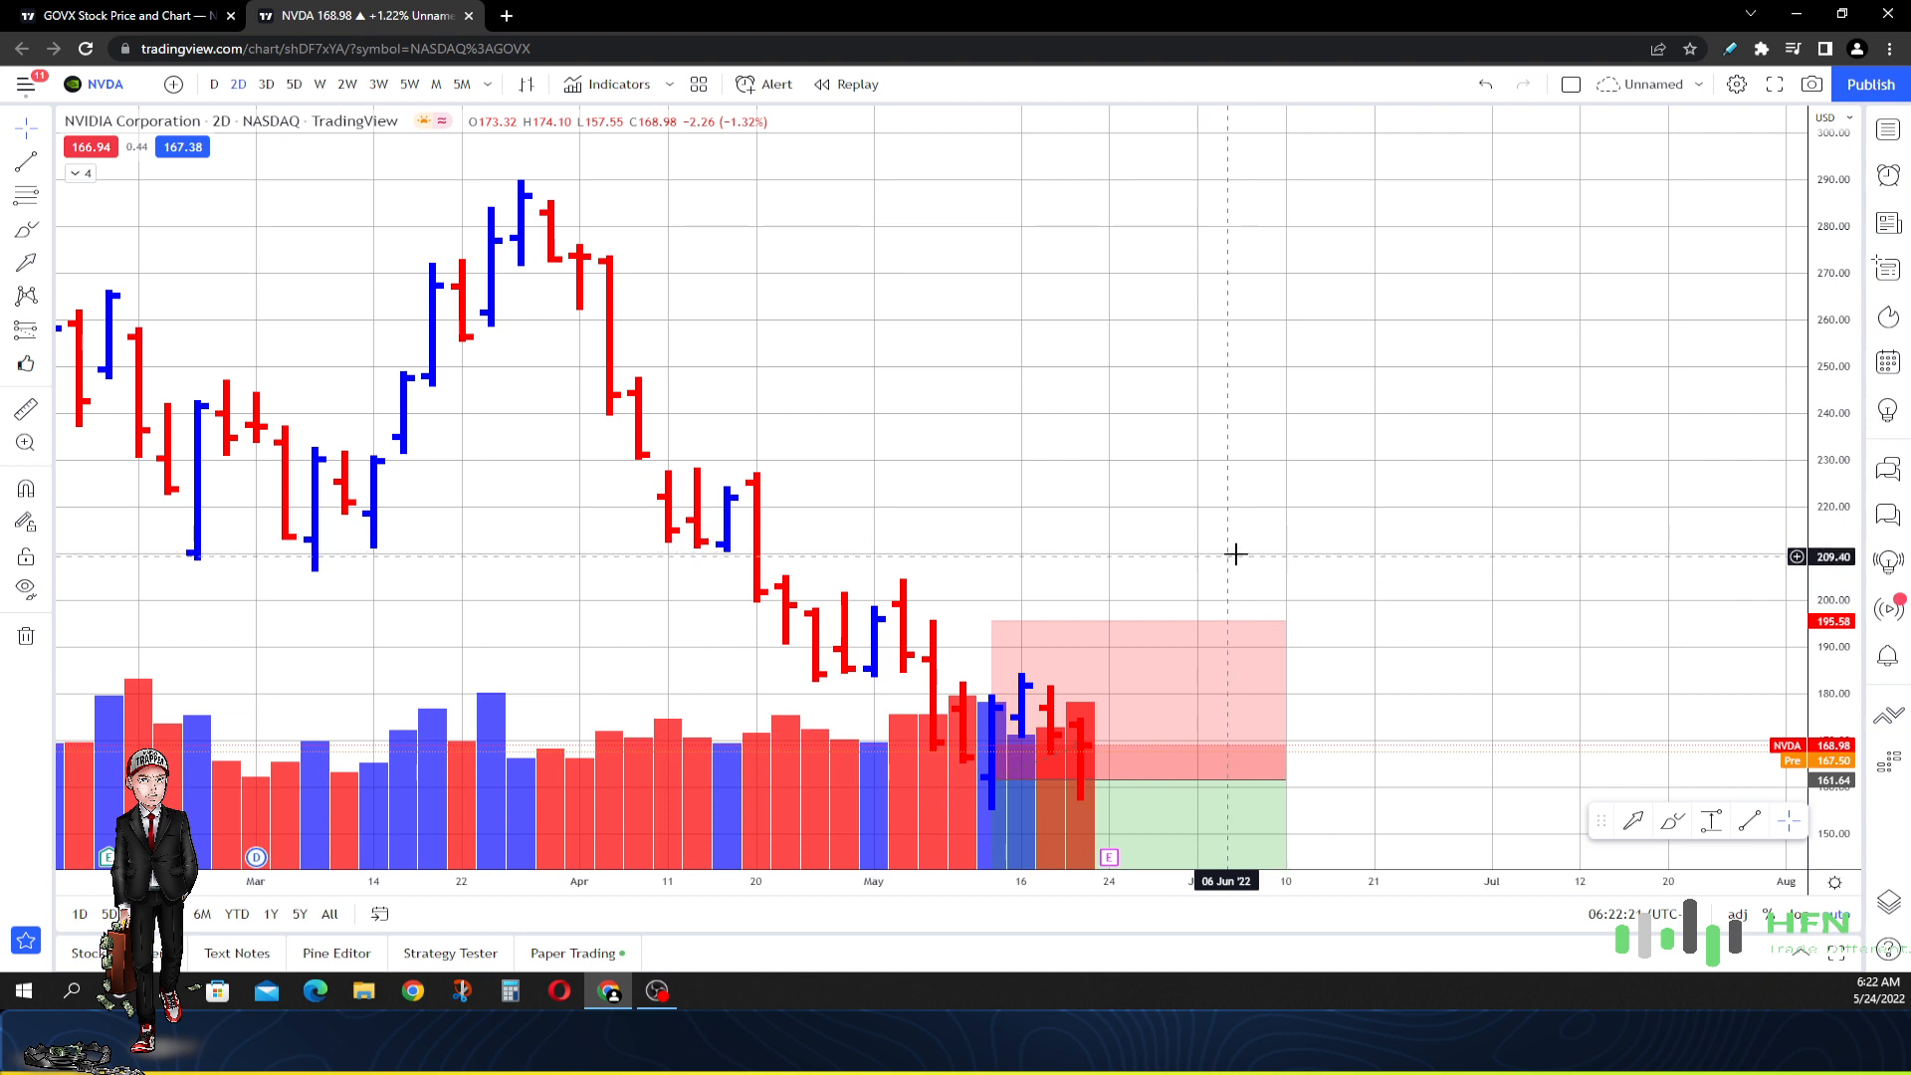
{"action": "mouse_move", "coordinate": [1238, 520]}
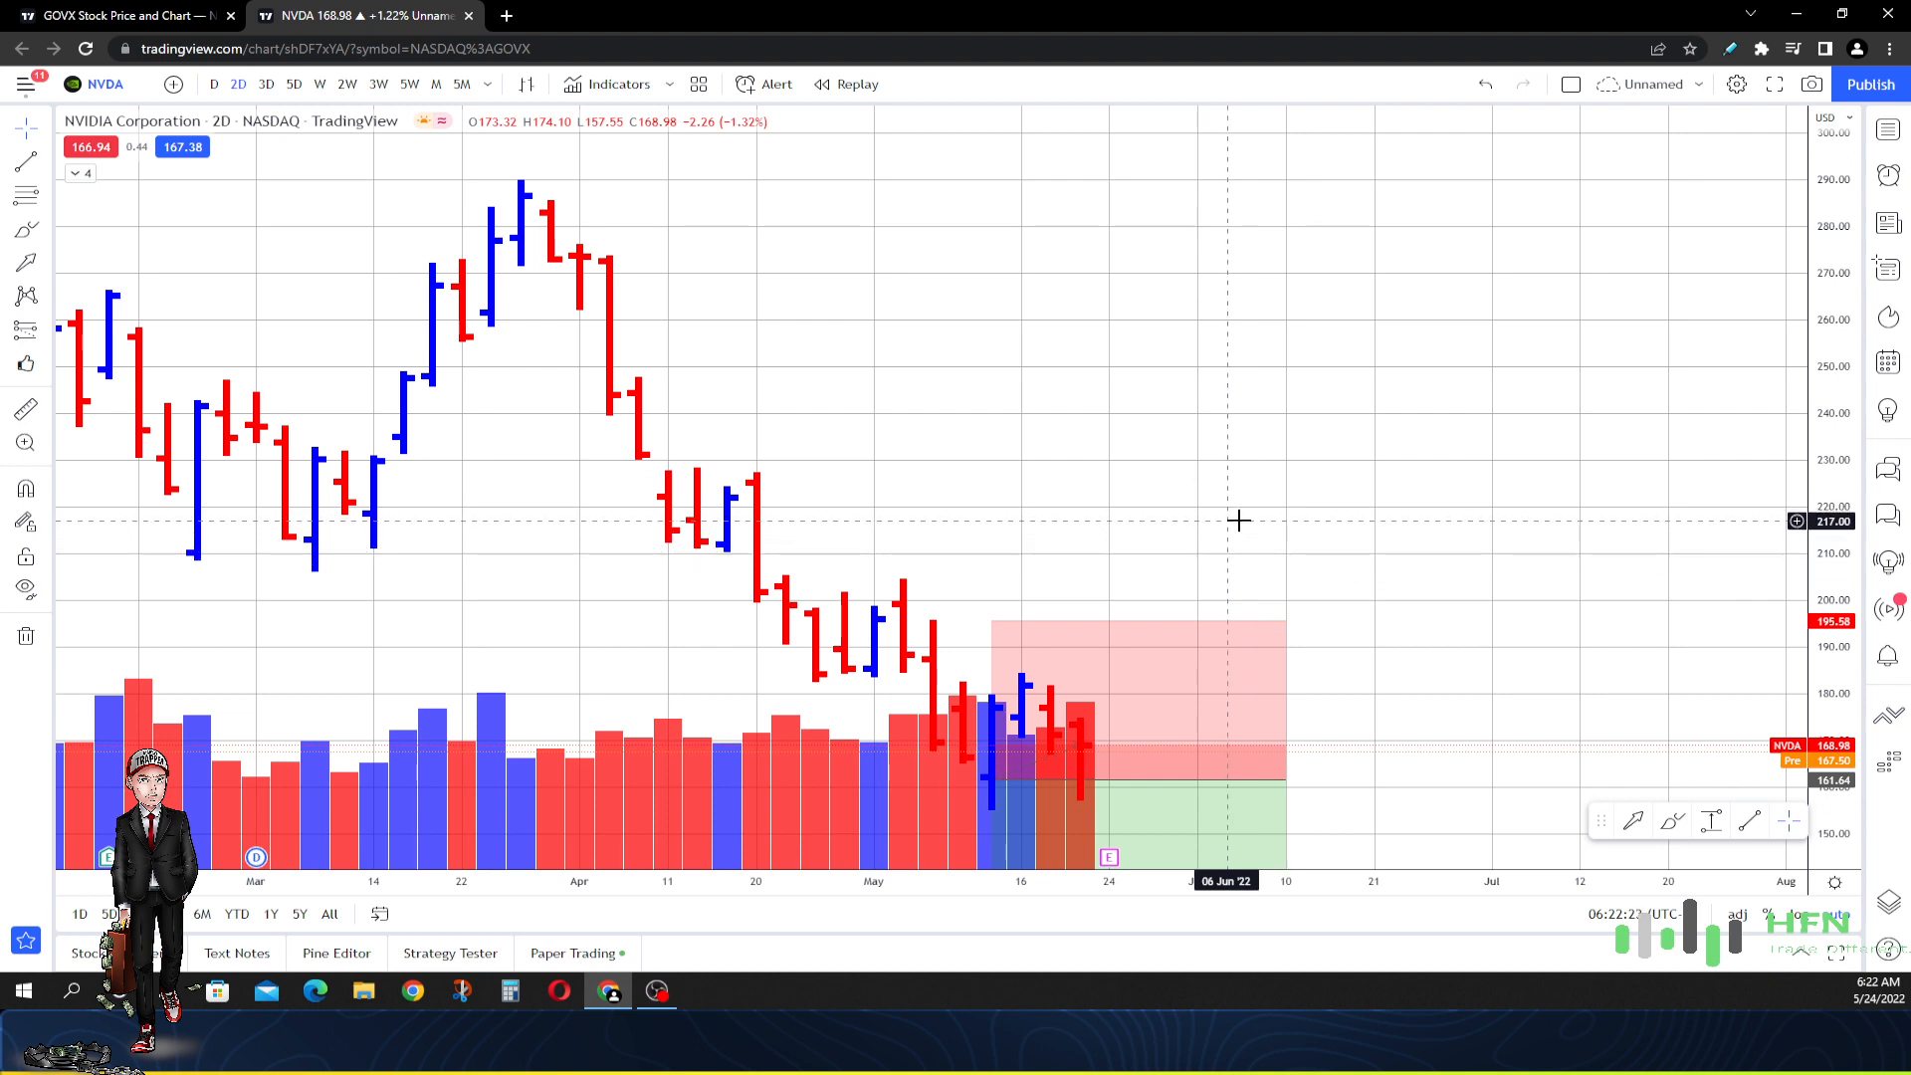
{"action": "mouse_move", "coordinate": [1233, 532]}
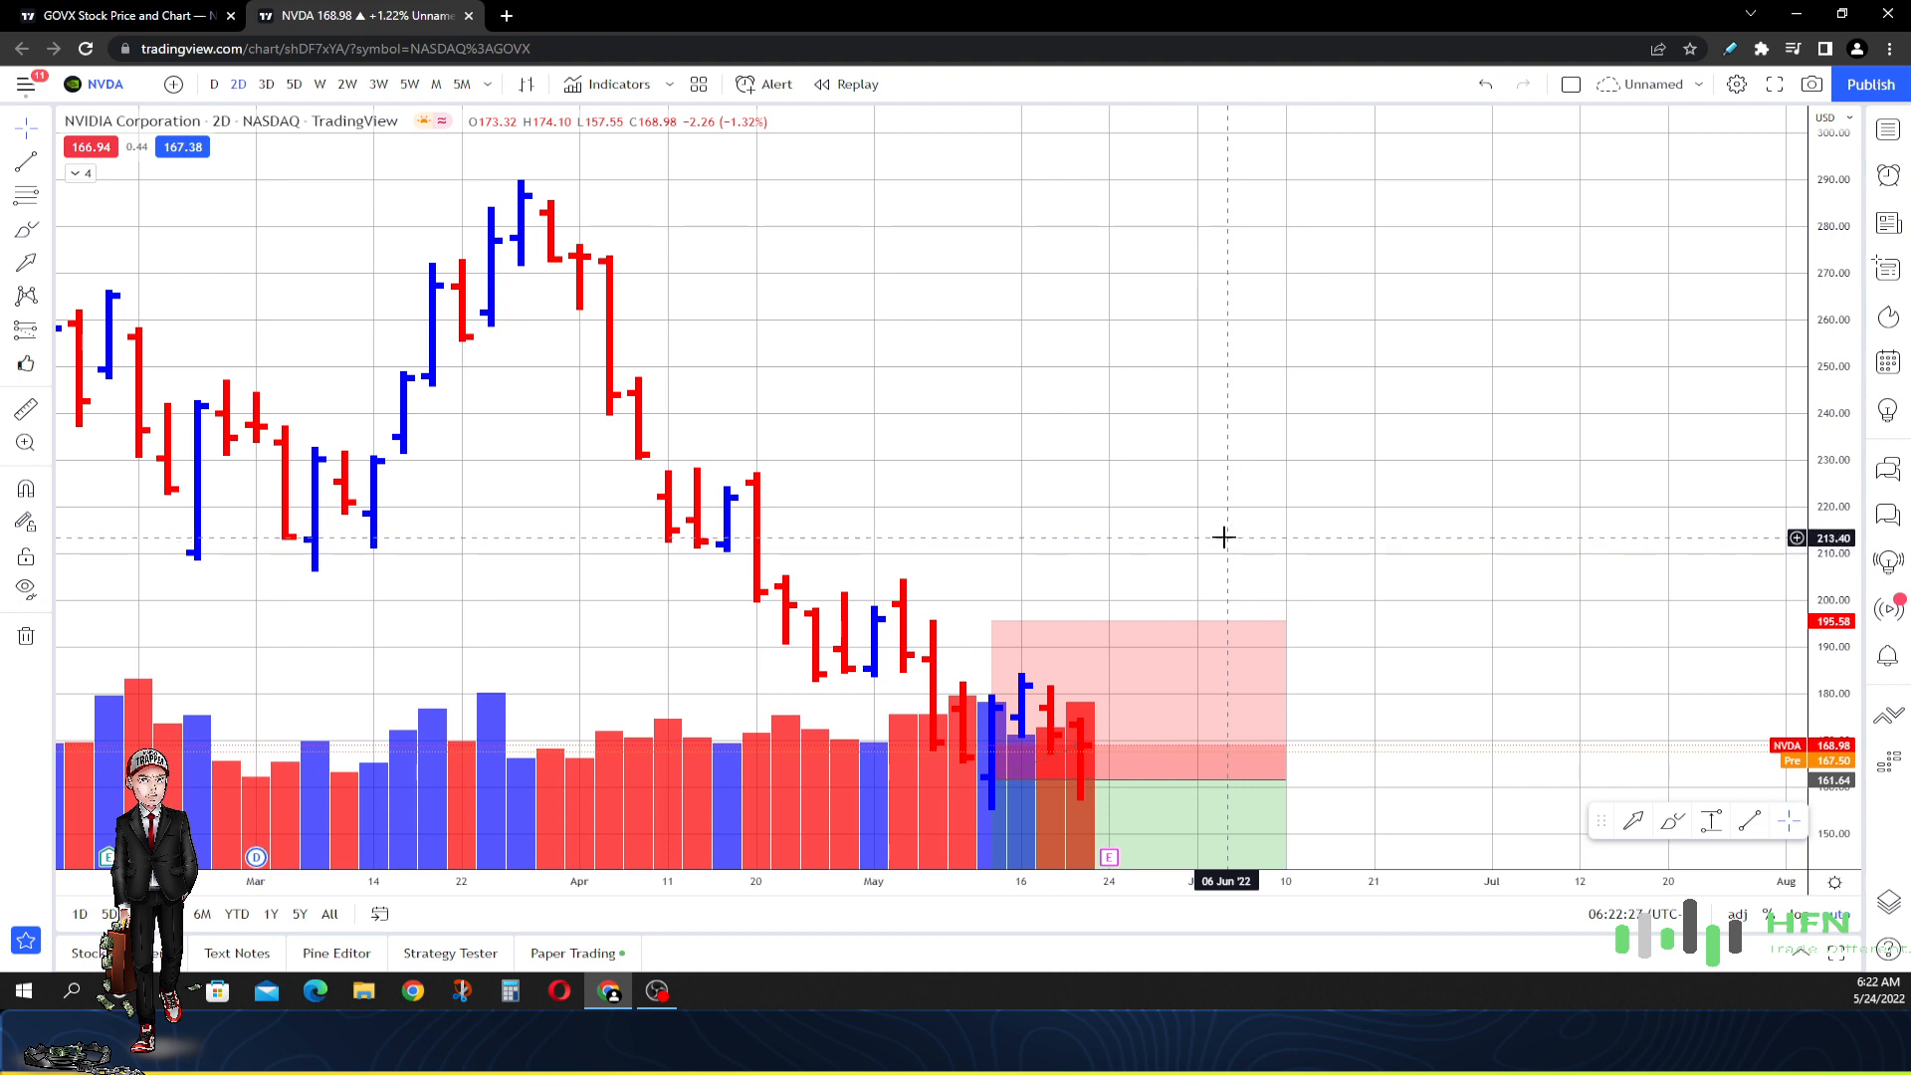
{"action": "mouse_move", "coordinate": [1226, 553]}
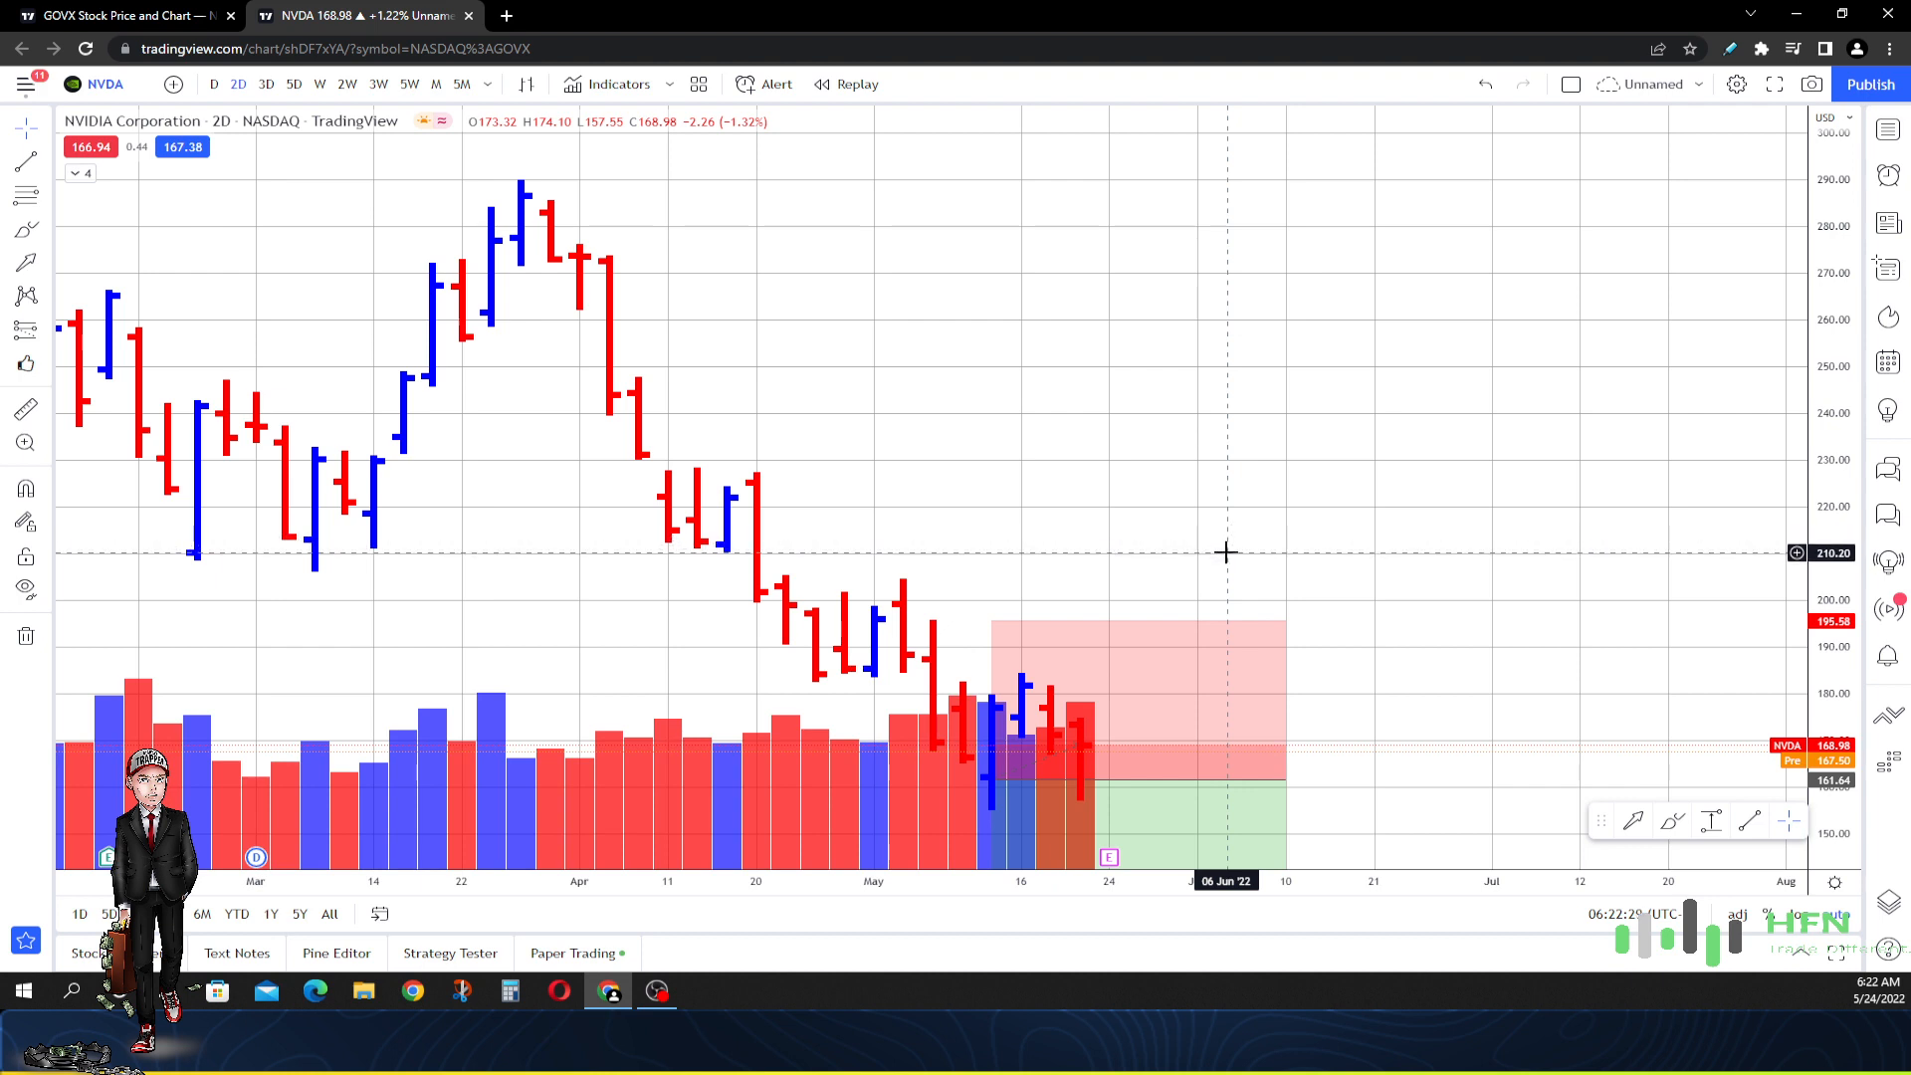
{"action": "mouse_move", "coordinate": [1227, 542]}
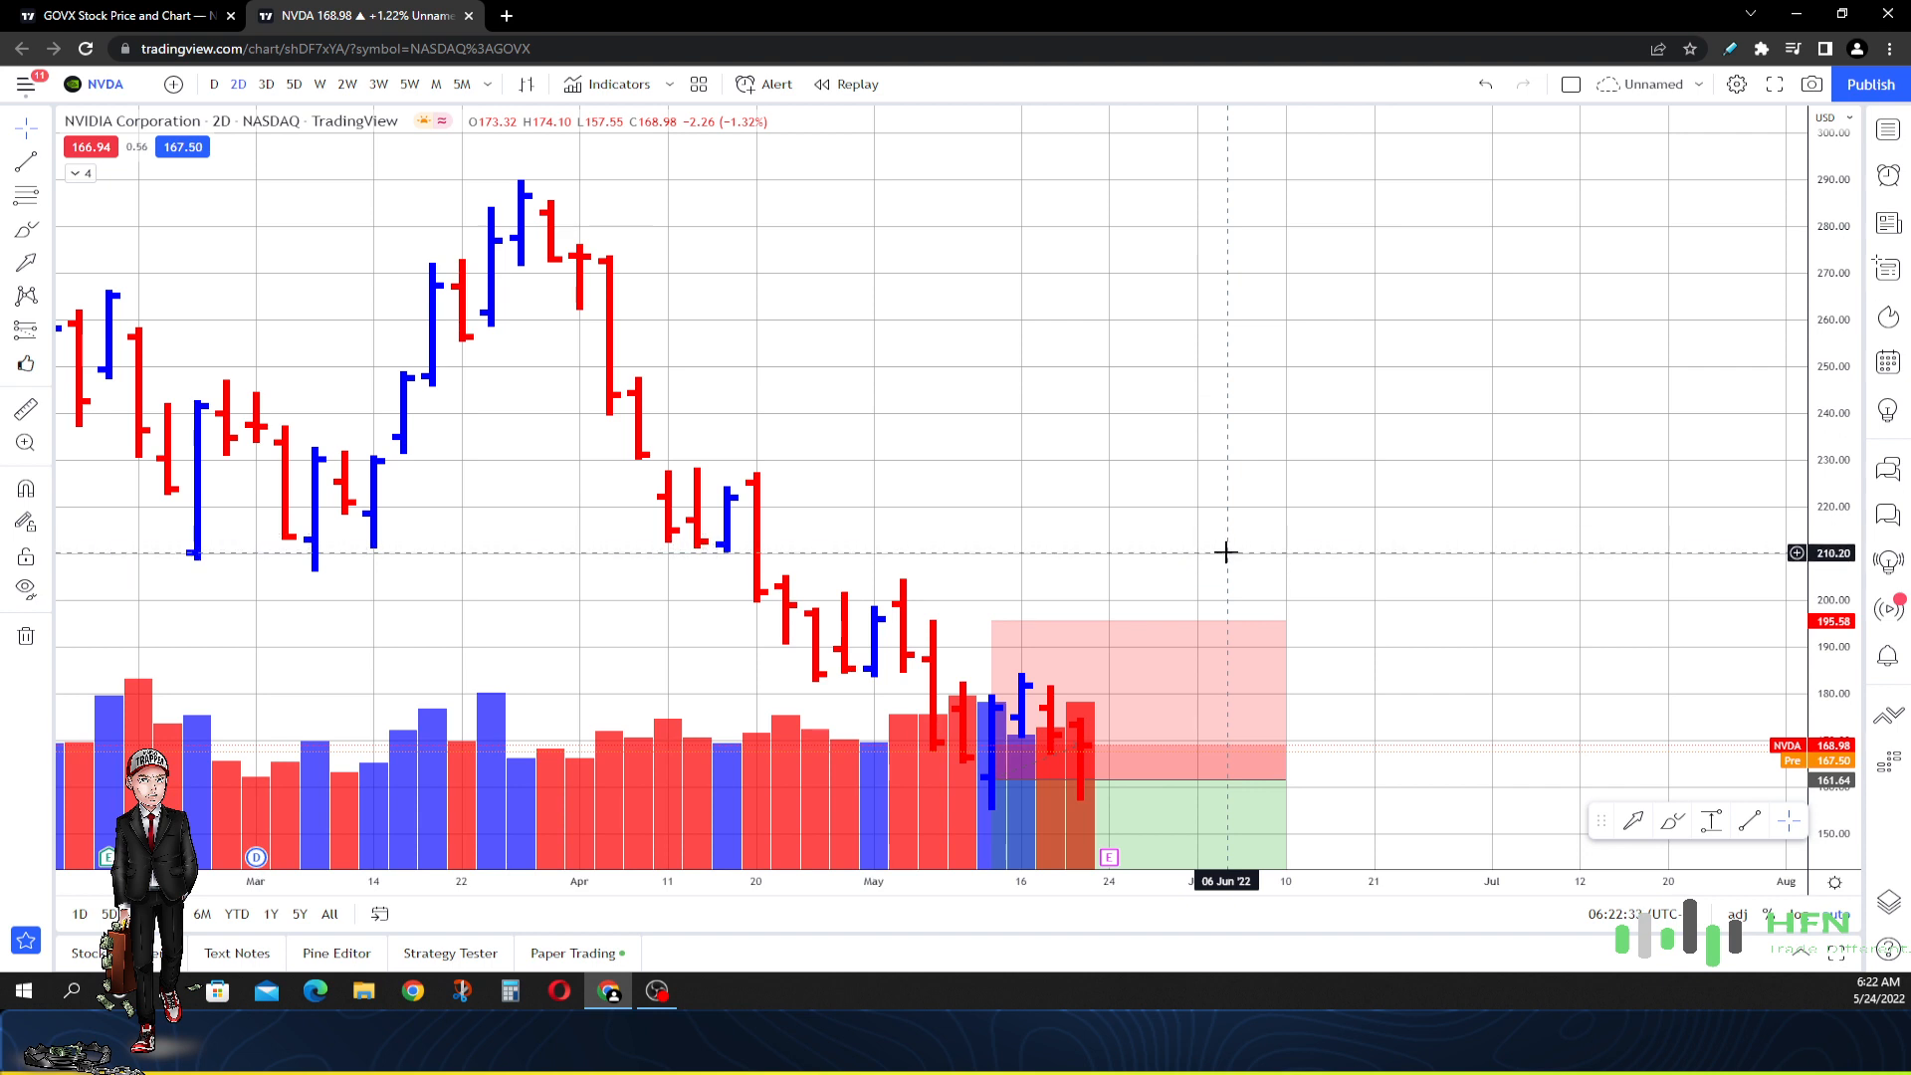
{"action": "mouse_move", "coordinate": [1223, 558]}
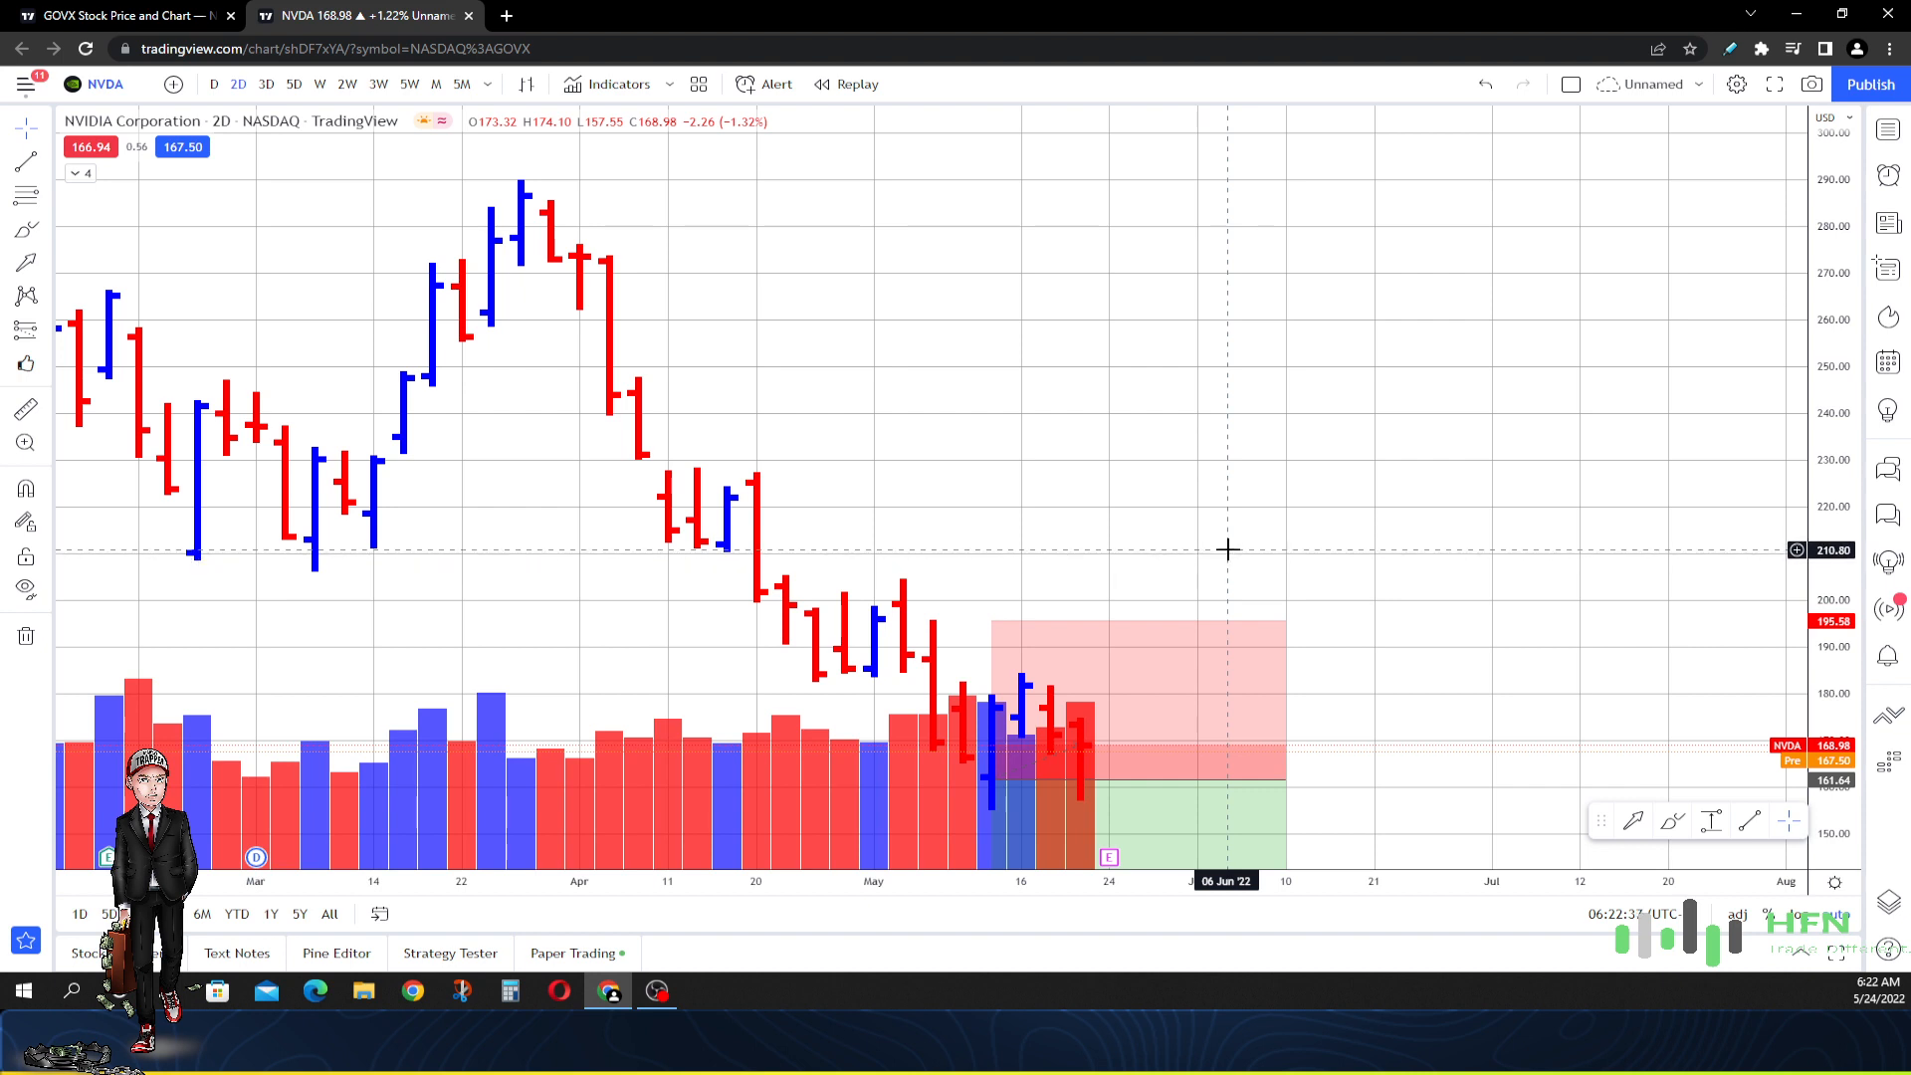
{"action": "mouse_move", "coordinate": [1248, 593]}
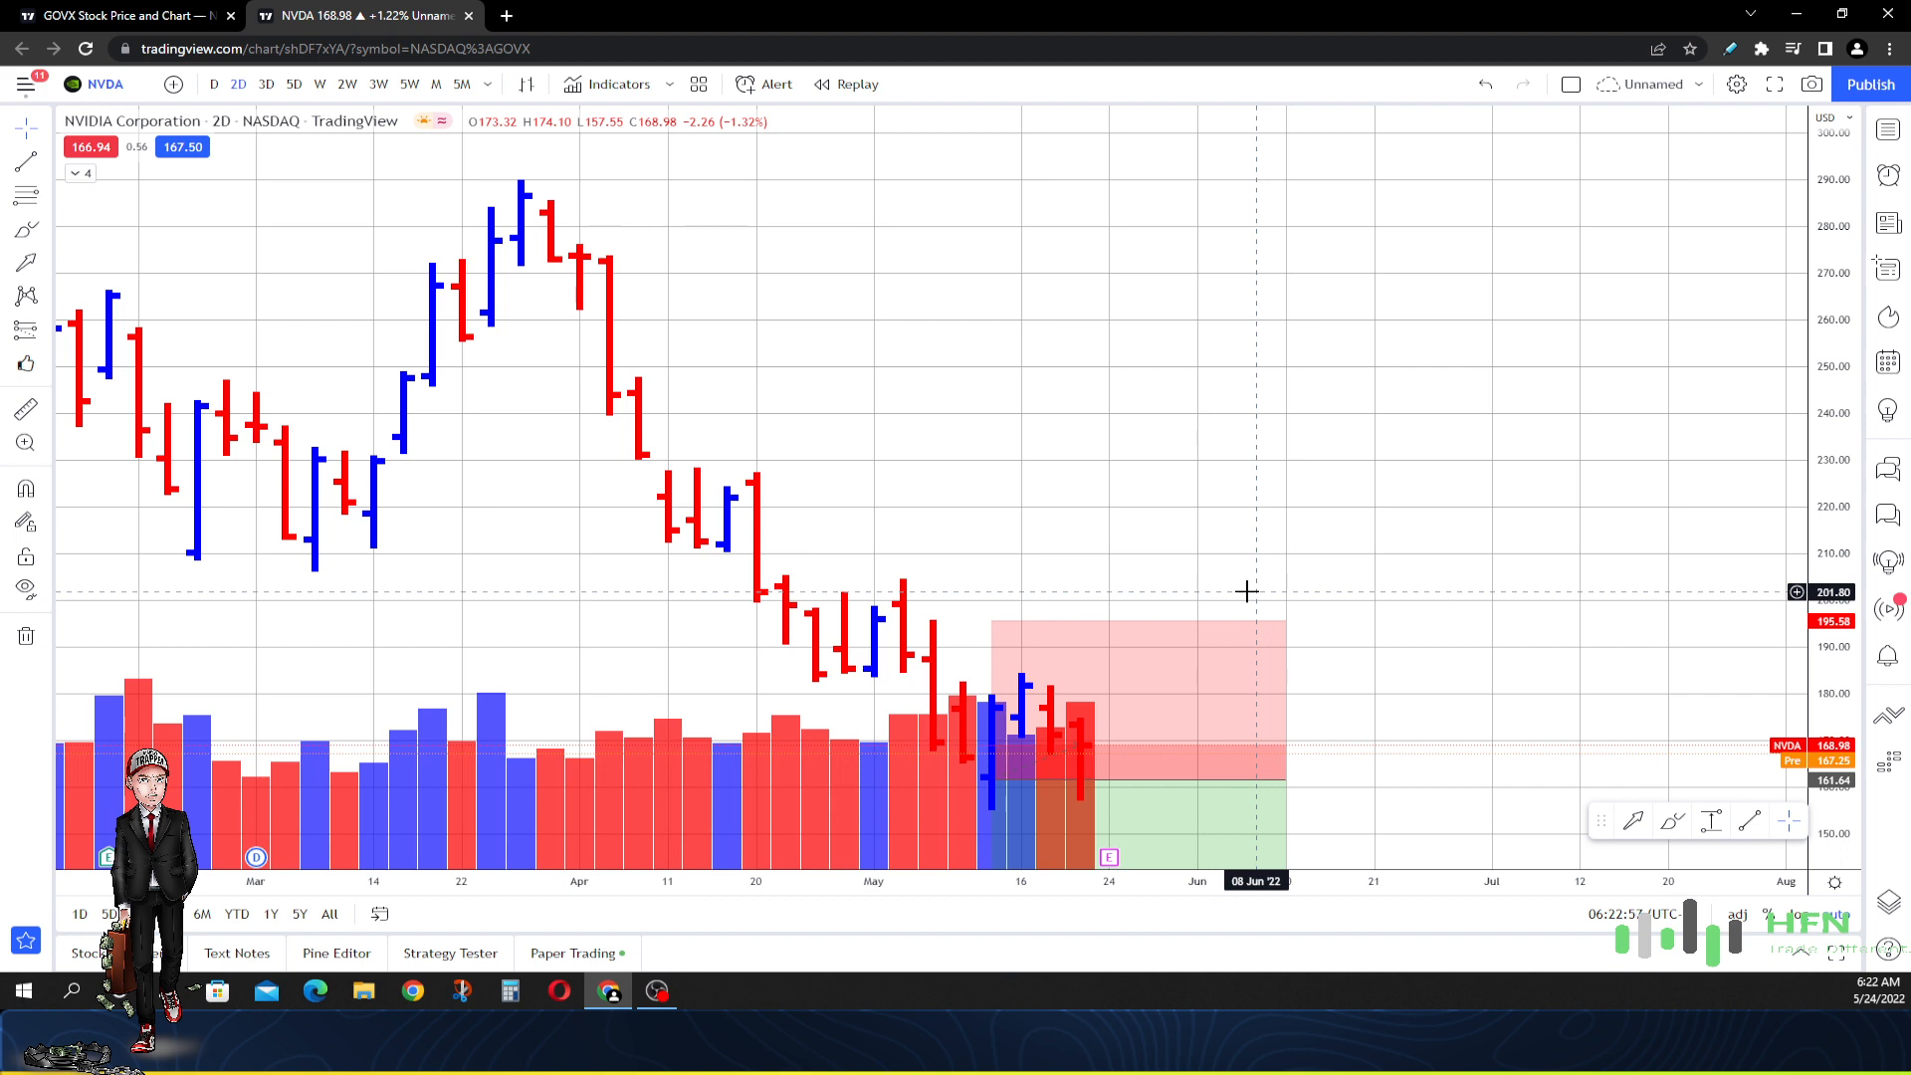
{"action": "mouse_move", "coordinate": [901, 629]}
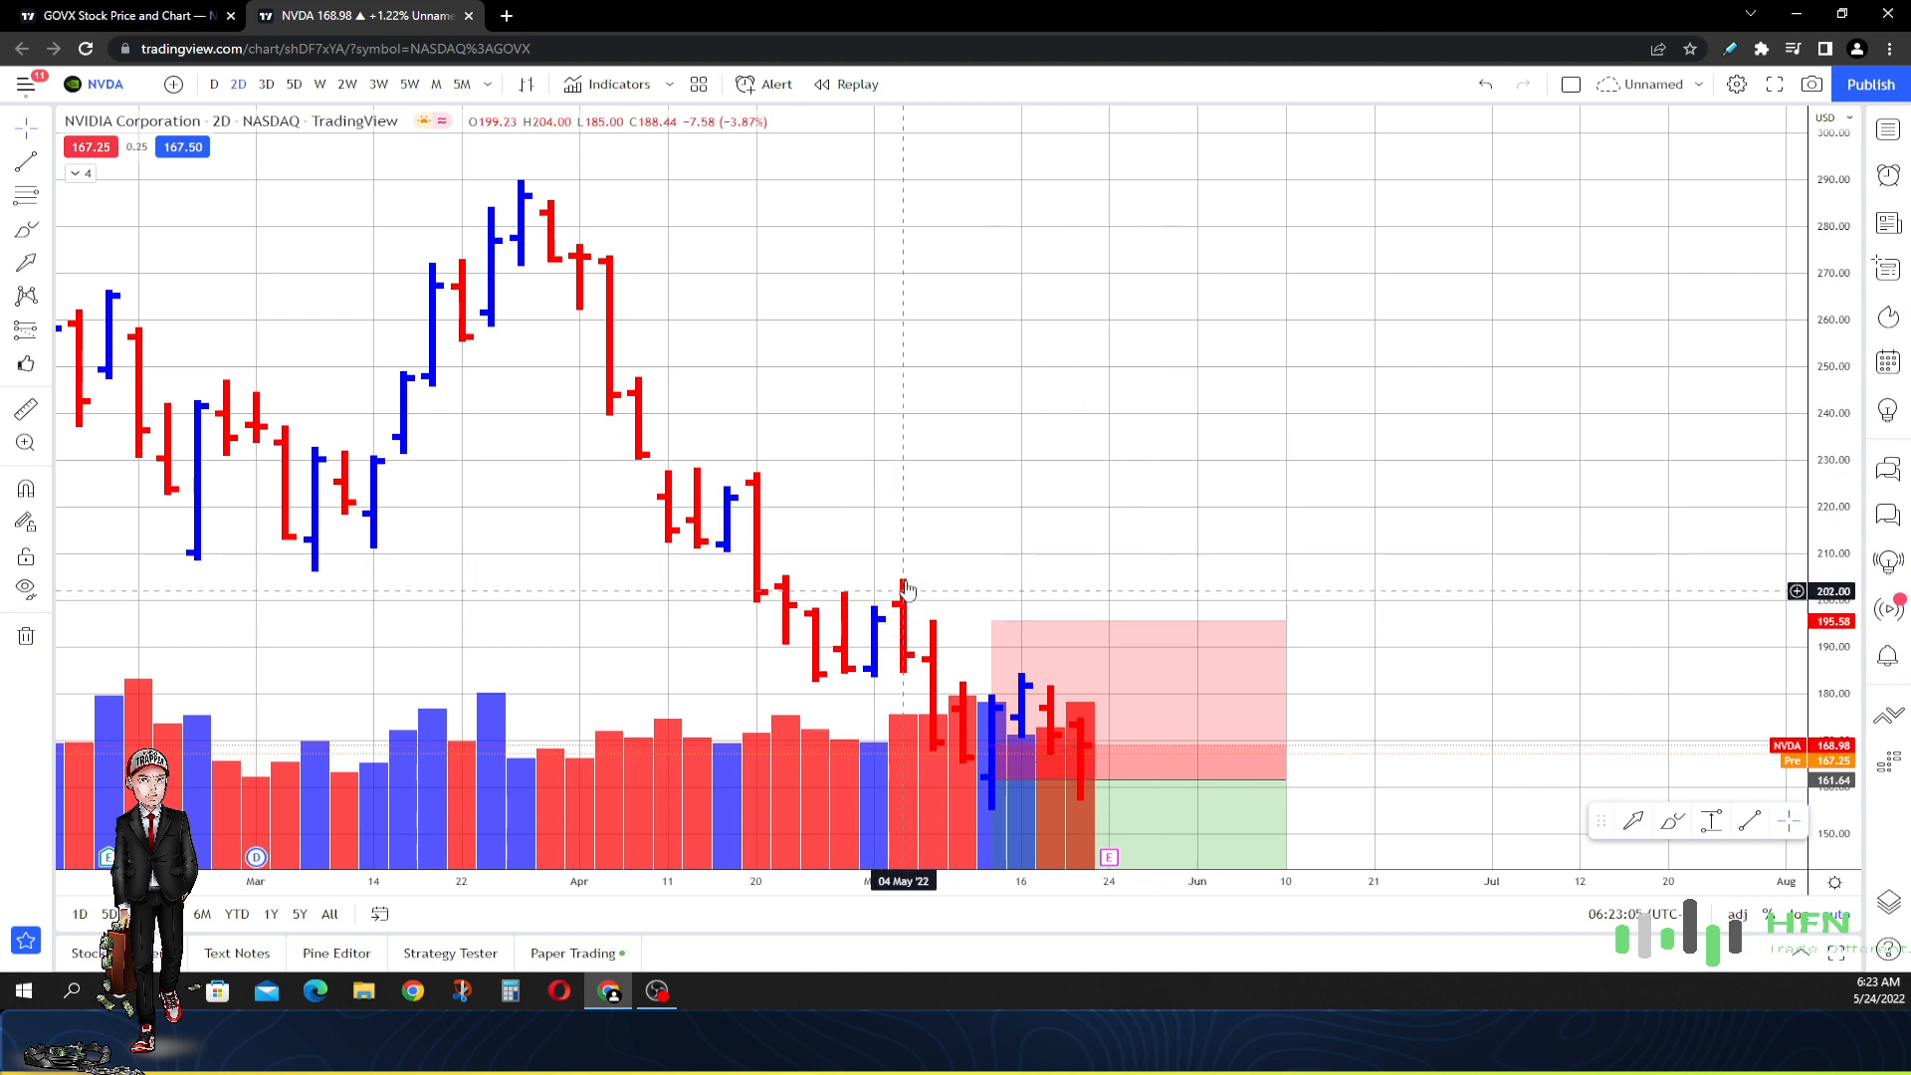
{"action": "mouse_move", "coordinate": [902, 545]}
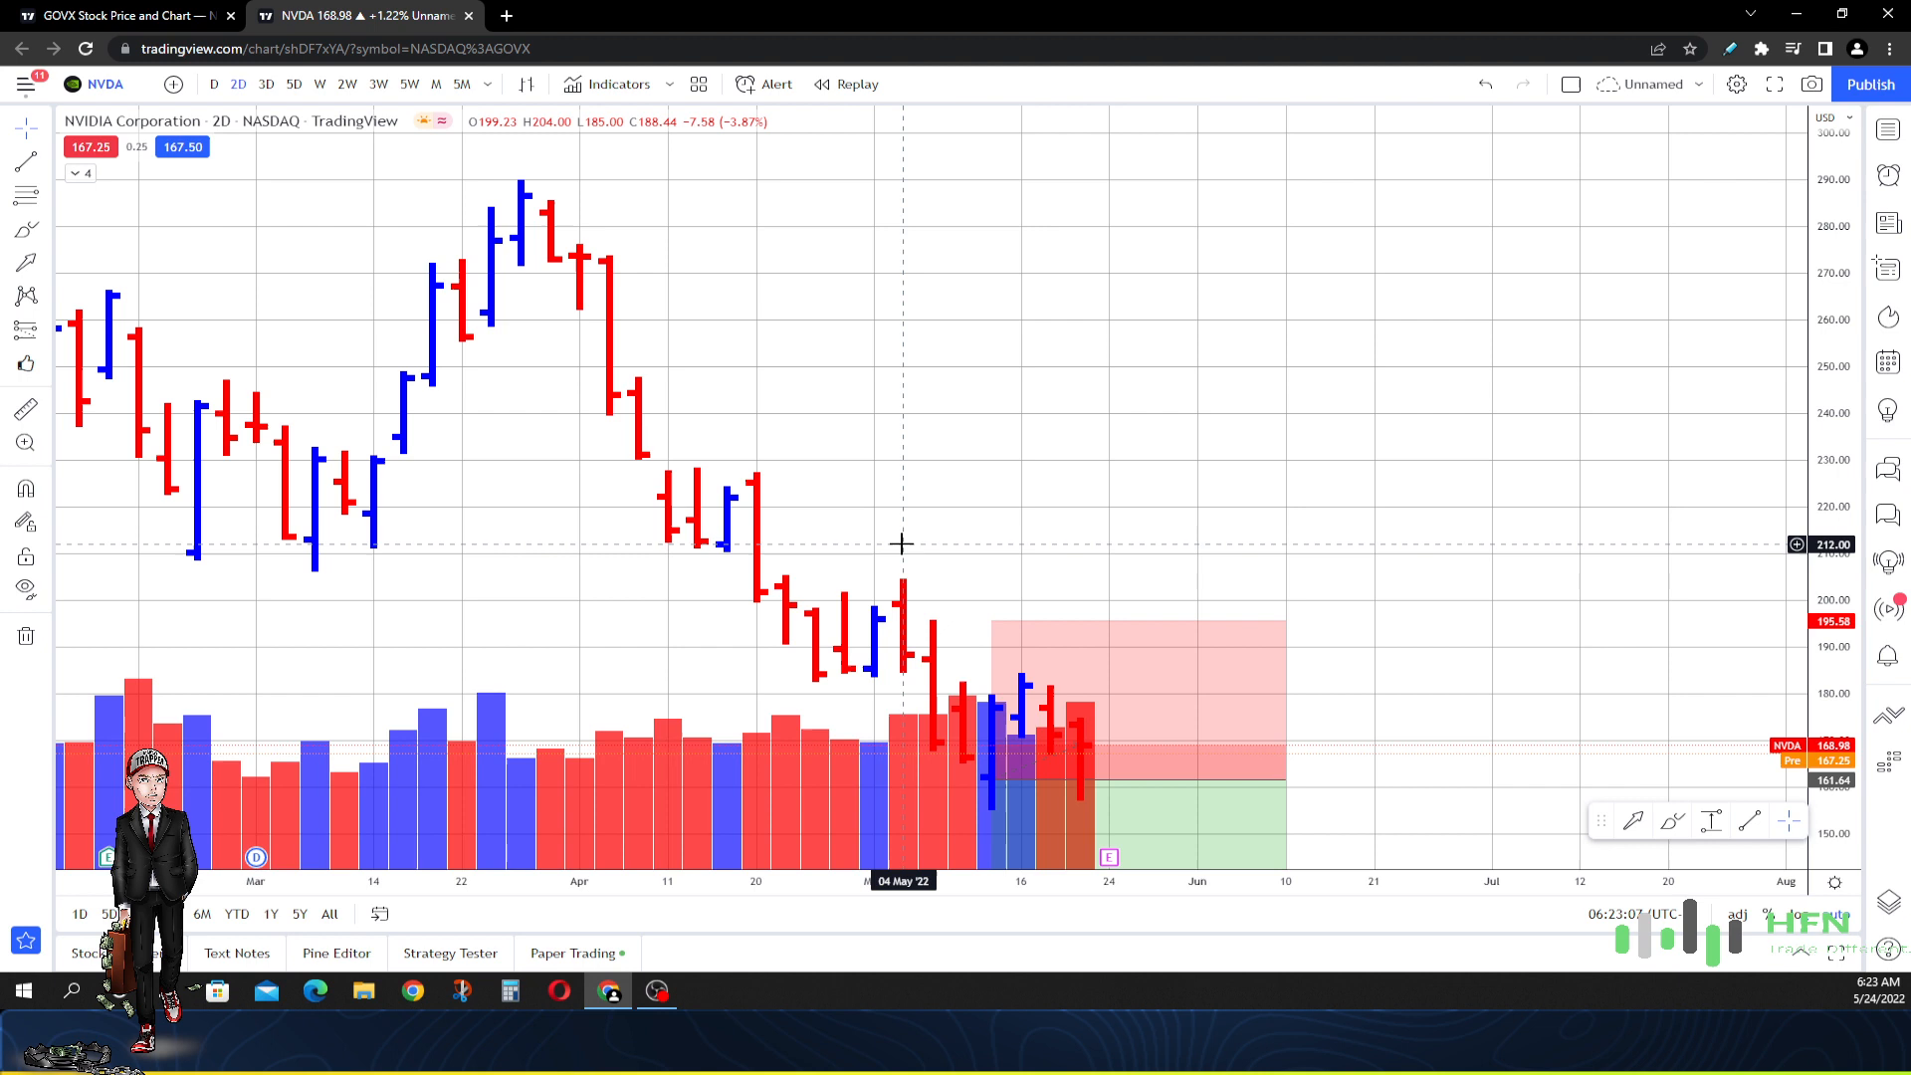
{"action": "mouse_move", "coordinate": [885, 539]}
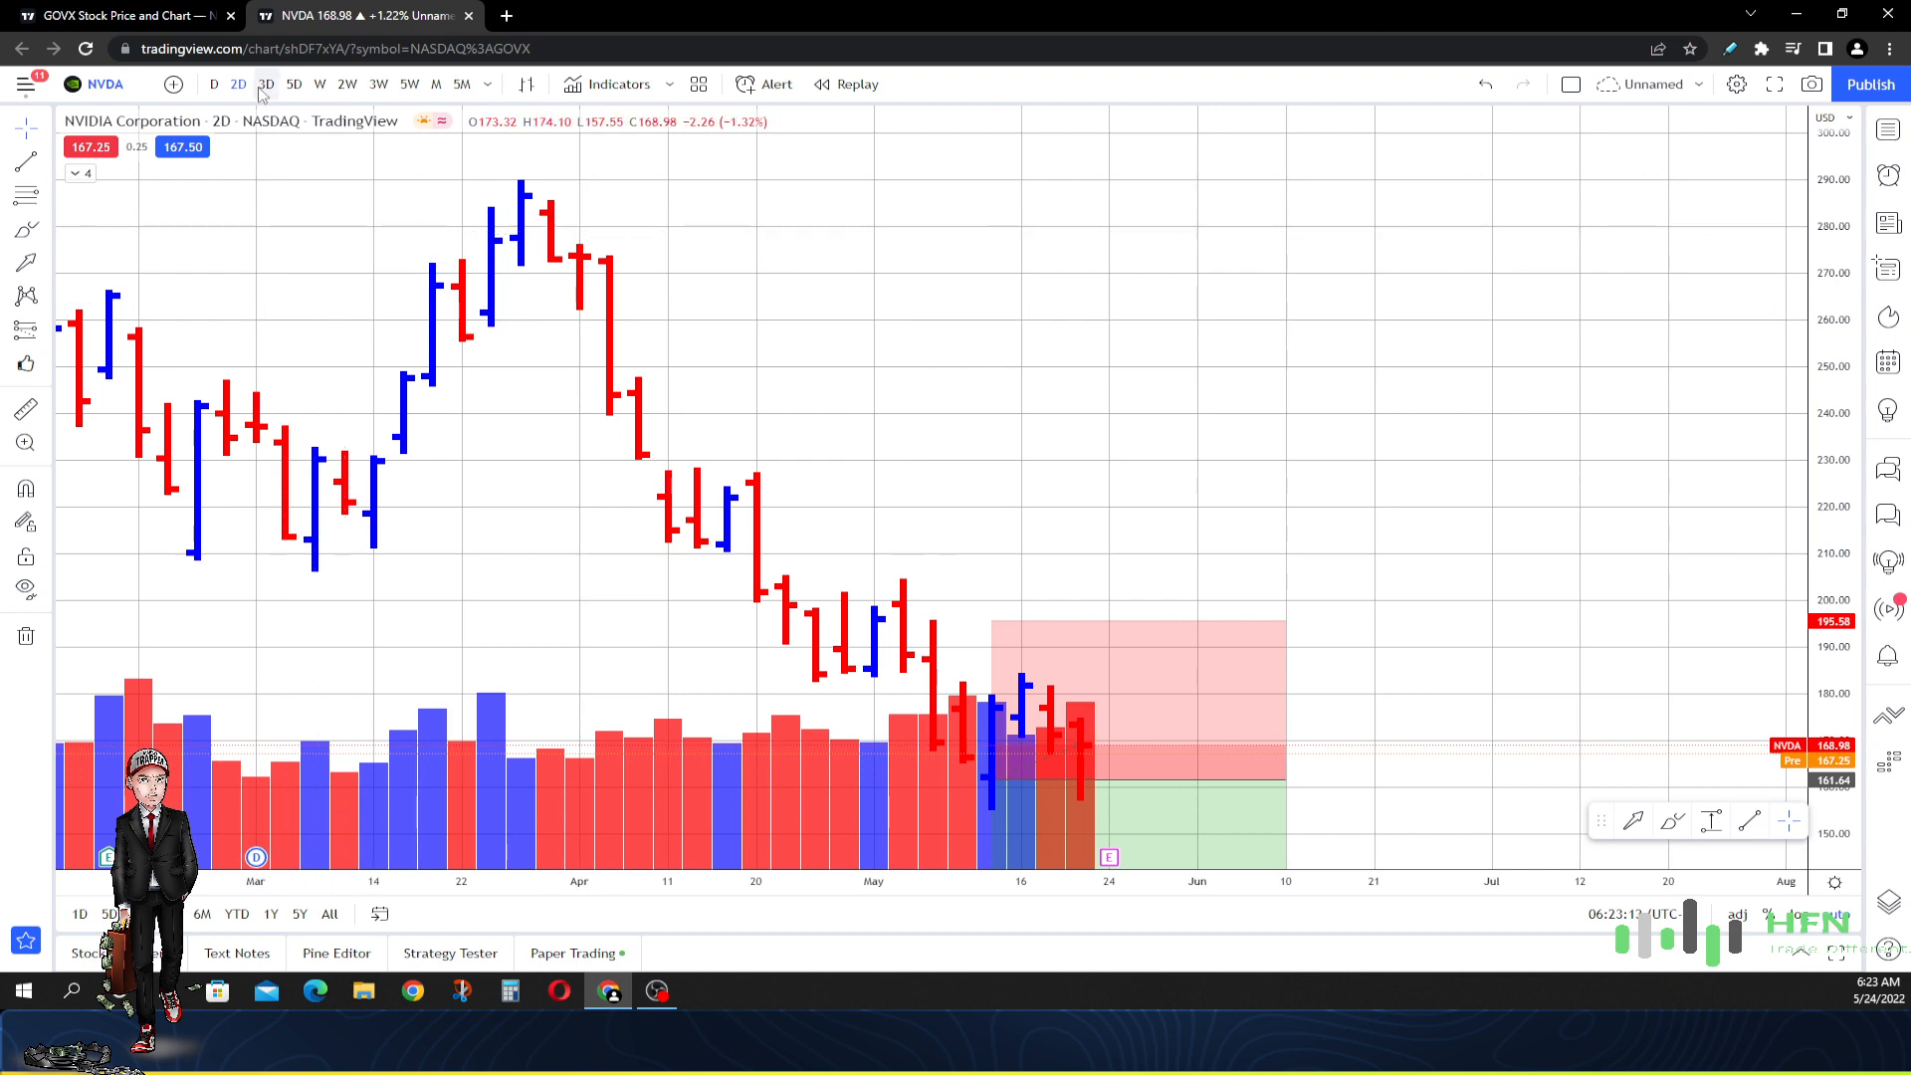
Change NVDA to a 5-month interval, showing history from 2013 through 2022
{"action": "left_click", "coordinate": [265, 83]}
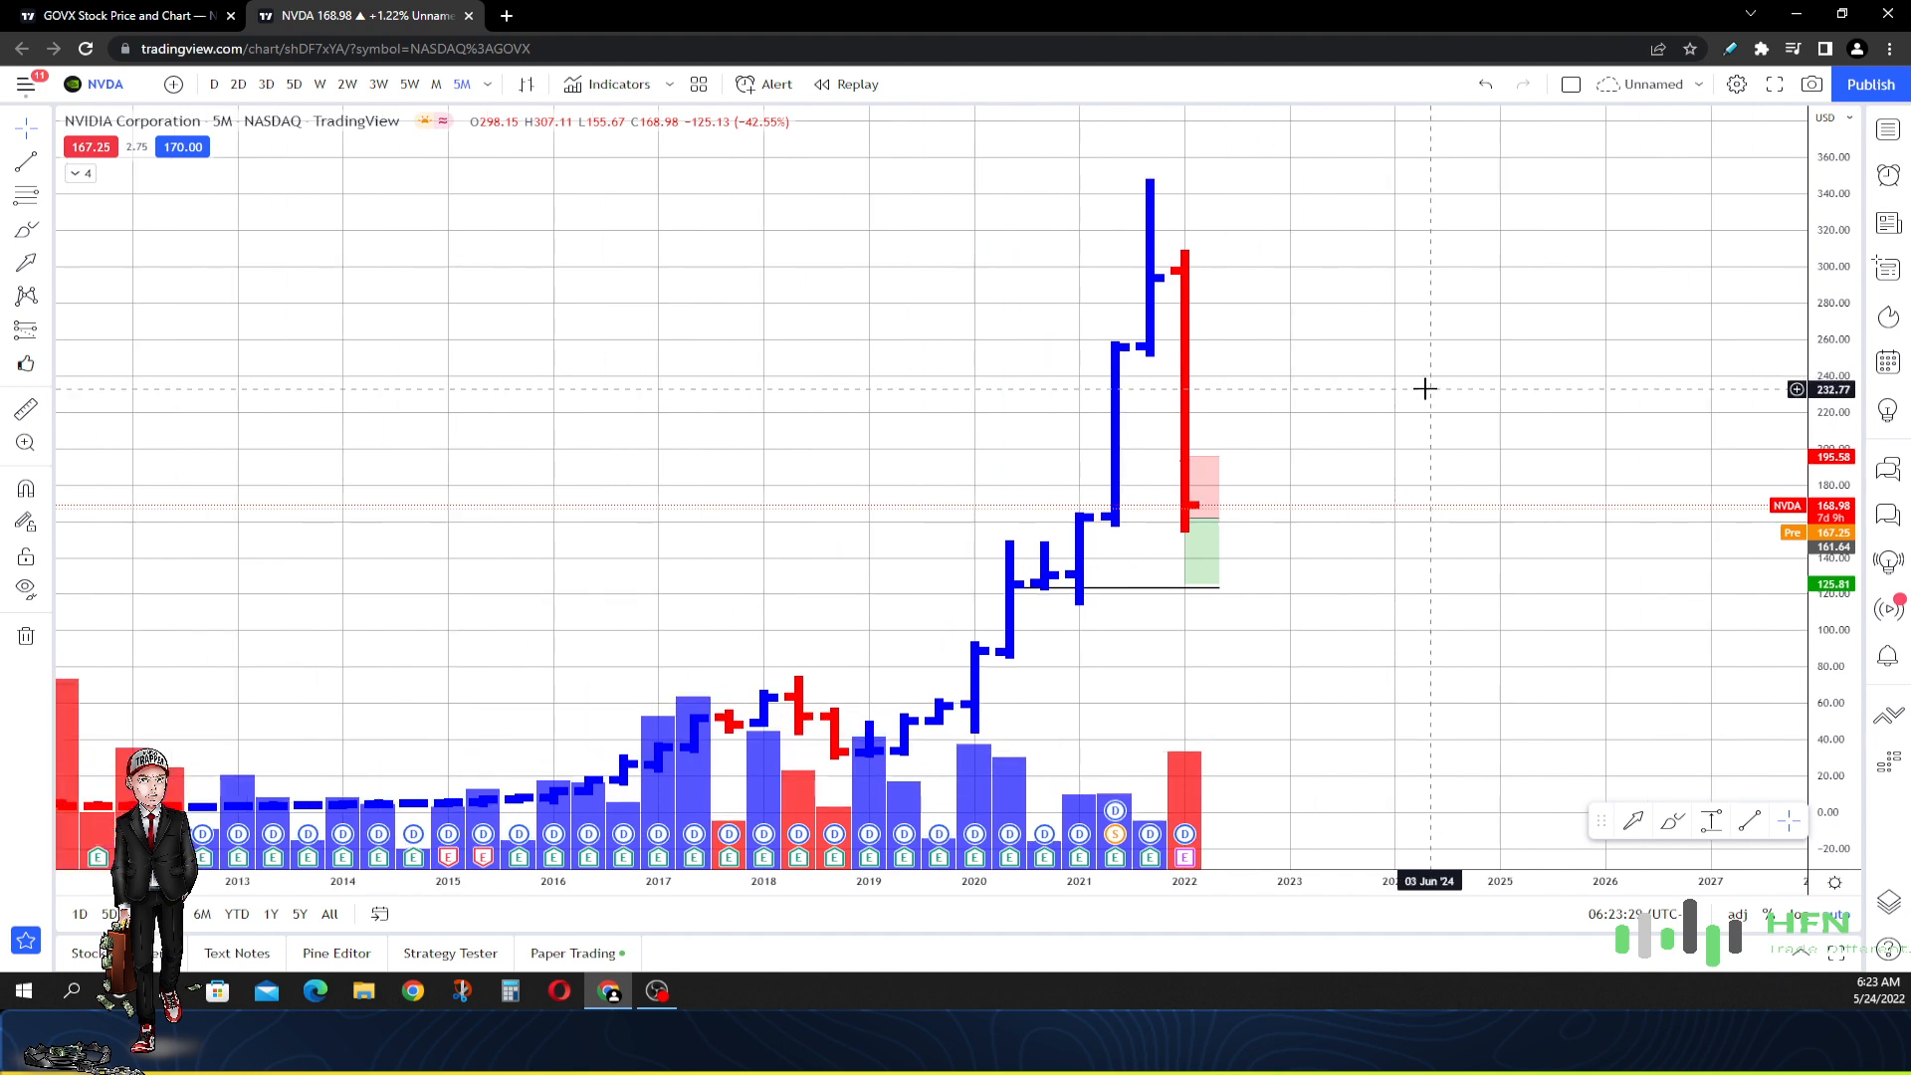
{"action": "mouse_move", "coordinate": [1422, 367]}
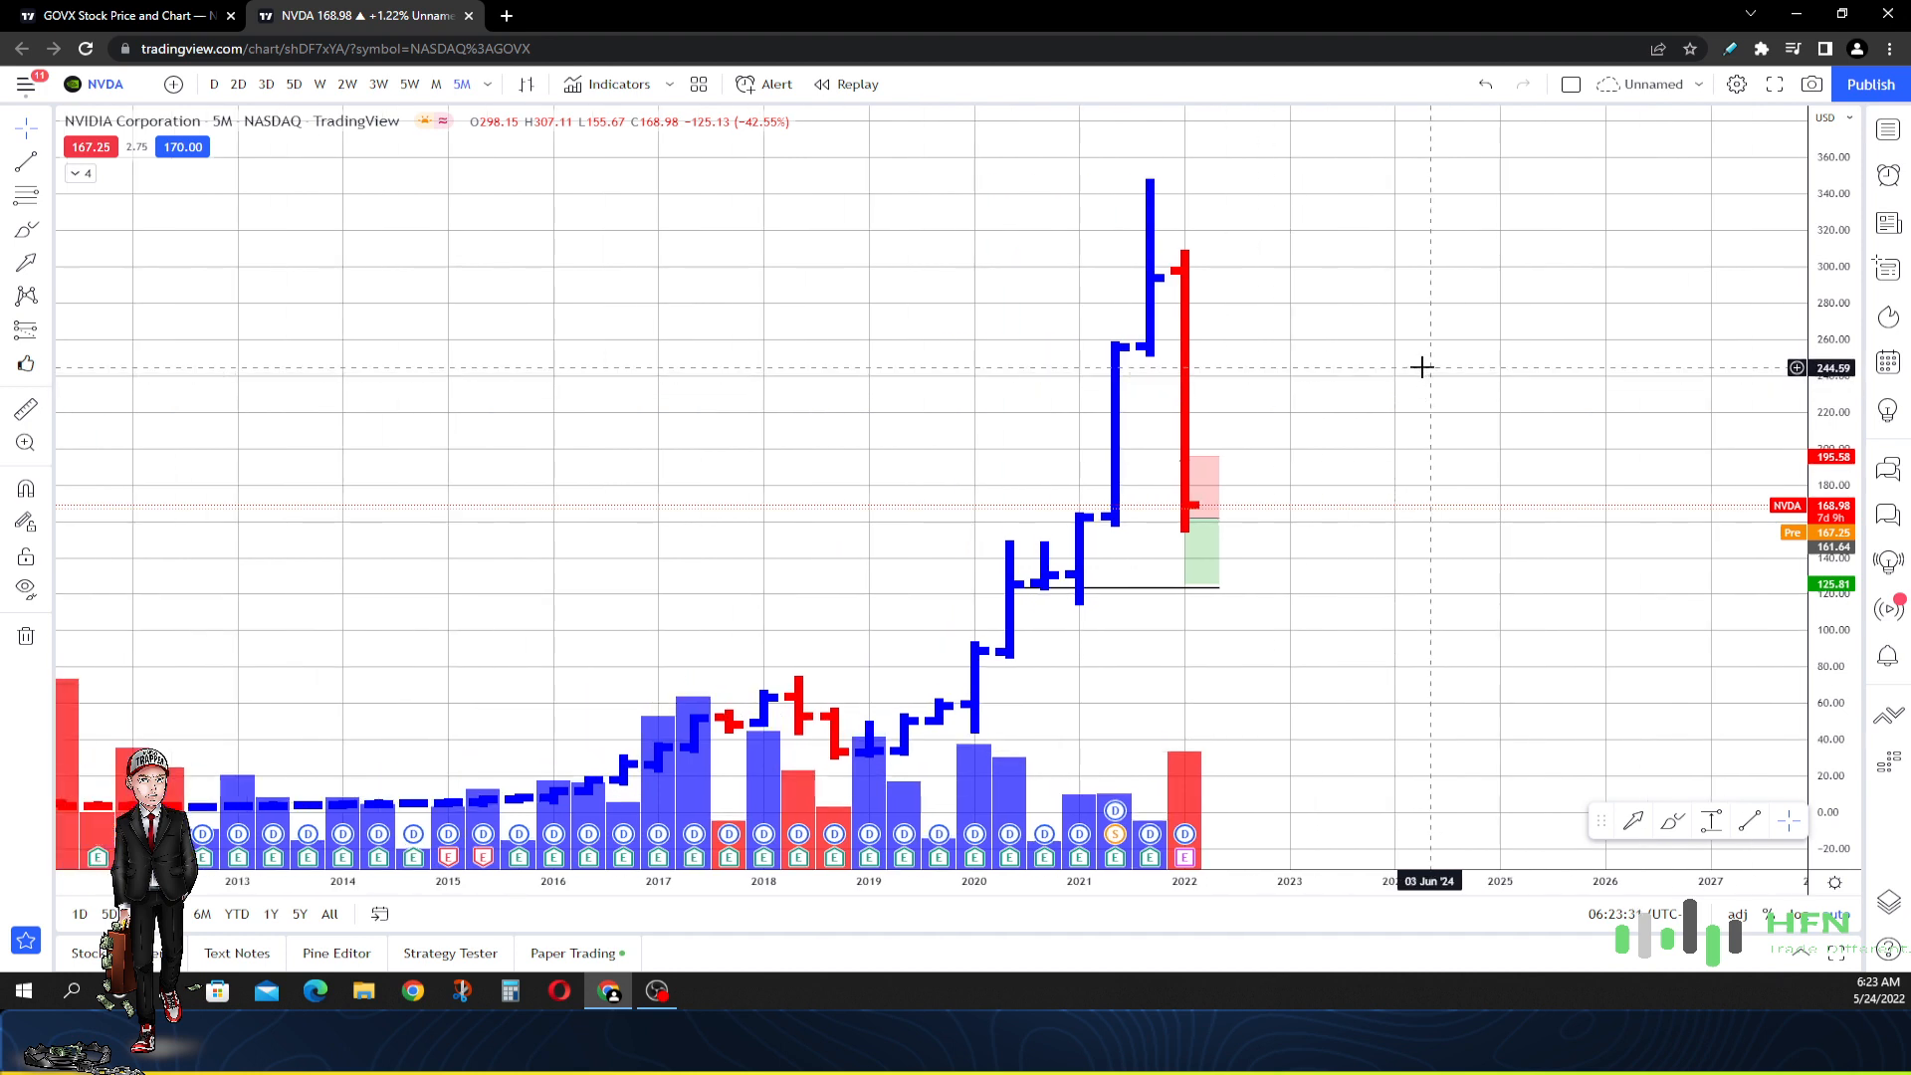
{"action": "mouse_move", "coordinate": [1183, 382]}
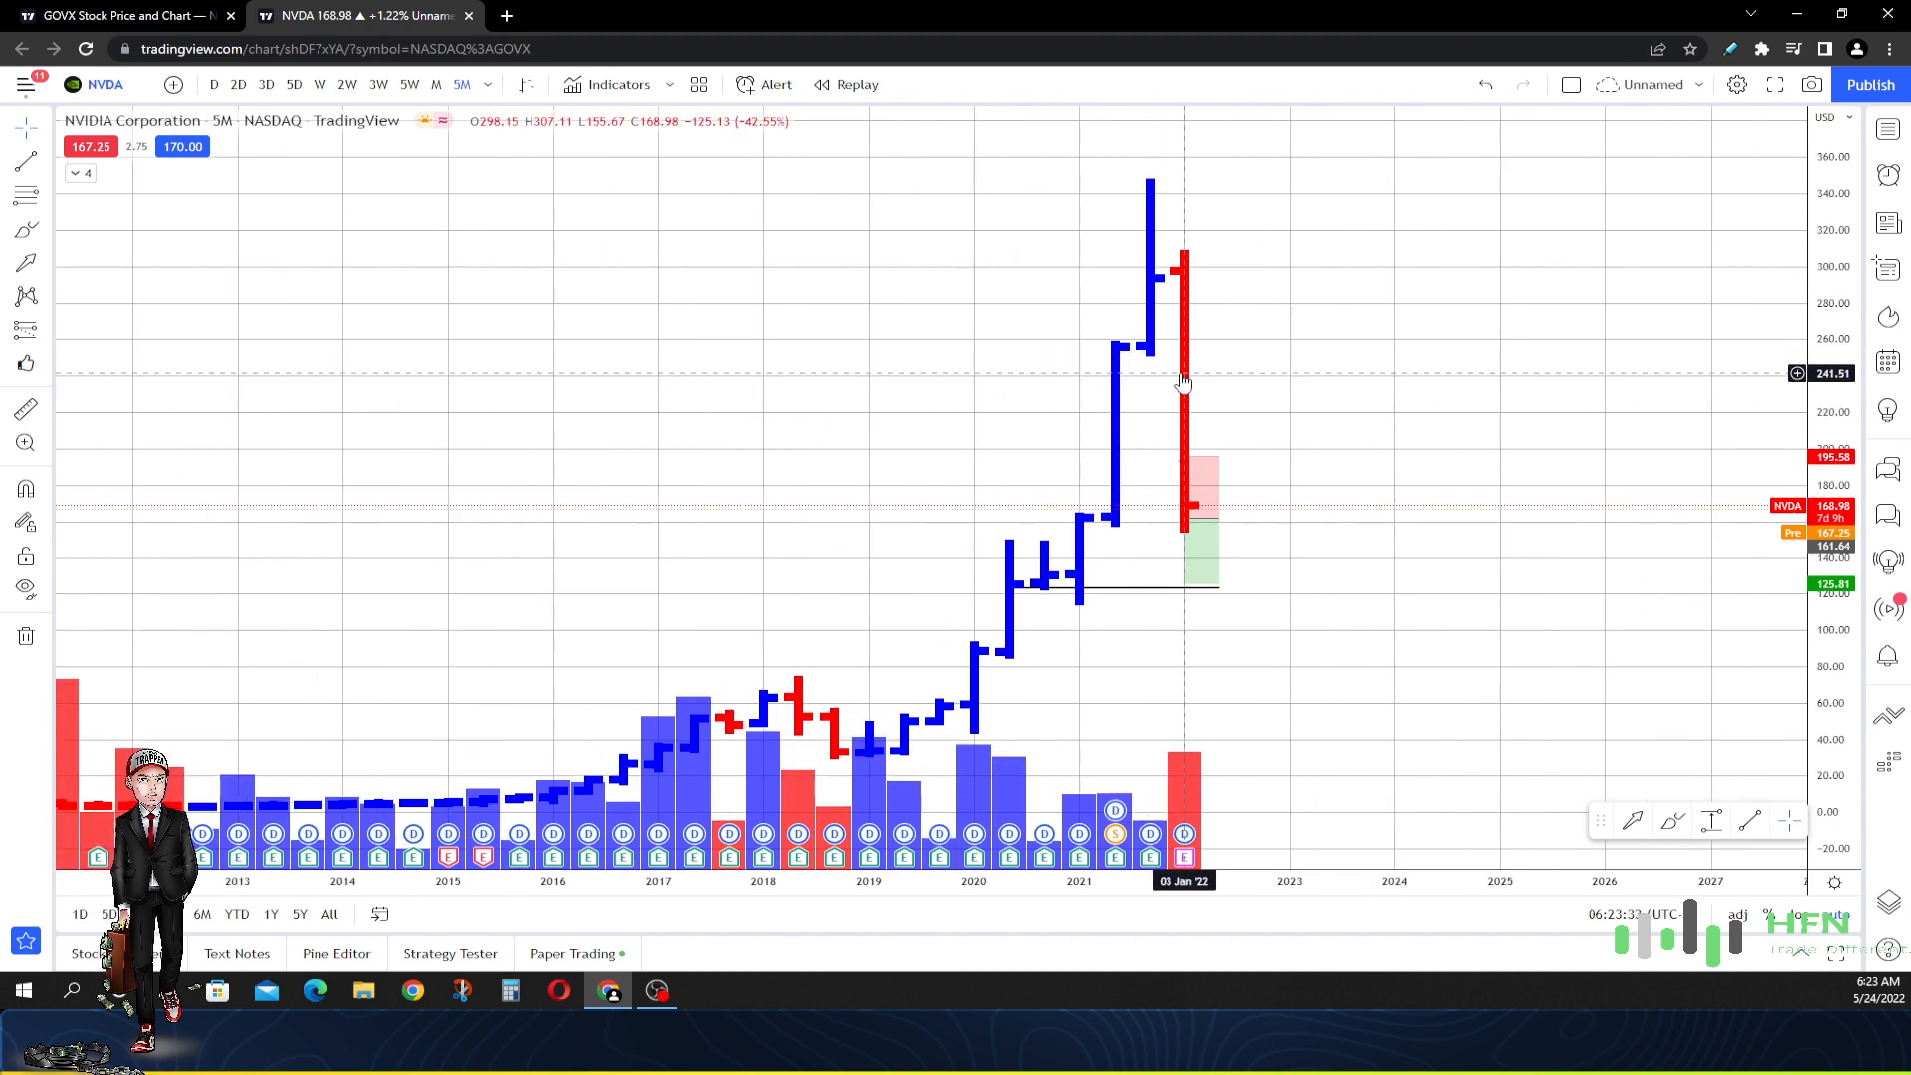
{"action": "mouse_move", "coordinate": [1220, 735]}
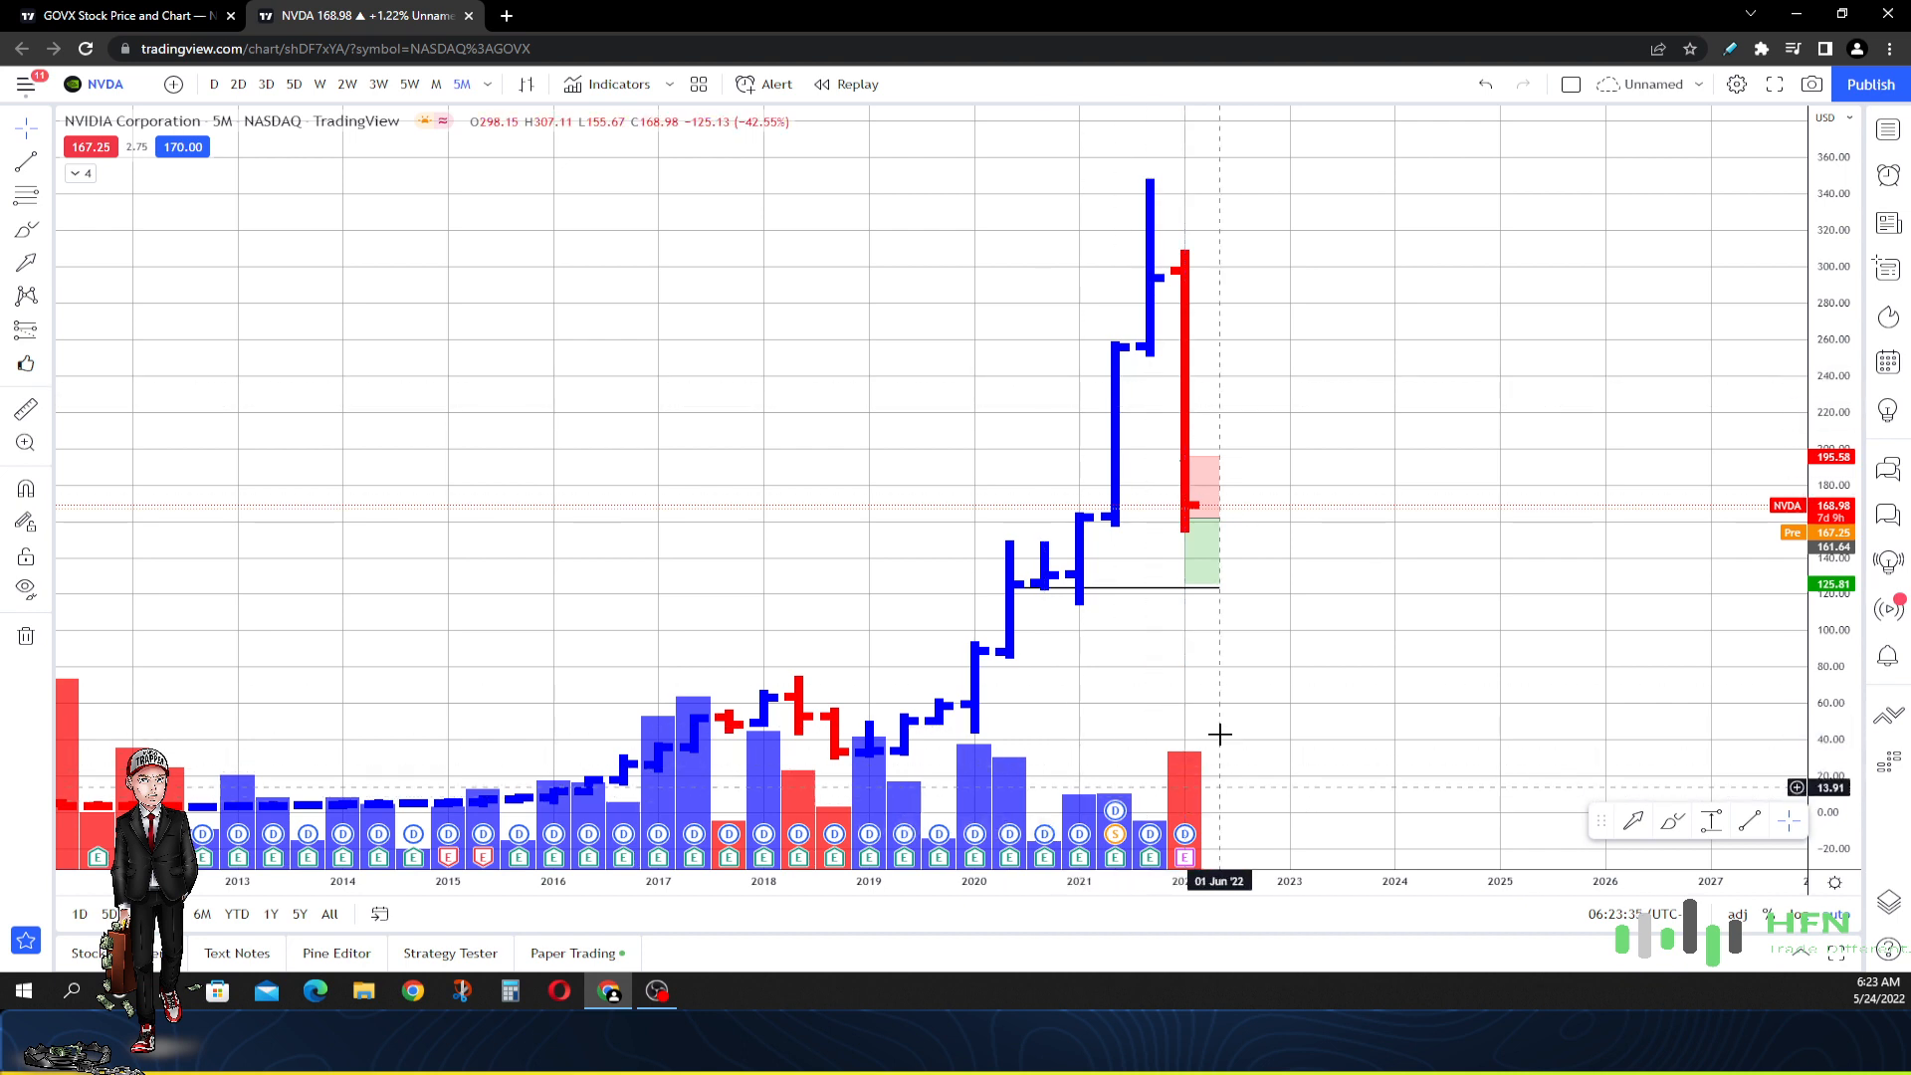
{"action": "mouse_move", "coordinate": [1178, 765]}
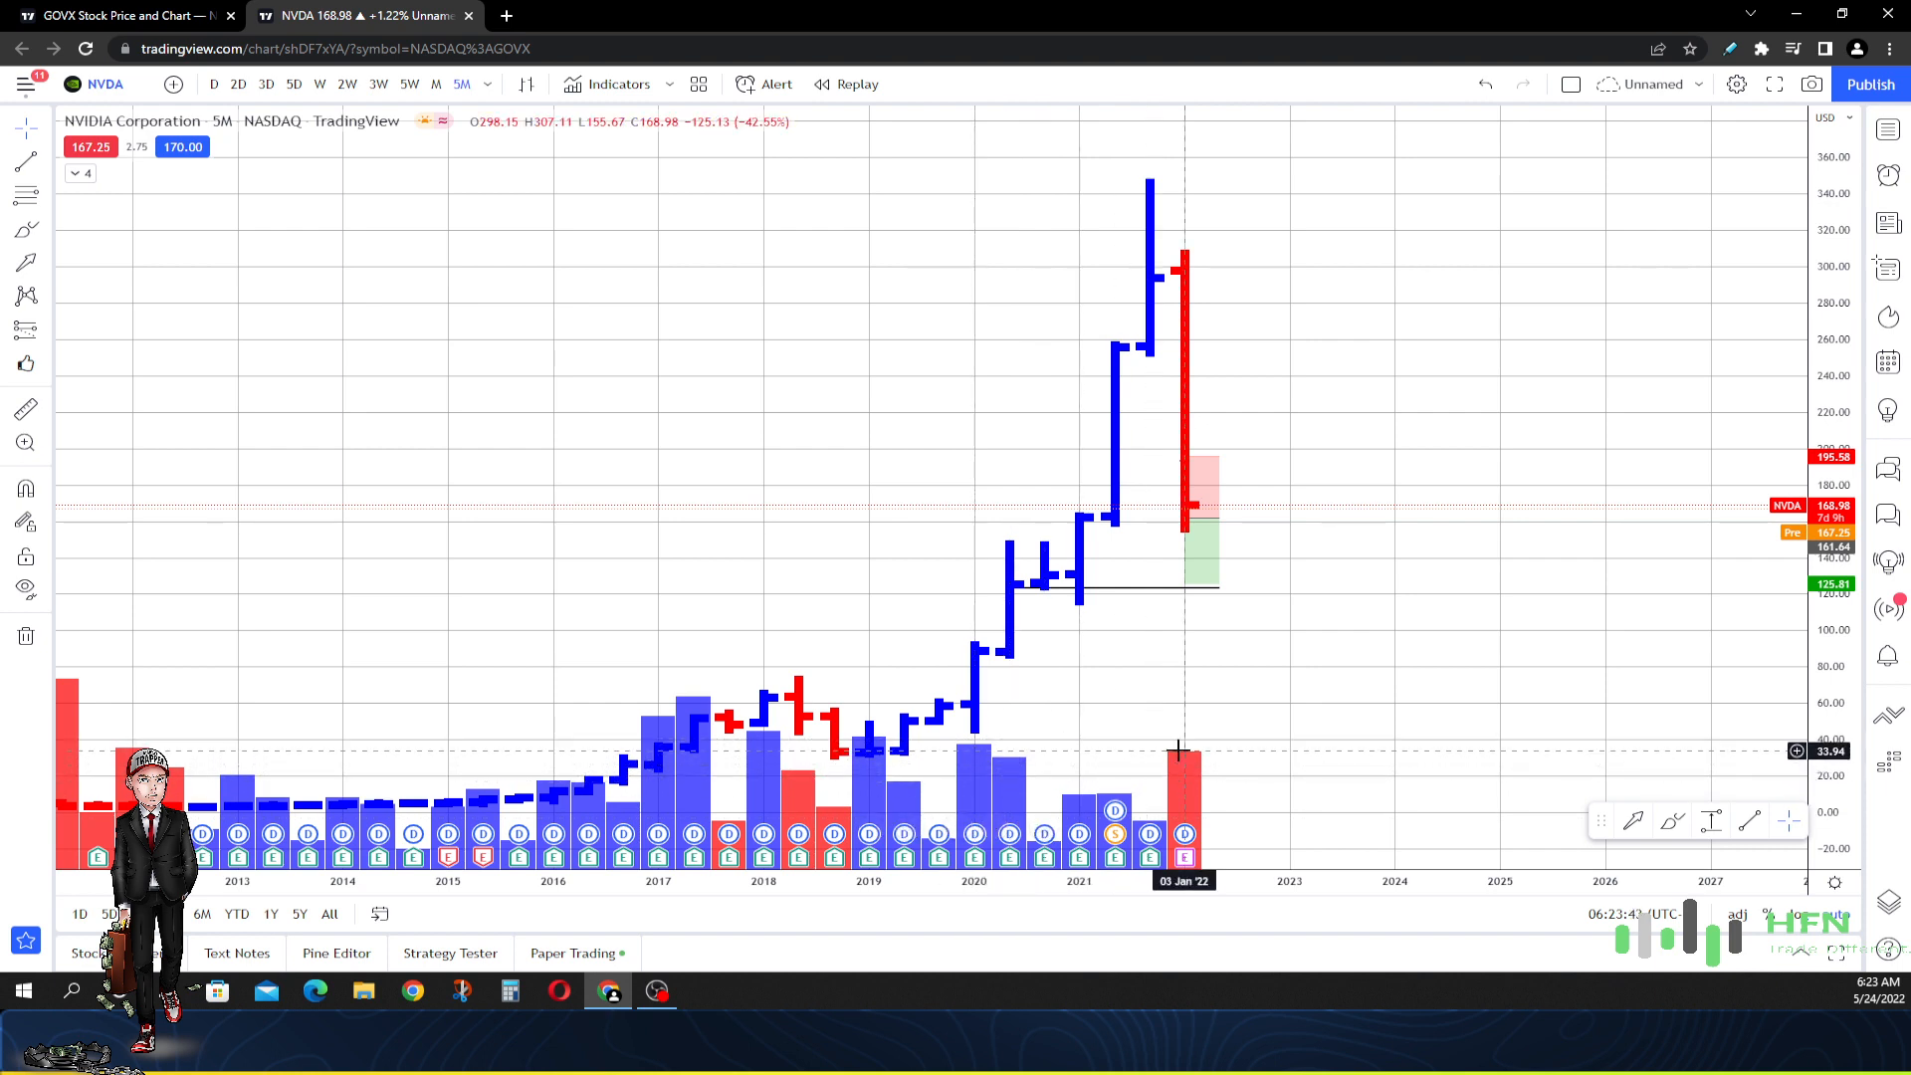
{"action": "mouse_move", "coordinate": [1178, 731]}
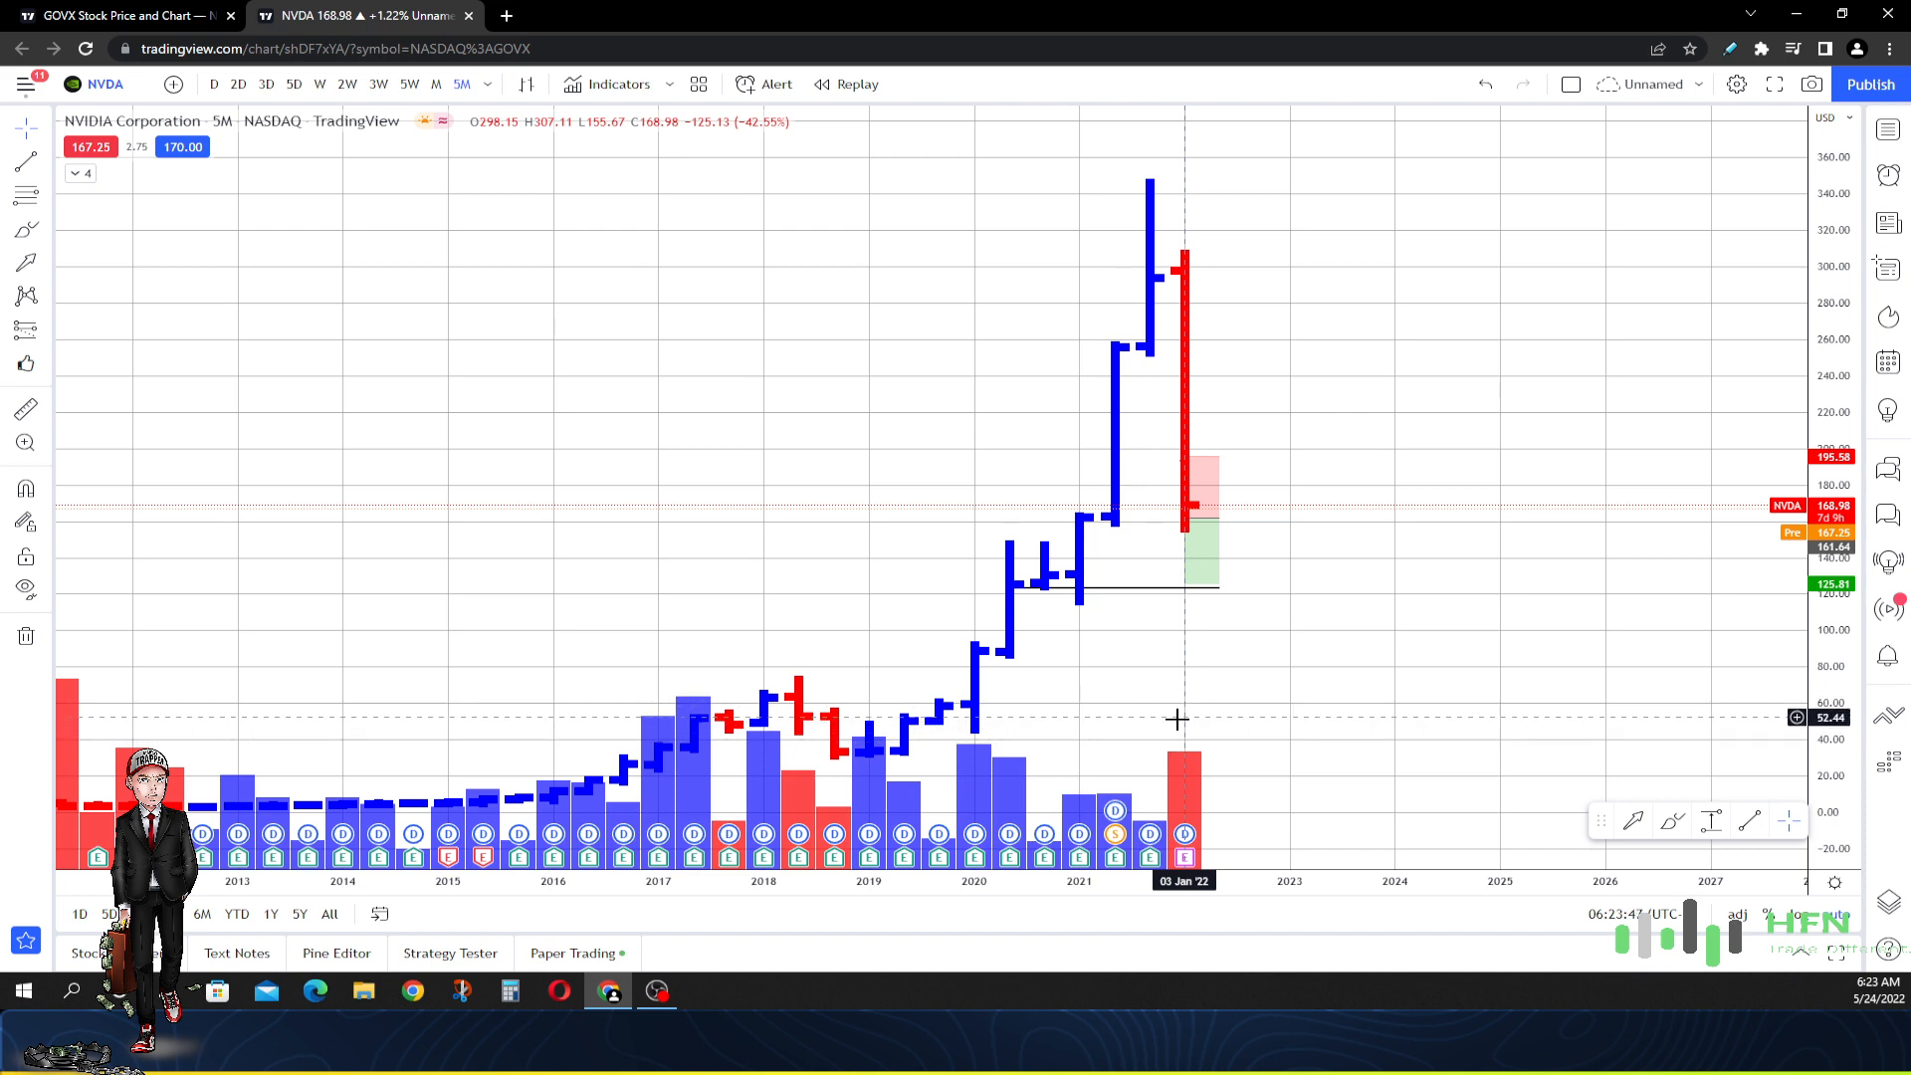
{"action": "mouse_move", "coordinate": [1179, 707]}
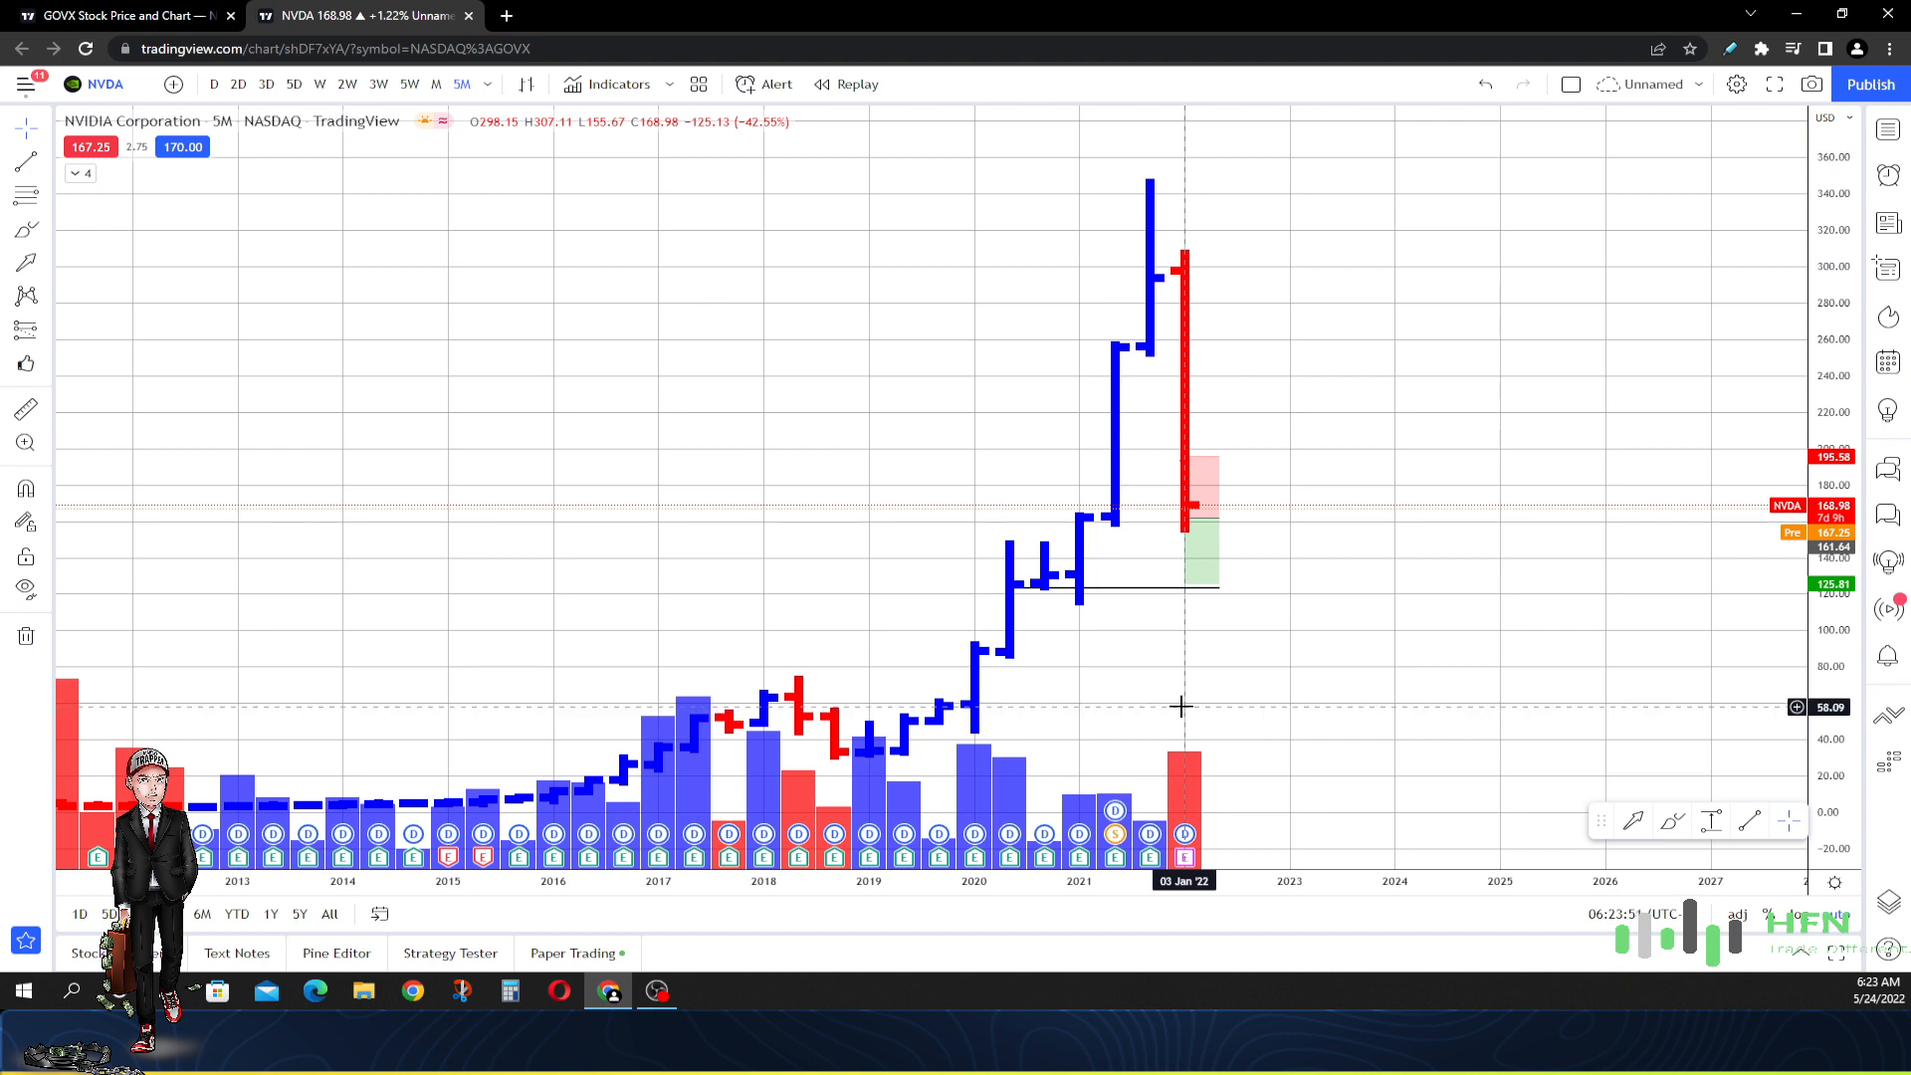
{"action": "mouse_move", "coordinate": [1184, 689]}
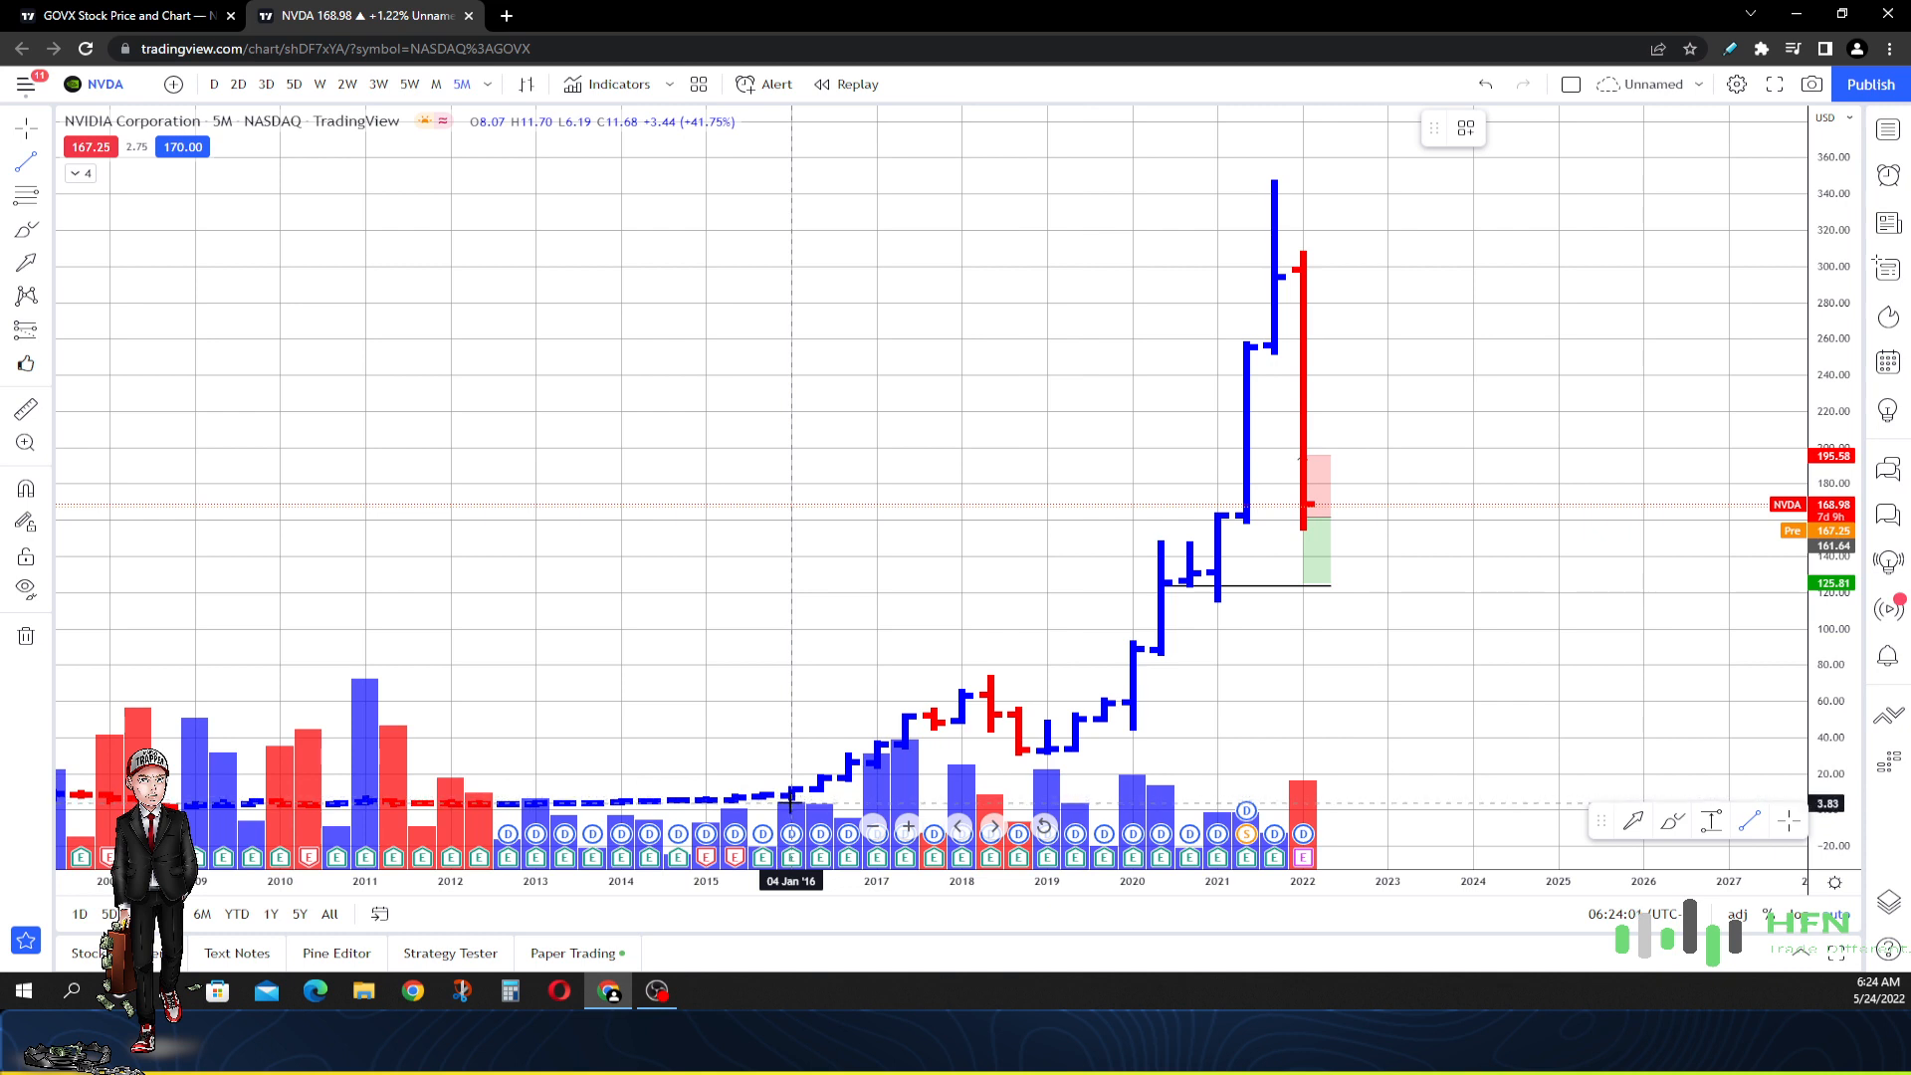
Draw a trendline from the January 2016 low into 2023, then raise and shorten its end
{"action": "left_click_drag", "start_coordinate": [791, 798], "coordinate": [1444, 673]}
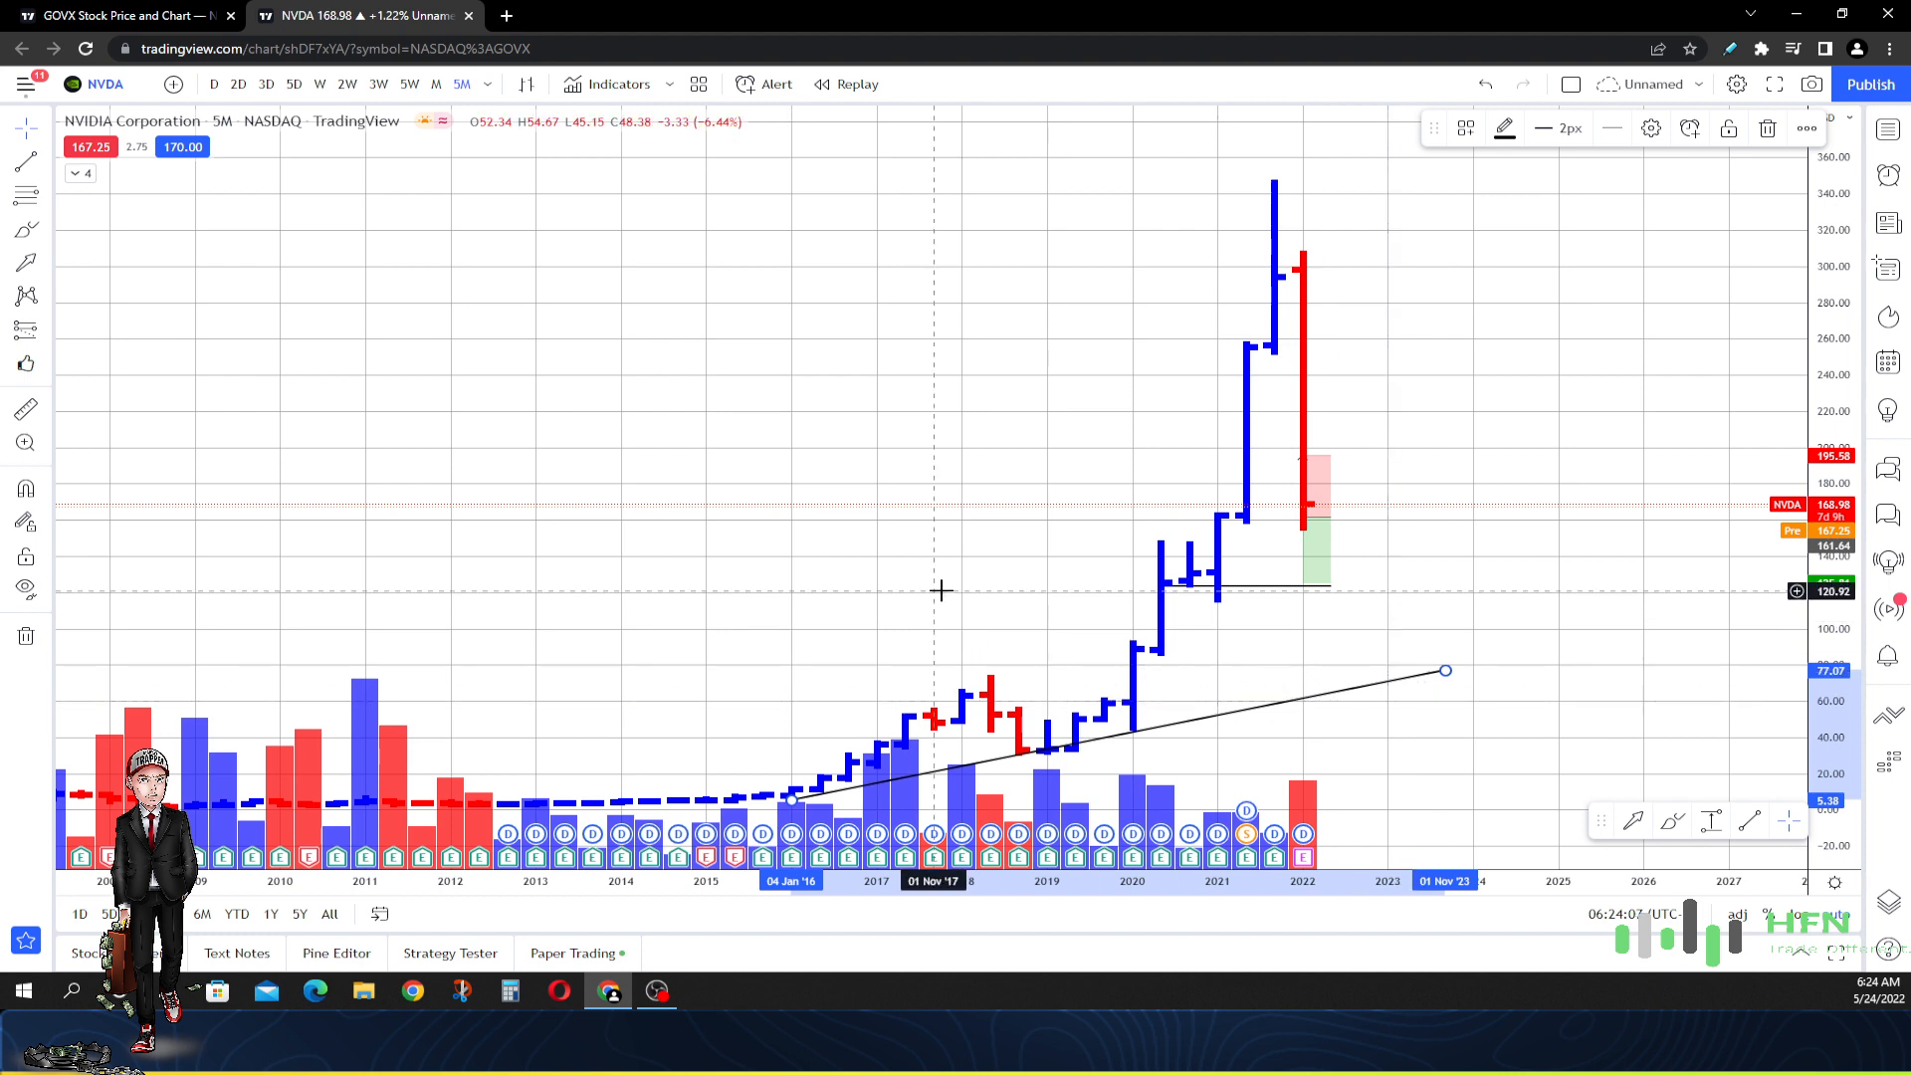
{"action": "mouse_move", "coordinate": [789, 810]}
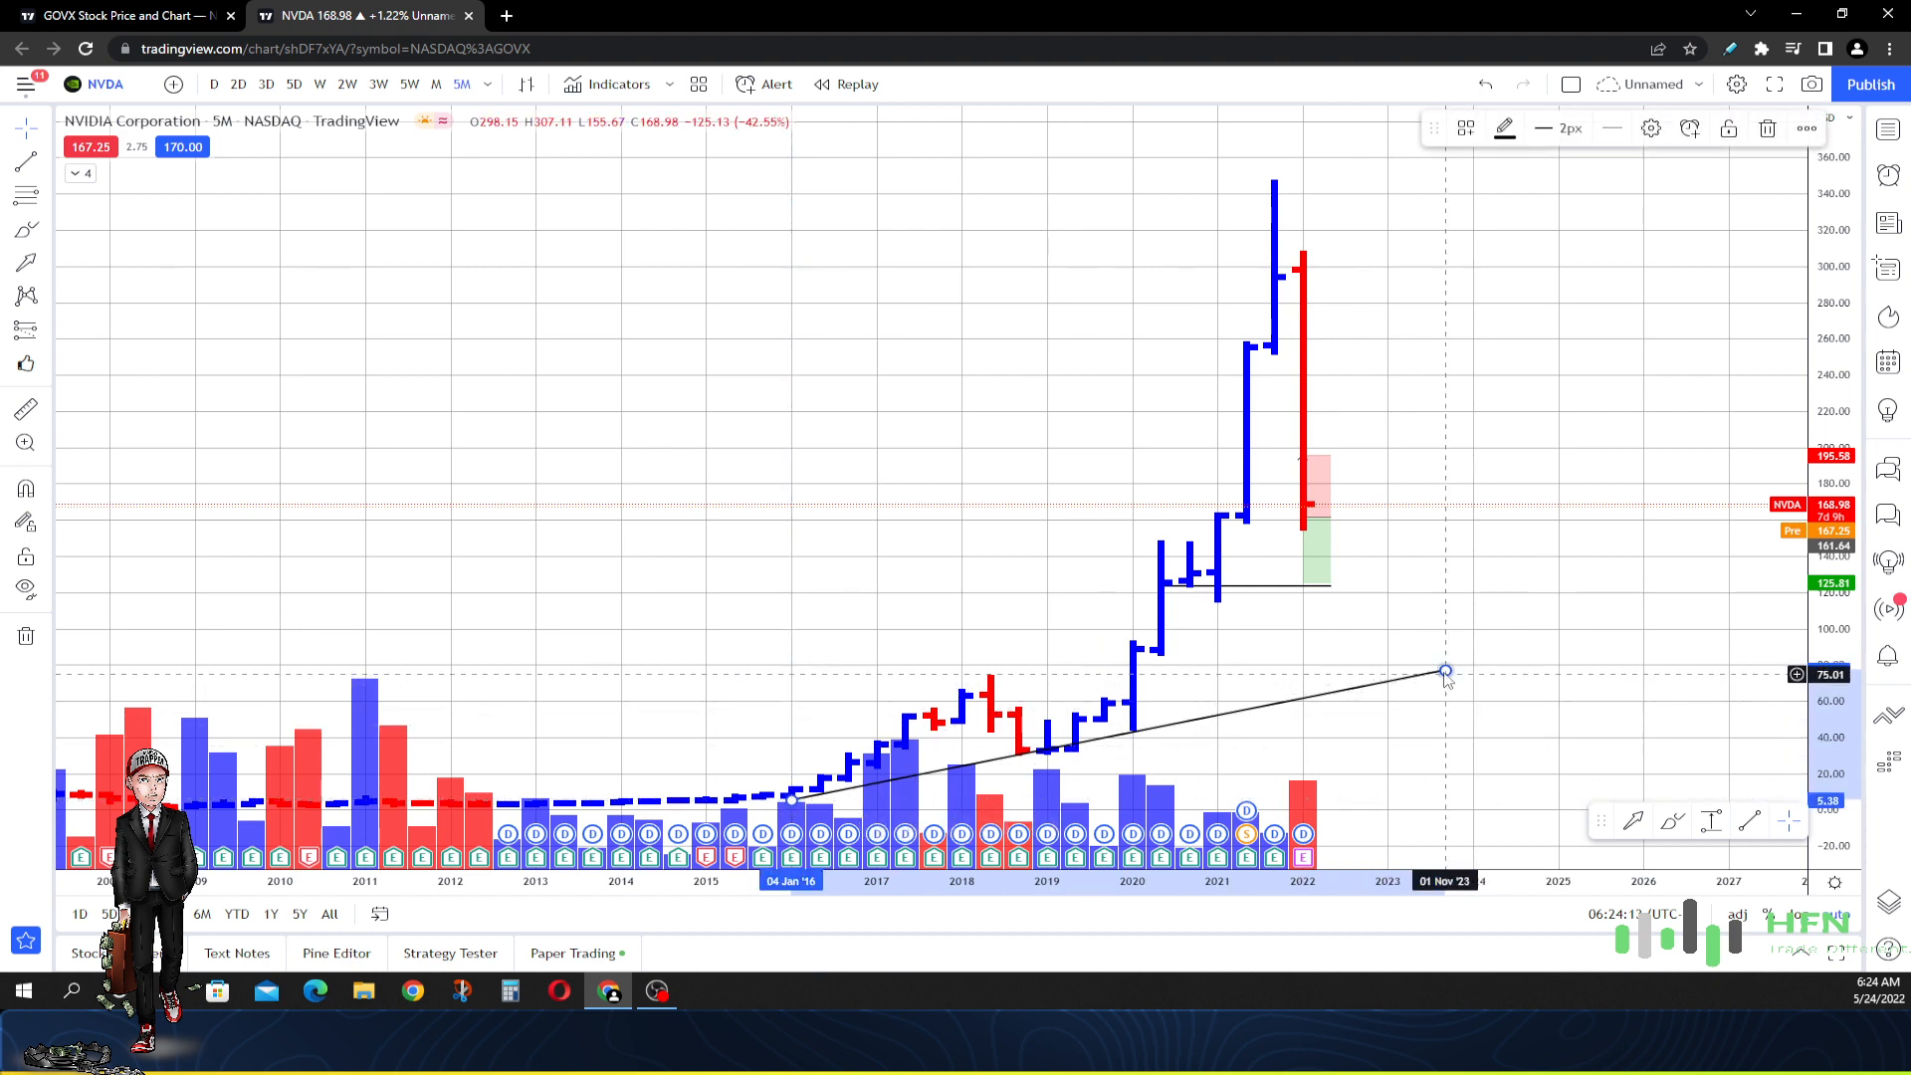
{"action": "left_click_drag", "start_coordinate": [1445, 671], "coordinate": [1473, 657]}
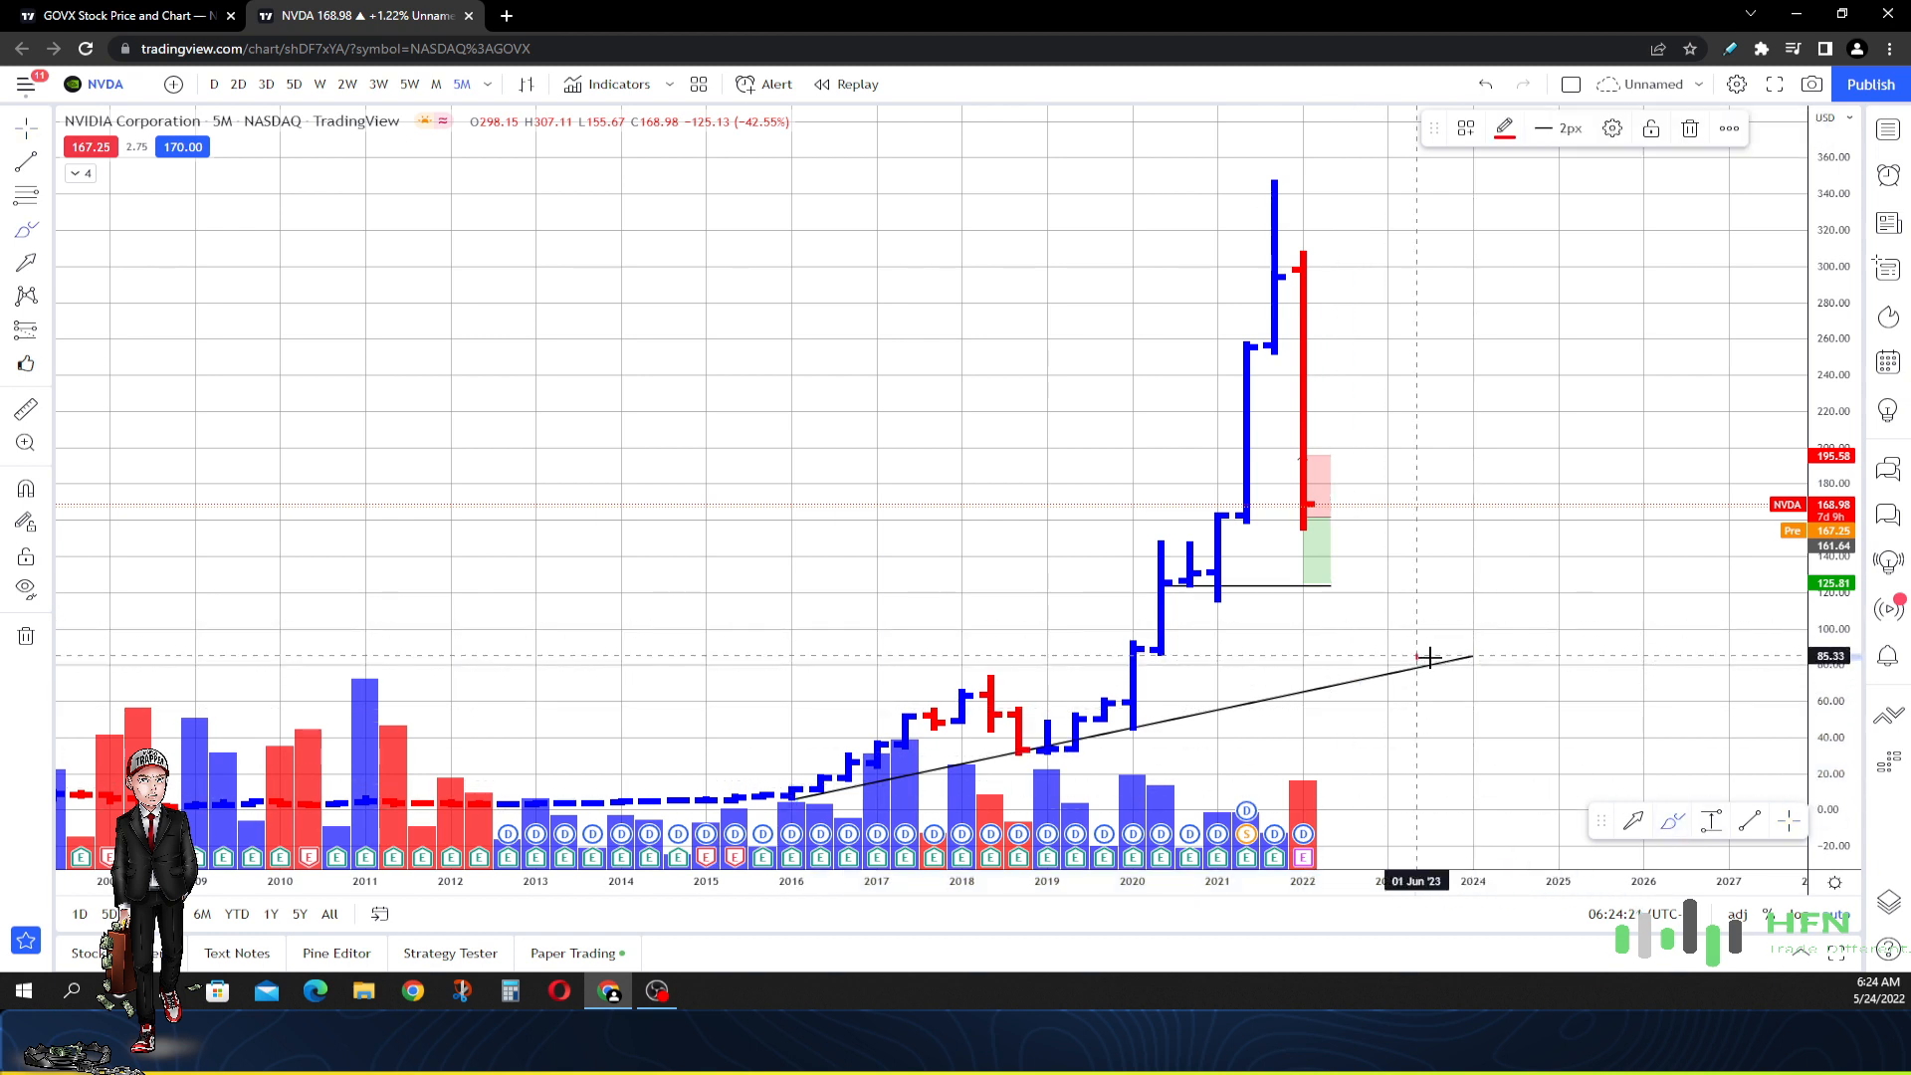
{"action": "left_click_drag", "start_coordinate": [1389, 658], "coordinate": [1444, 689]}
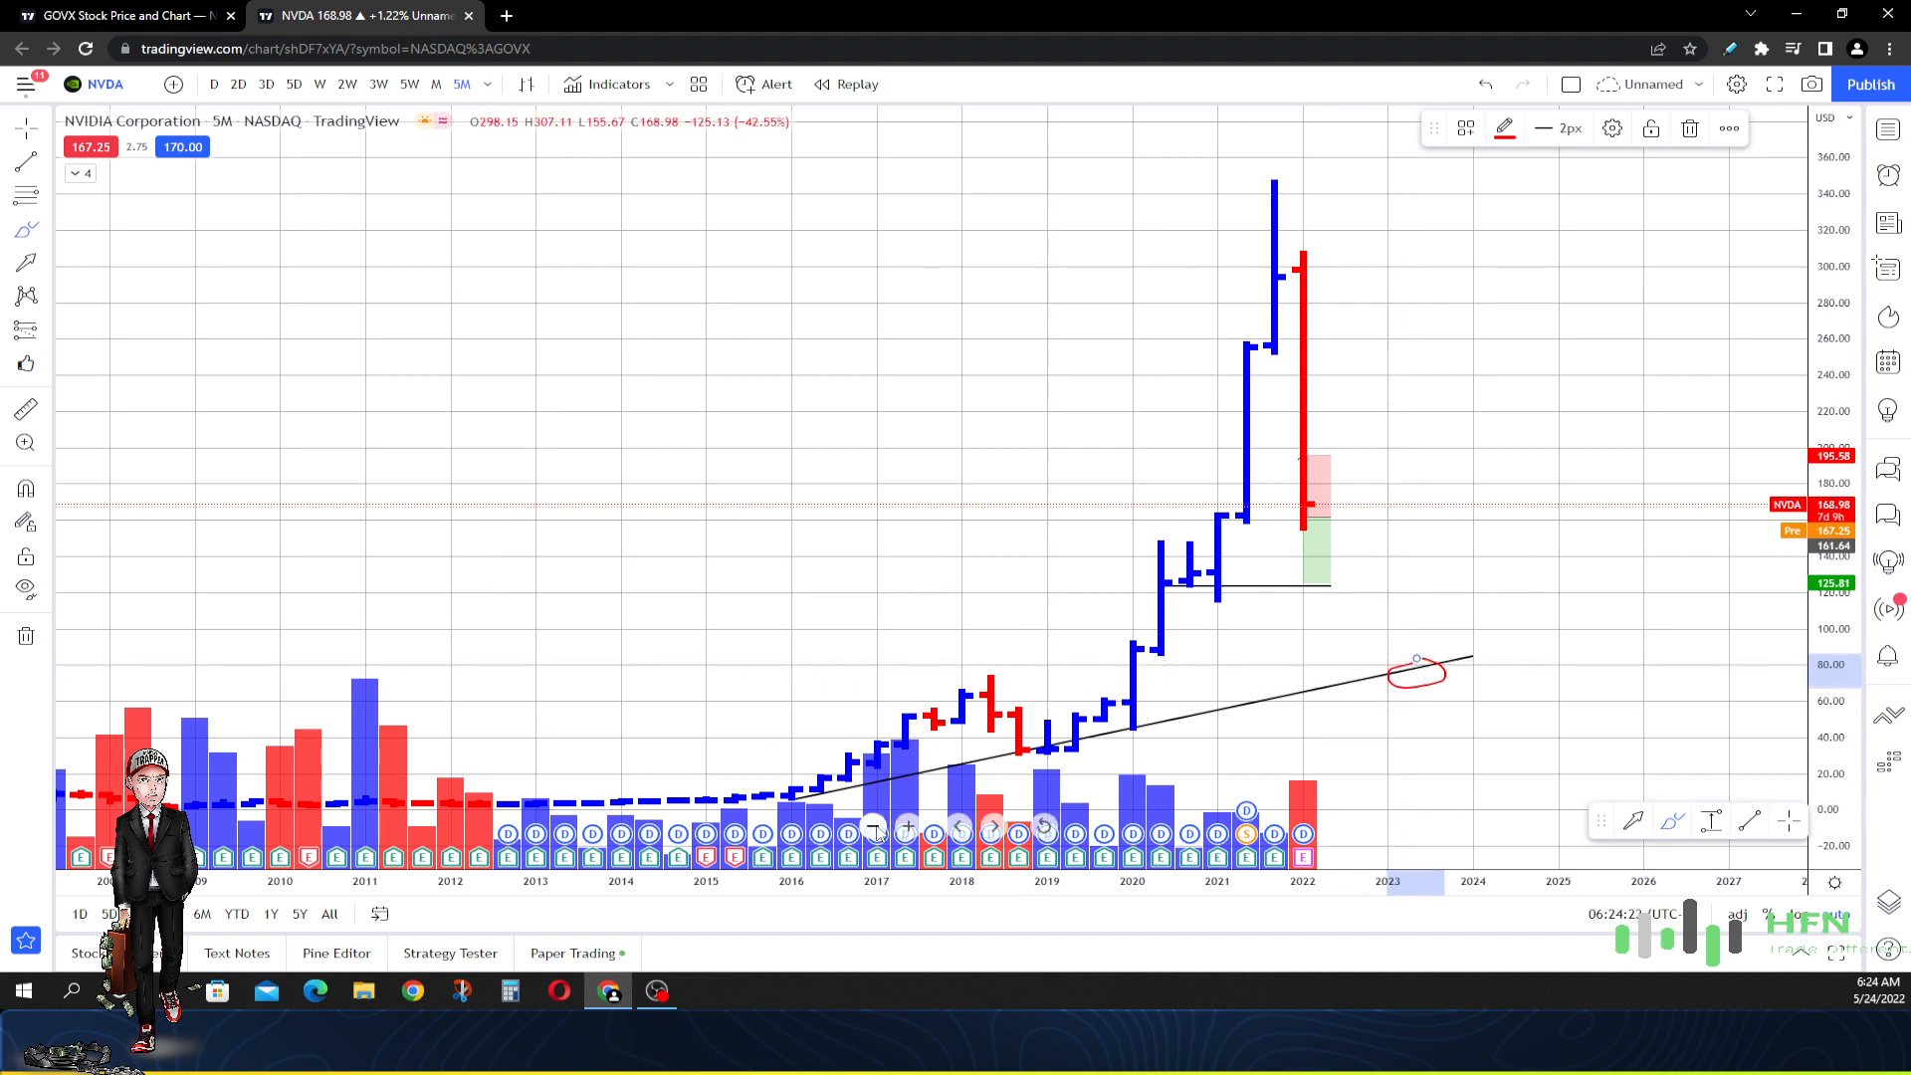
{"action": "mouse_move", "coordinate": [790, 805]}
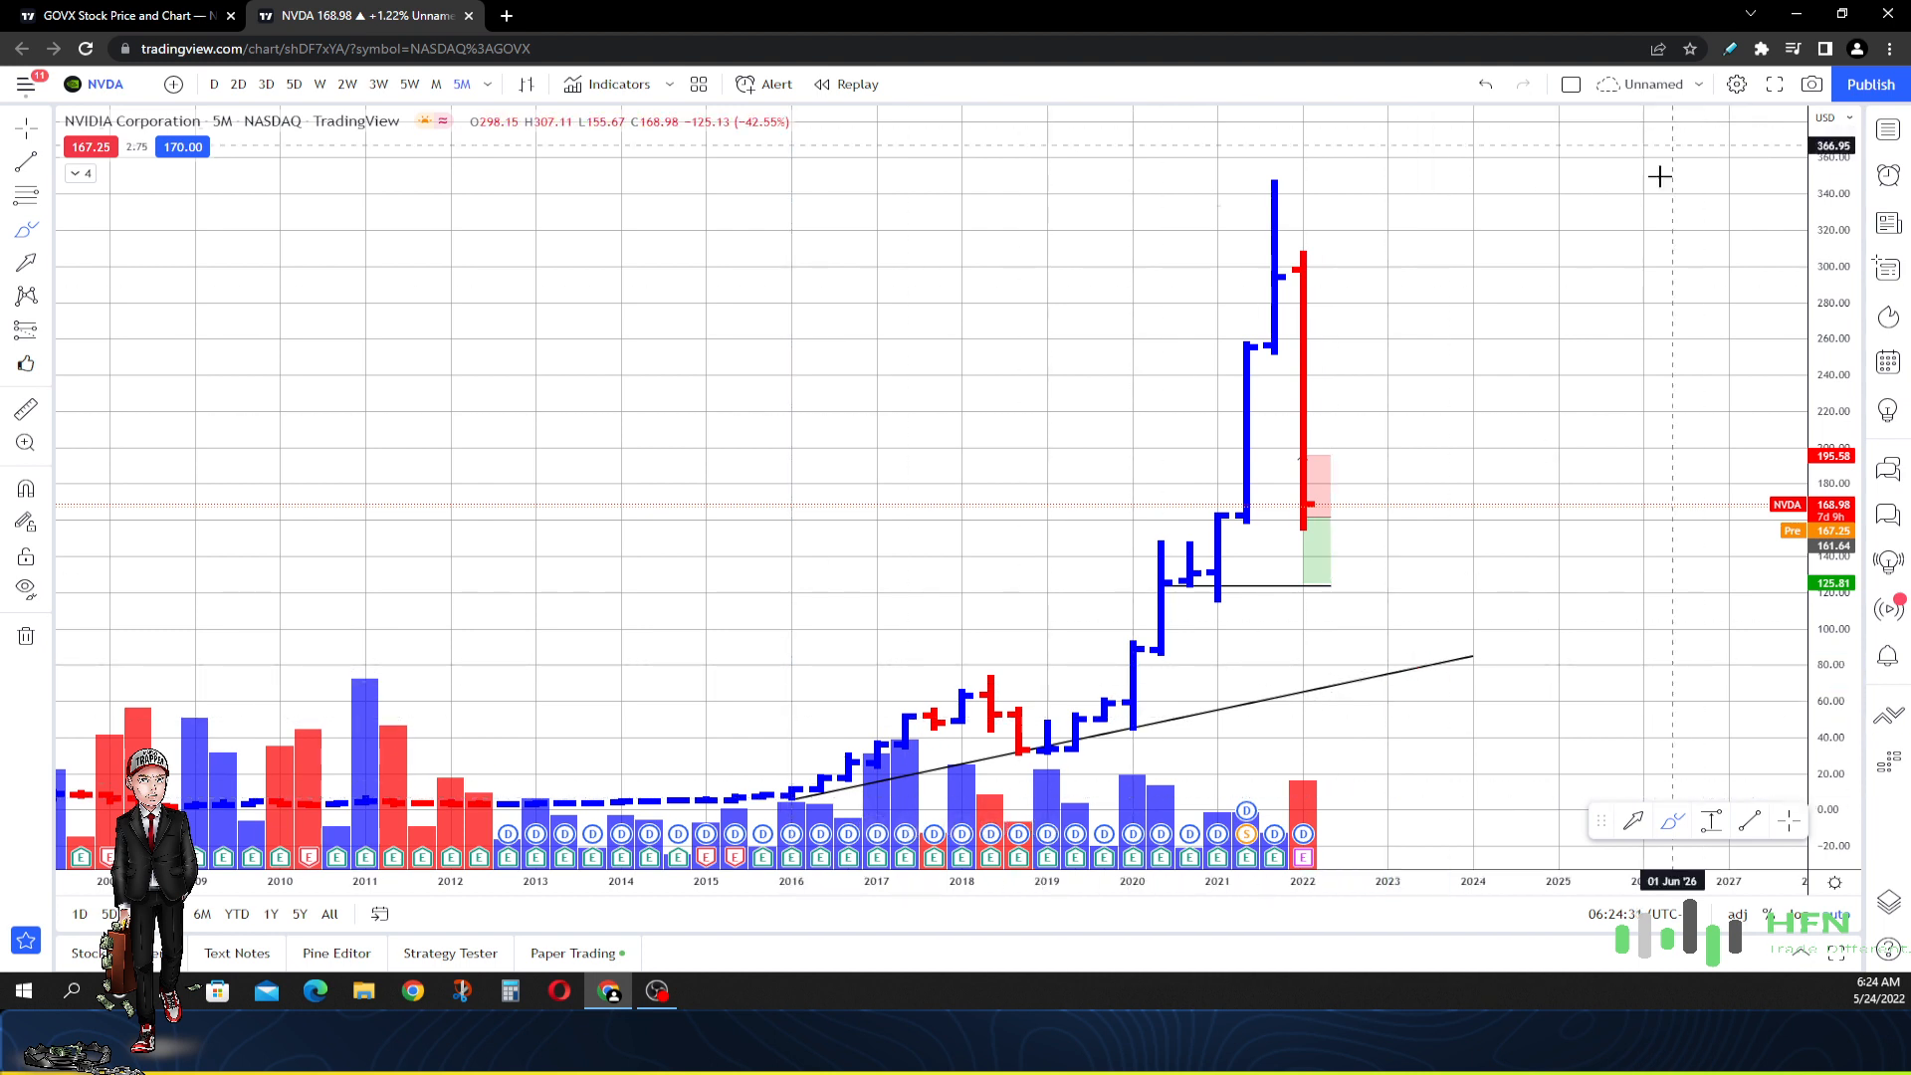
{"action": "mouse_move", "coordinate": [1298, 264]}
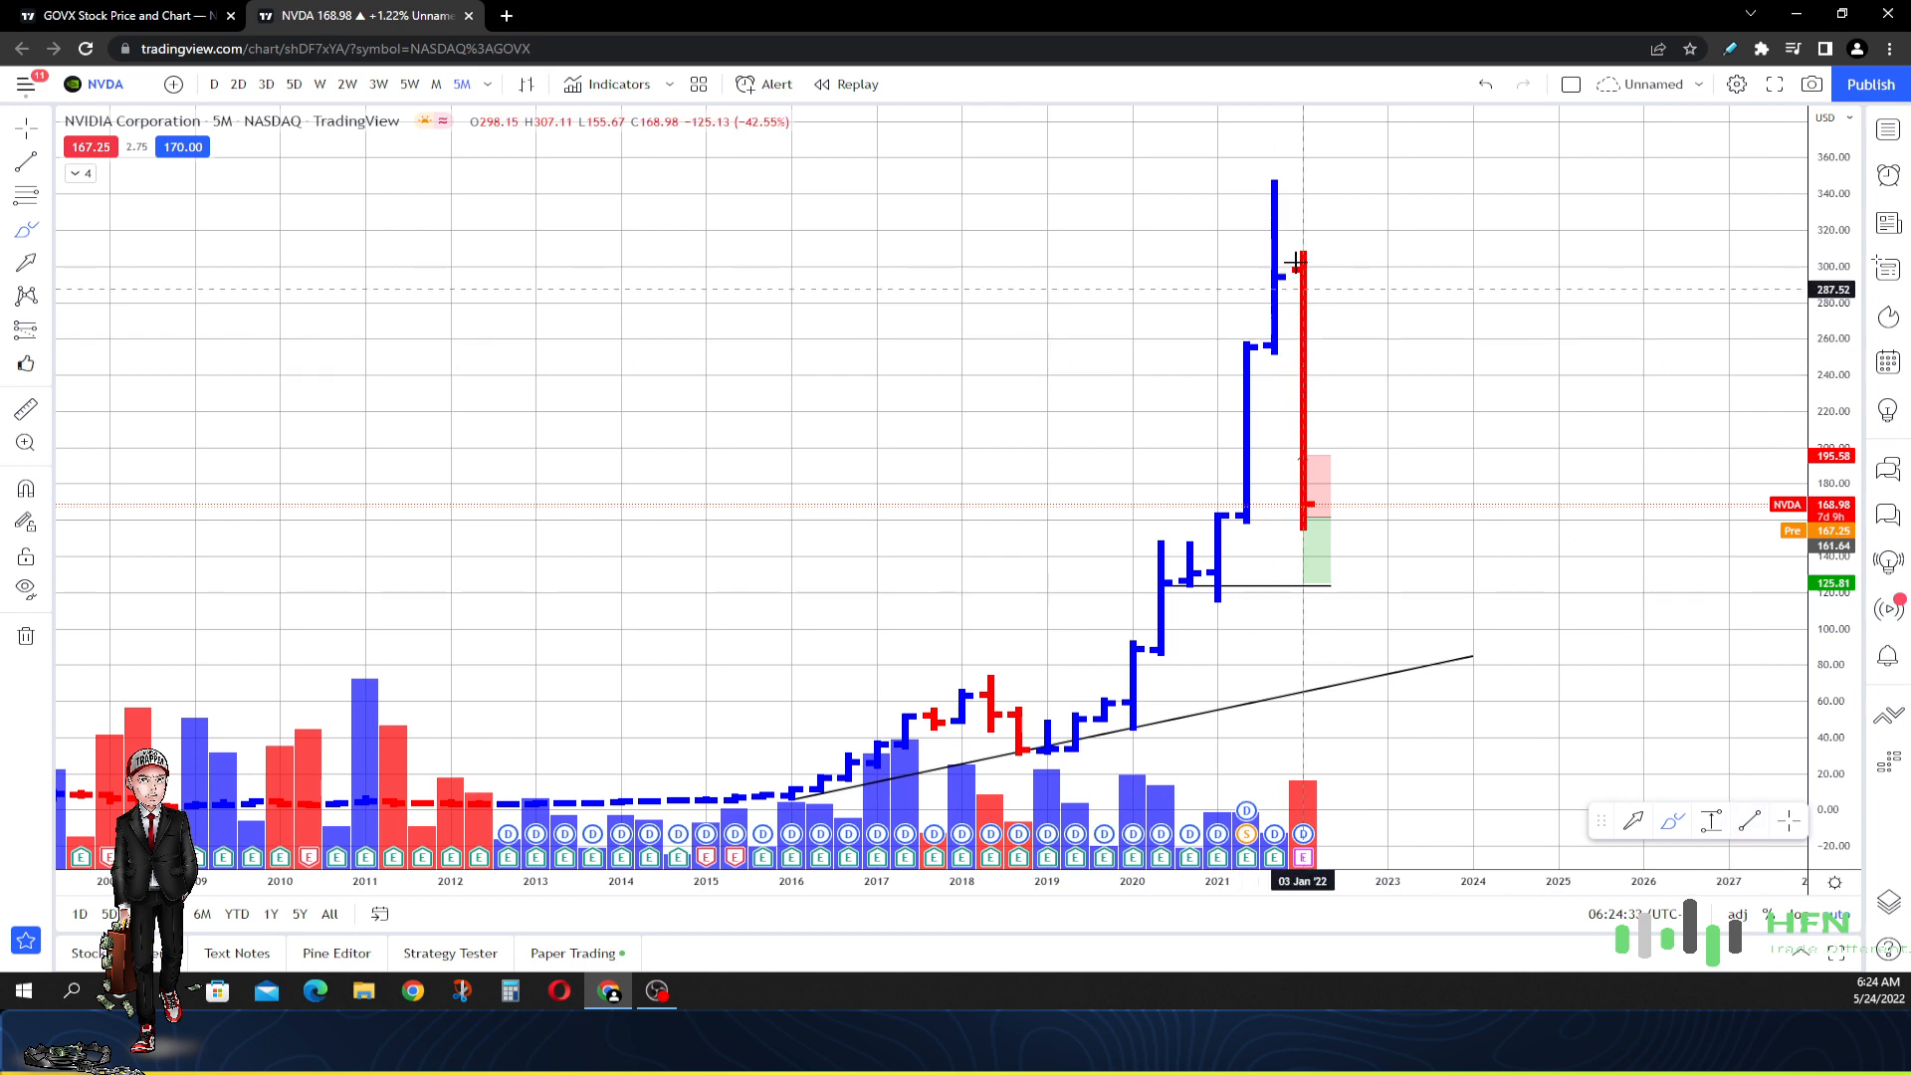
{"action": "mouse_move", "coordinate": [1331, 260]}
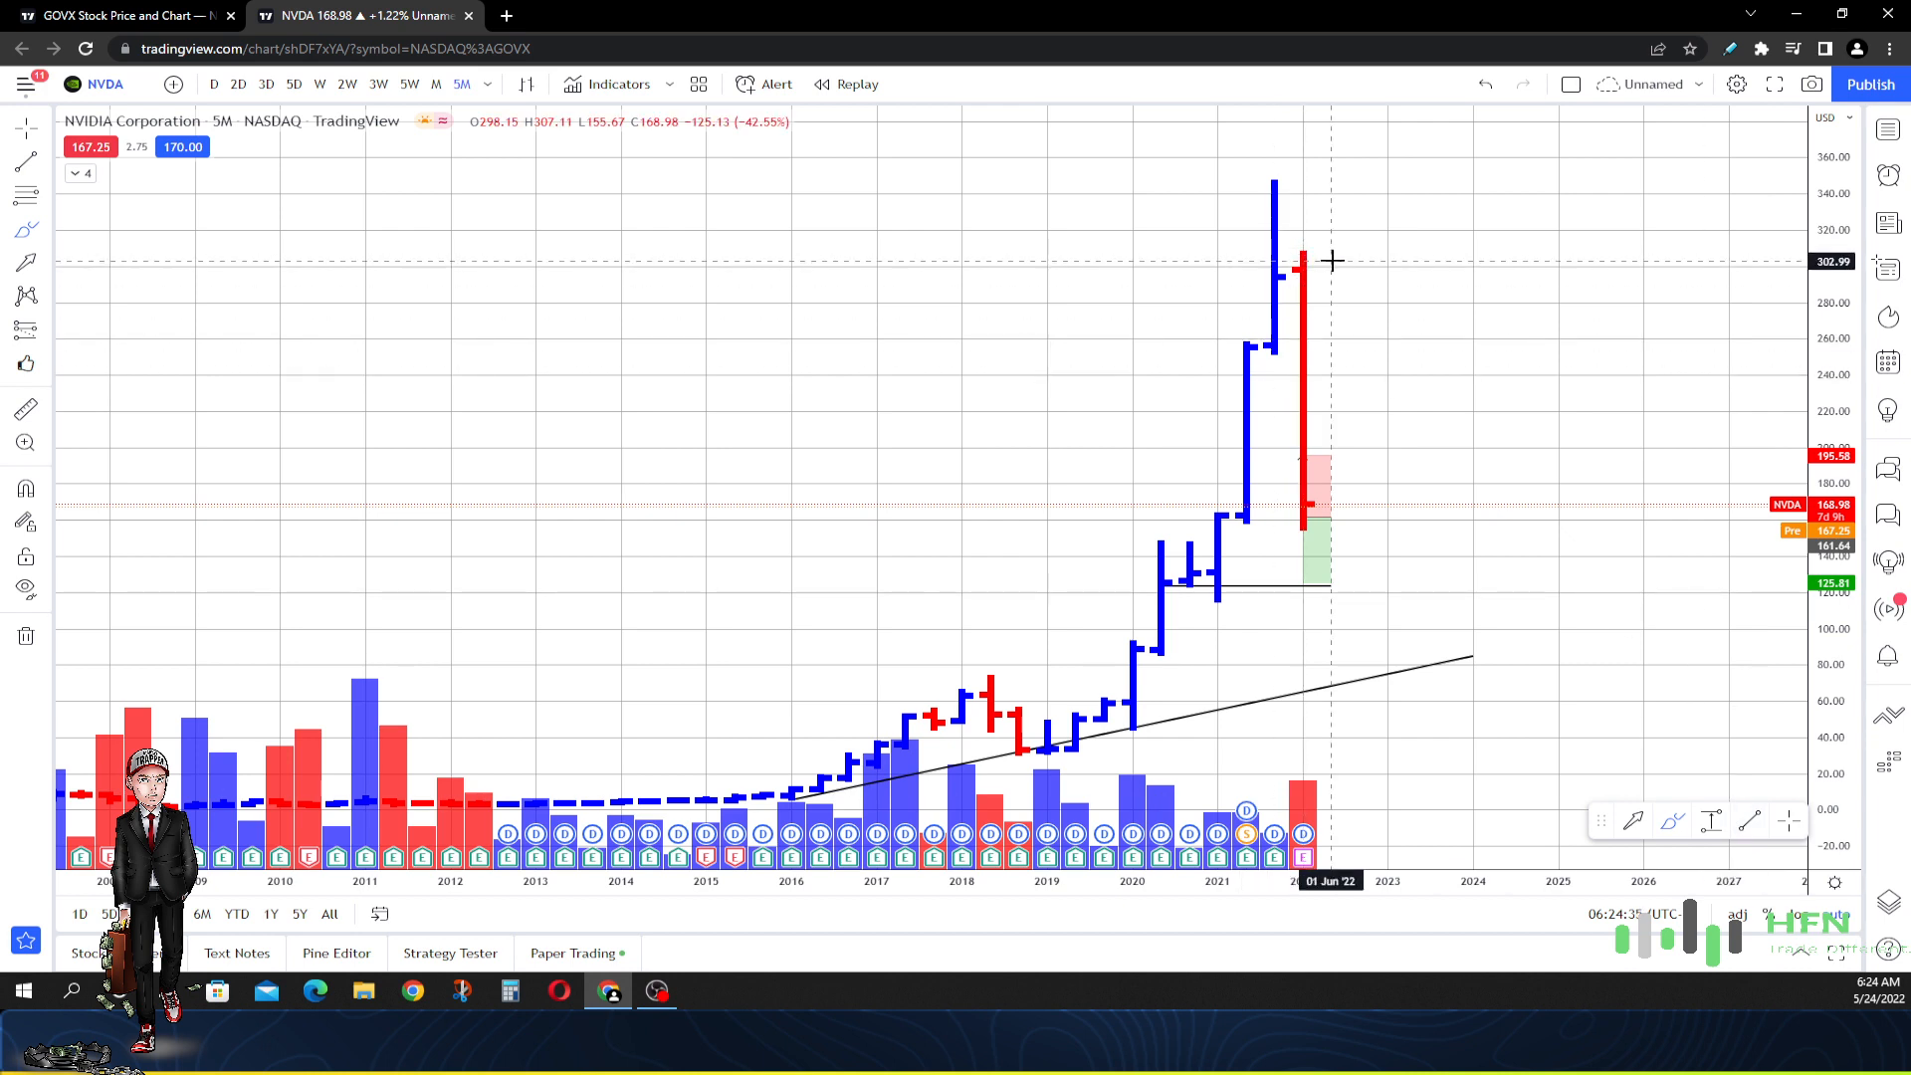
{"action": "mouse_move", "coordinate": [1323, 261]}
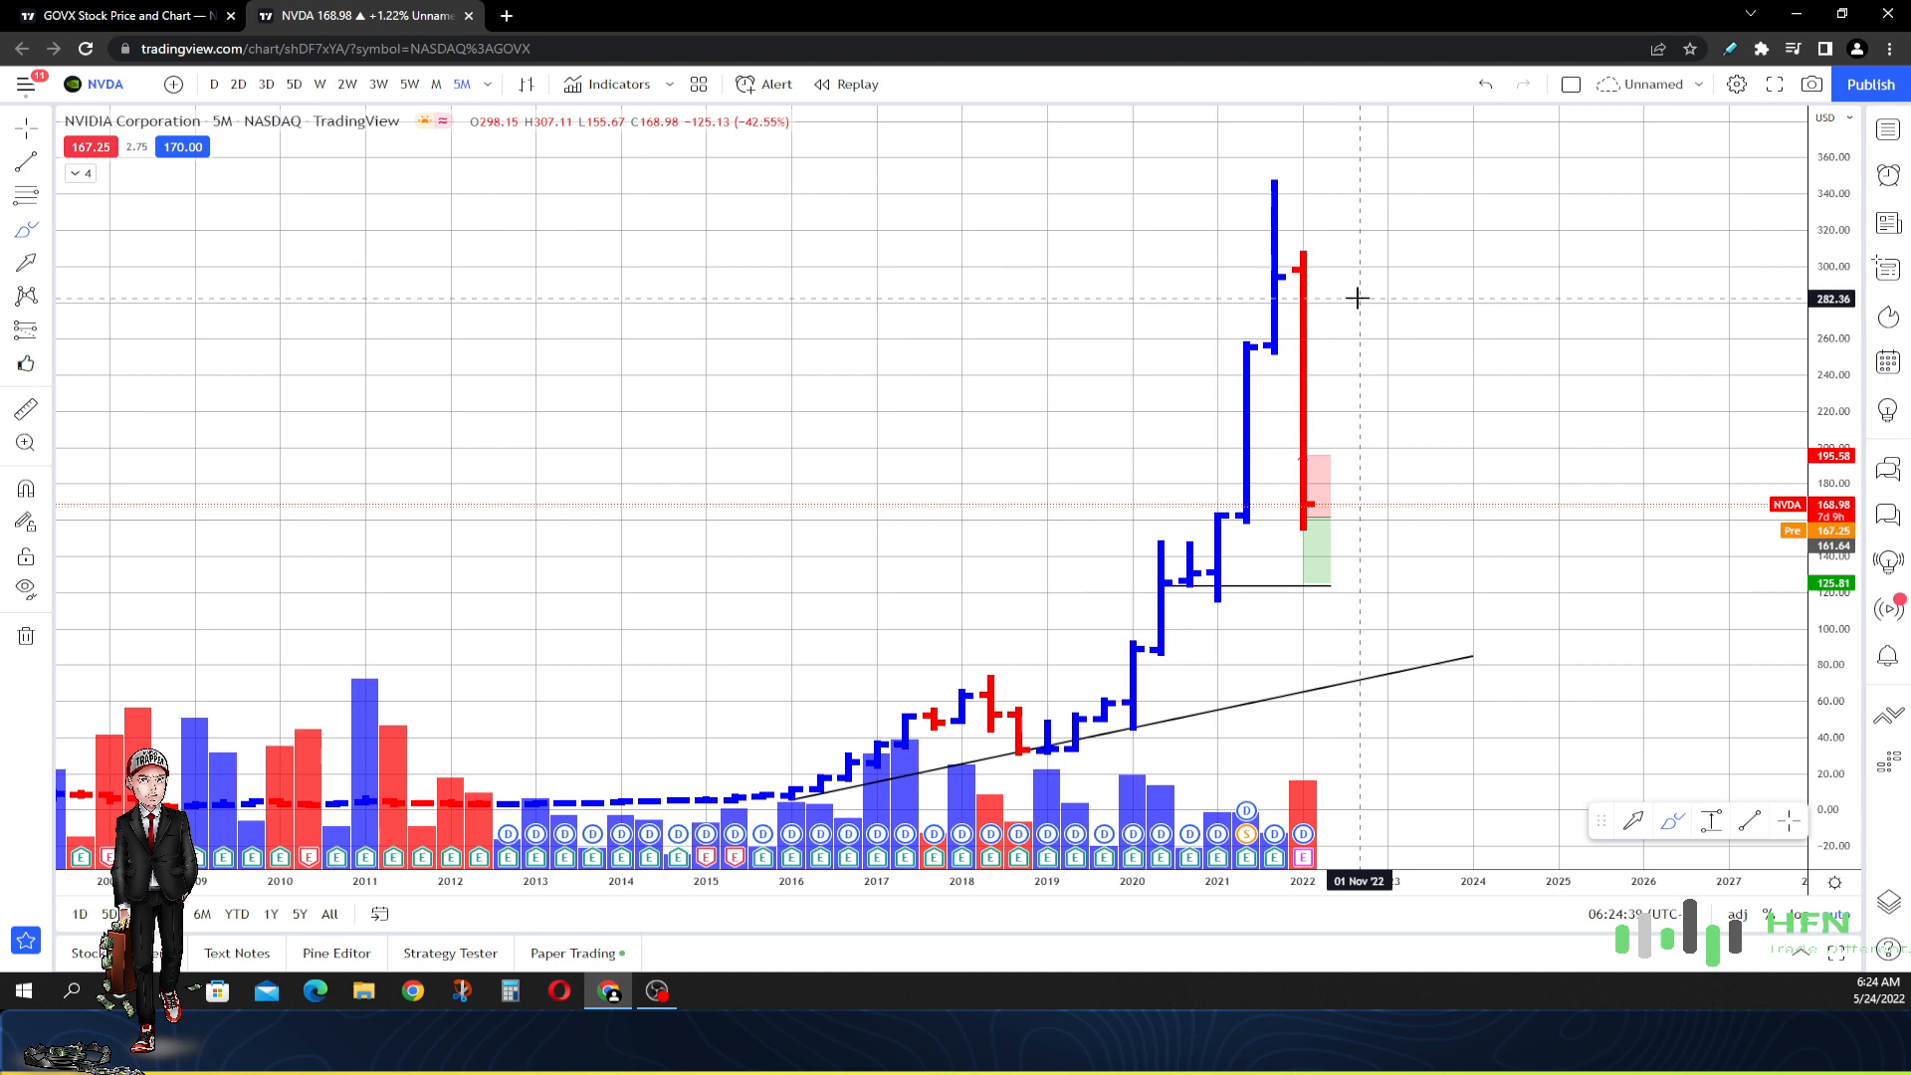
{"action": "mouse_move", "coordinate": [1357, 292]}
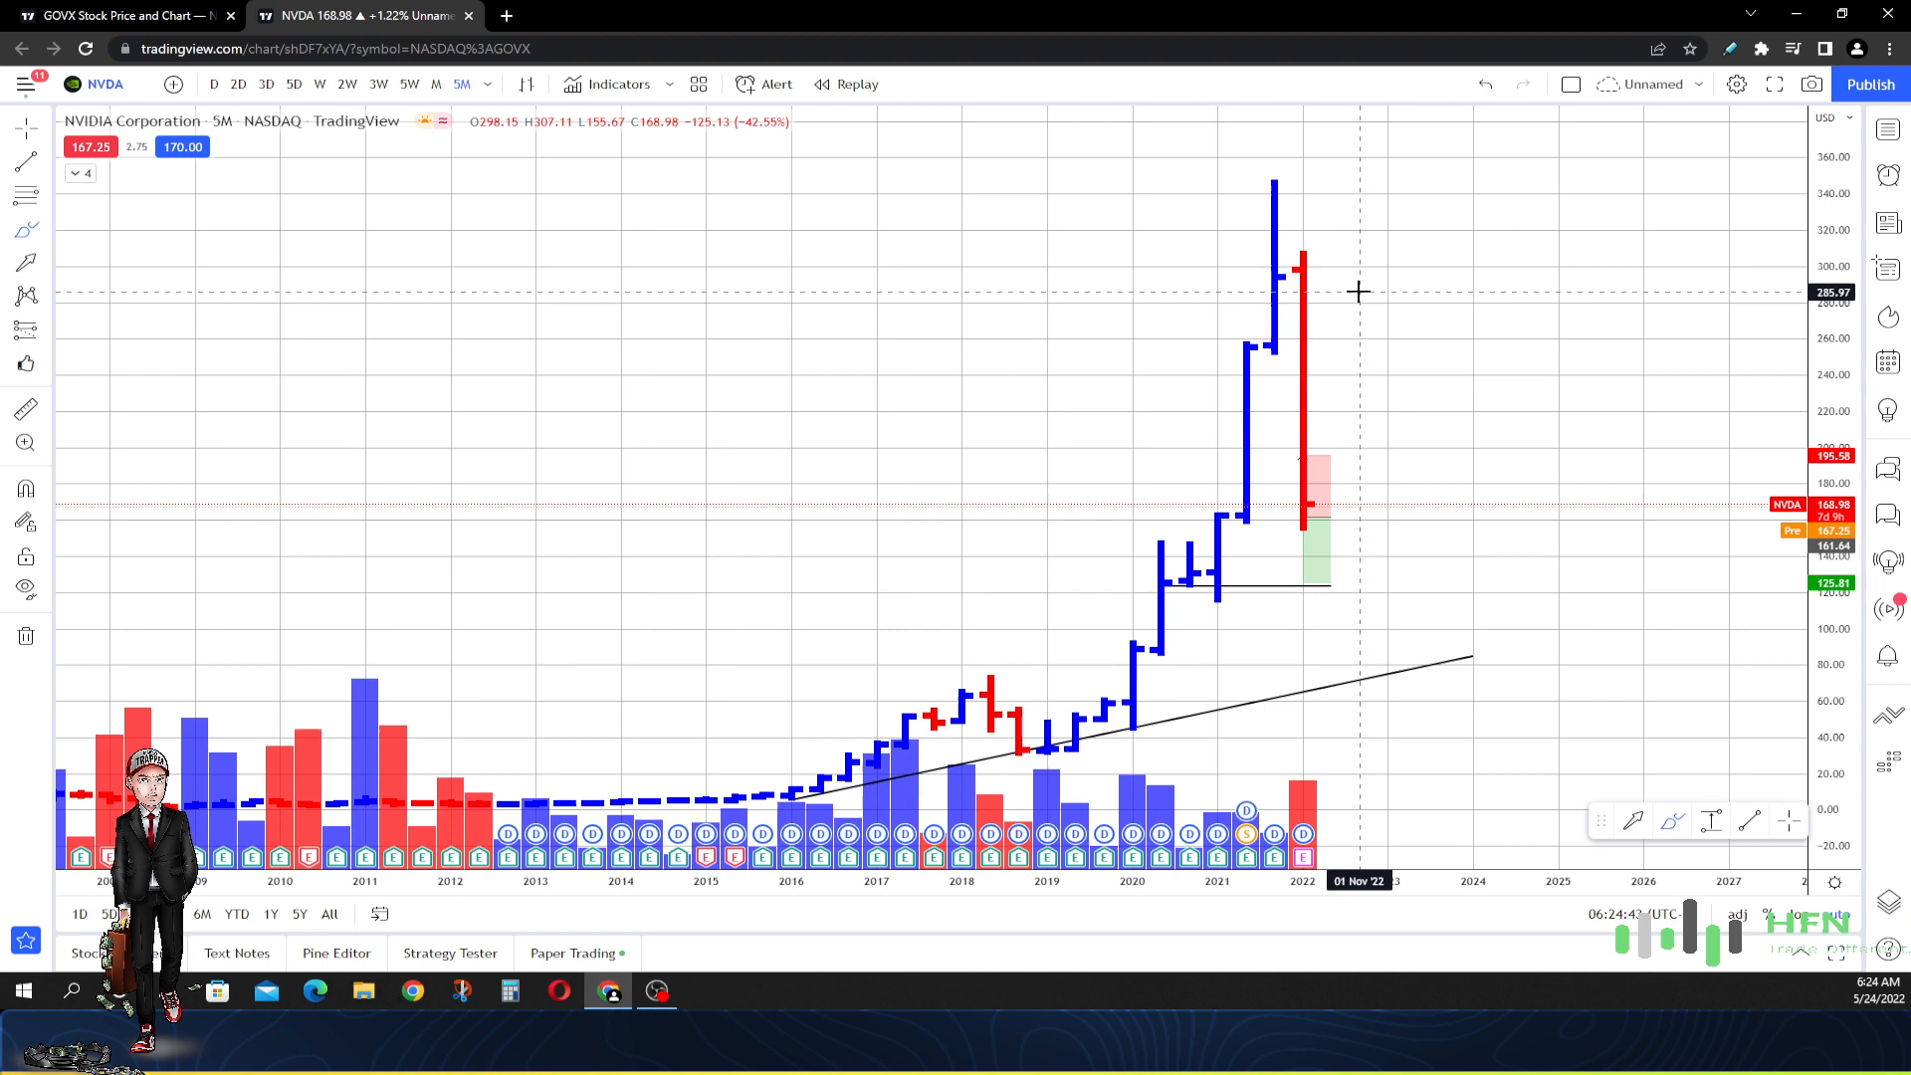
{"action": "mouse_move", "coordinate": [1355, 344]}
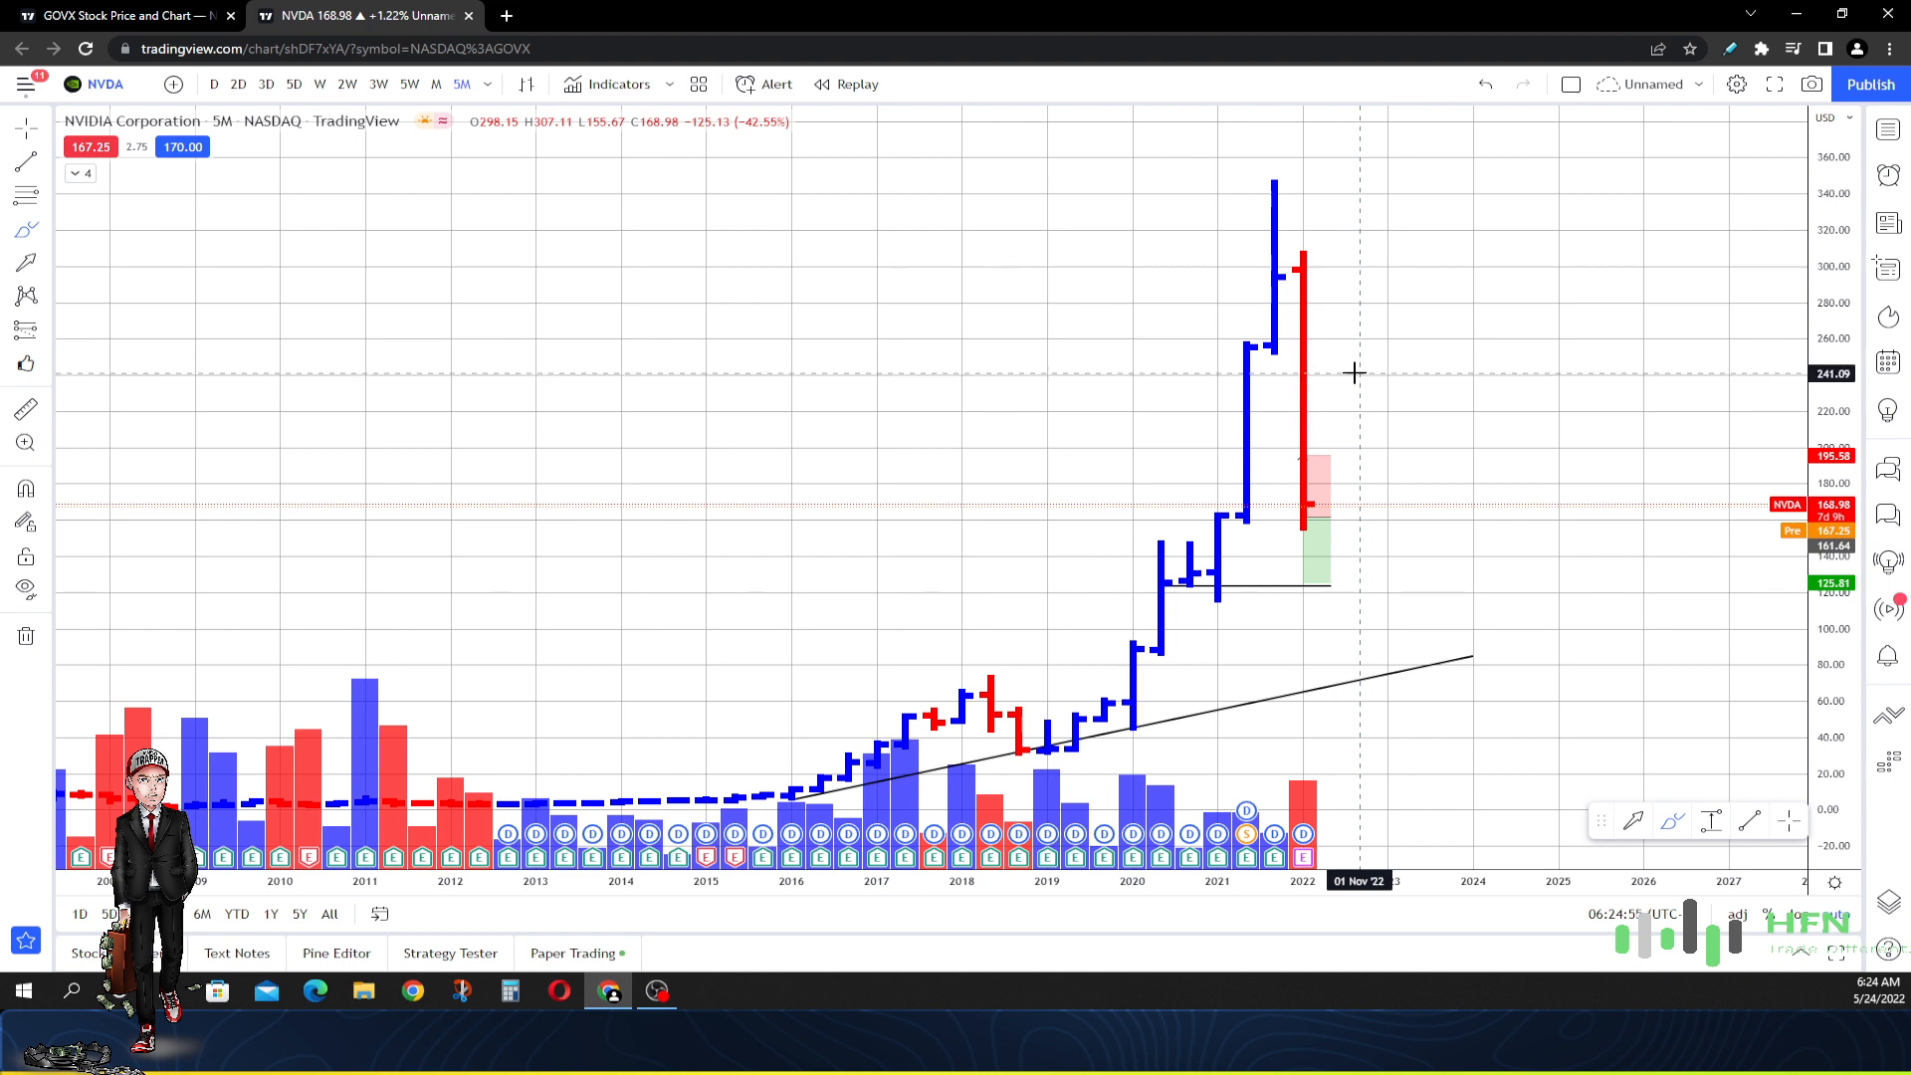
{"action": "mouse_move", "coordinate": [1350, 375]}
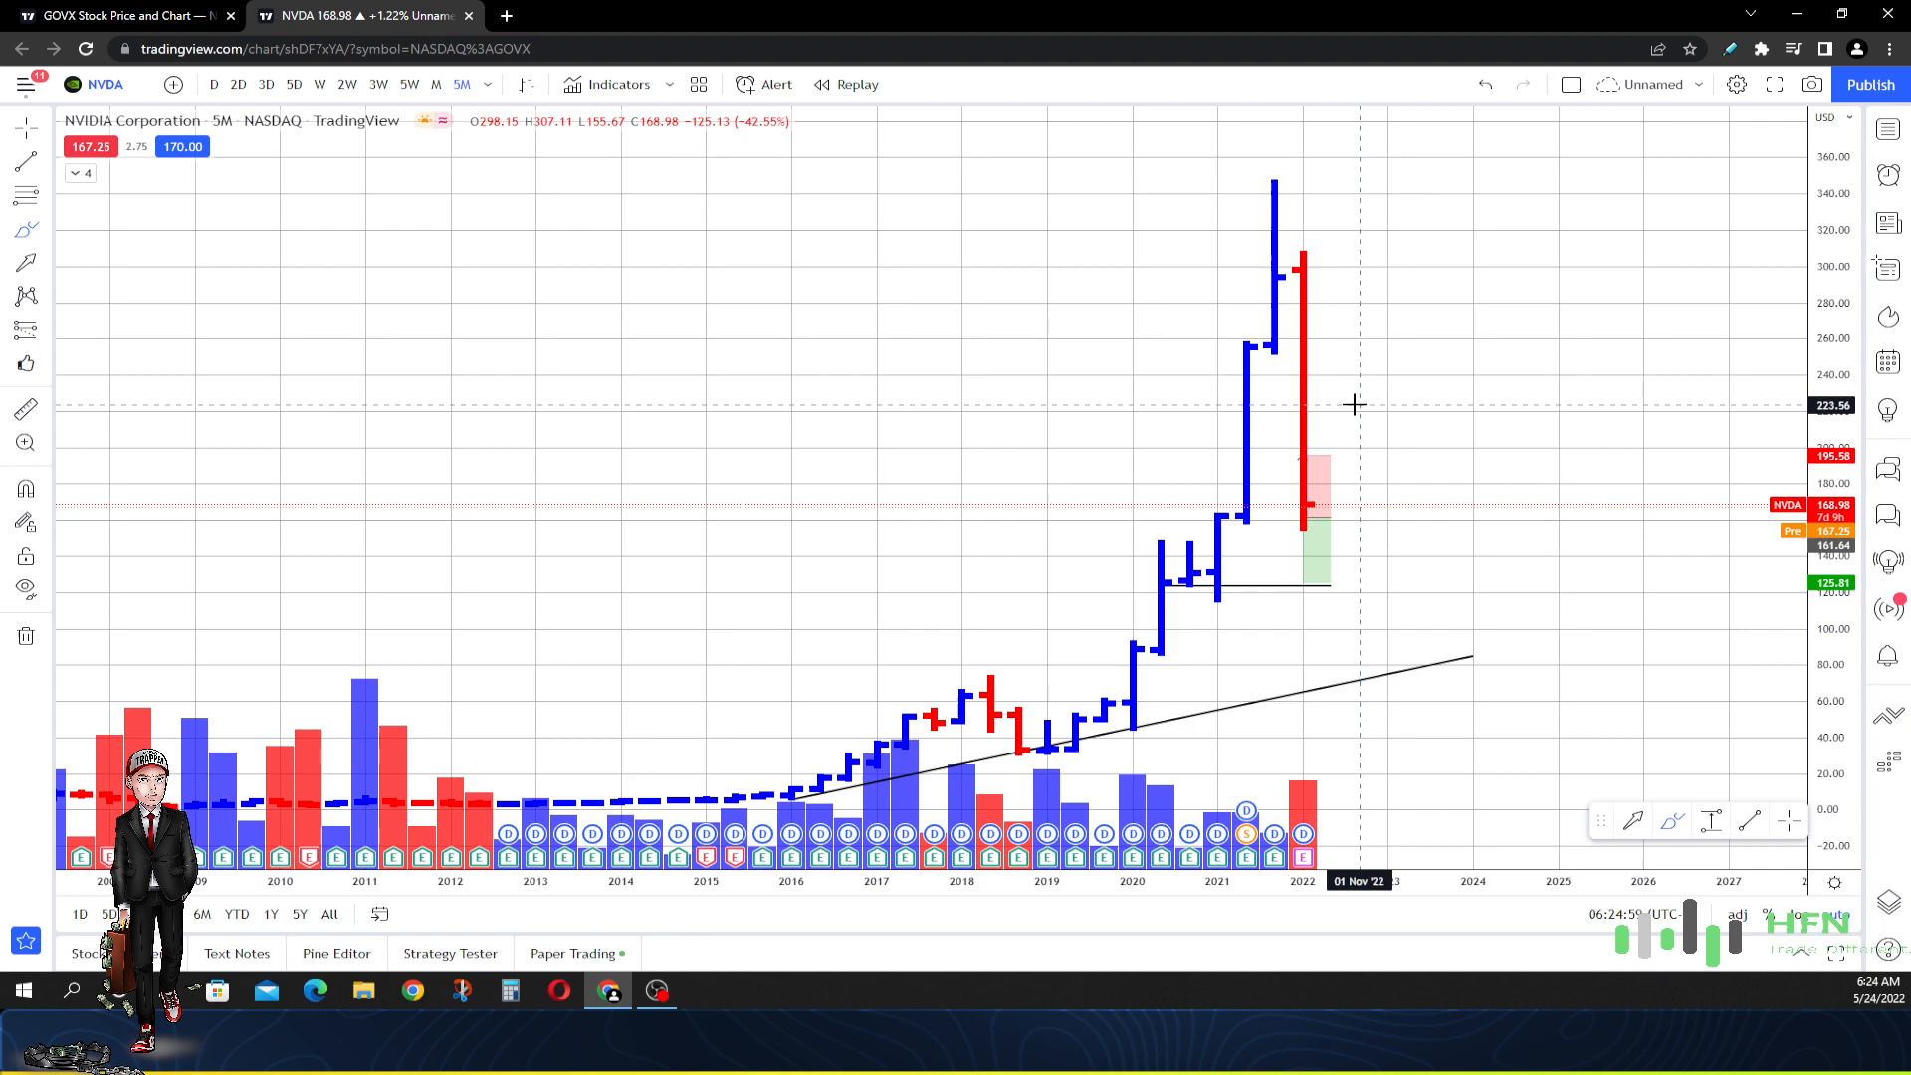
{"action": "mouse_move", "coordinate": [1364, 441]}
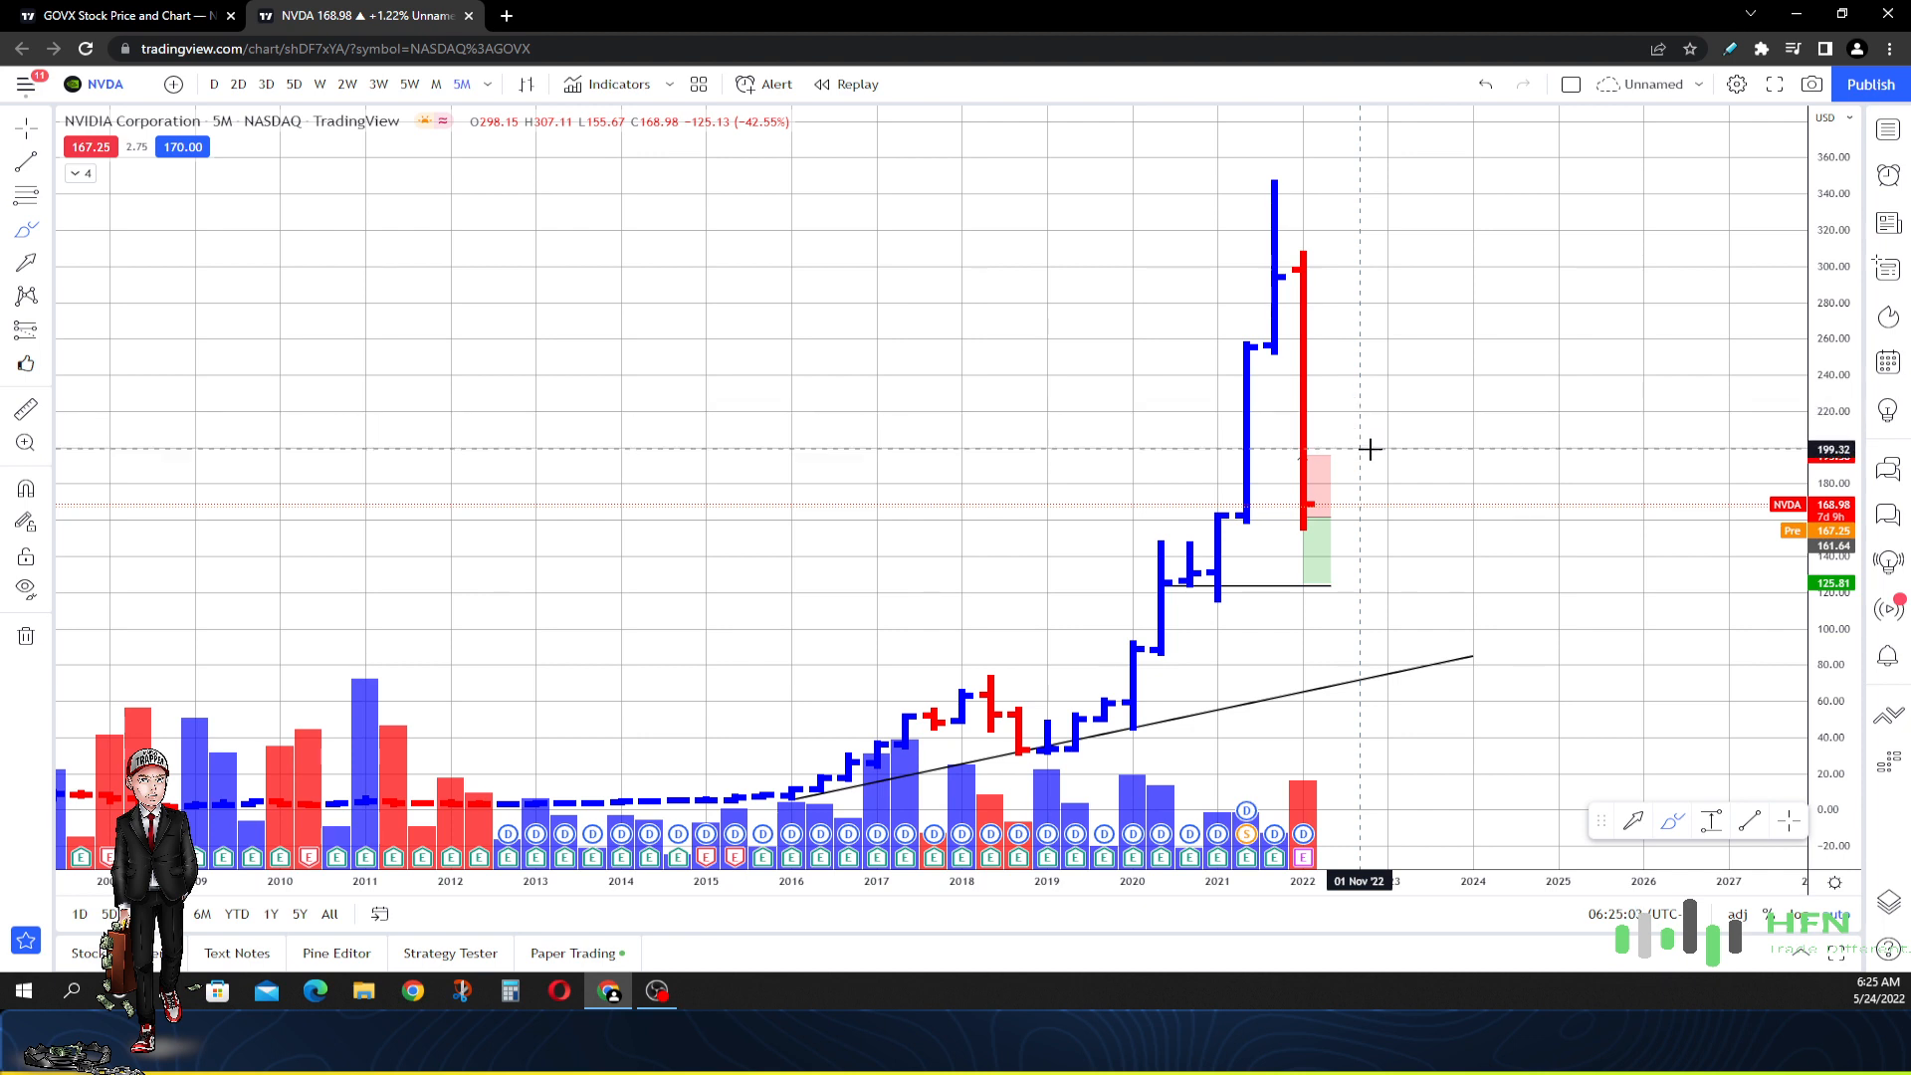
{"action": "mouse_move", "coordinate": [1383, 485]}
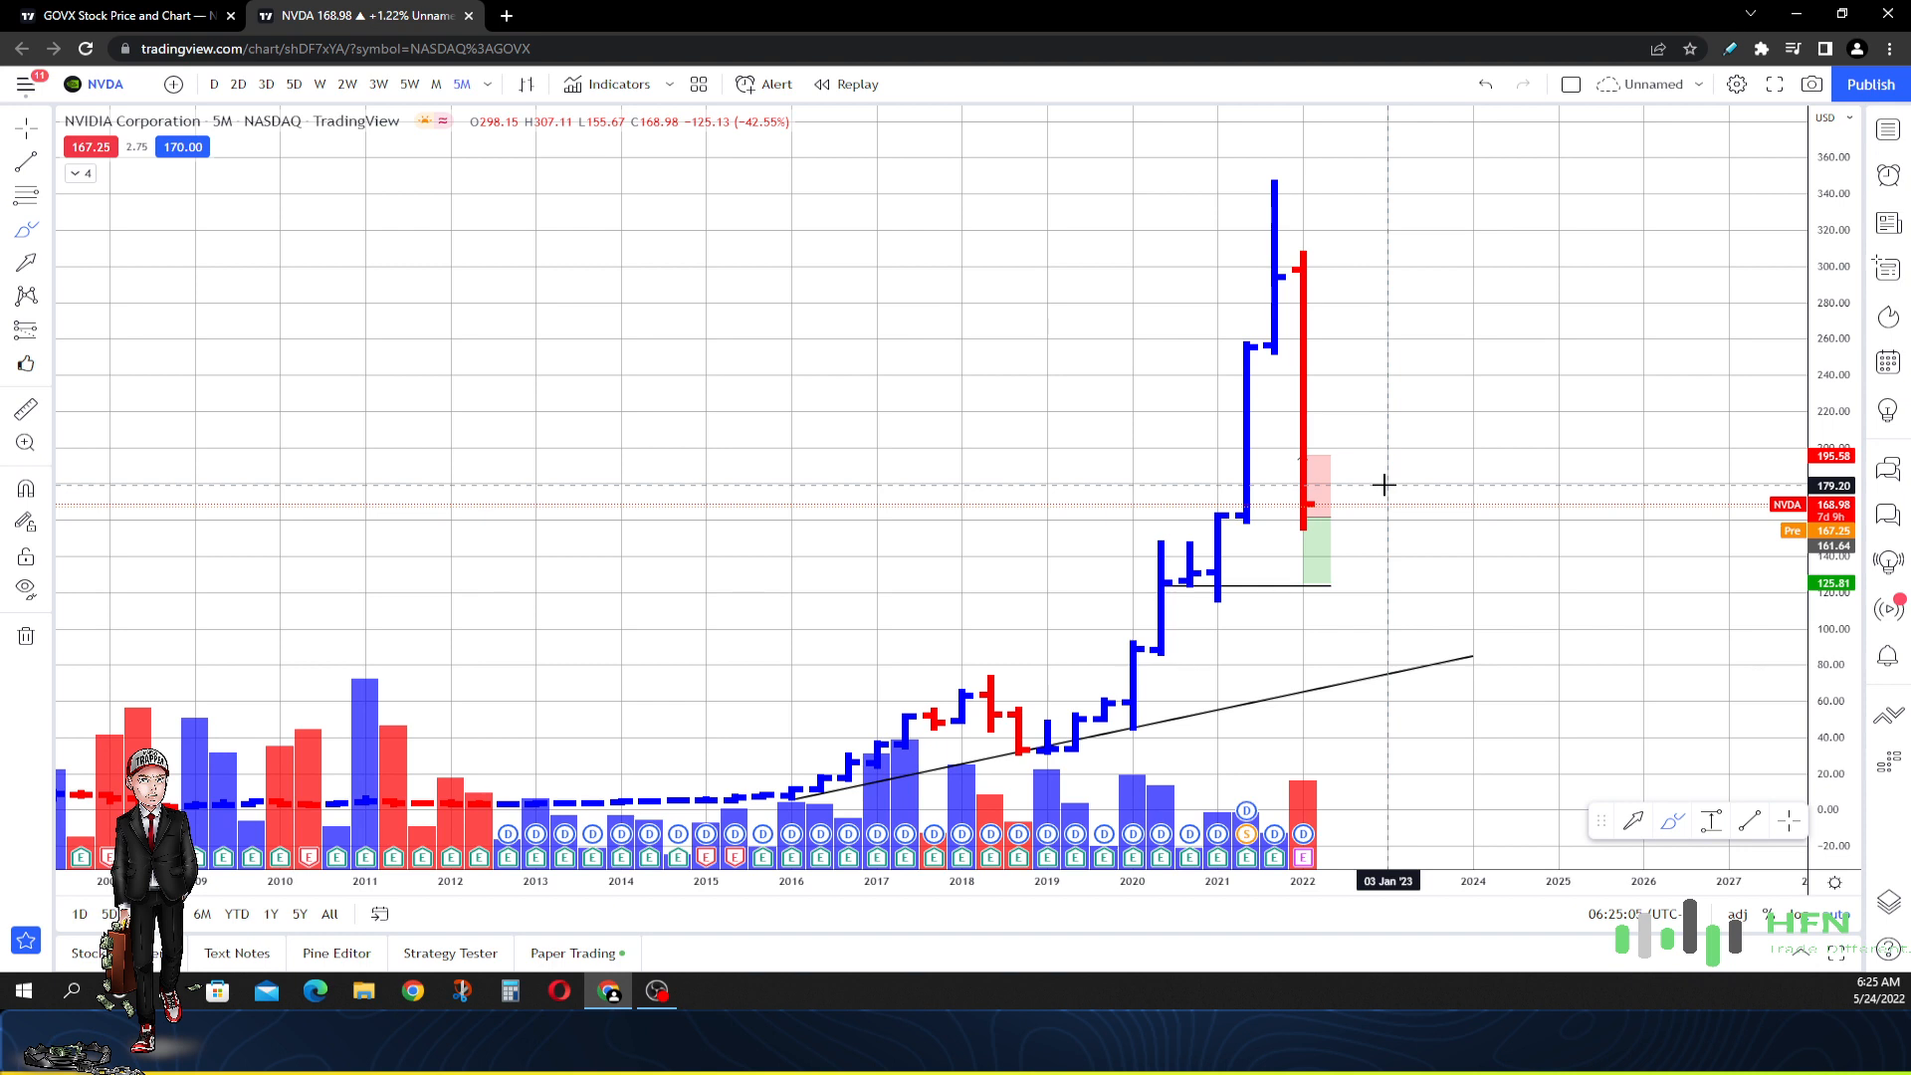
{"action": "mouse_move", "coordinate": [1497, 726]}
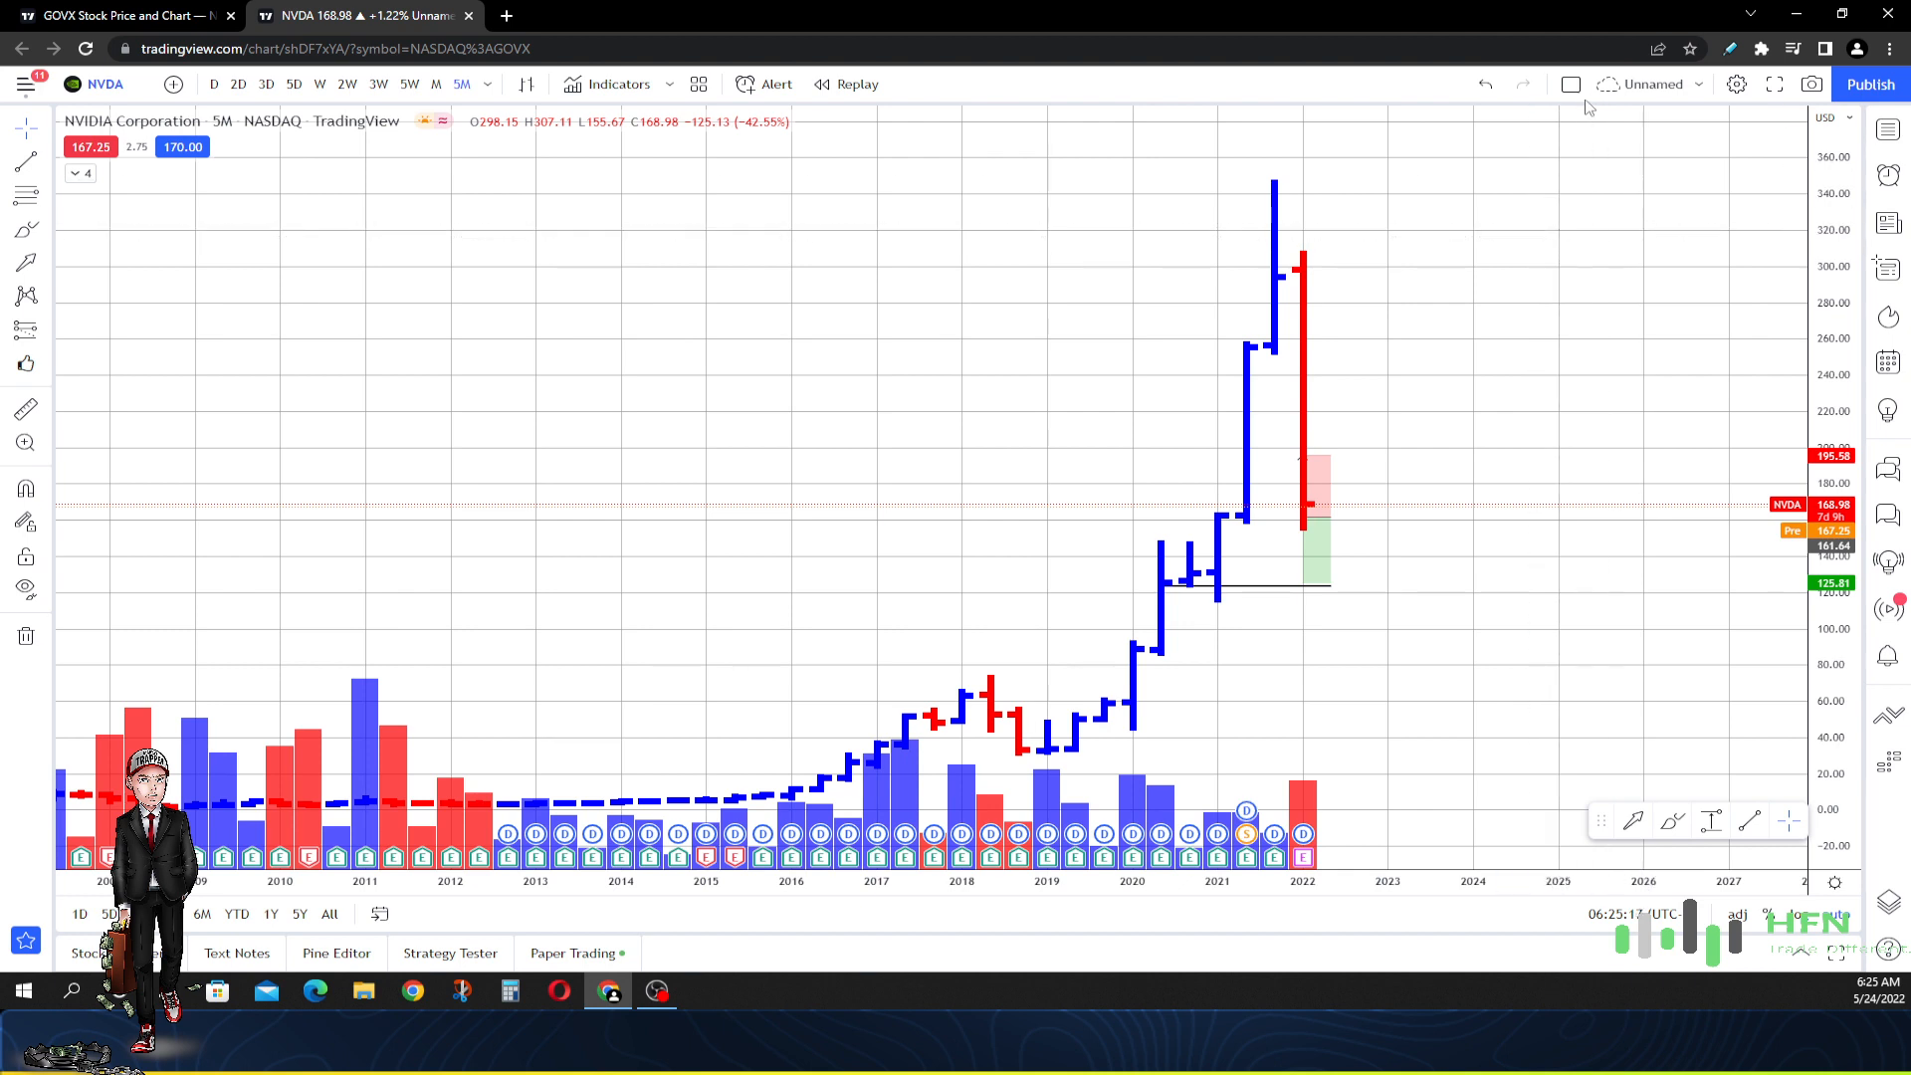
Redraw the rising trendline from the 2016 low toward 2023
{"action": "left_click_drag", "start_coordinate": [792, 802], "coordinate": [1471, 656]}
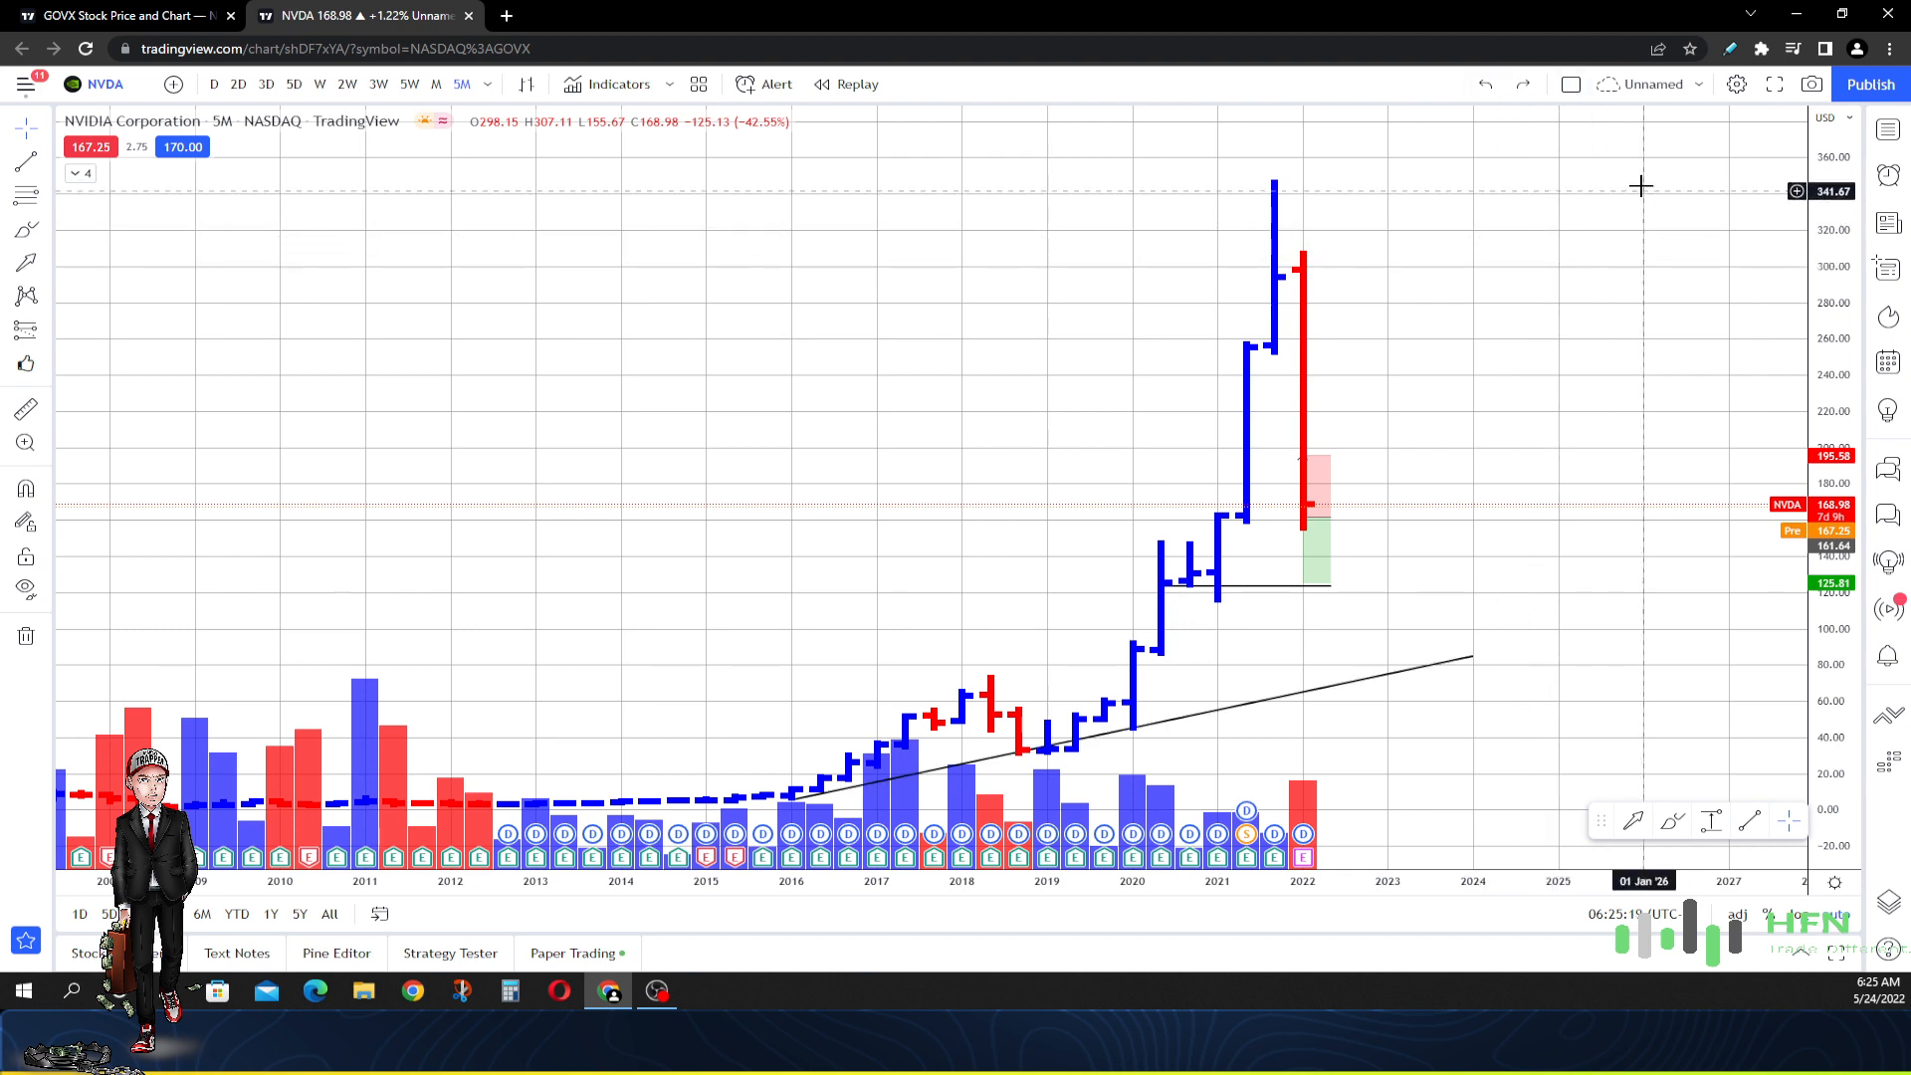
{"action": "mouse_move", "coordinate": [1131, 573]}
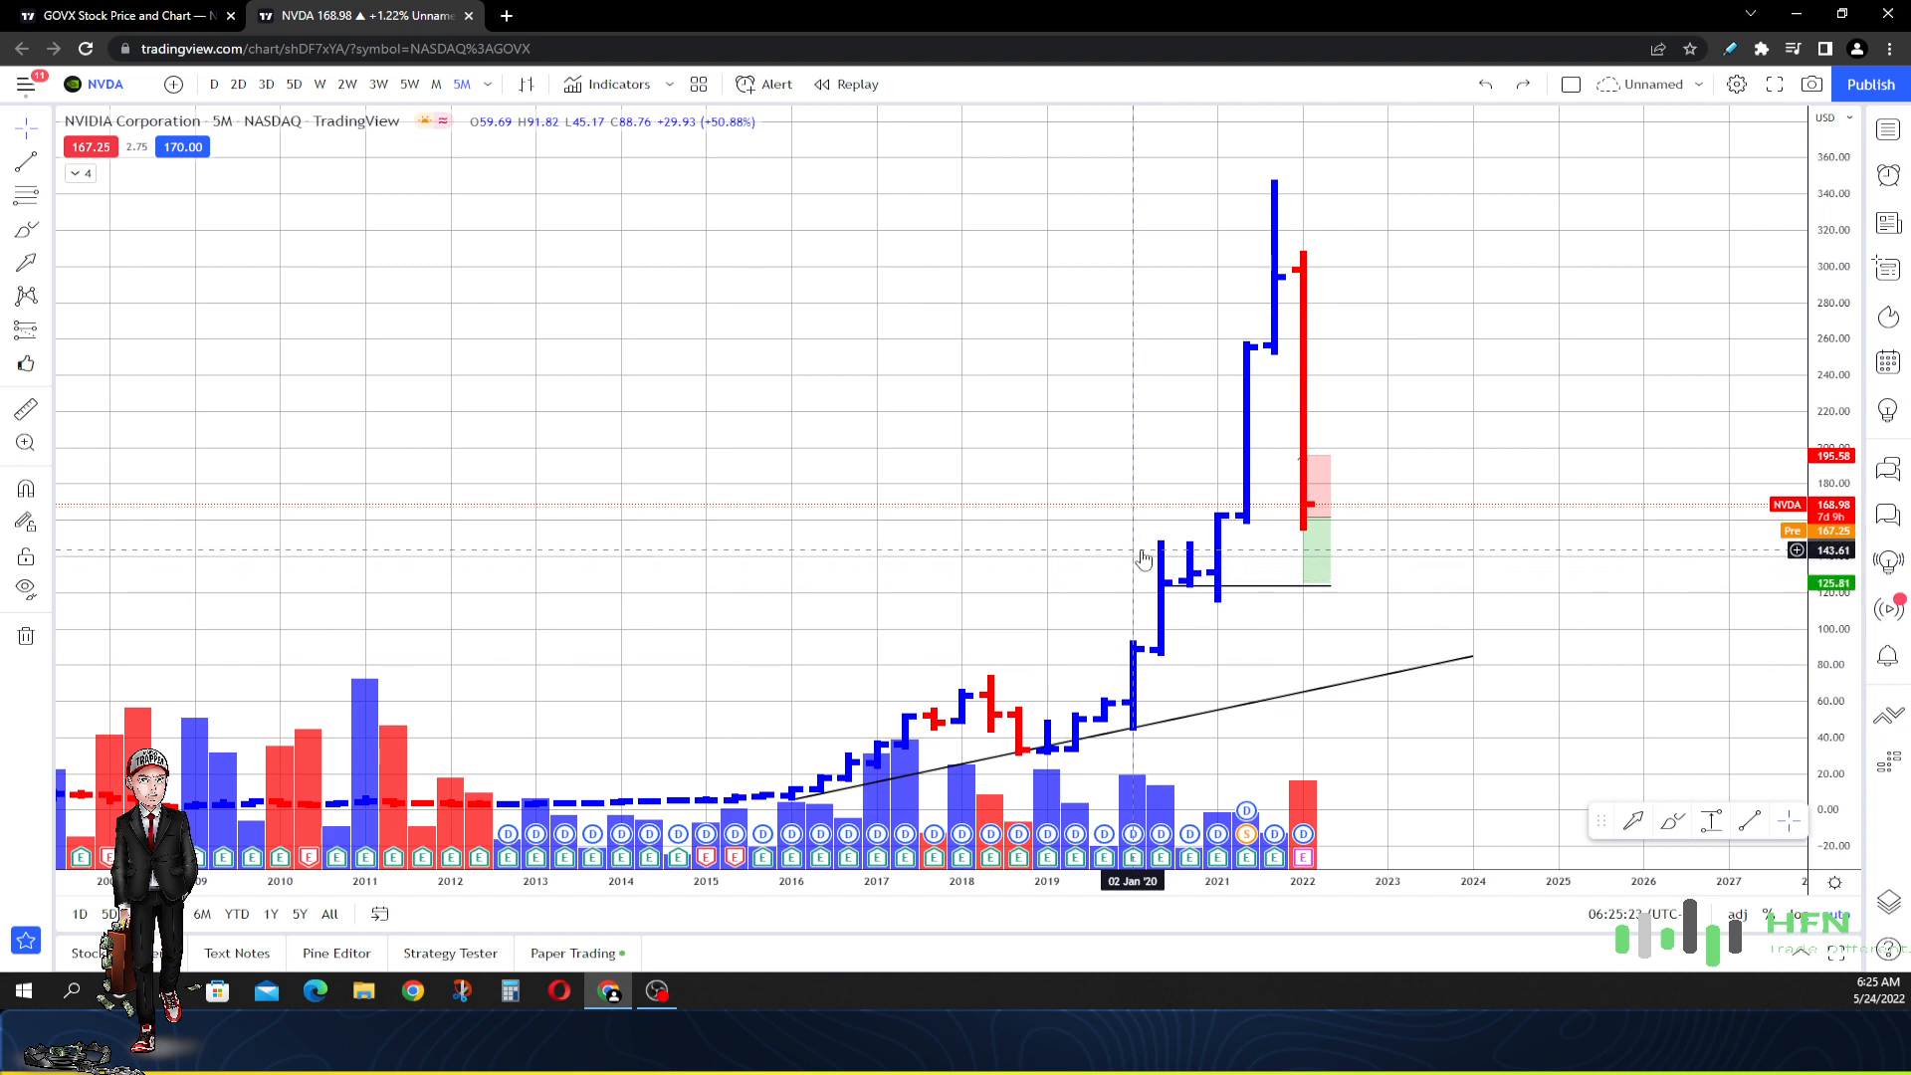
{"action": "mouse_move", "coordinate": [1159, 561]}
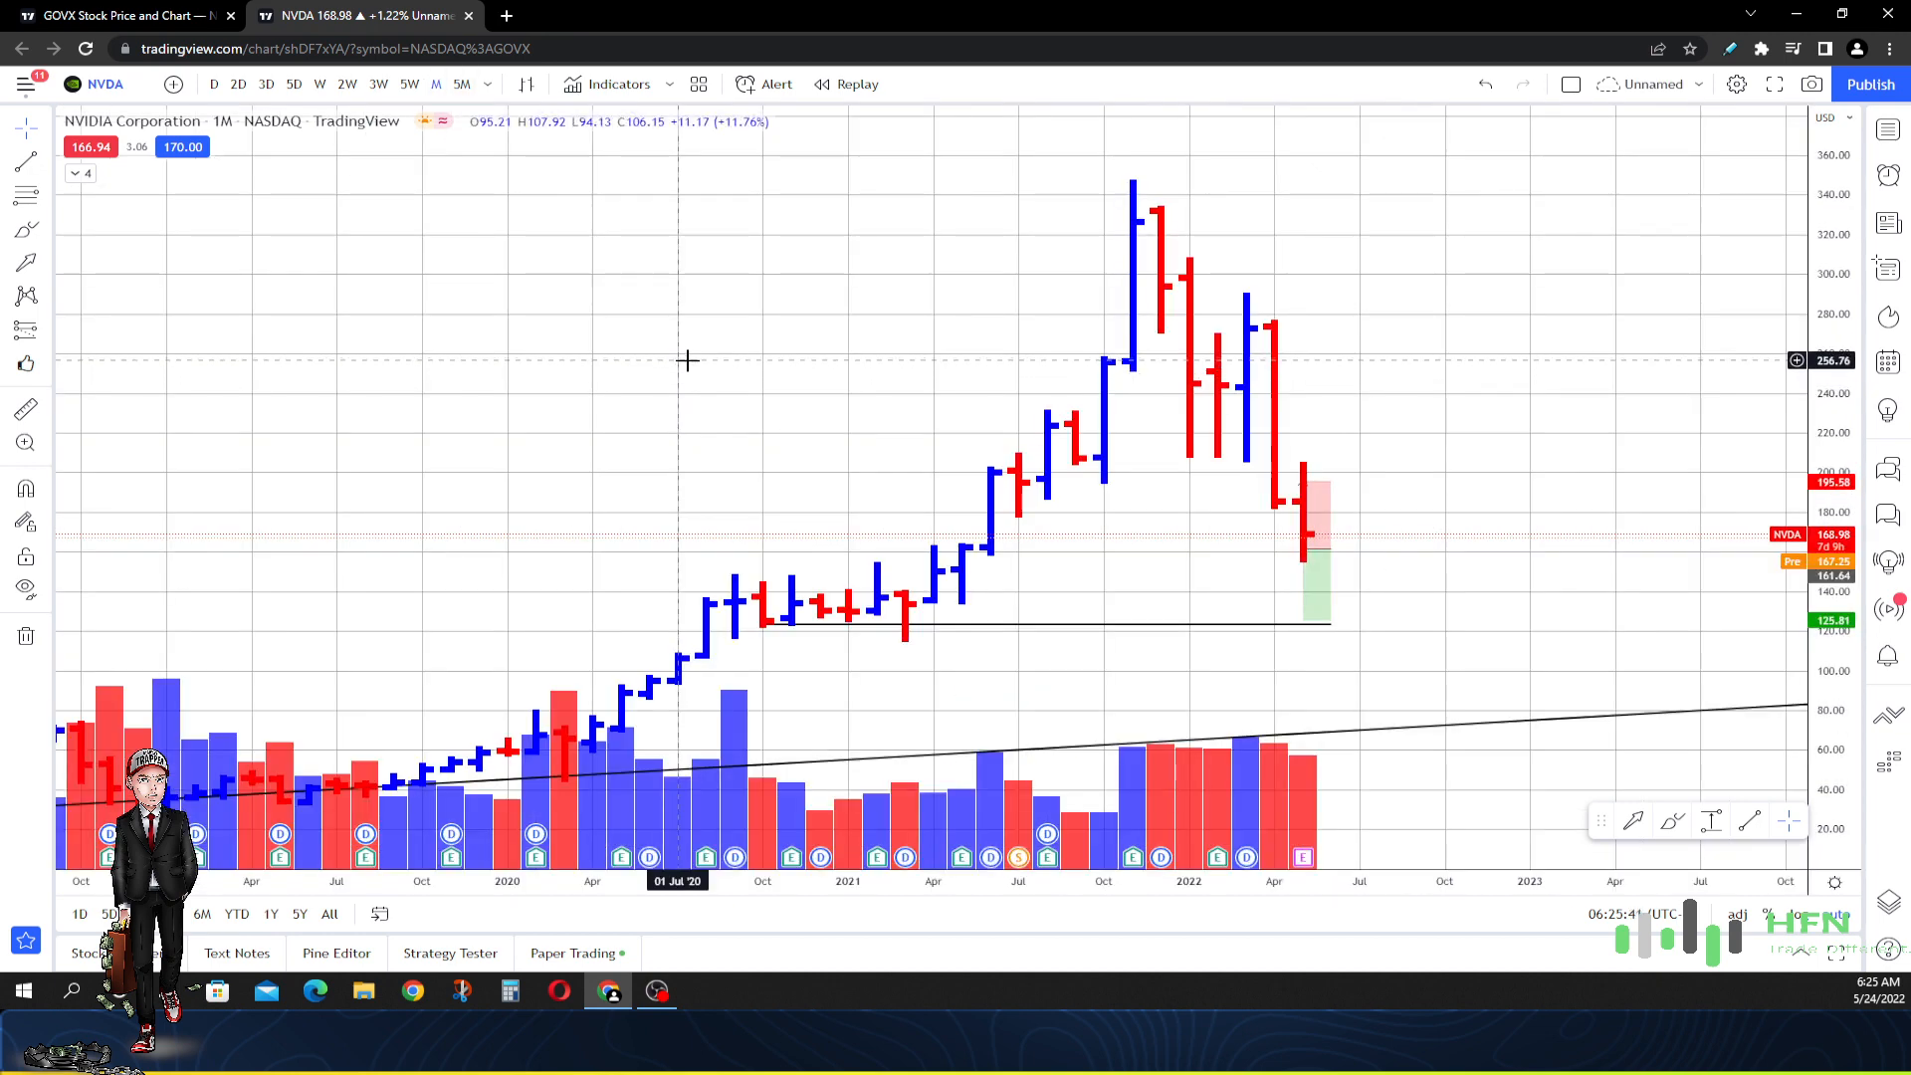
{"action": "mouse_move", "coordinate": [1052, 570]}
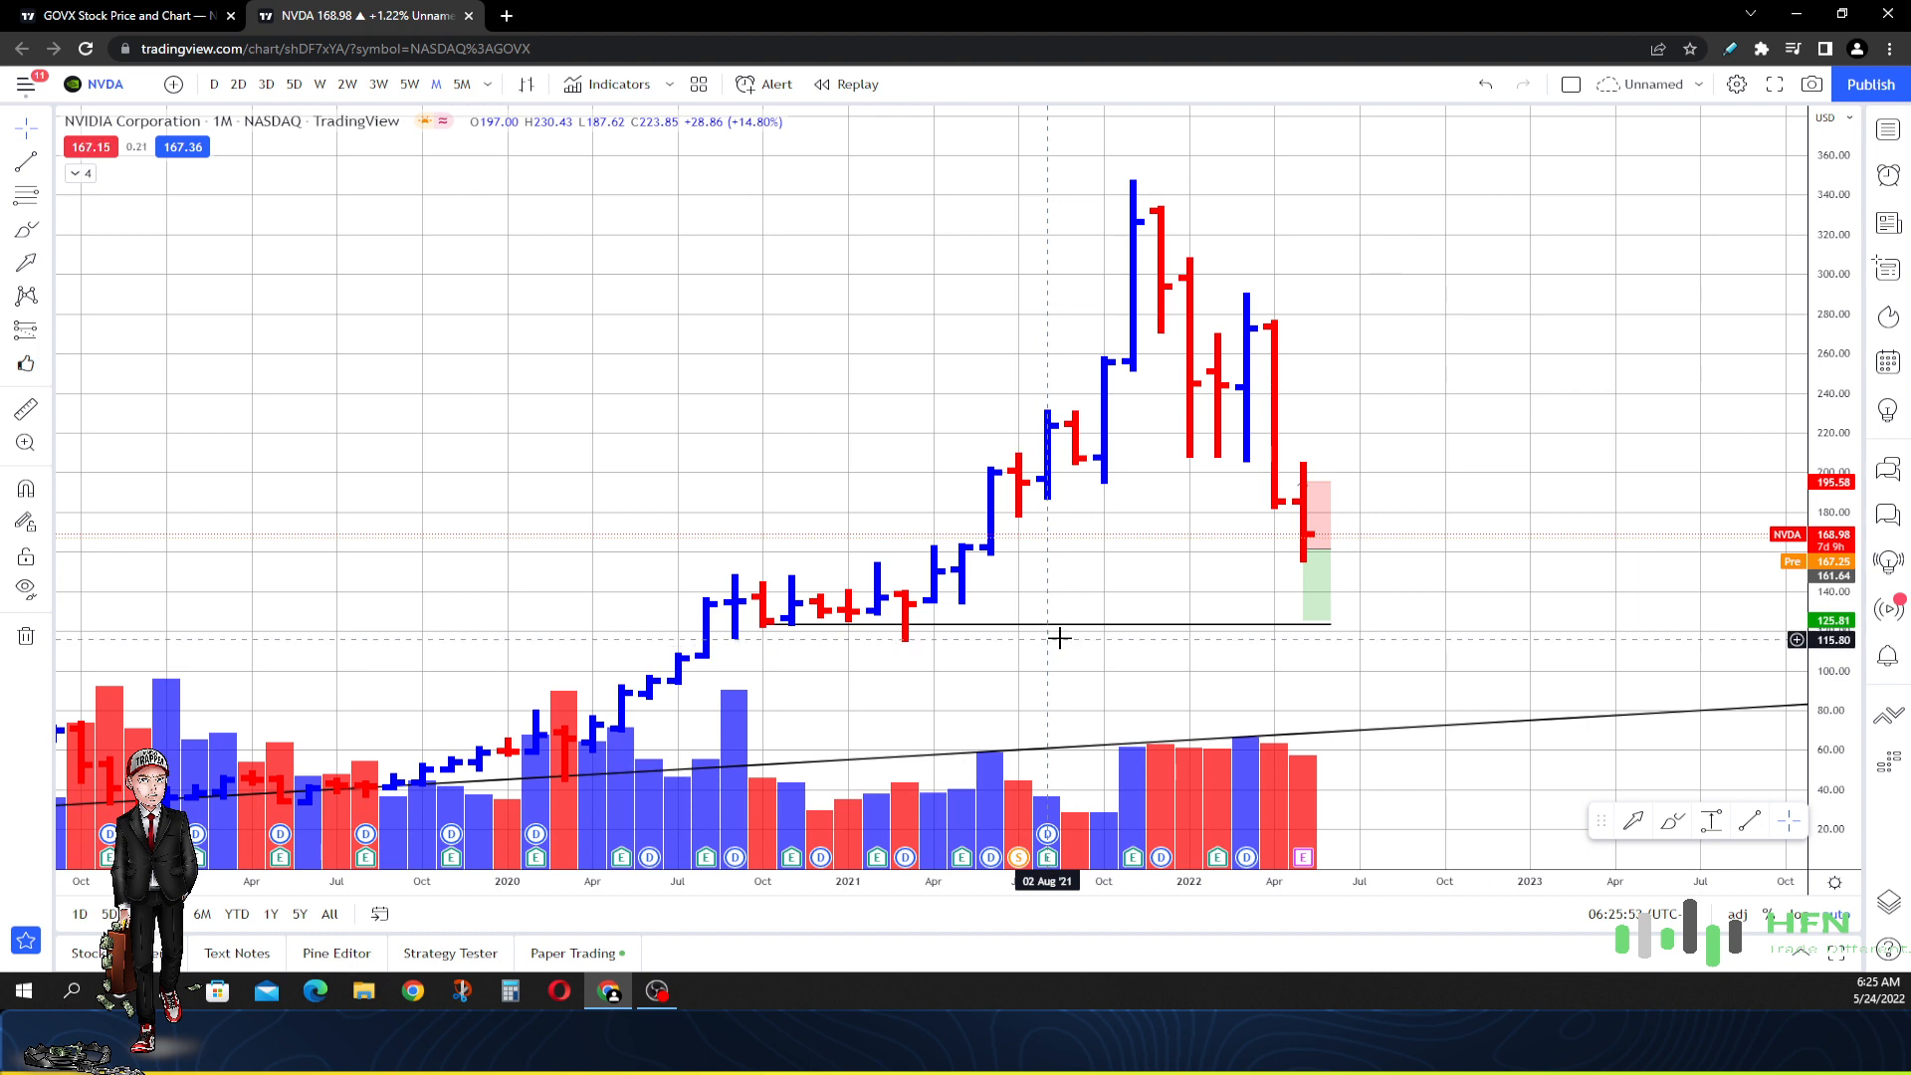
{"action": "mouse_move", "coordinate": [1053, 606]}
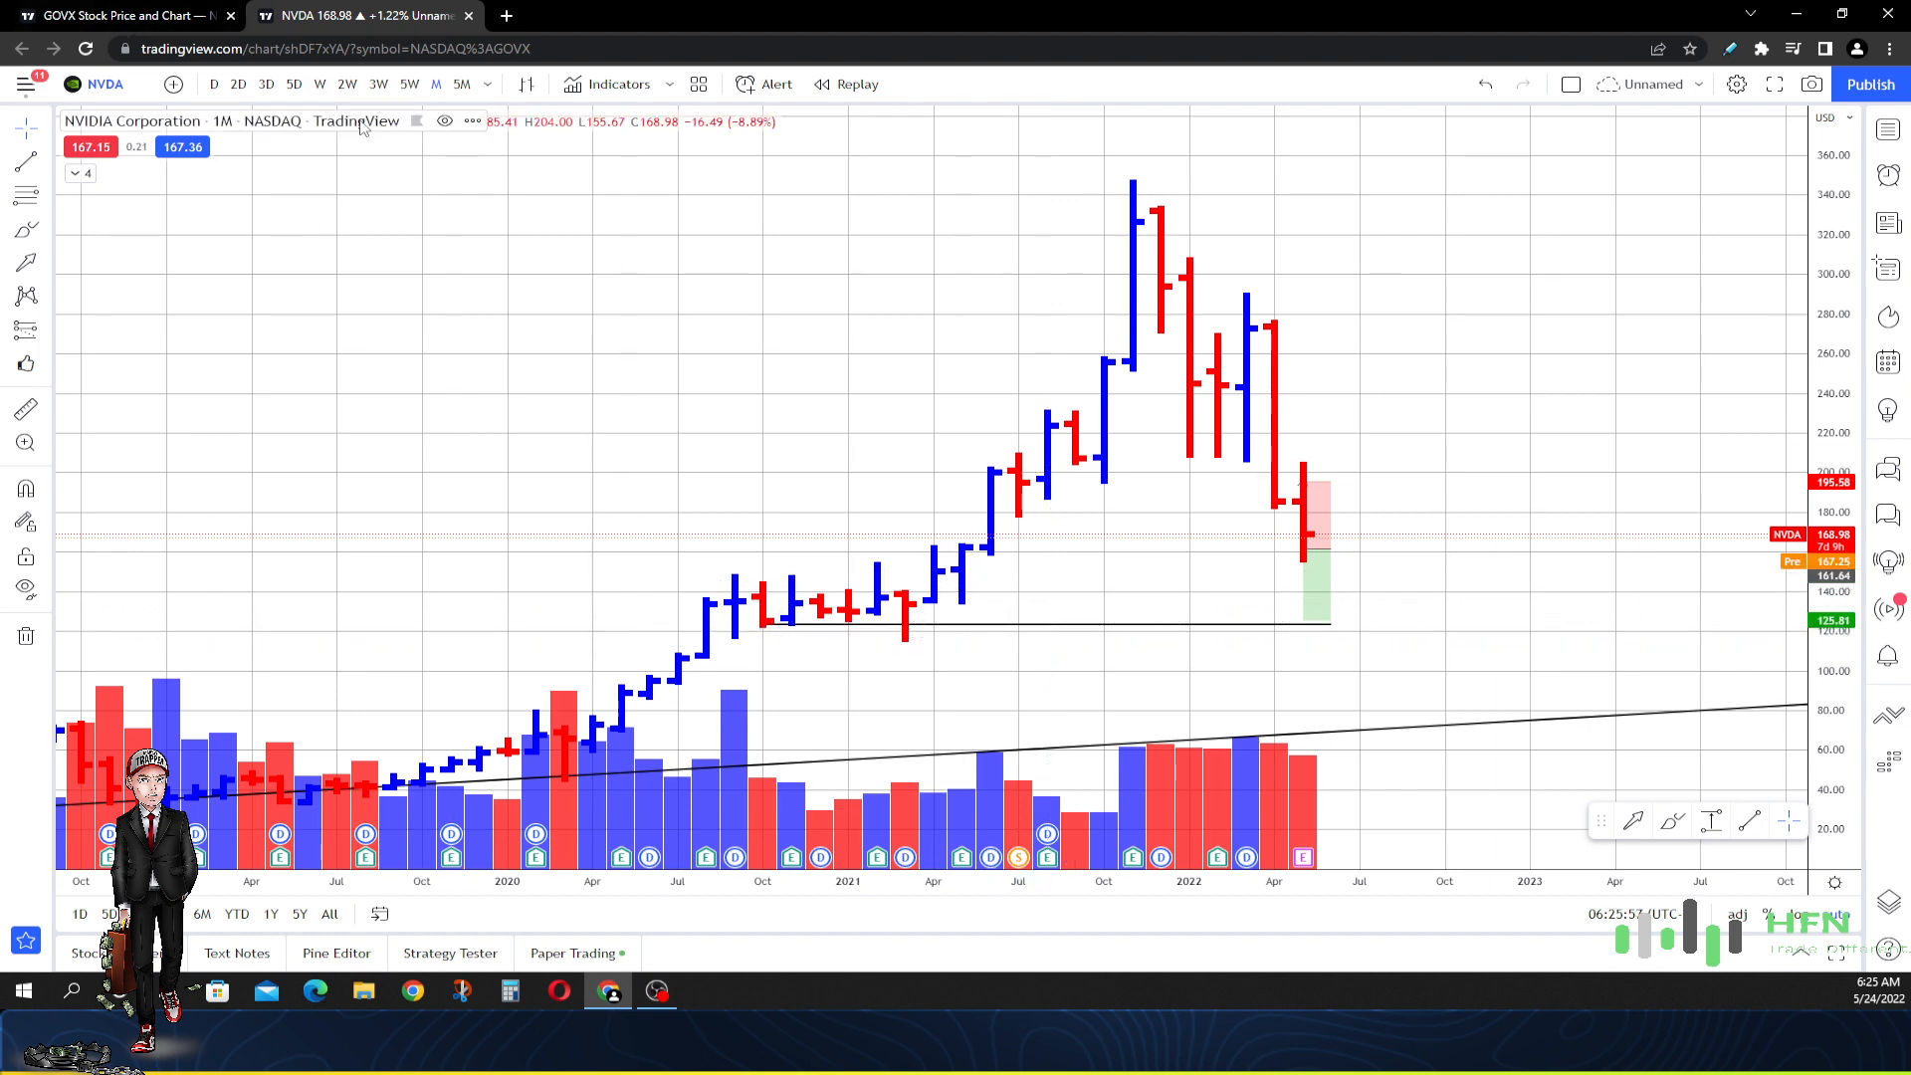
Try 3-month, 3-day and daily bars on NVDA, then settle on 2-week bars
{"action": "left_click", "coordinate": [436, 83]}
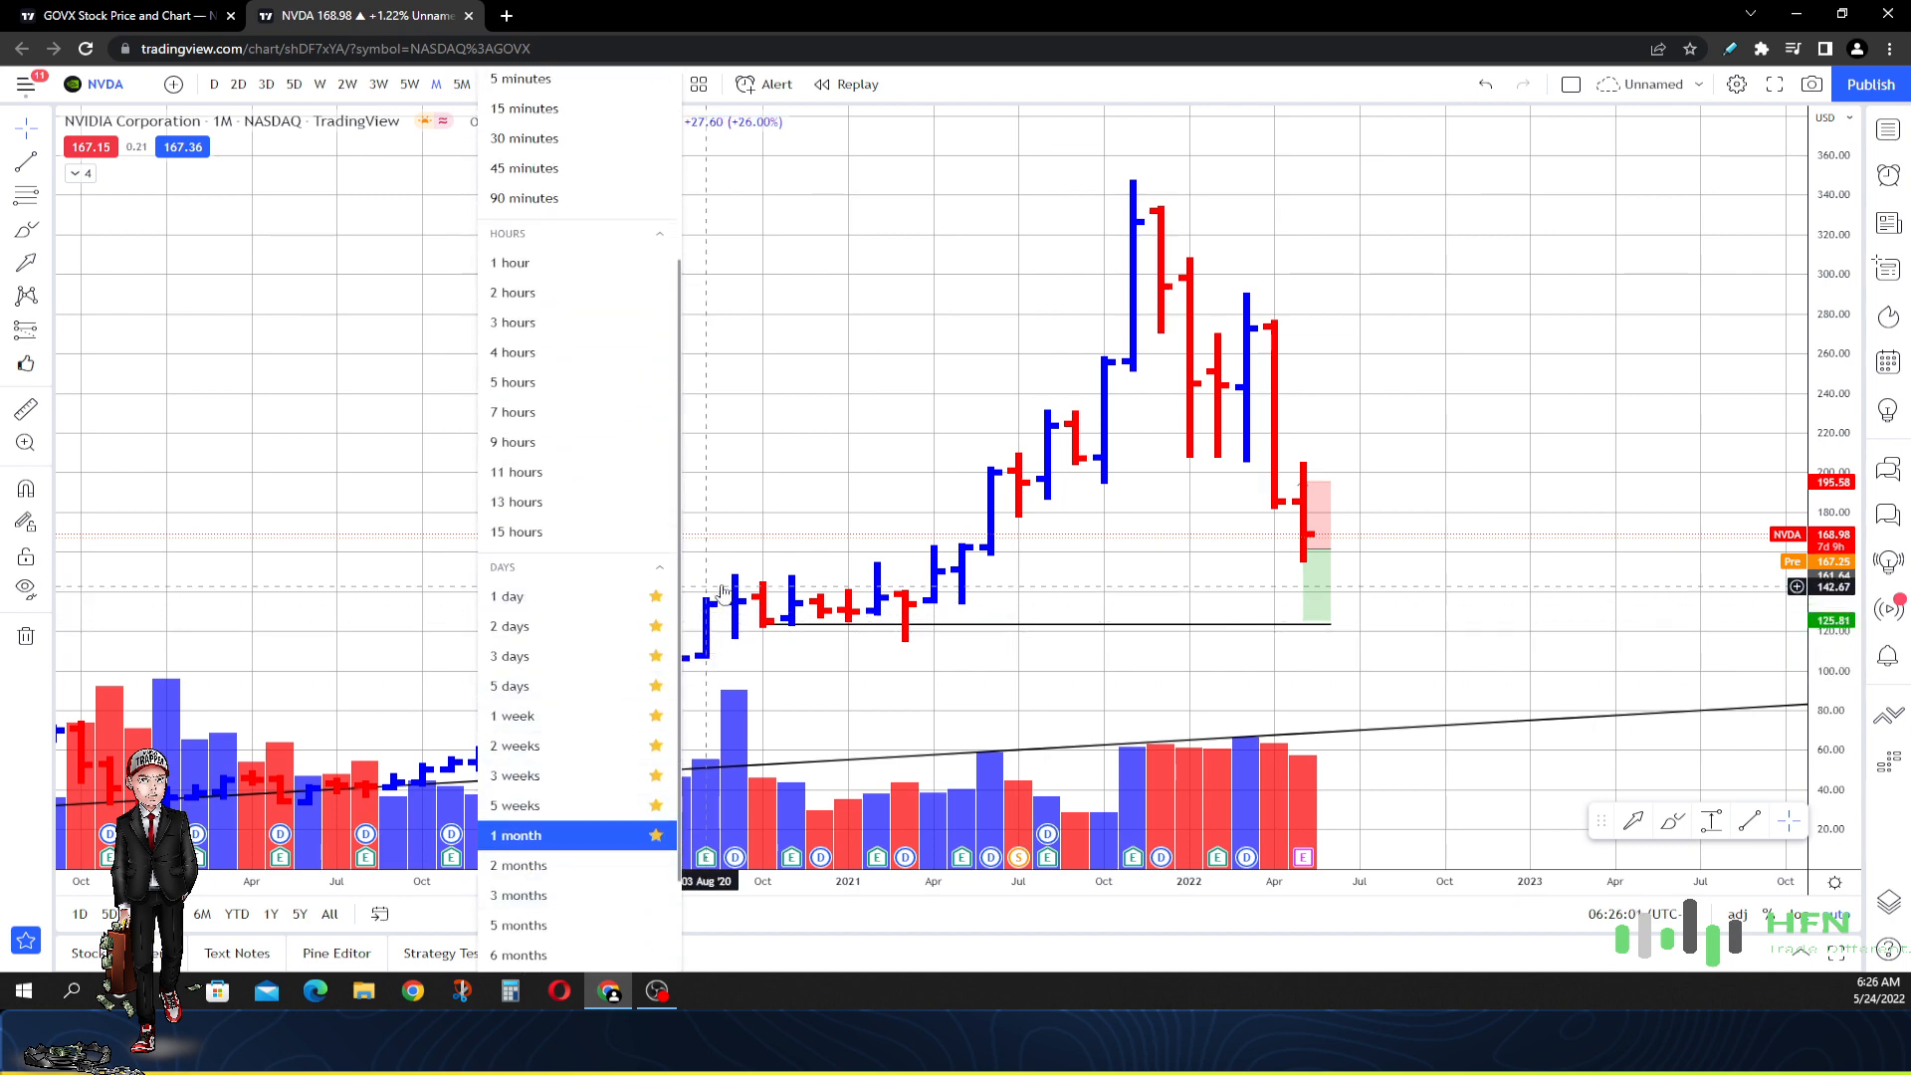
{"action": "left_click", "coordinate": [461, 84]}
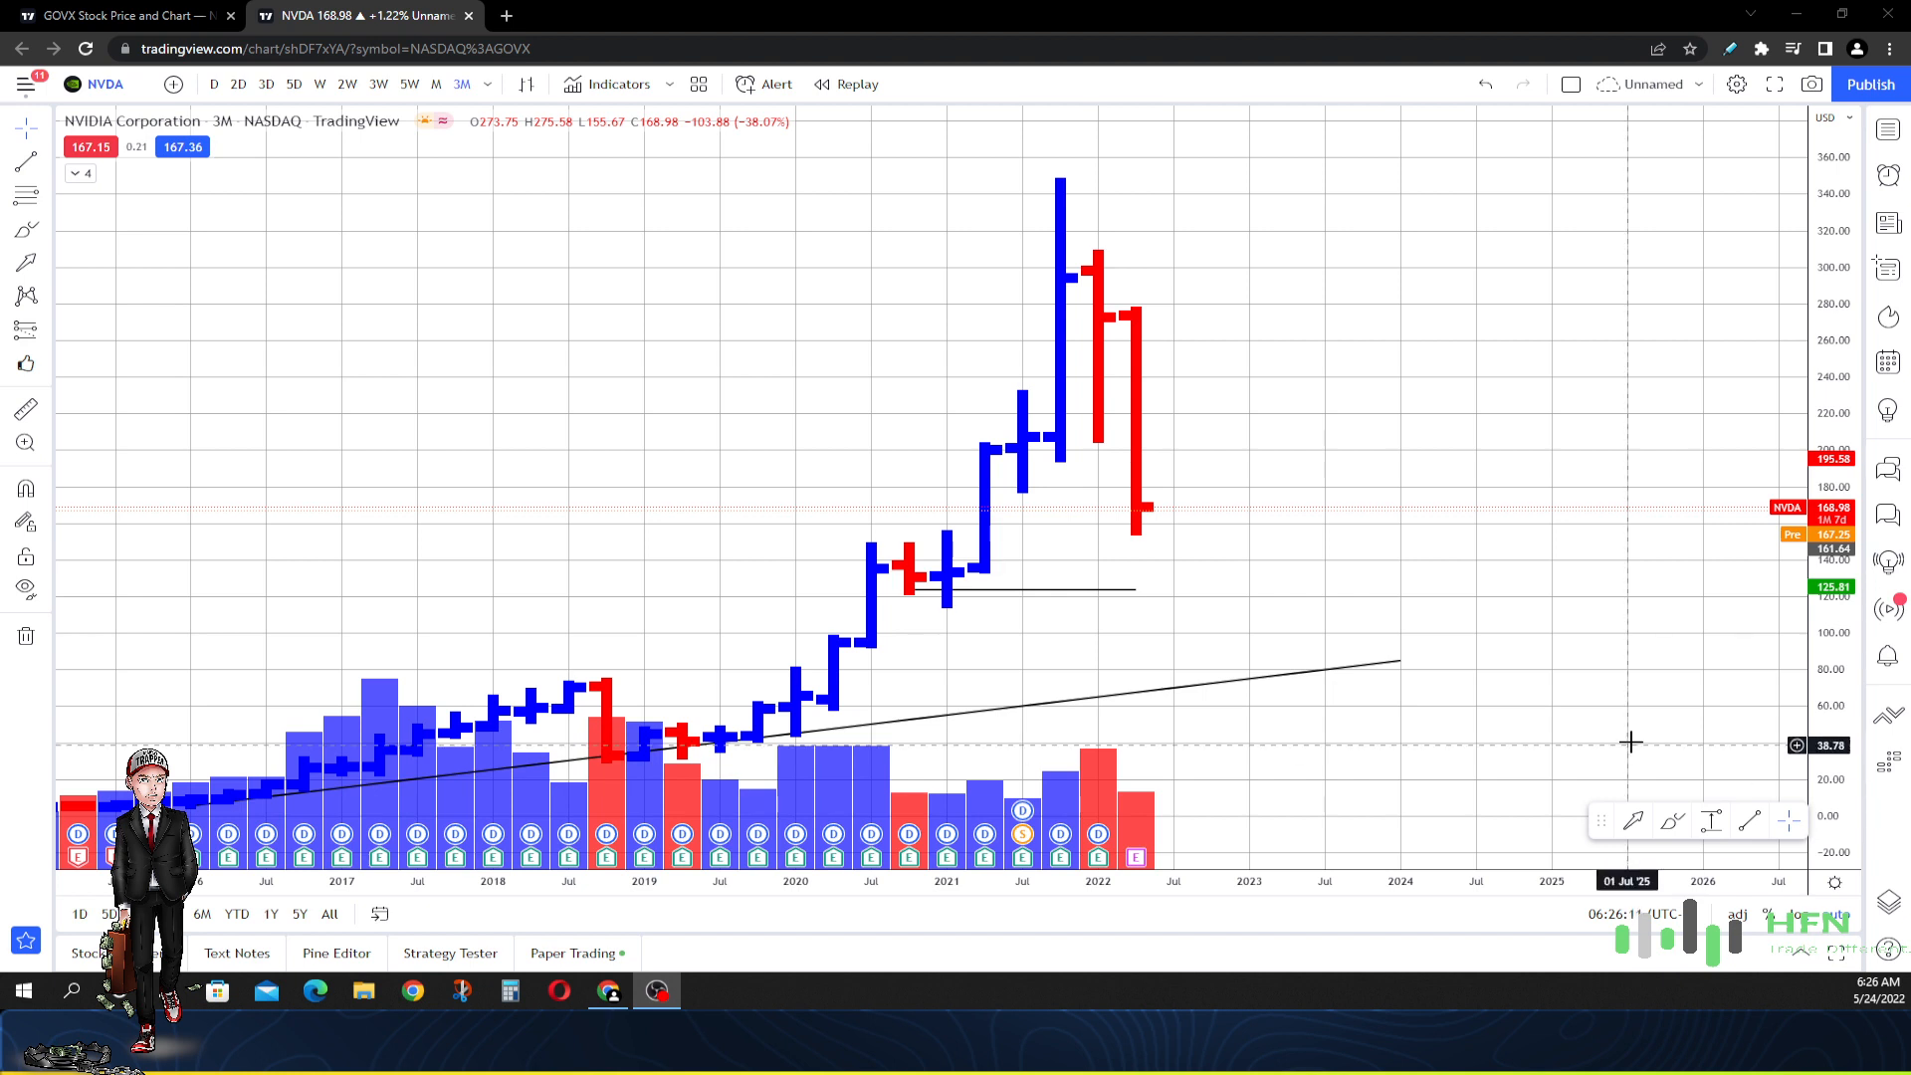
{"action": "mouse_move", "coordinate": [1640, 695]}
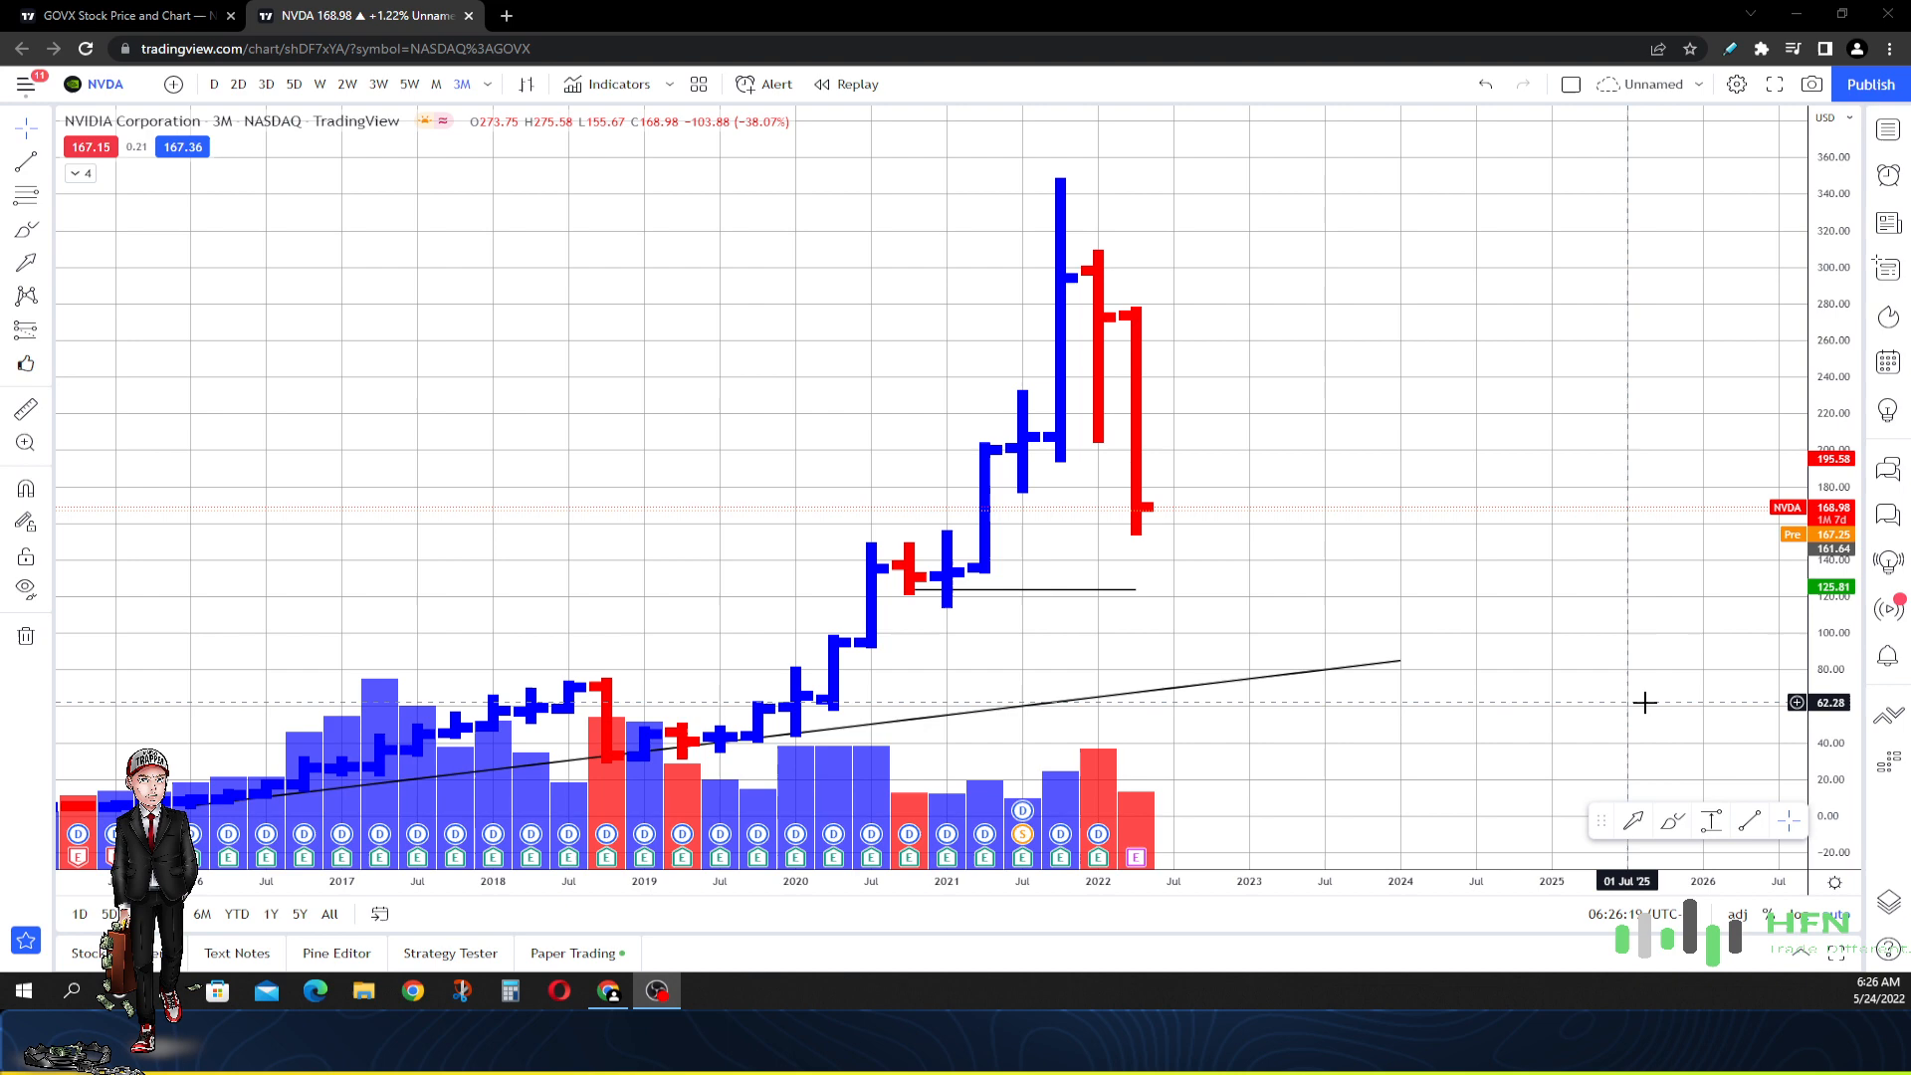
{"action": "mouse_move", "coordinate": [231, 72]}
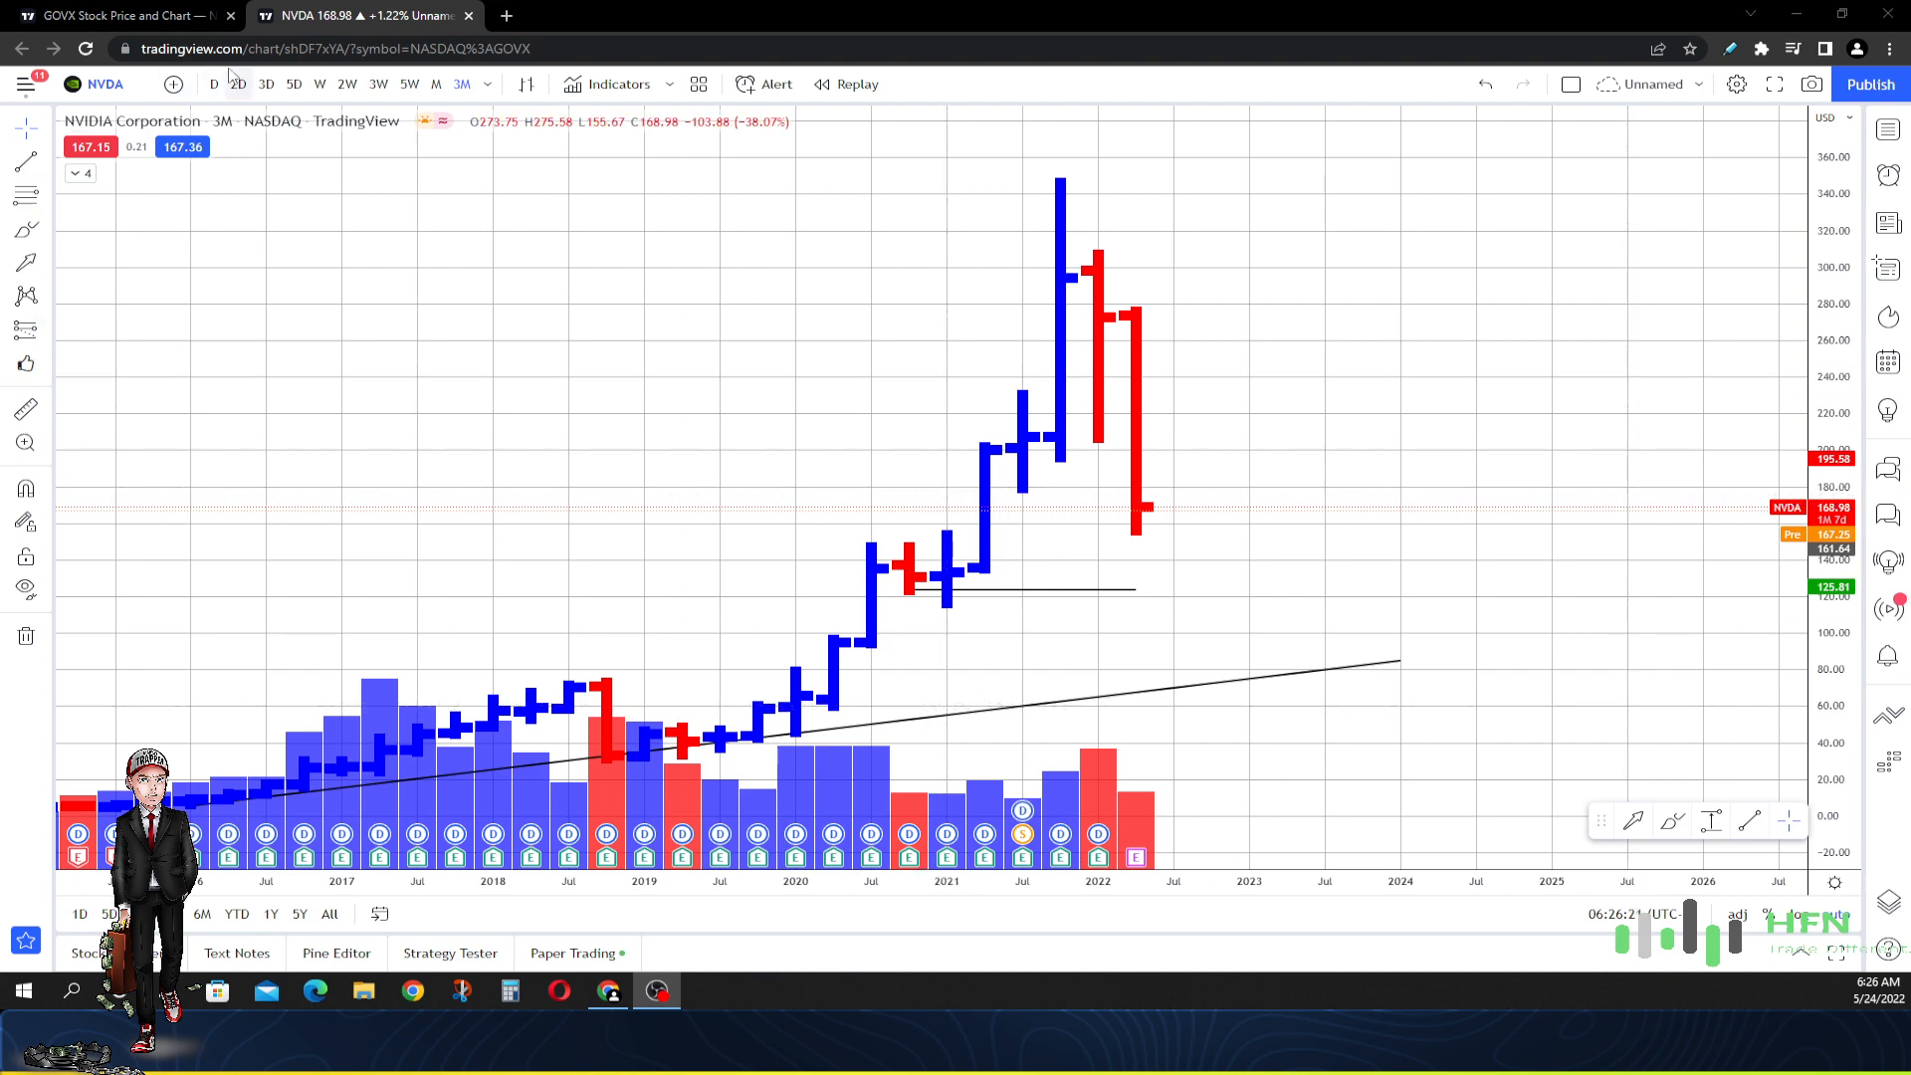
{"action": "left_click", "coordinate": [265, 84]}
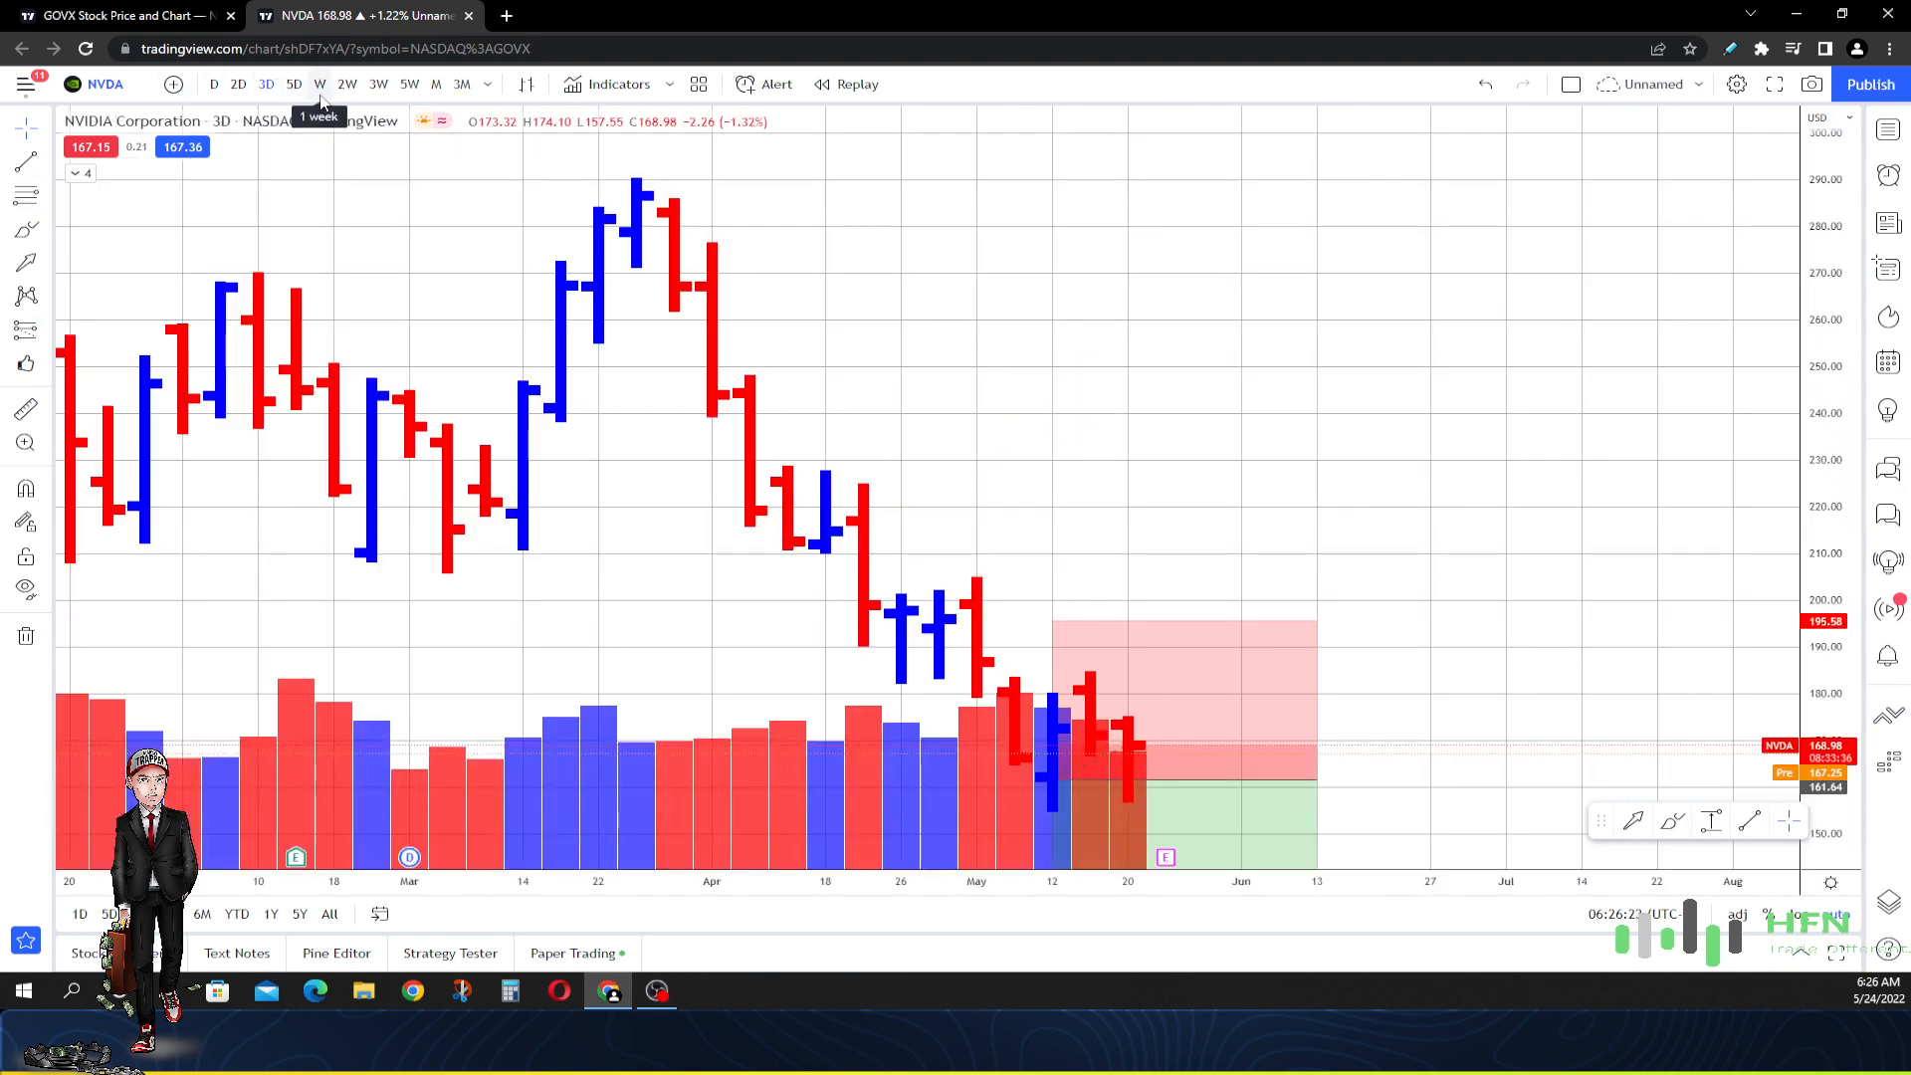
{"action": "left_click", "coordinate": [461, 83]}
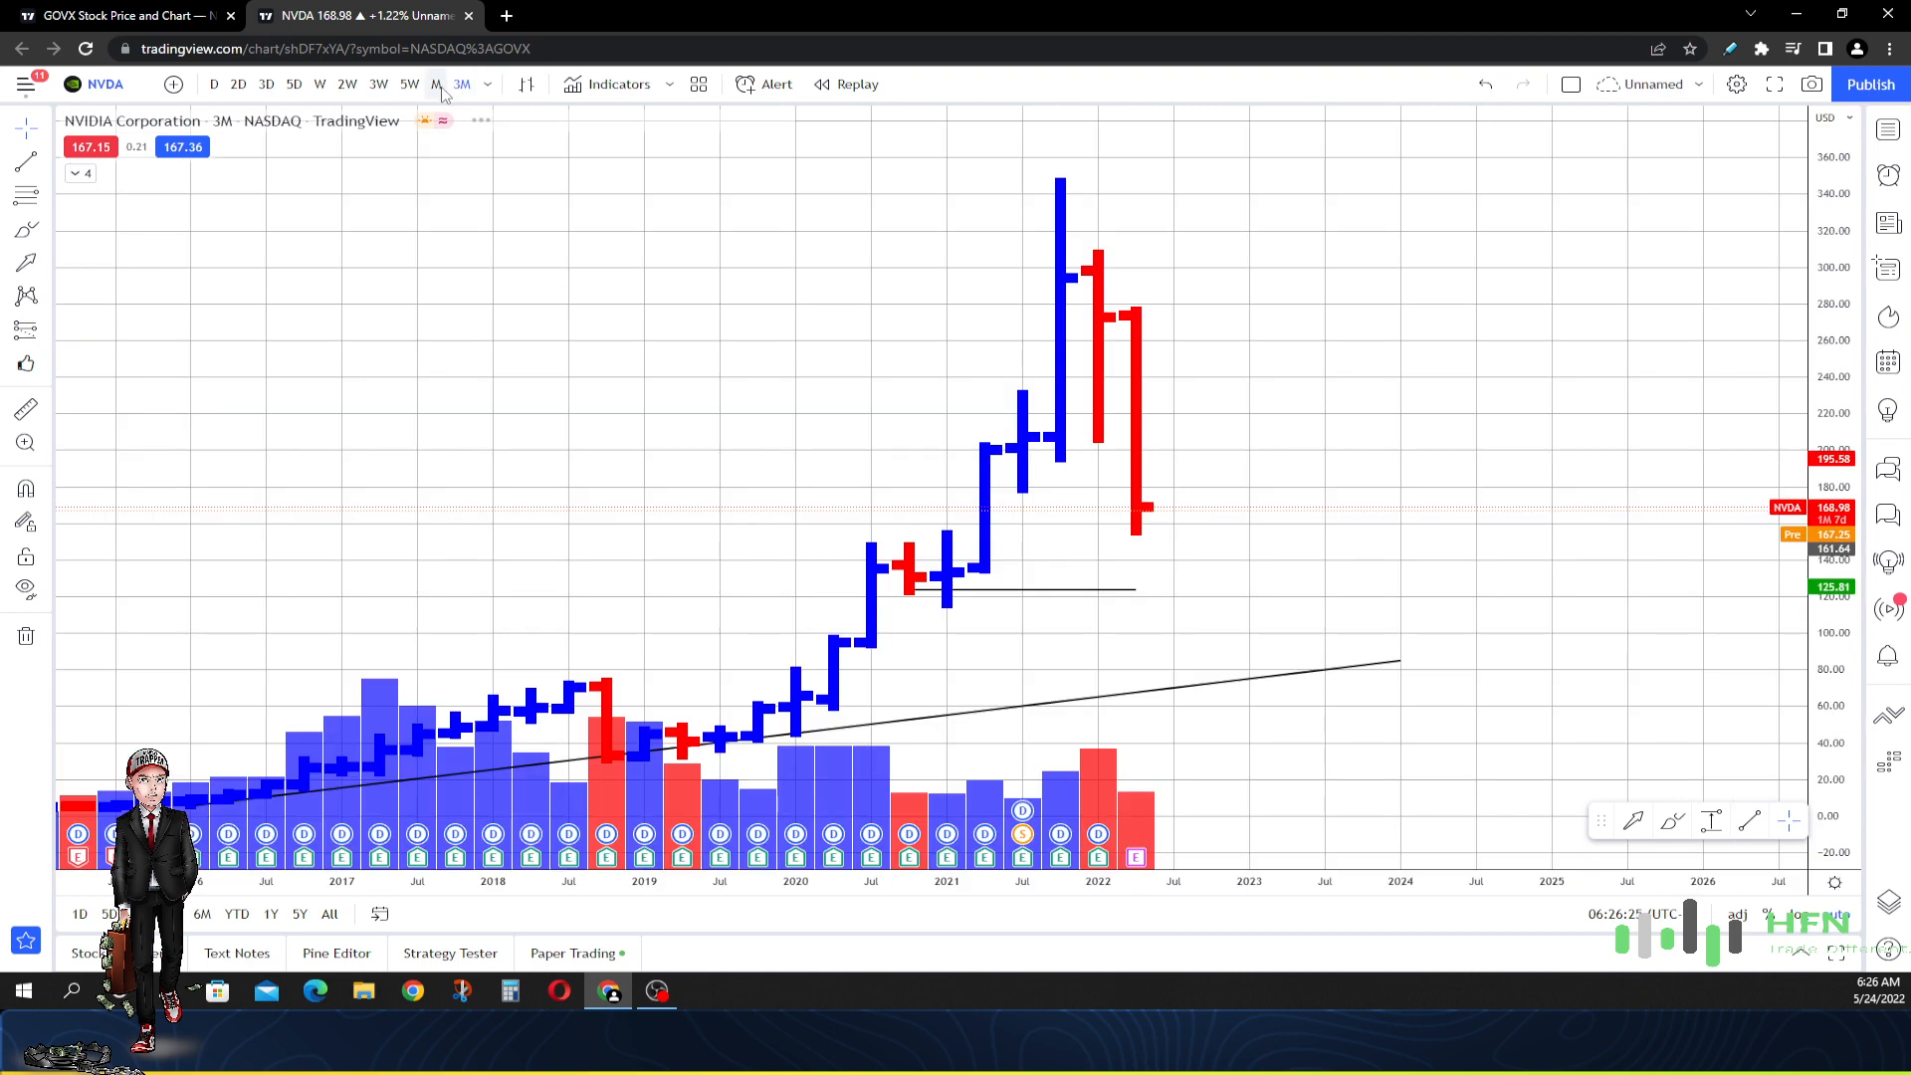
{"action": "mouse_move", "coordinate": [1146, 499]}
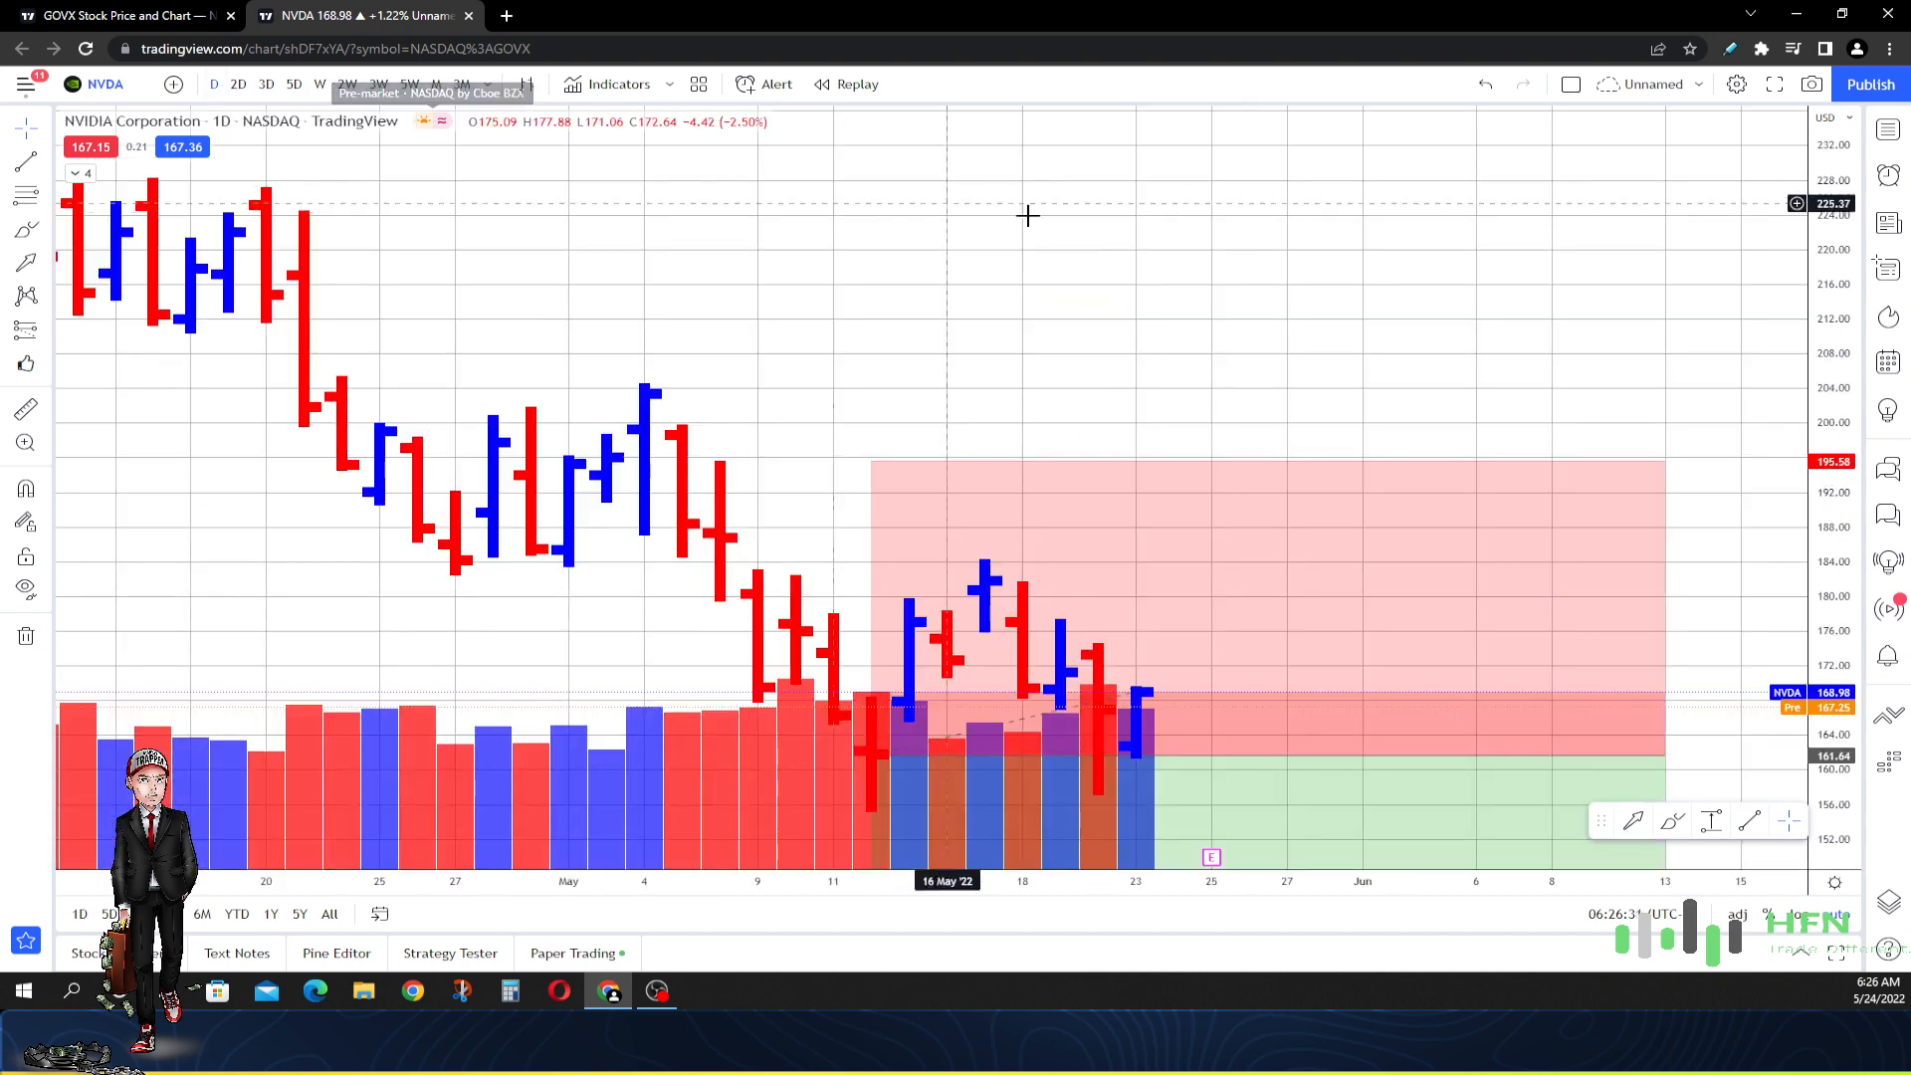
{"action": "left_click", "coordinate": [320, 83]}
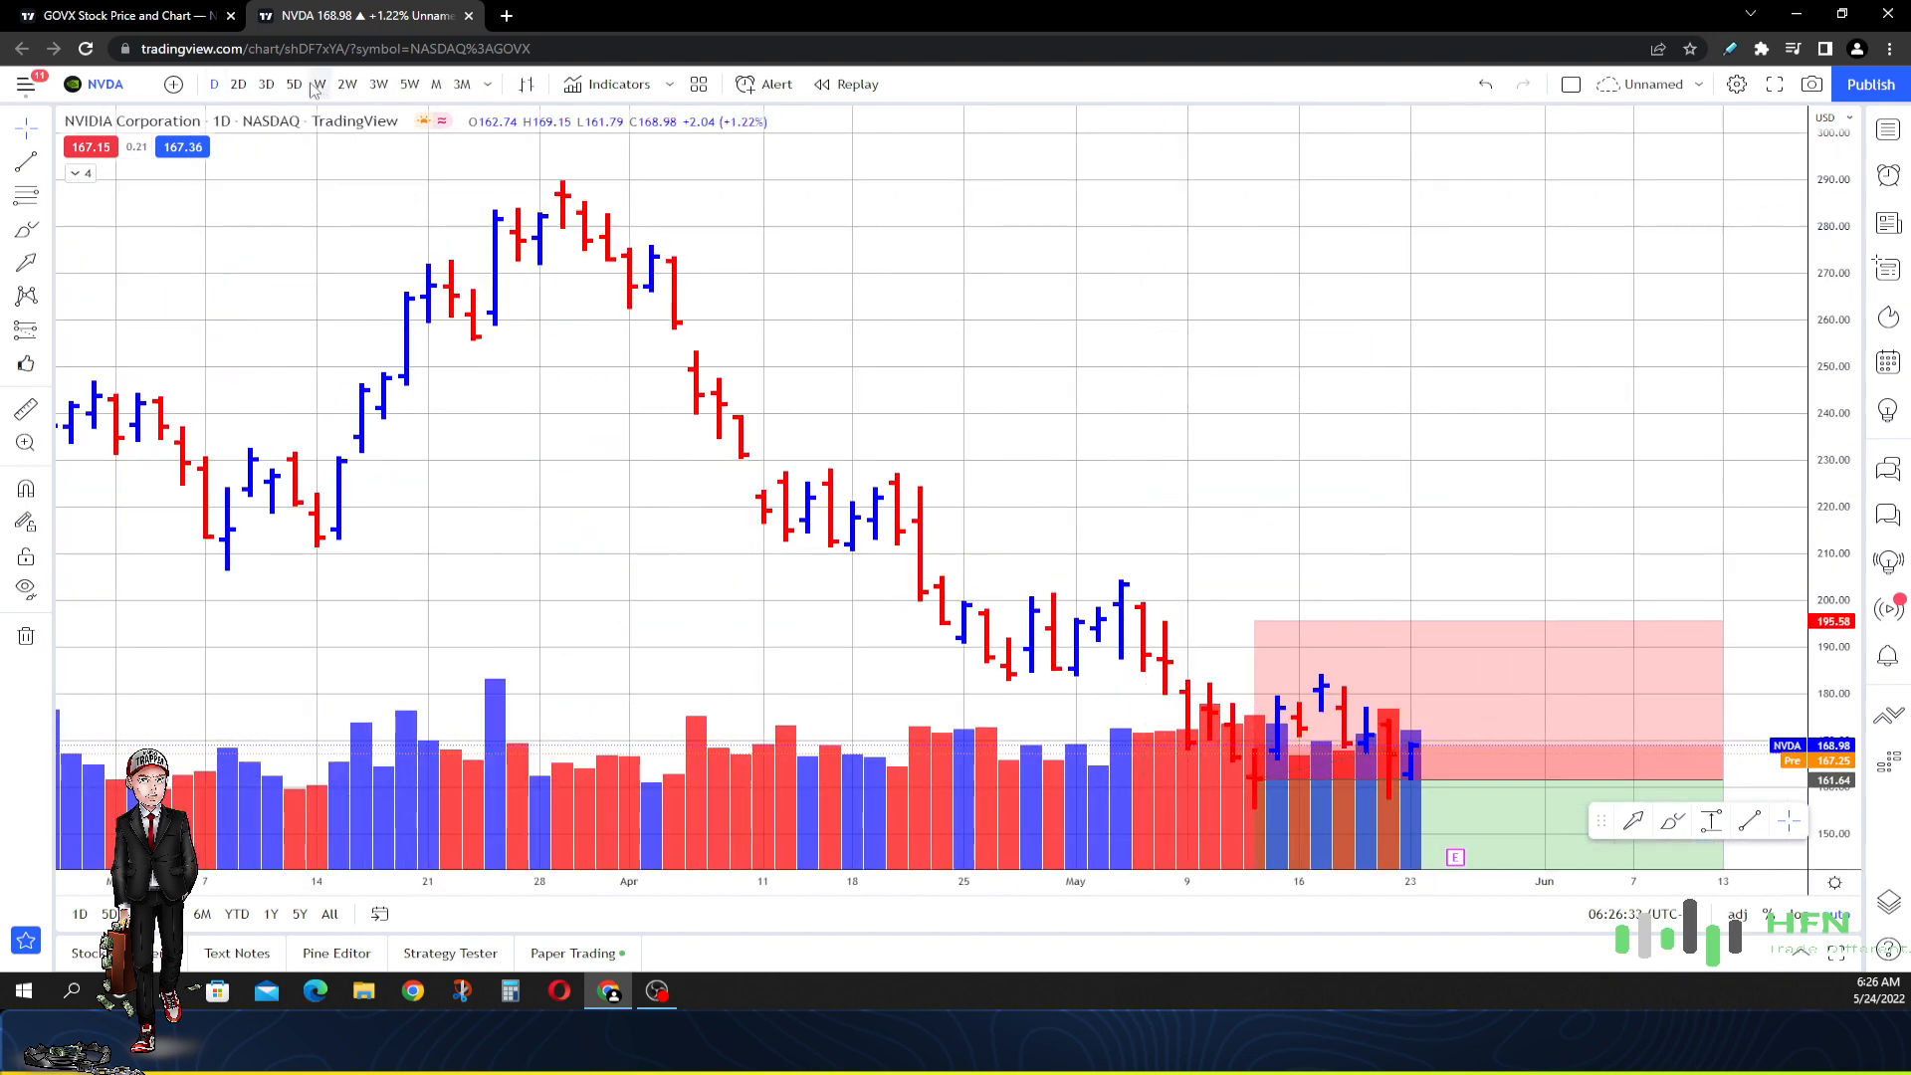
{"action": "left_click", "coordinate": [266, 83]}
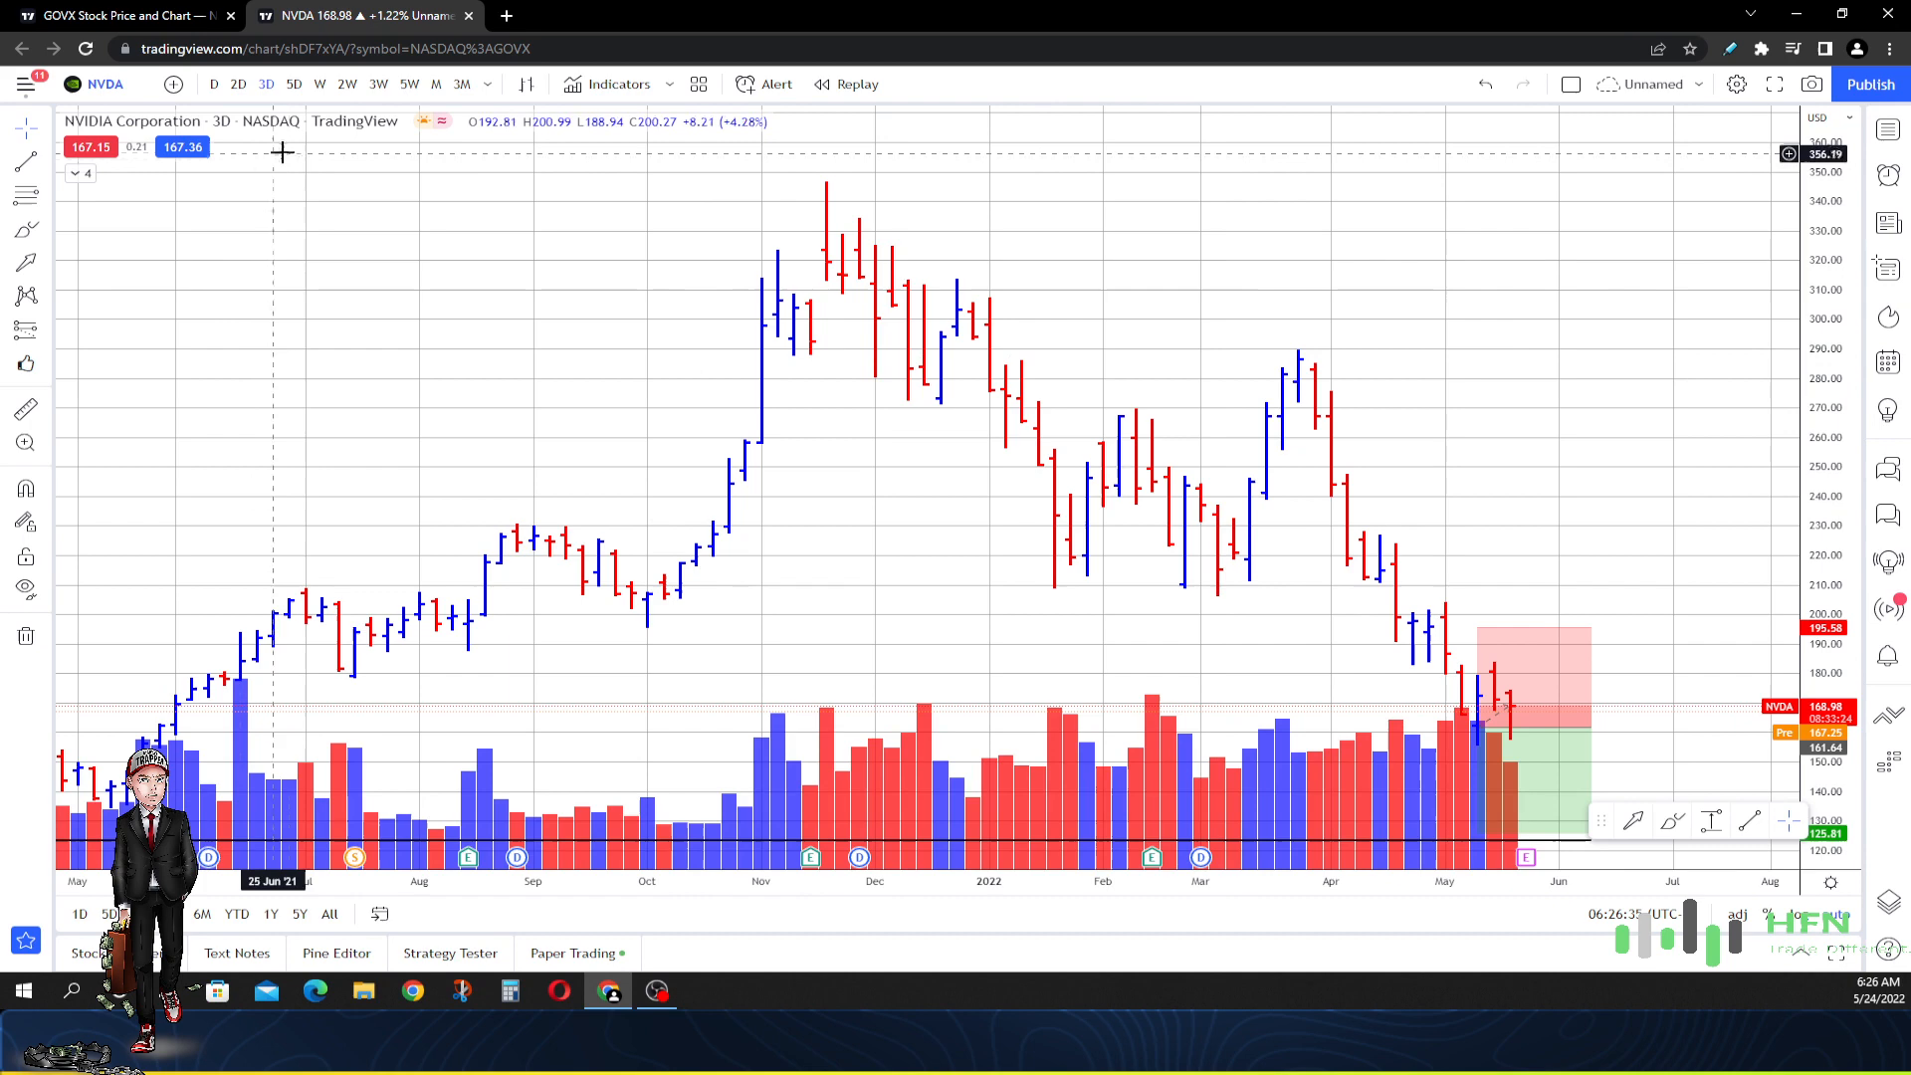
{"action": "left_click", "coordinate": [347, 83]}
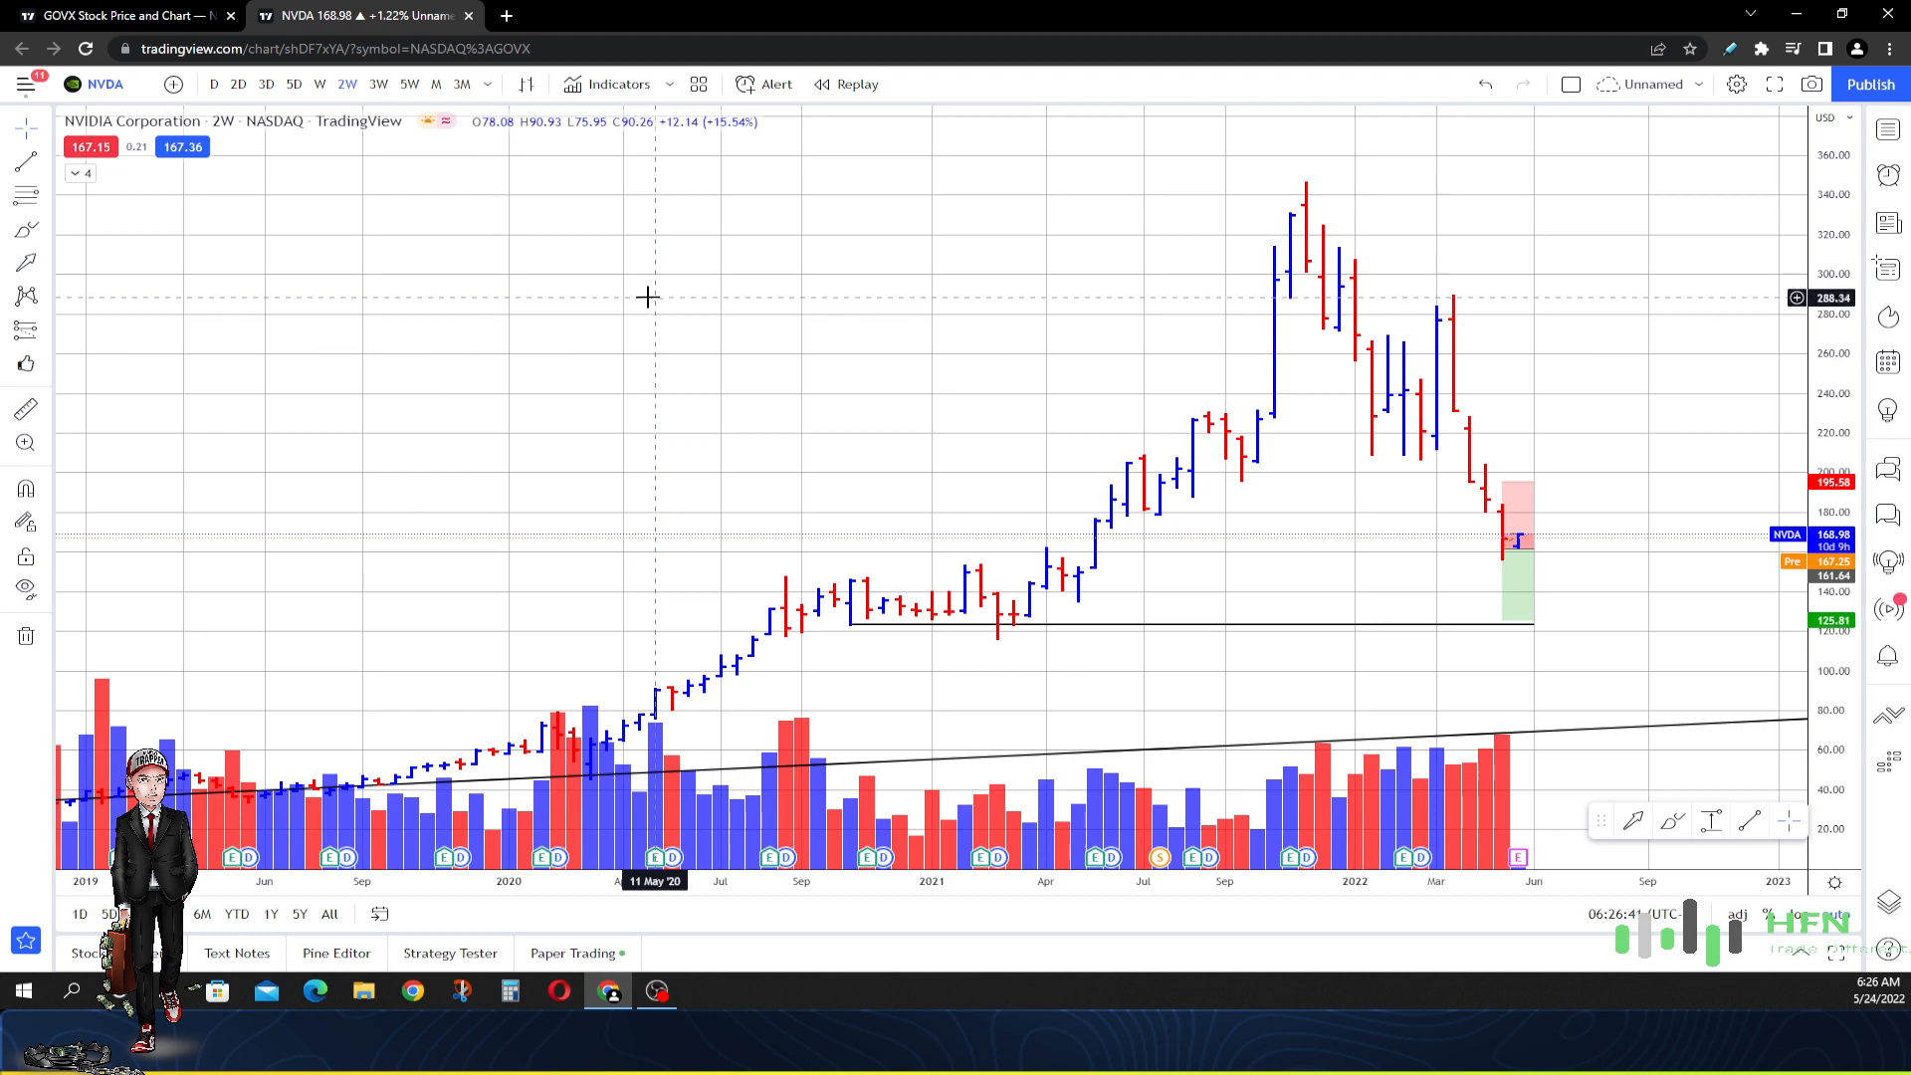
{"action": "mouse_move", "coordinate": [644, 278]}
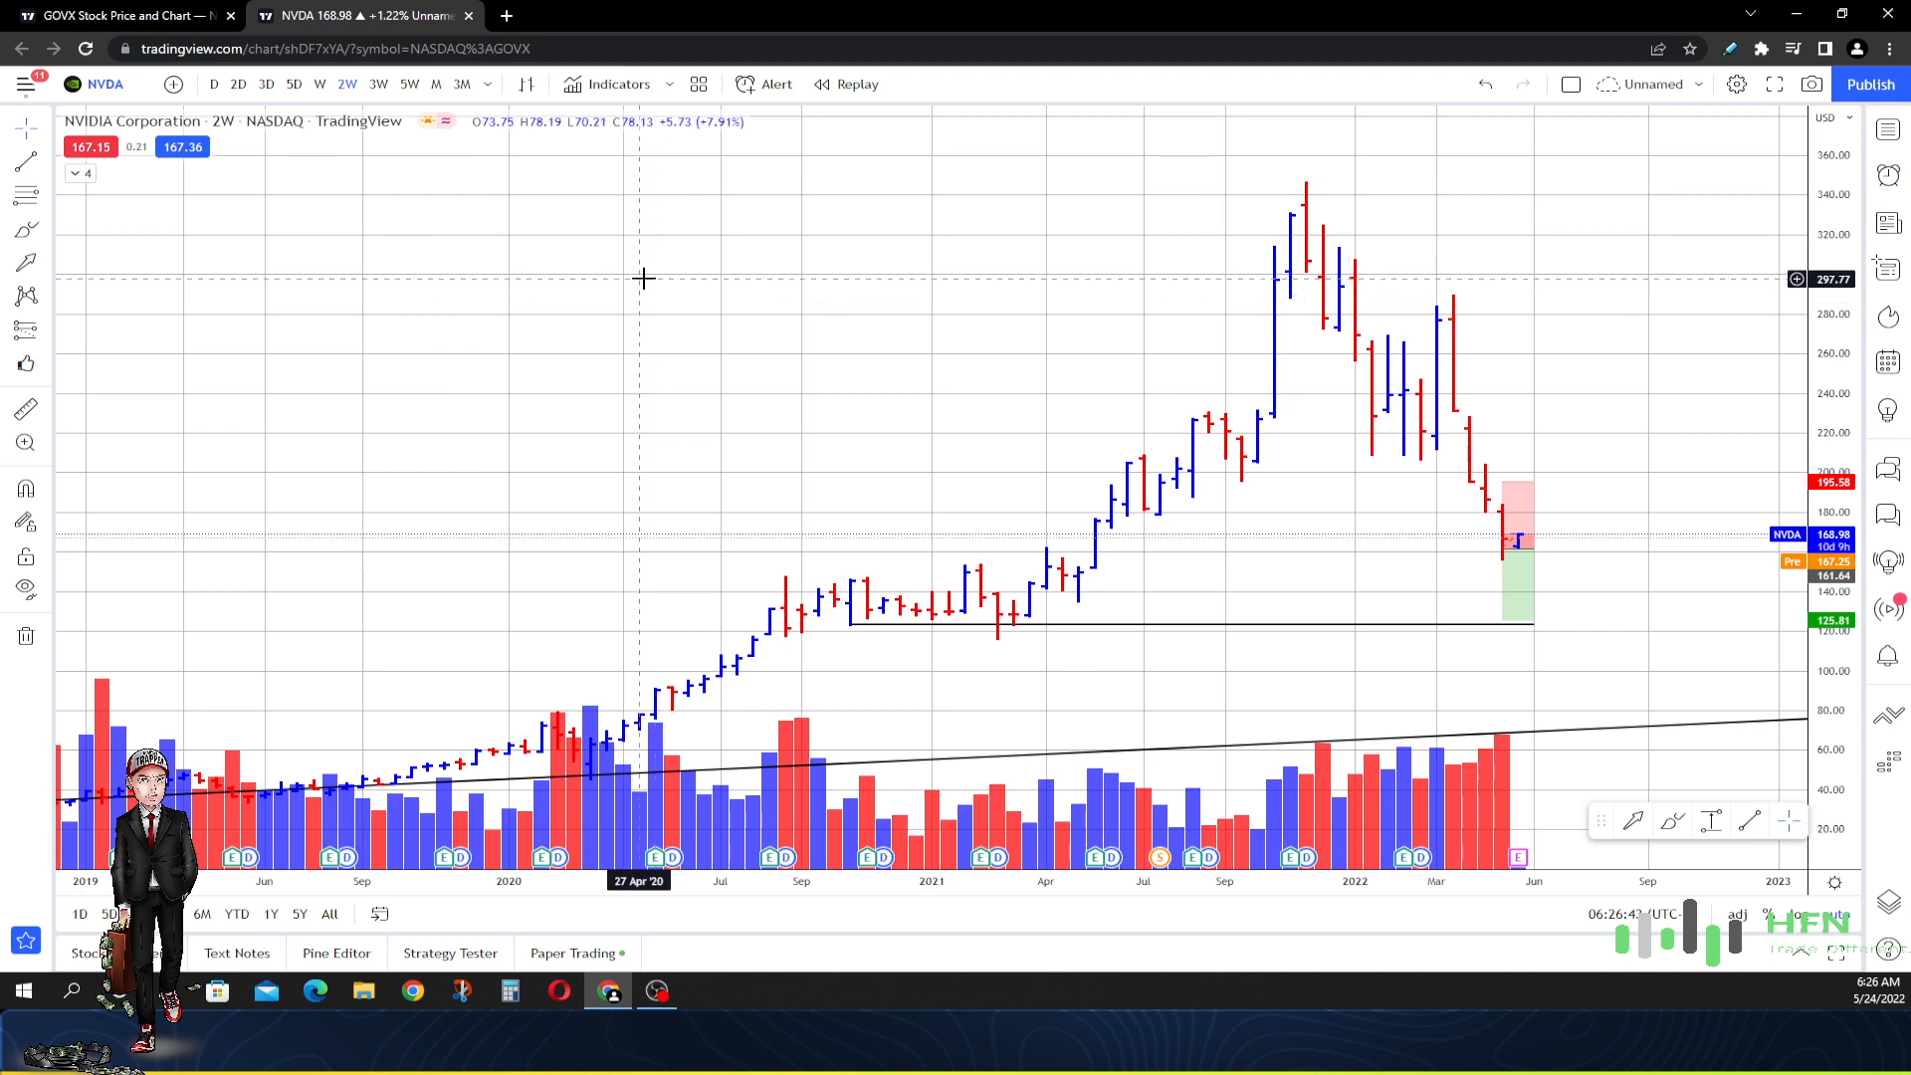
{"action": "mouse_move", "coordinate": [652, 267]}
{"action": "type", "text": "WMT"}
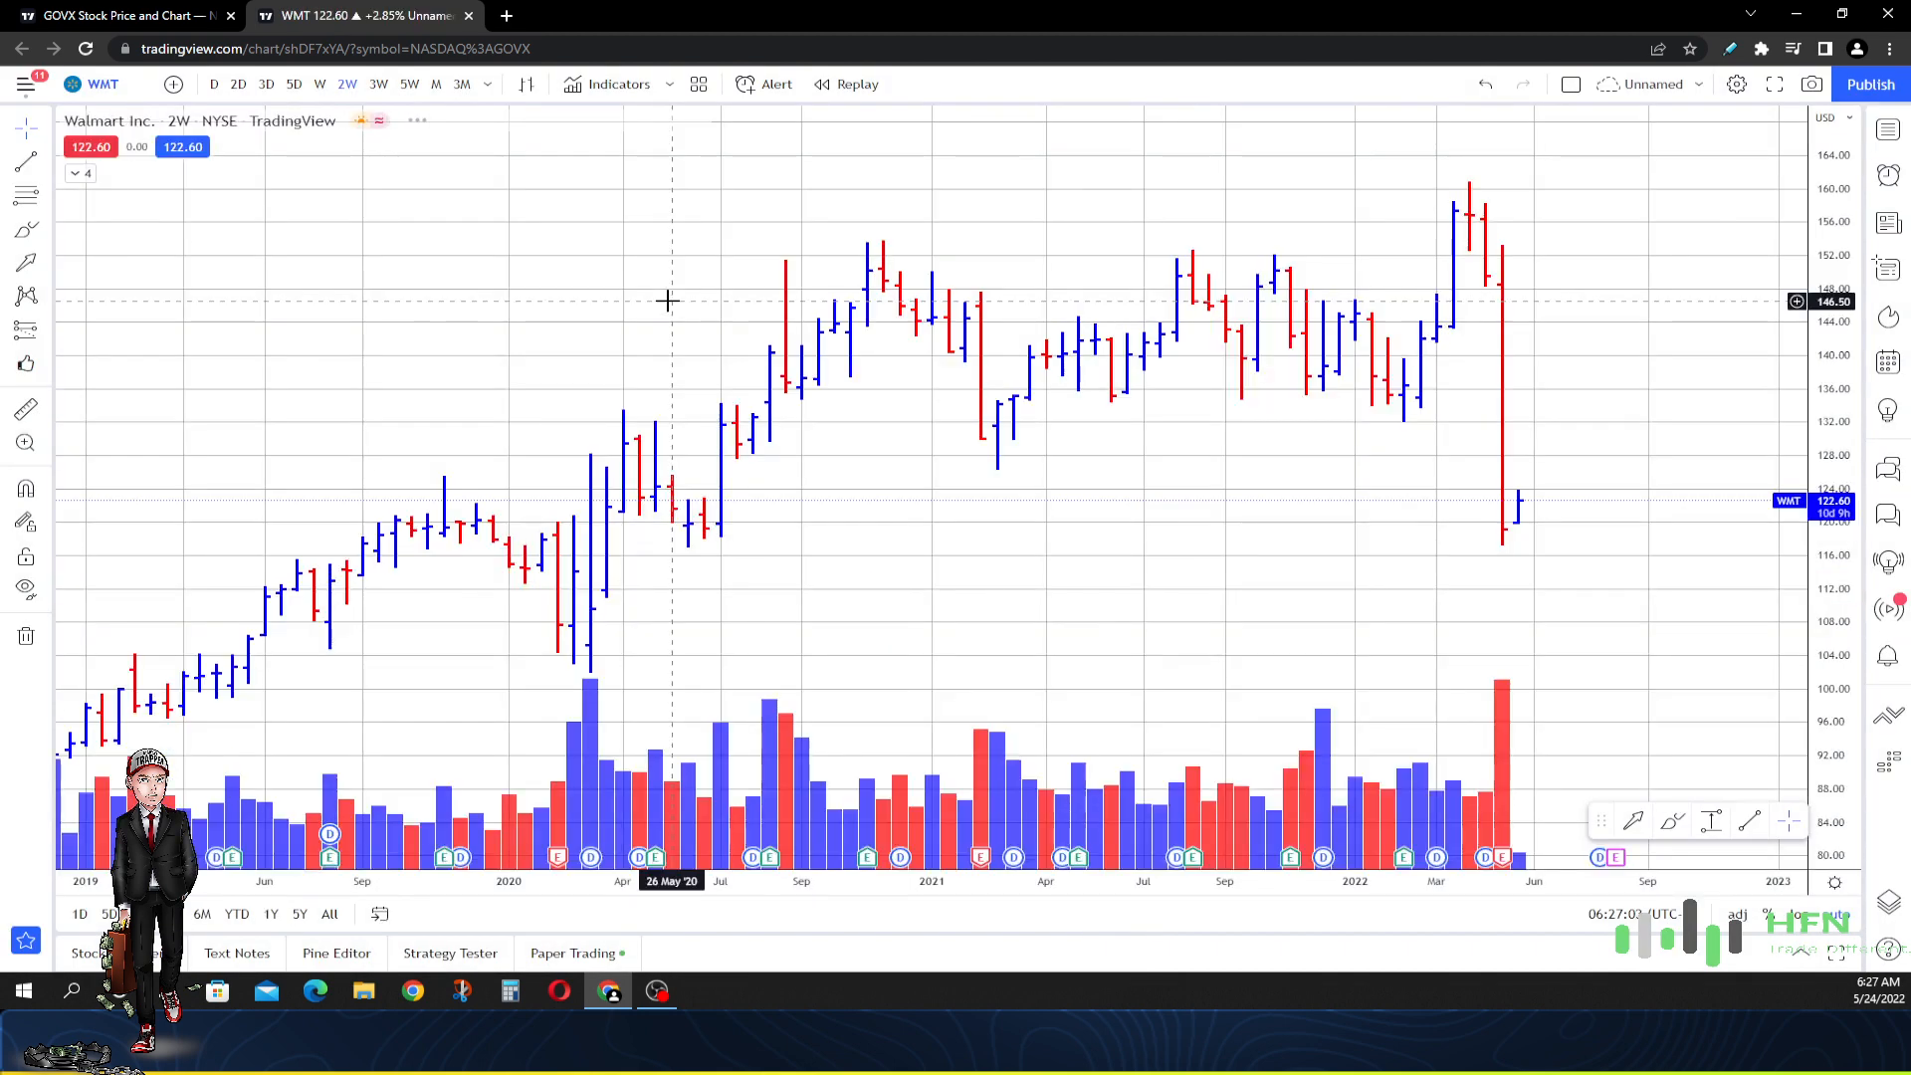
{"action": "mouse_move", "coordinate": [1502, 293]}
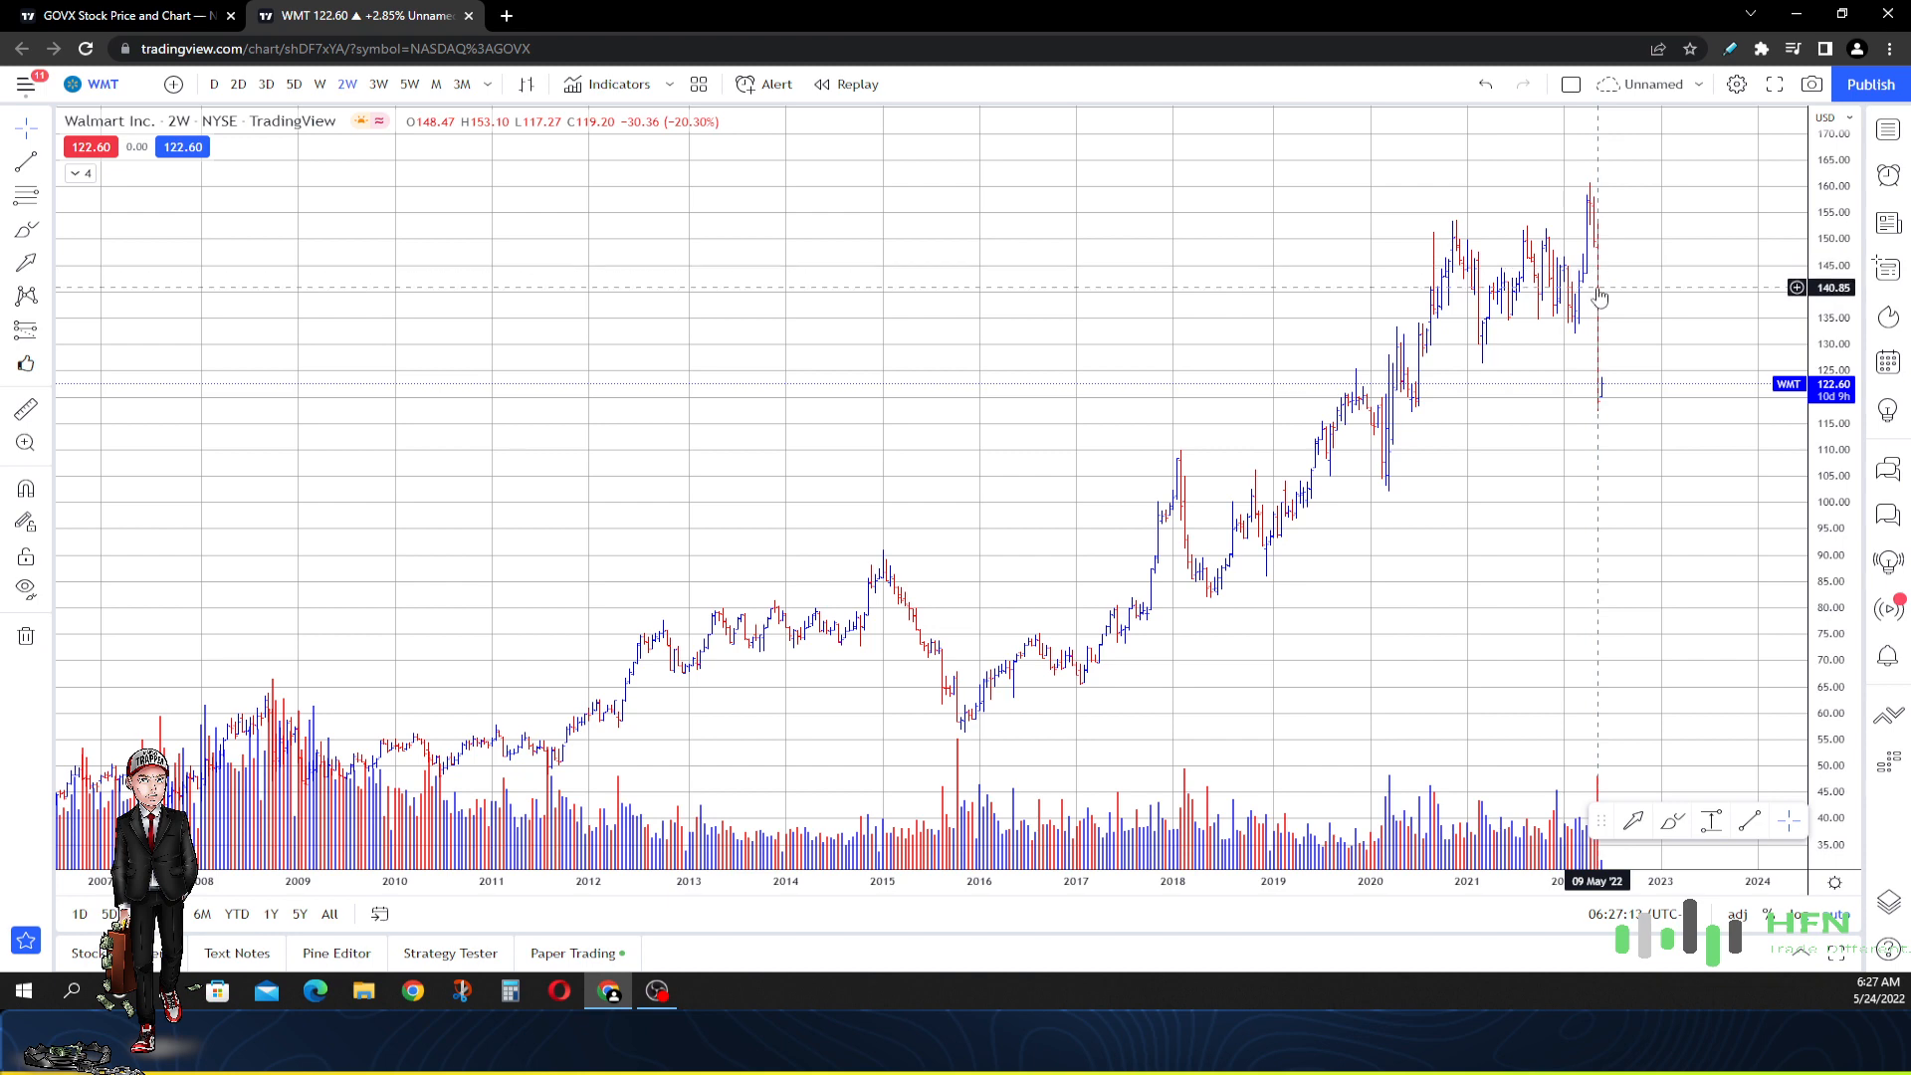
Zoom out the WMT chart to show history from the late 1980s through 2022
{"action": "scroll", "scroll_direction": "down", "scroll_amount": 3}
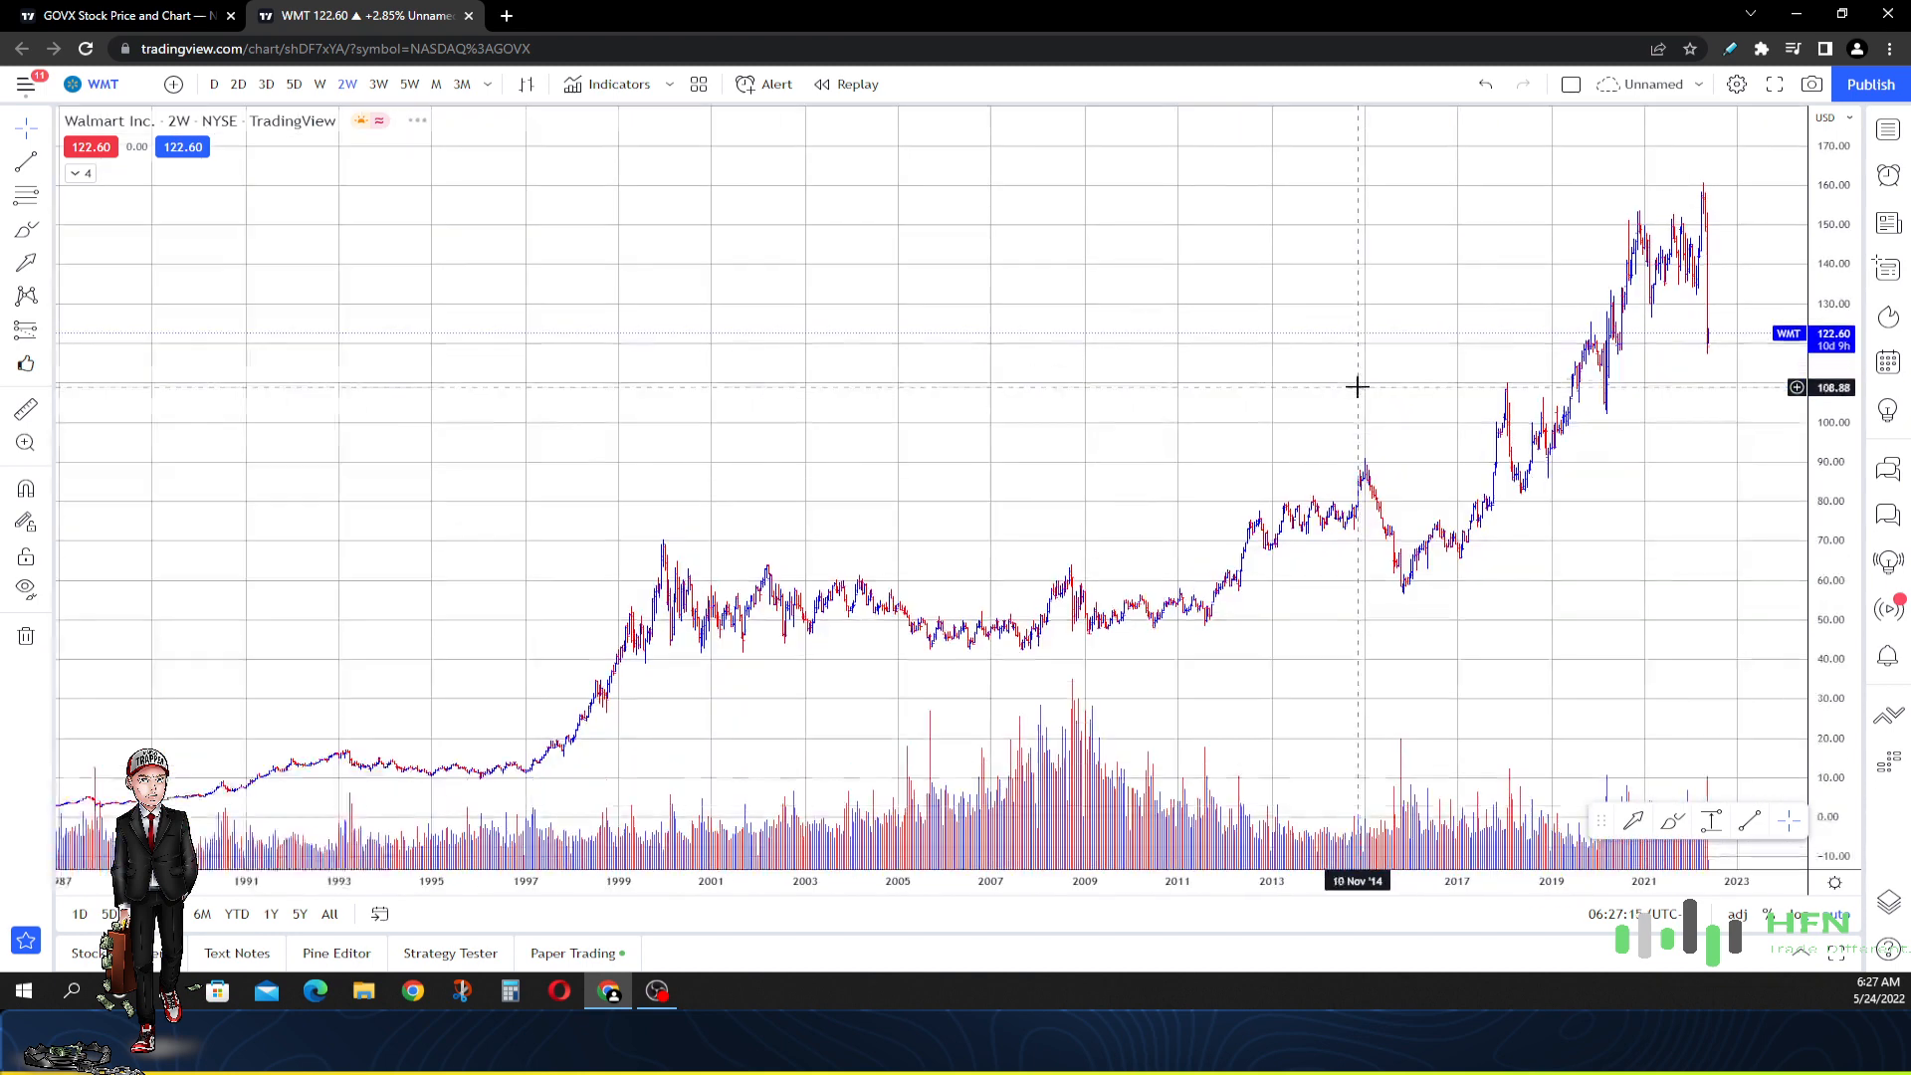
{"action": "mouse_move", "coordinate": [1357, 379]}
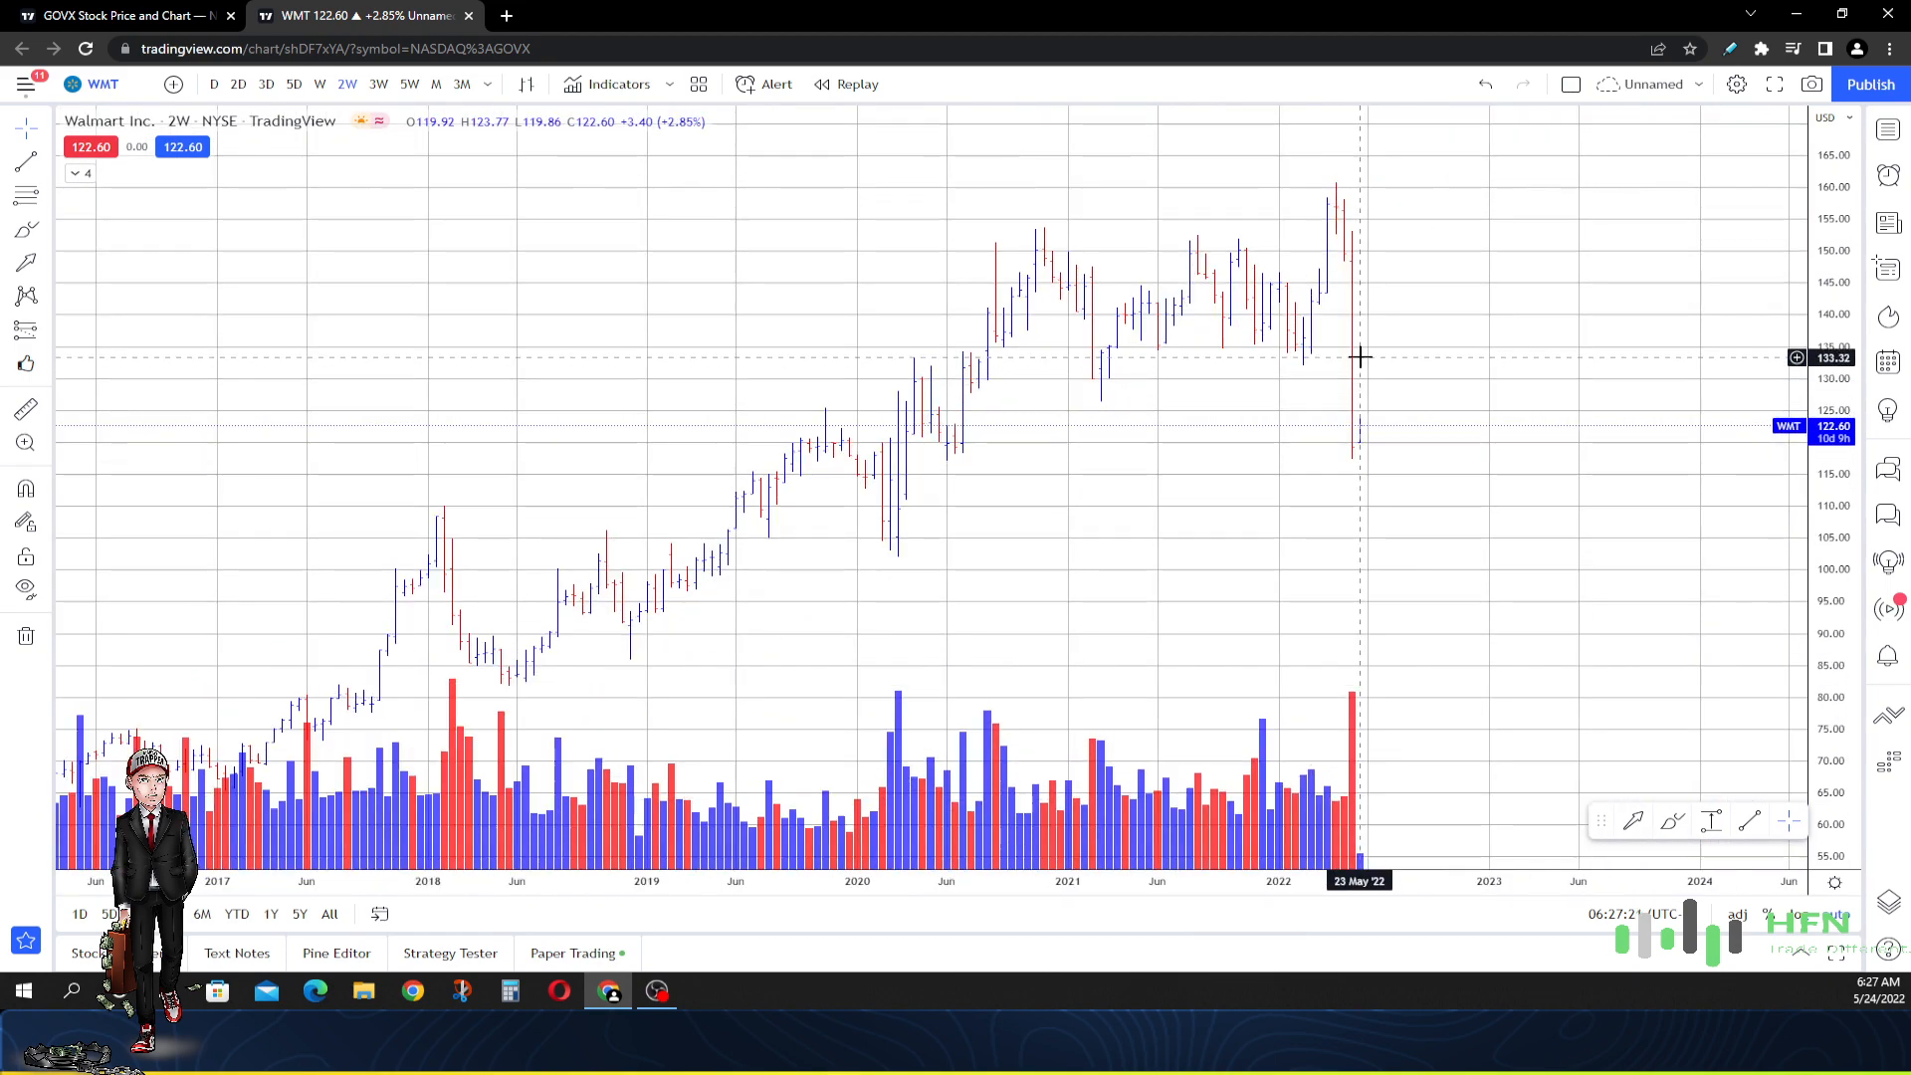
{"action": "mouse_move", "coordinate": [1356, 343]}
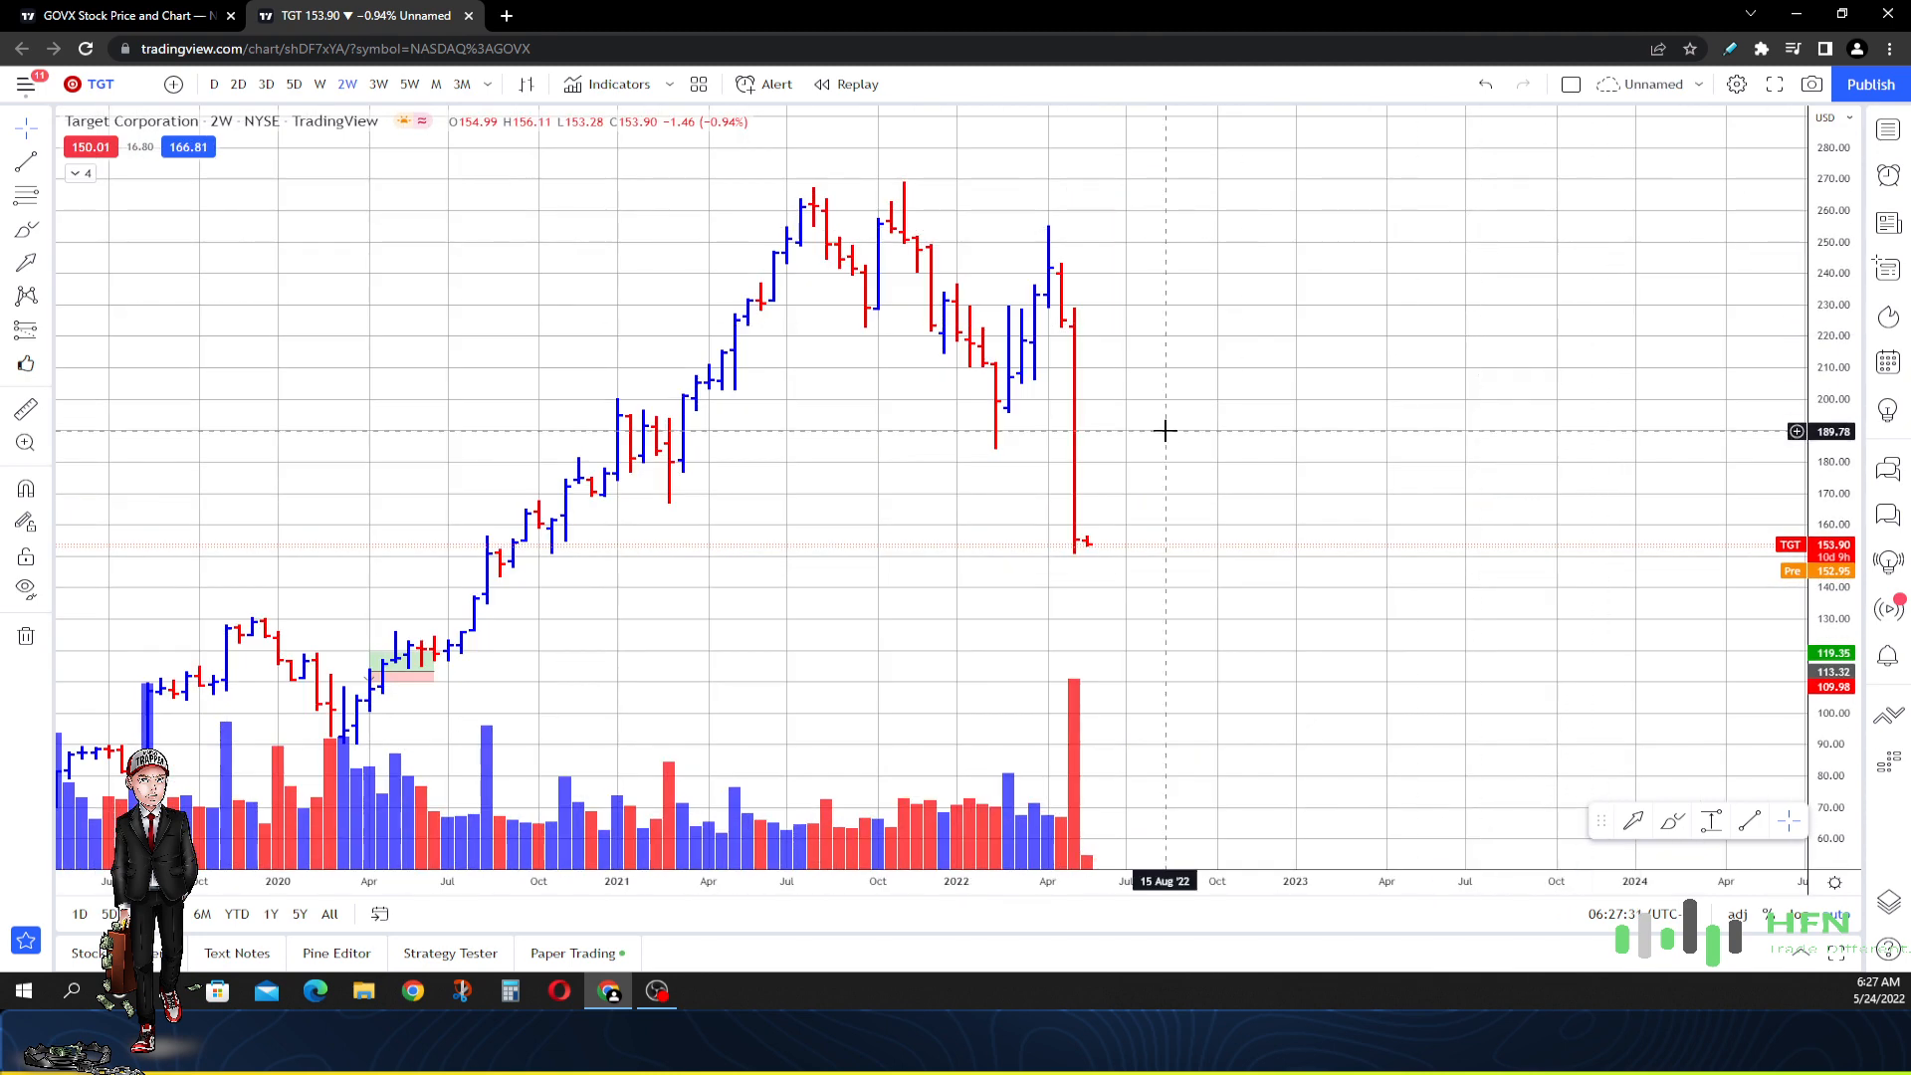
{"action": "mouse_move", "coordinate": [1146, 408]}
{"action": "type", "text": "COST"}
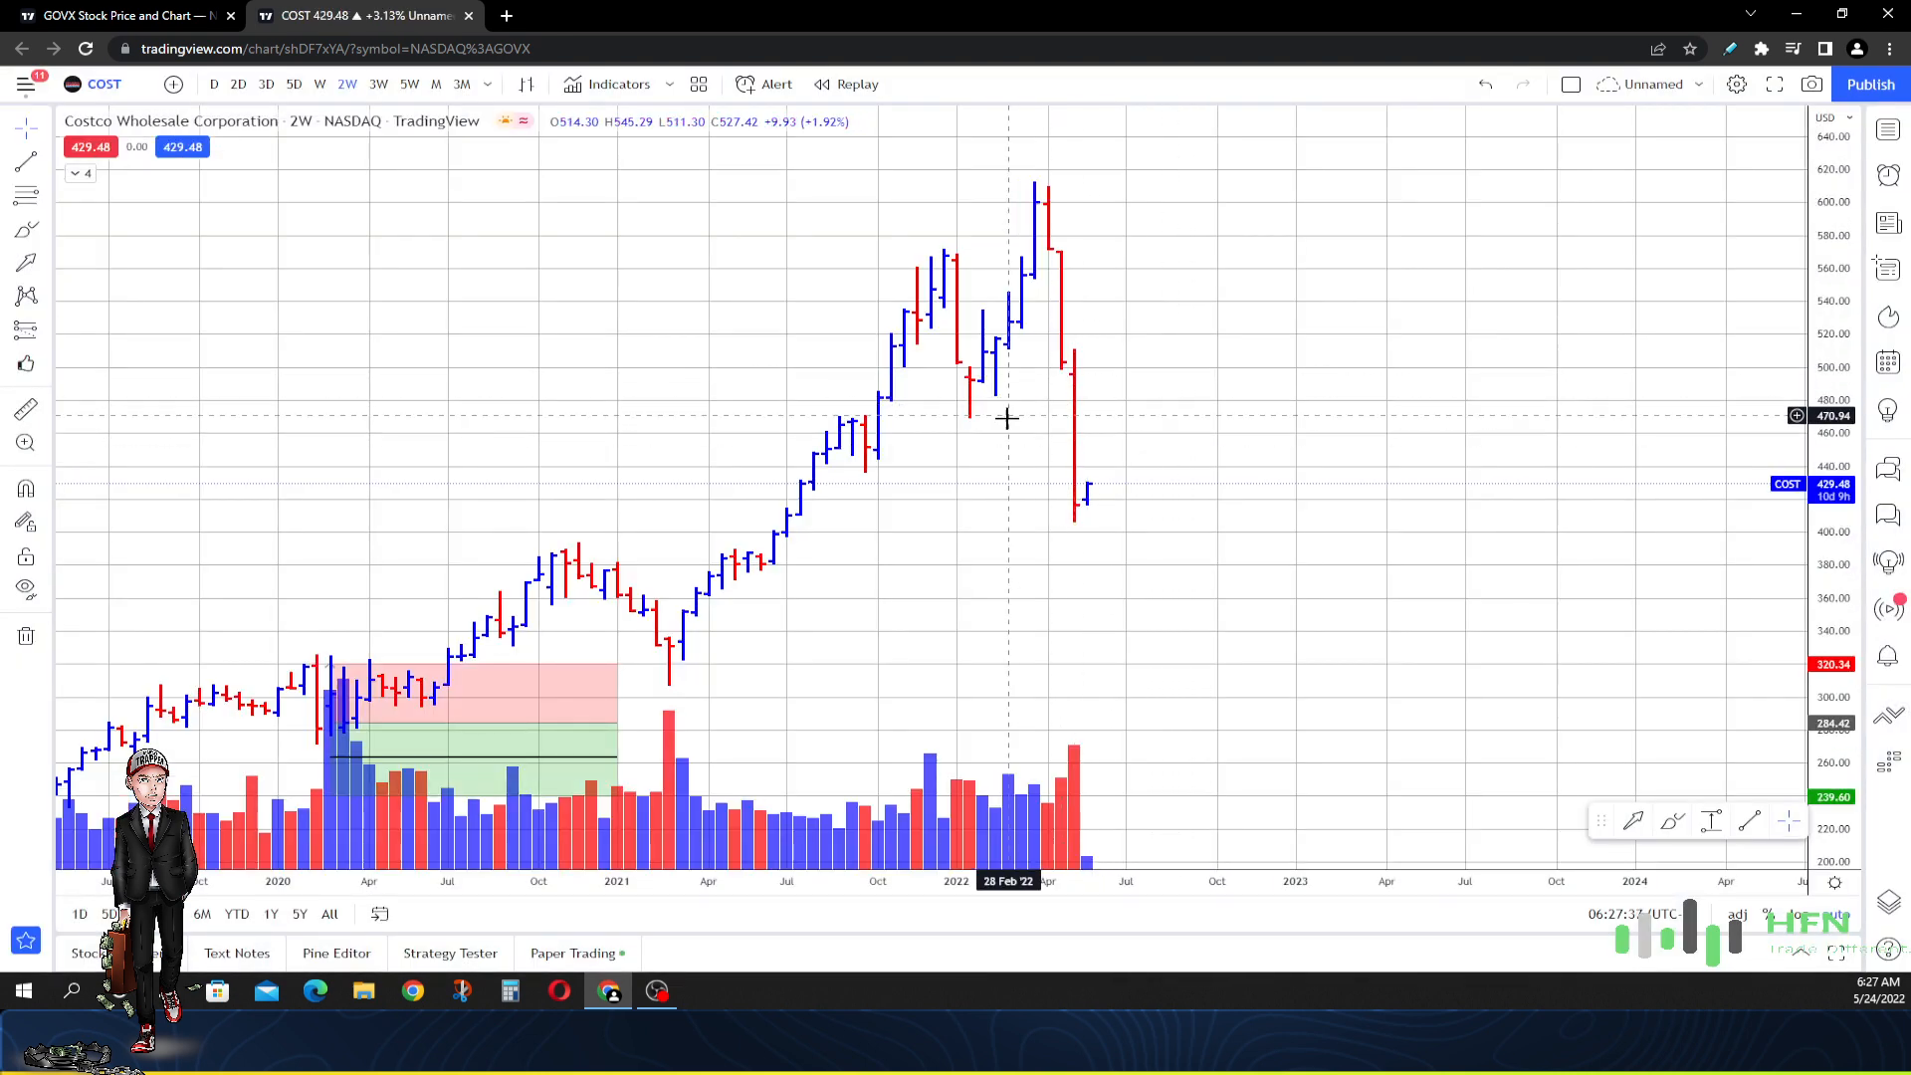
{"action": "mouse_move", "coordinate": [1231, 382]}
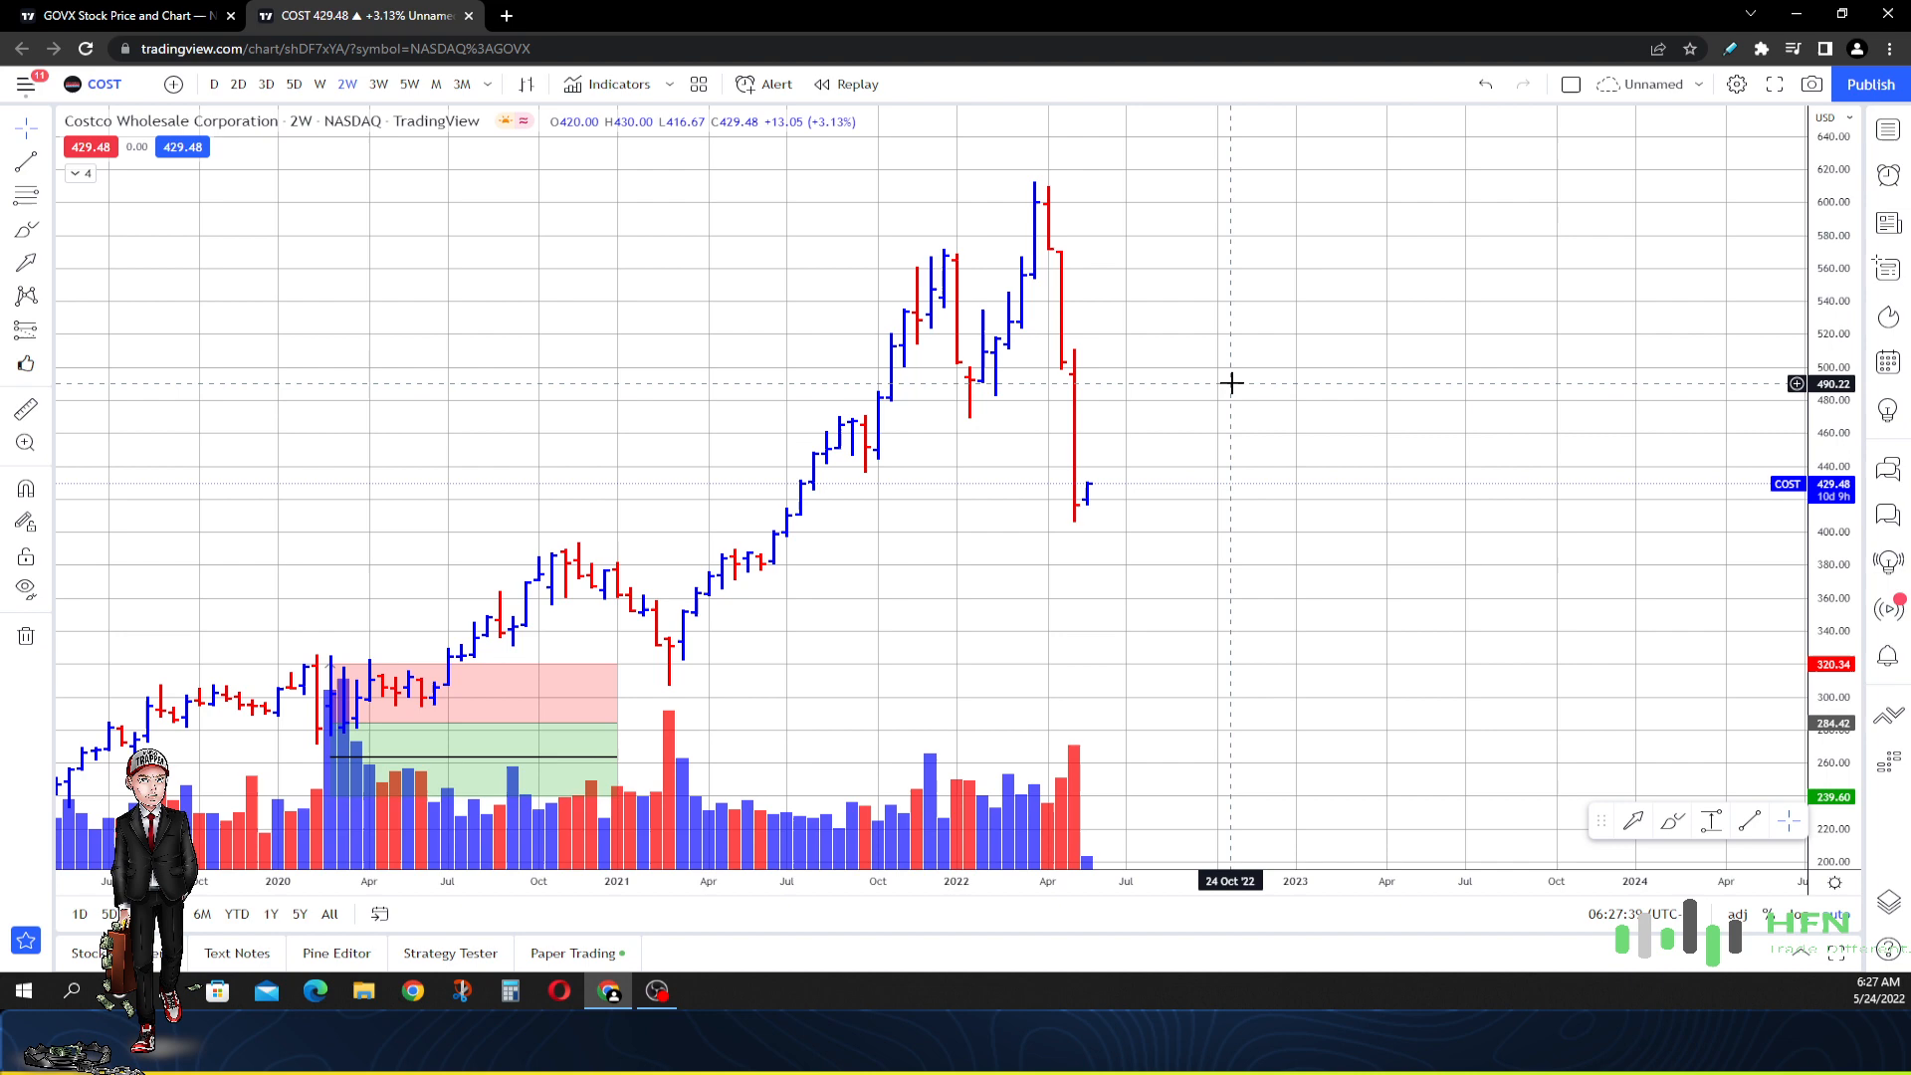
{"action": "mouse_move", "coordinate": [1212, 374]}
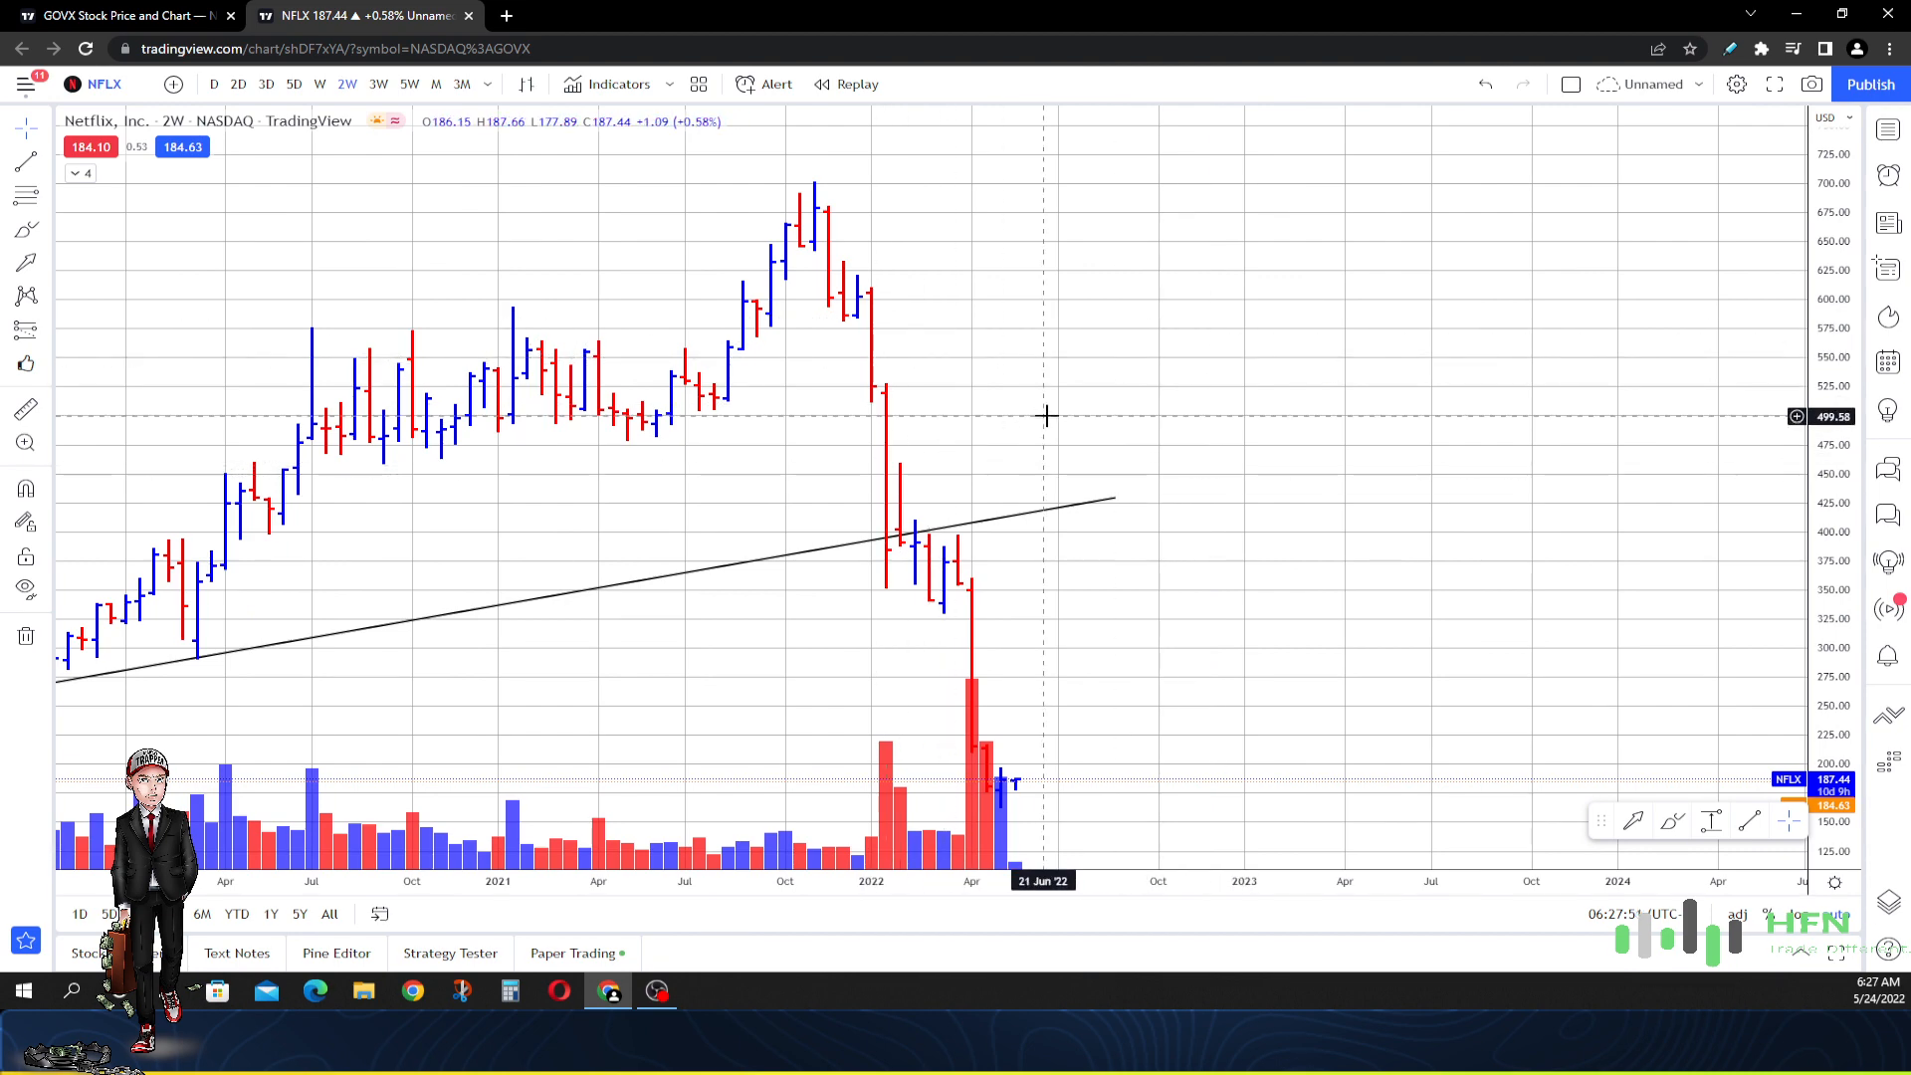
{"action": "mouse_move", "coordinate": [1046, 405]}
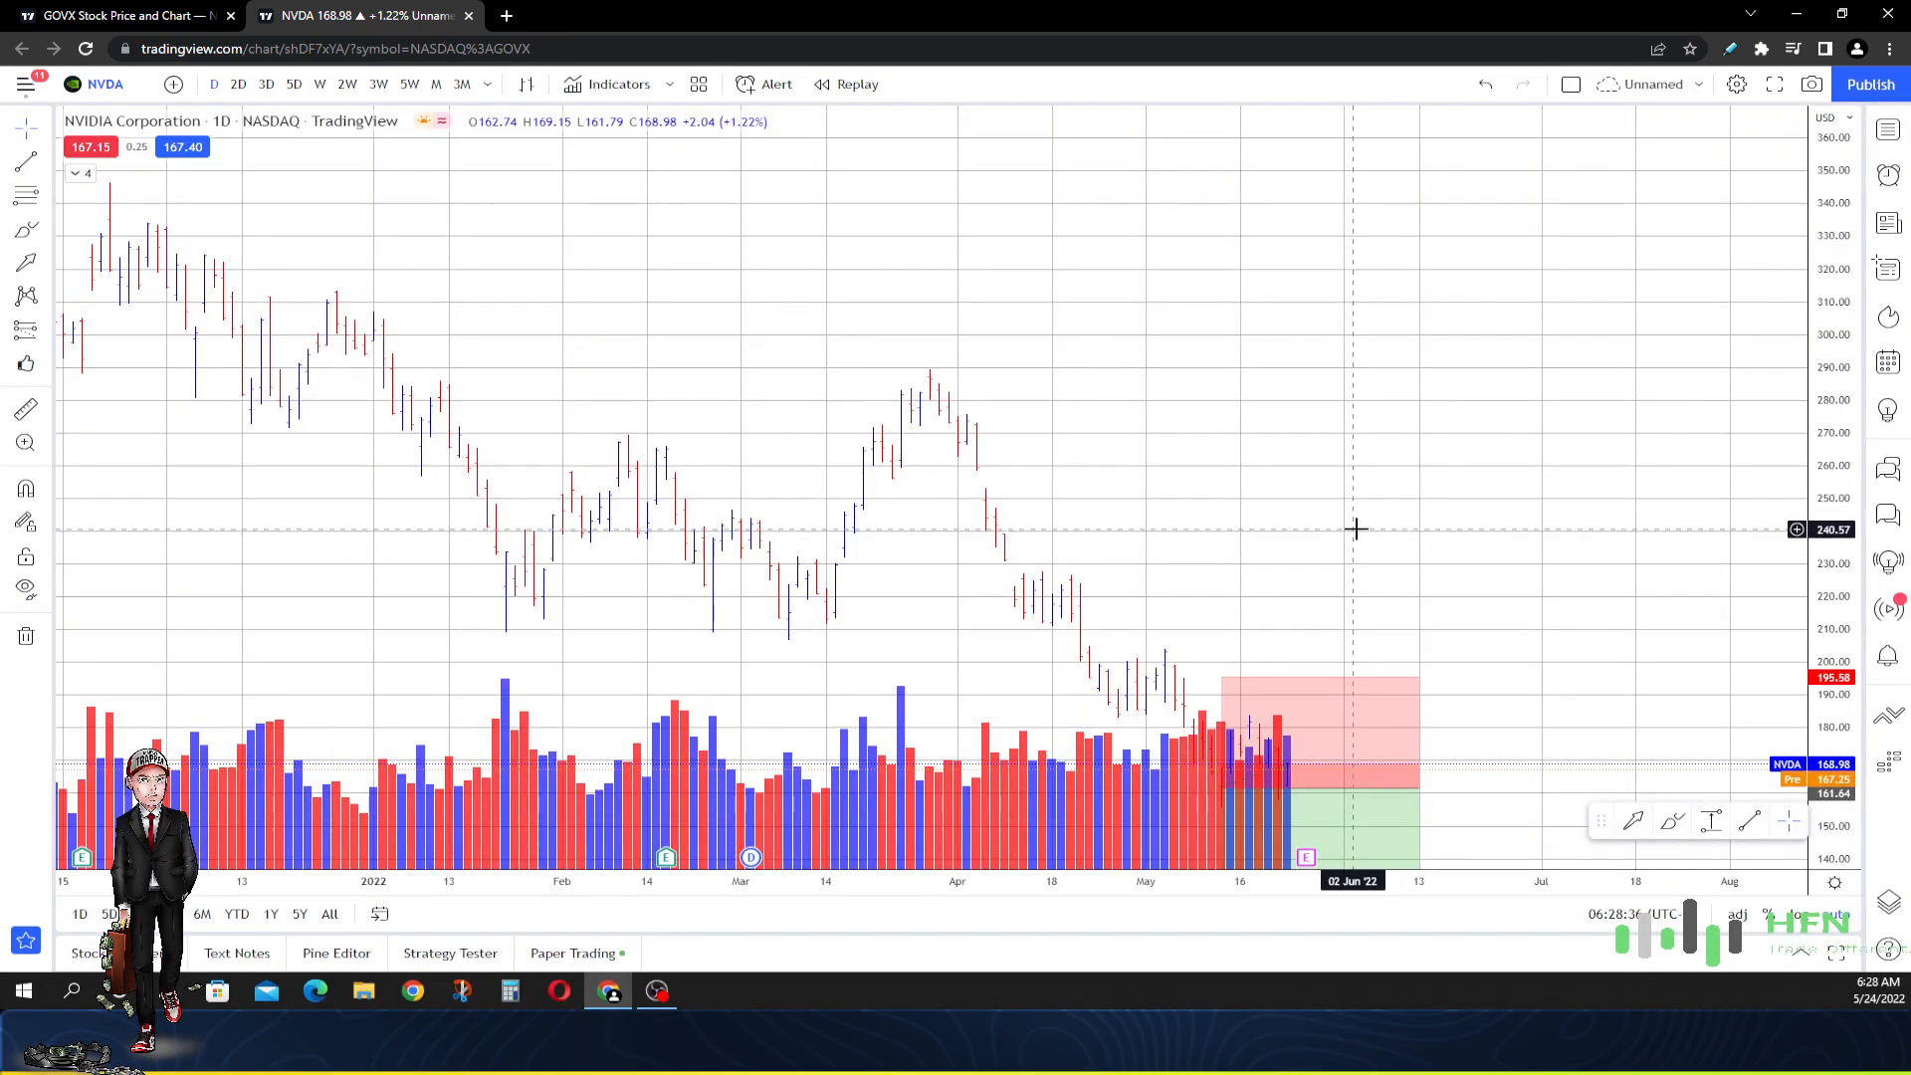
{"action": "mouse_move", "coordinate": [1395, 520]}
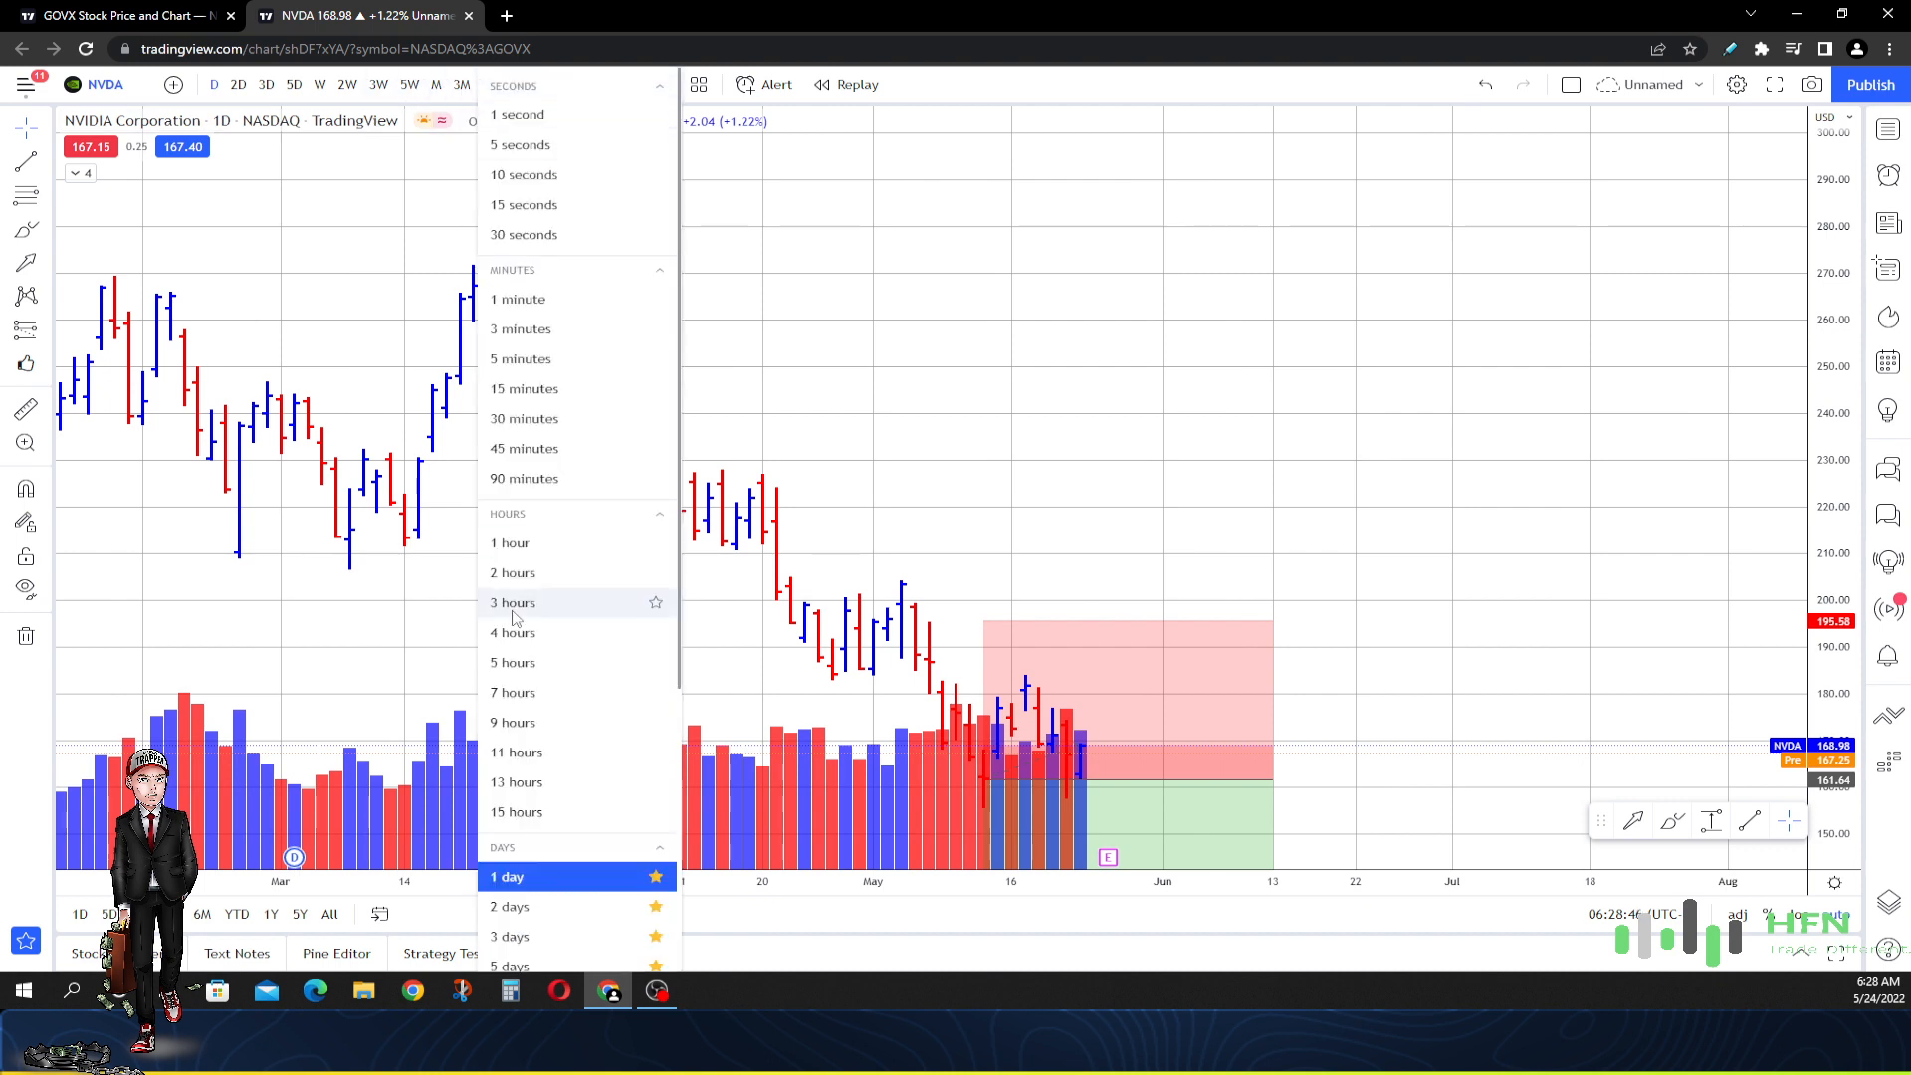
Pick the 7-month interval from the NVDA interval list
{"action": "scroll", "scroll_direction": "down", "scroll_amount": 3}
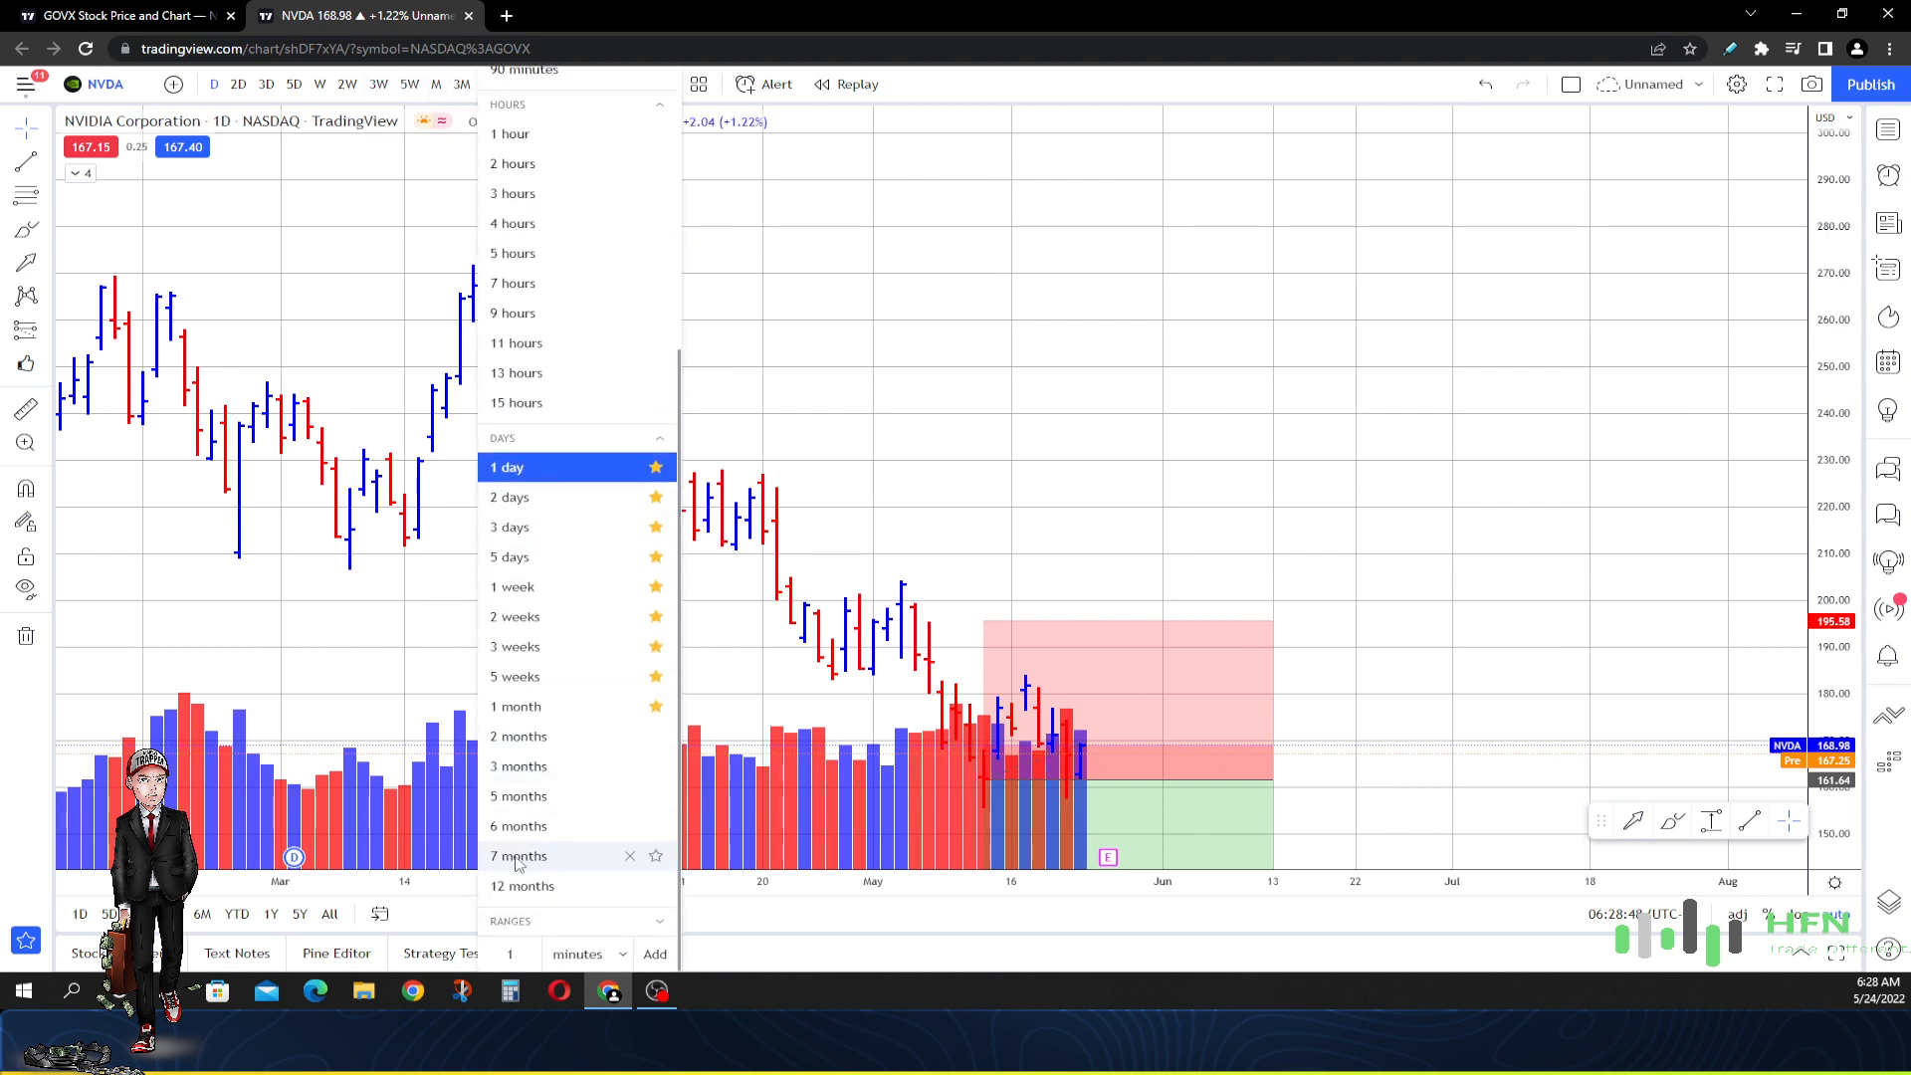
{"action": "left_click", "coordinate": [518, 854]}
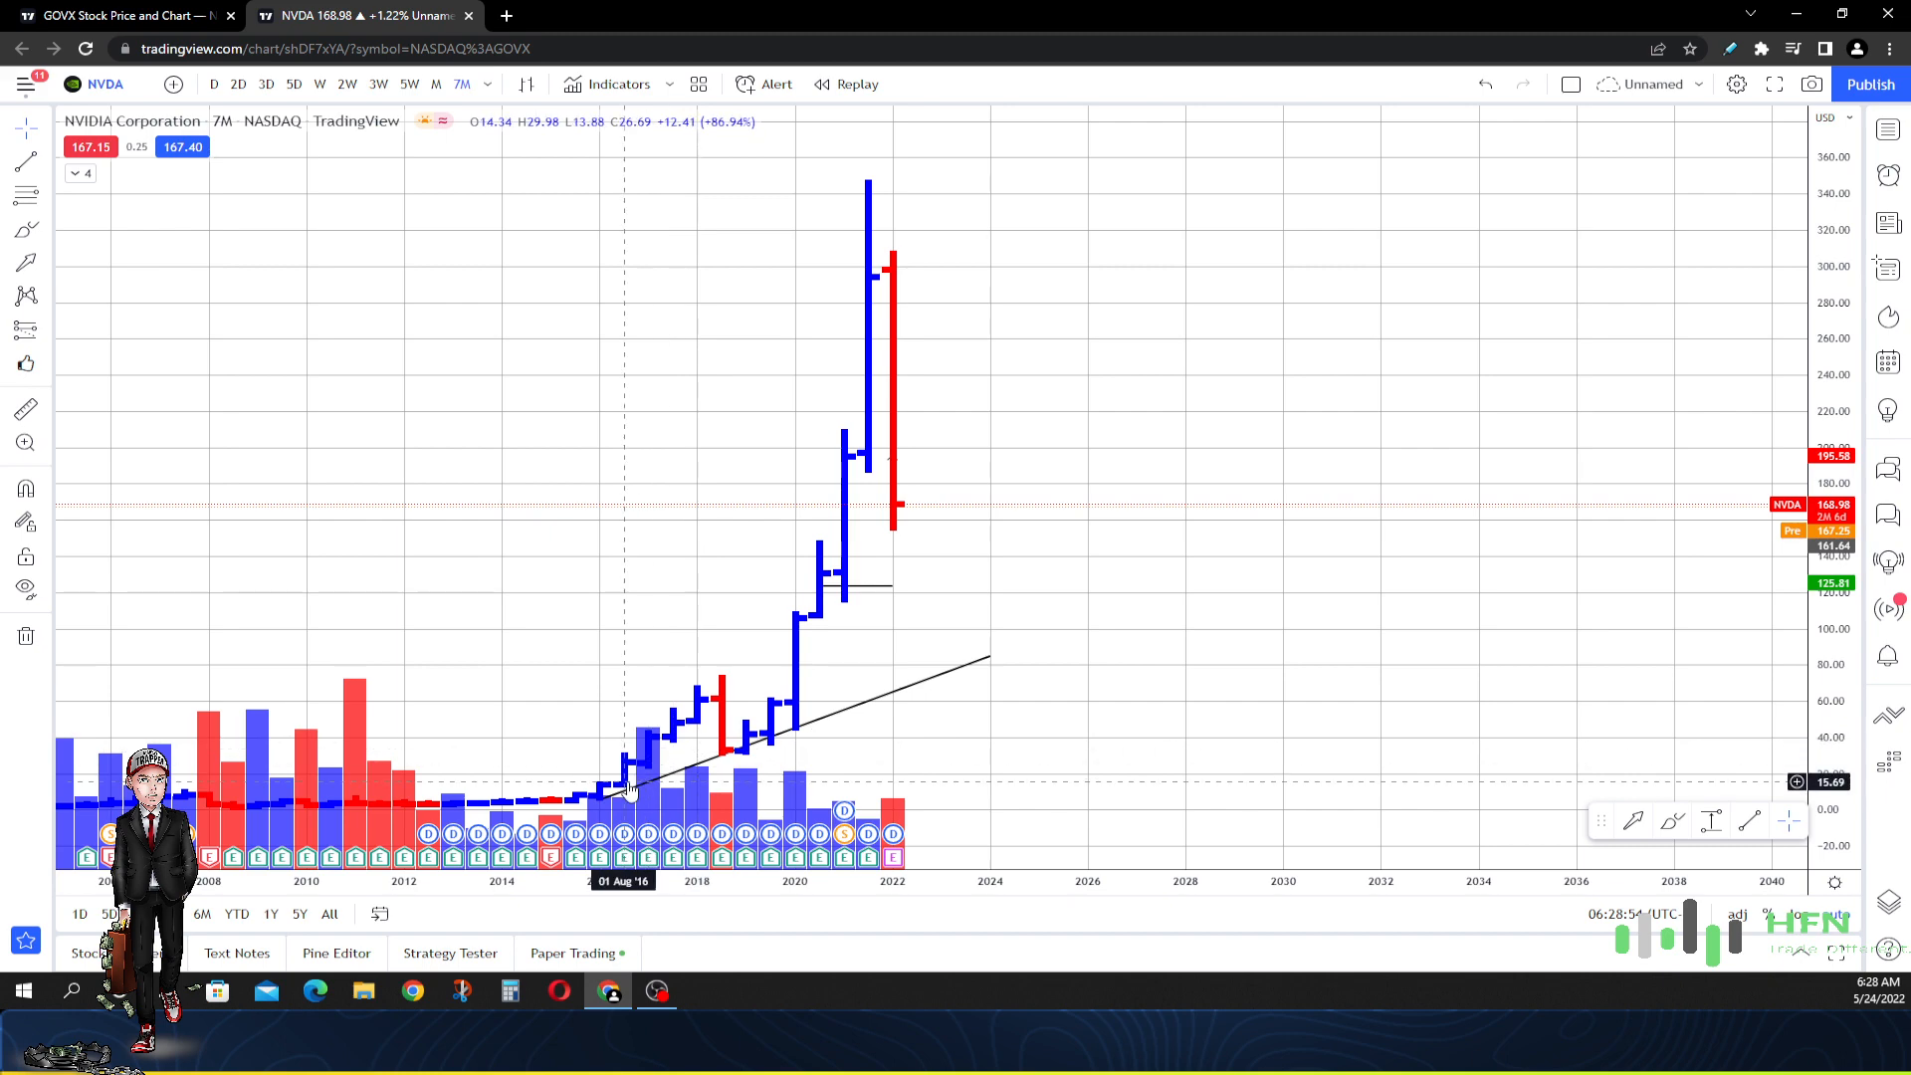
{"action": "mouse_move", "coordinate": [878, 615]}
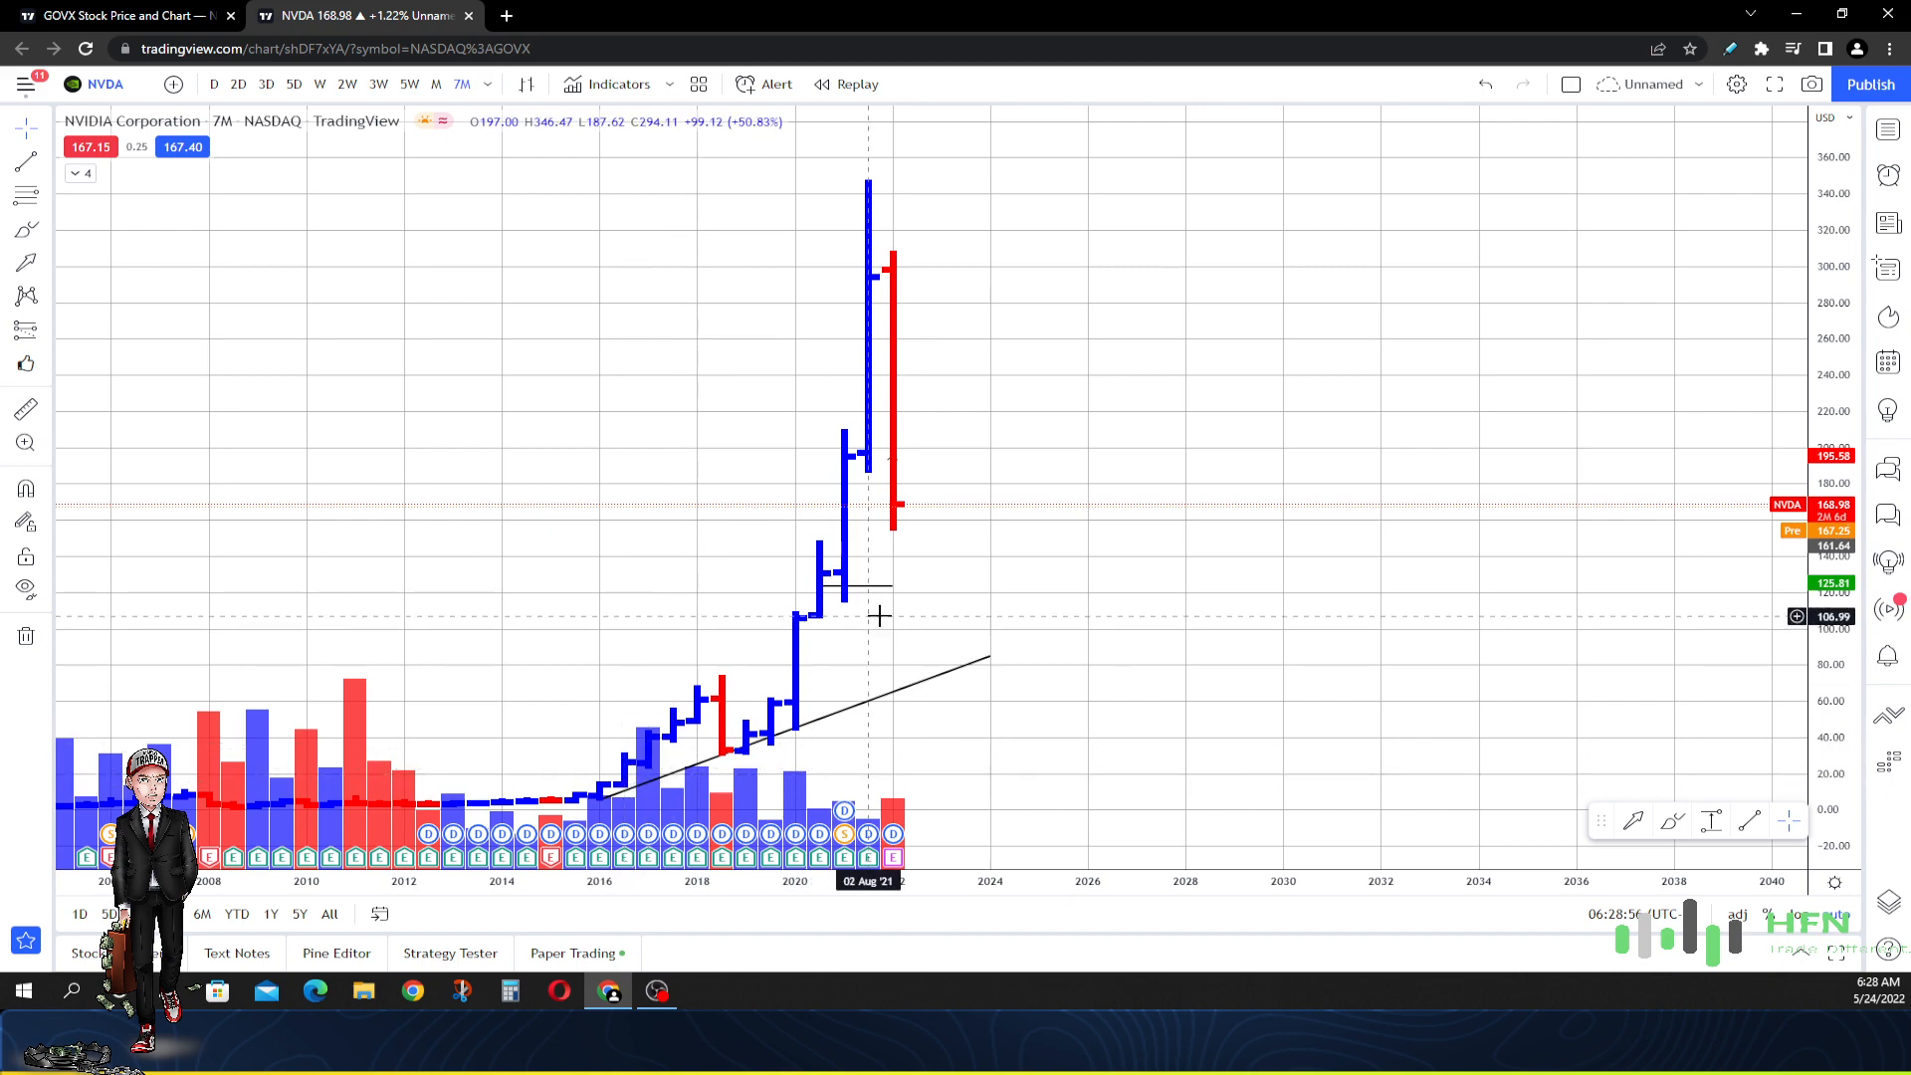